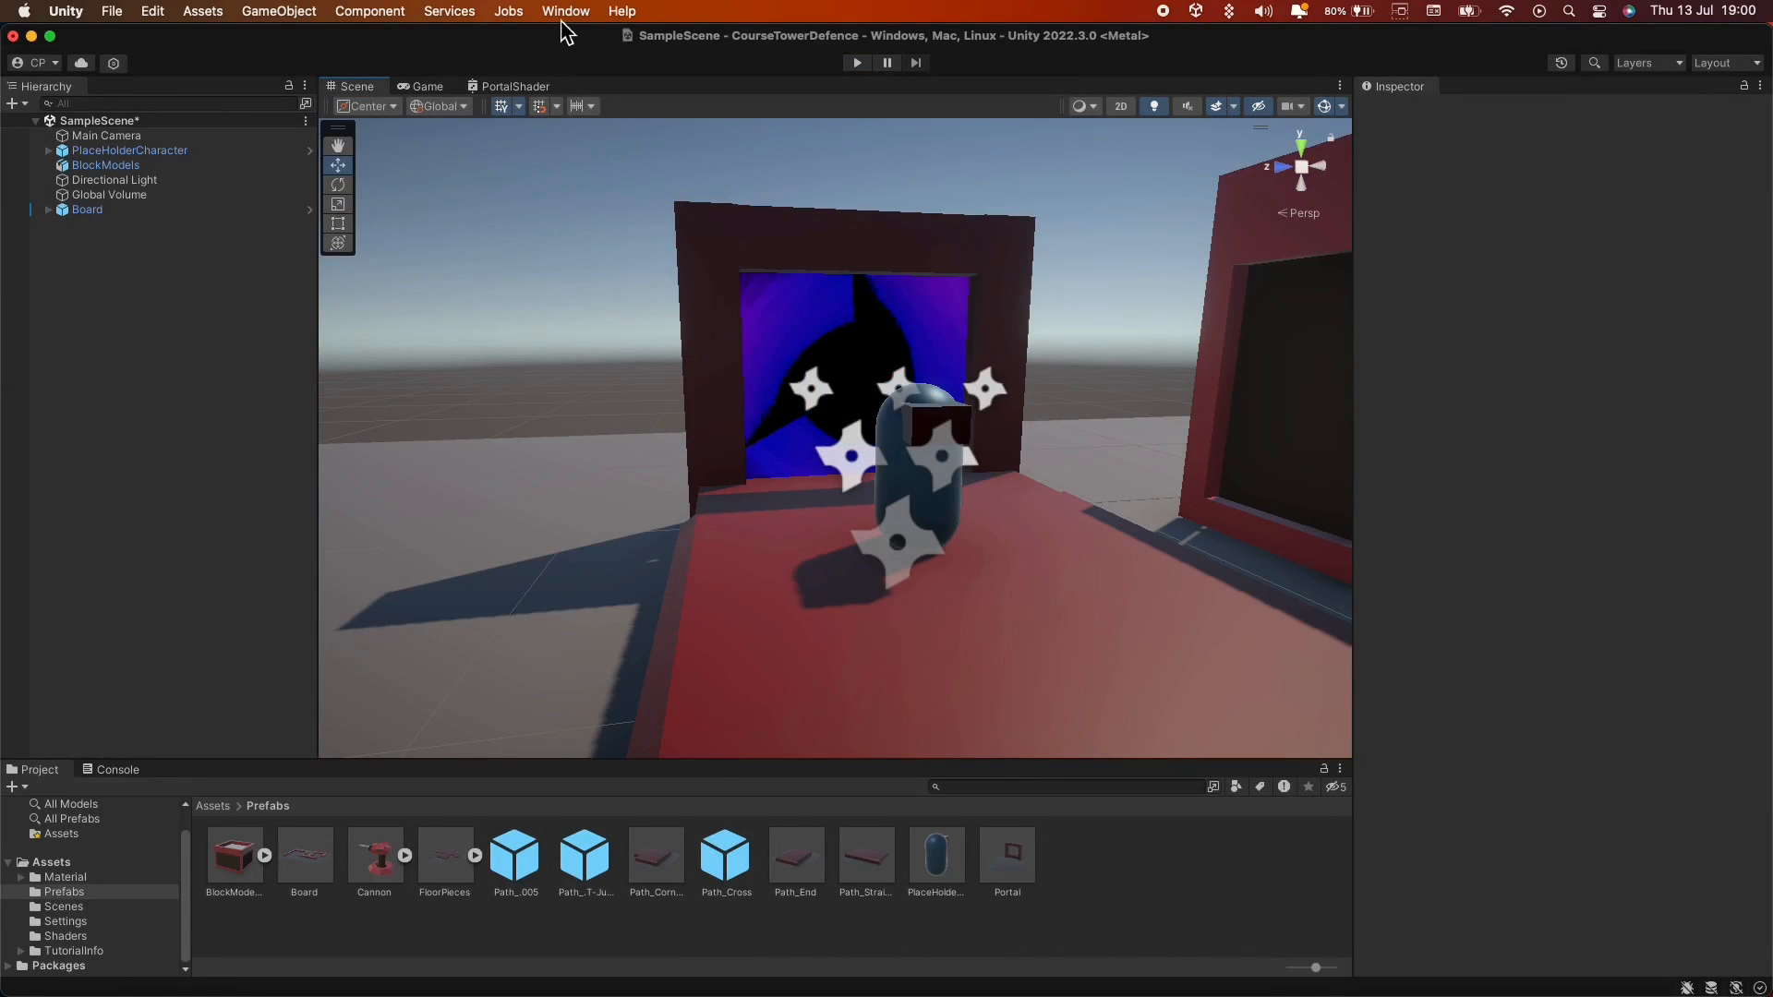
# Install the AI Navigation package found by searching 'nav' in the Unity Registry.
pyautogui.click(565, 11)
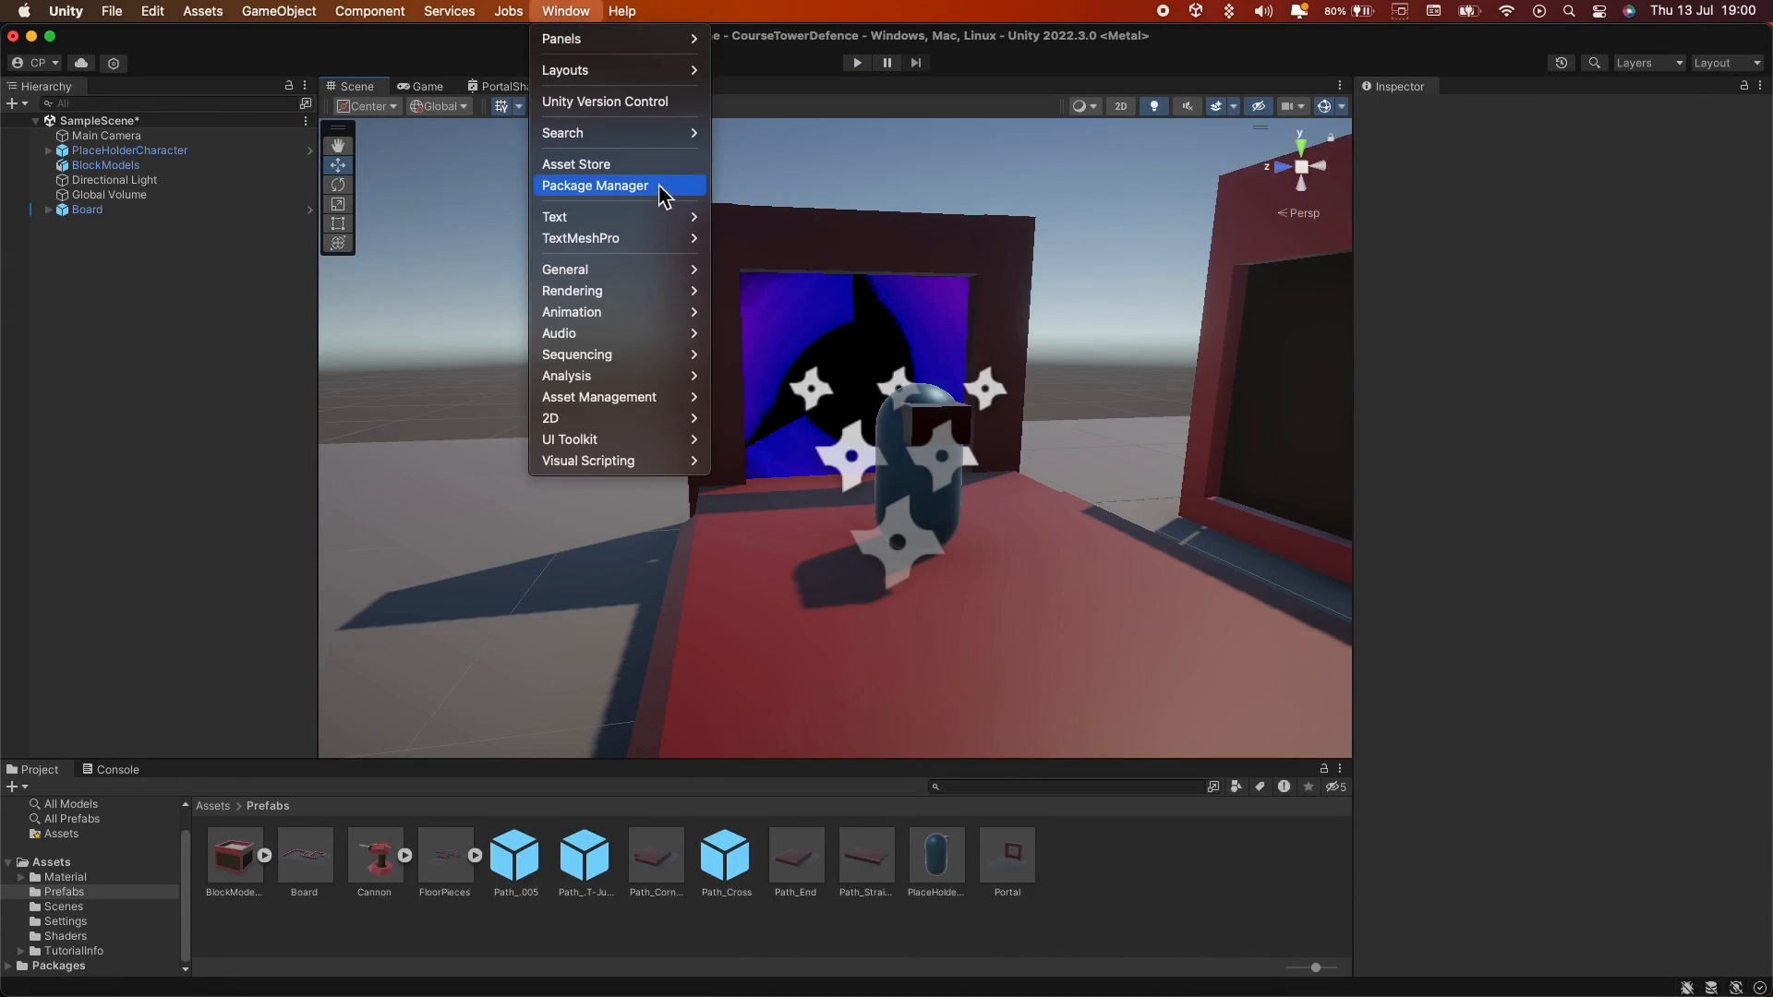
pyautogui.click(595, 185)
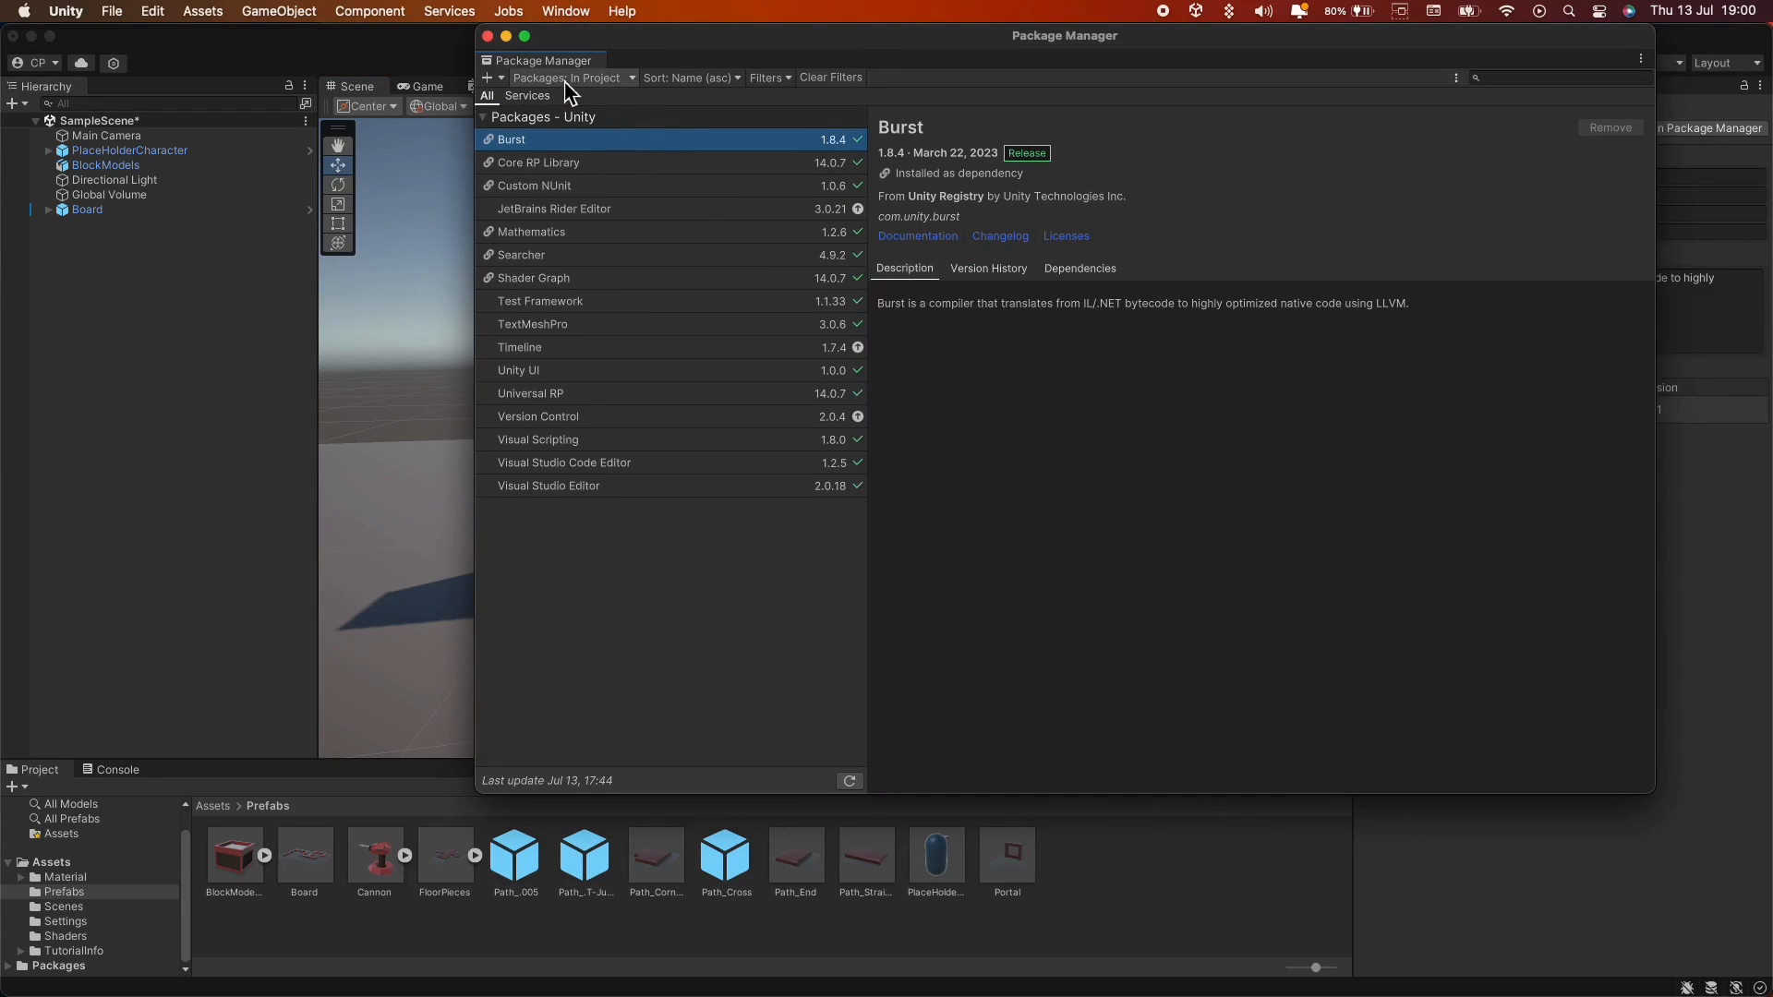
pyautogui.click(571, 78)
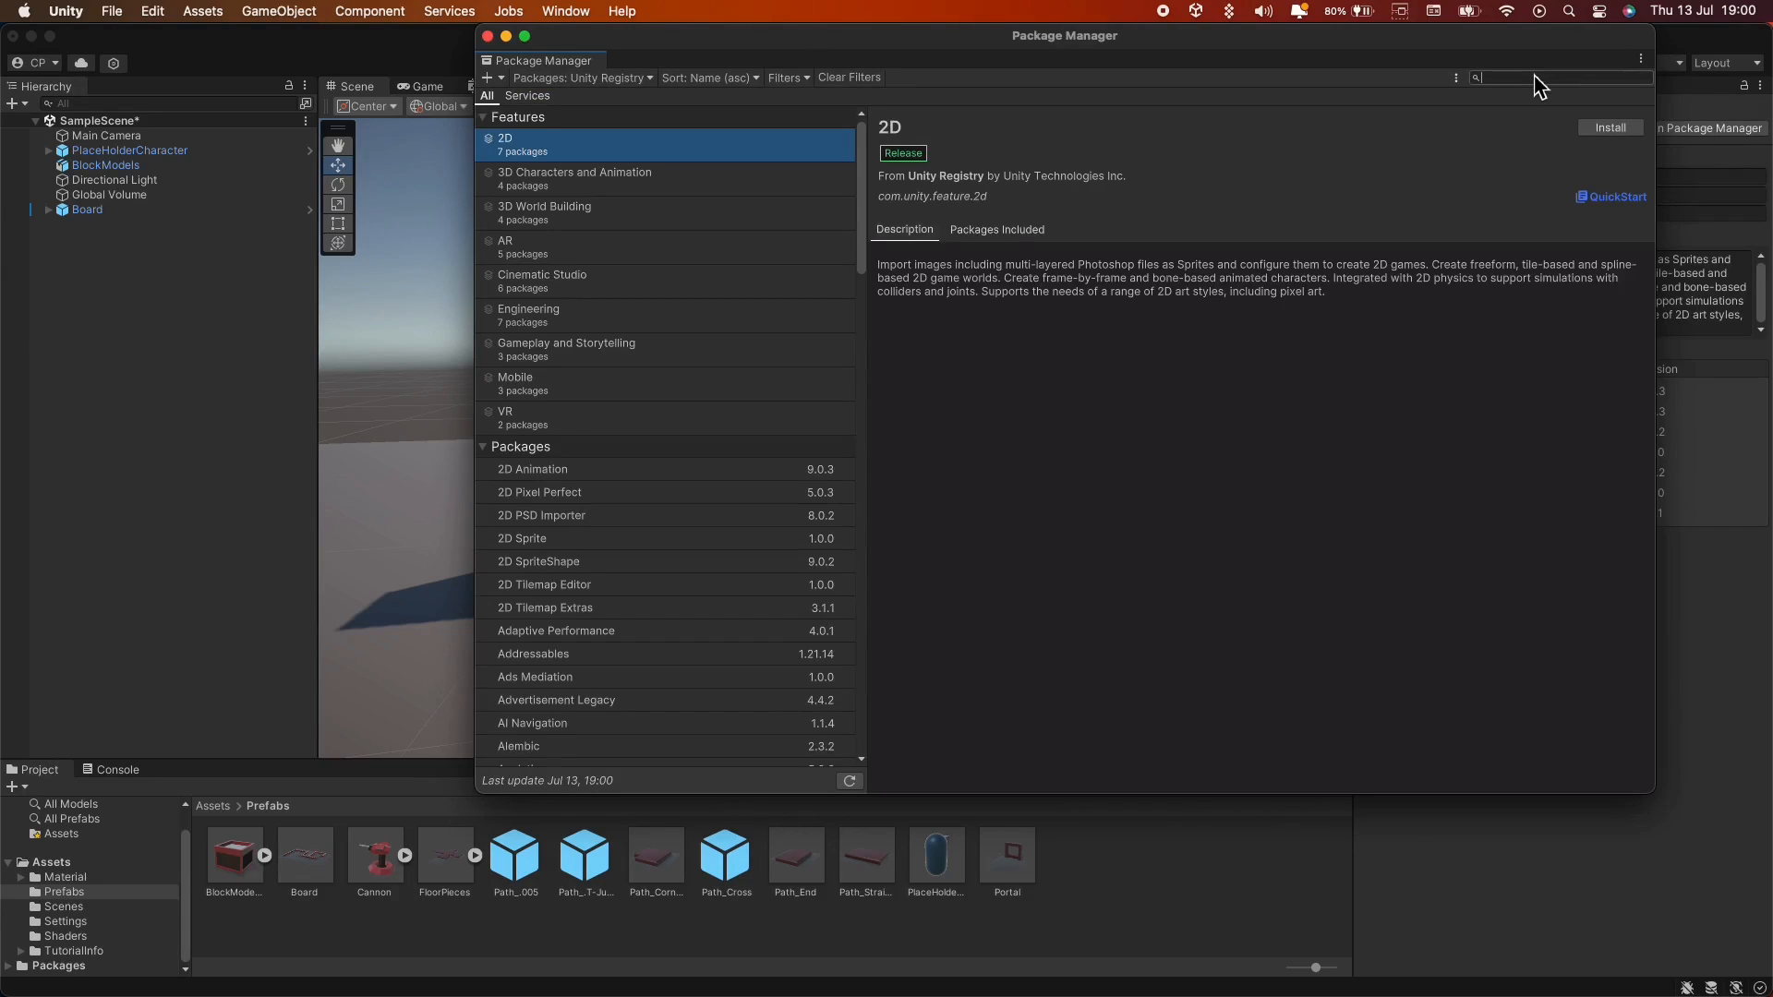
pyautogui.write('nav')
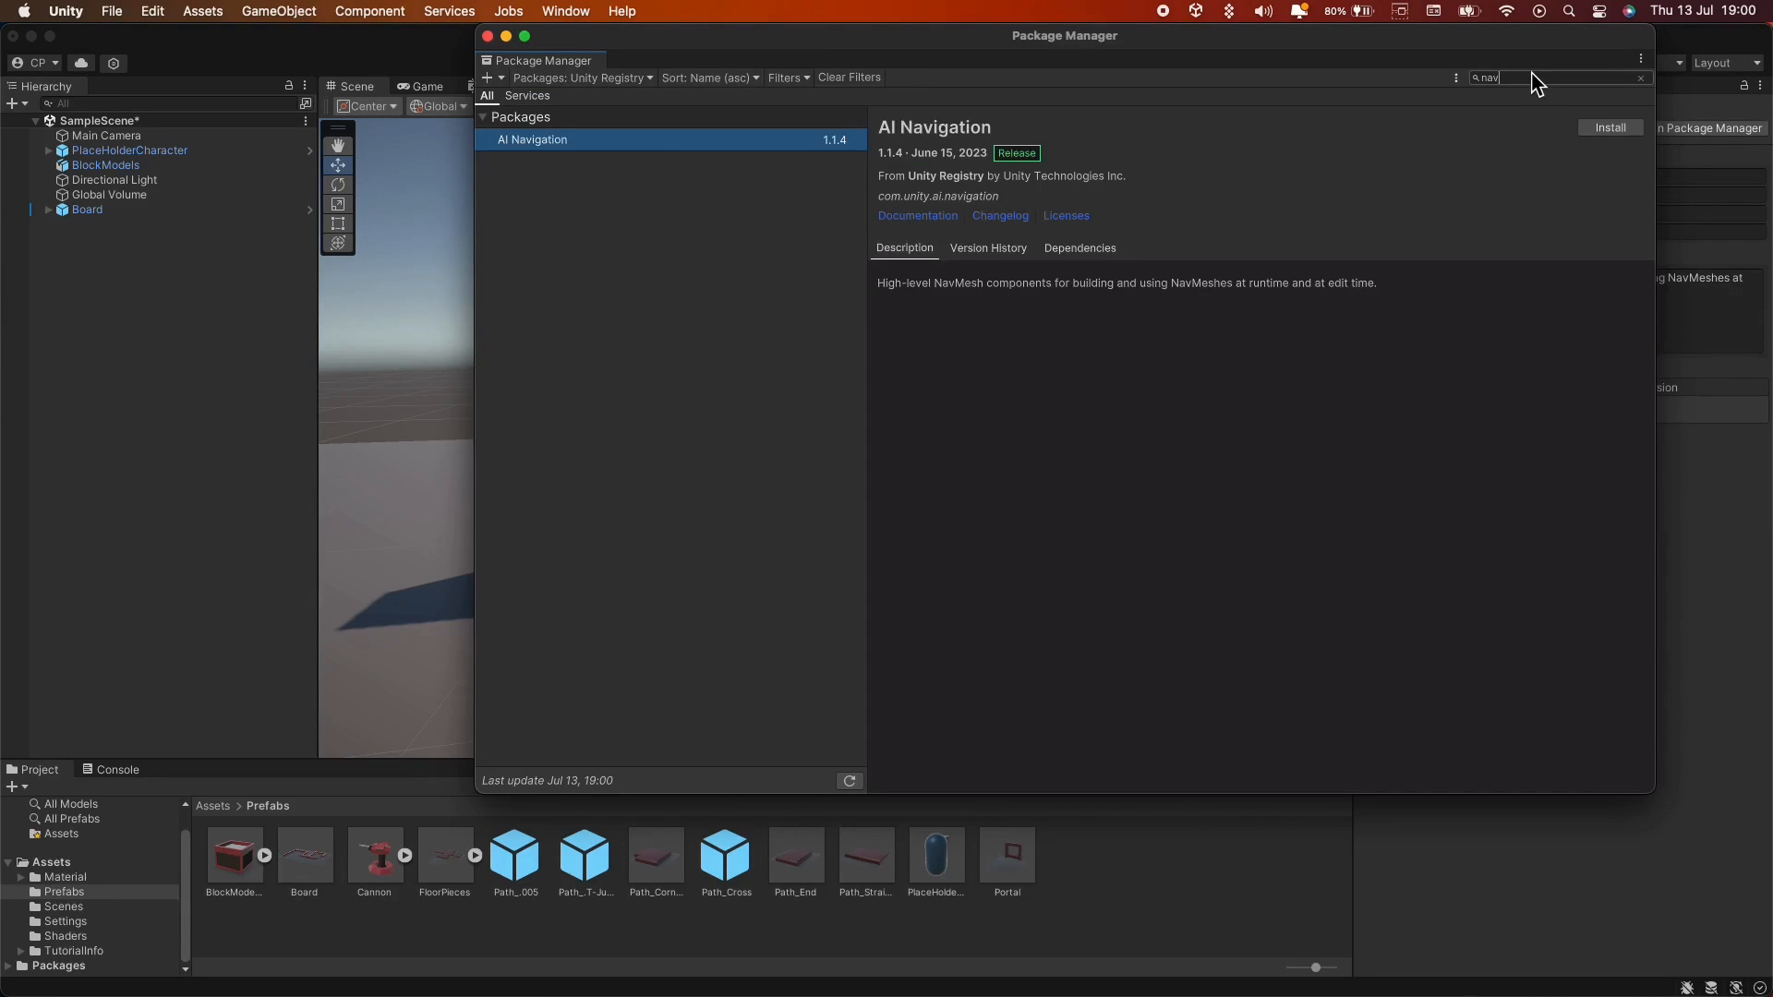
pyautogui.click(1611, 128)
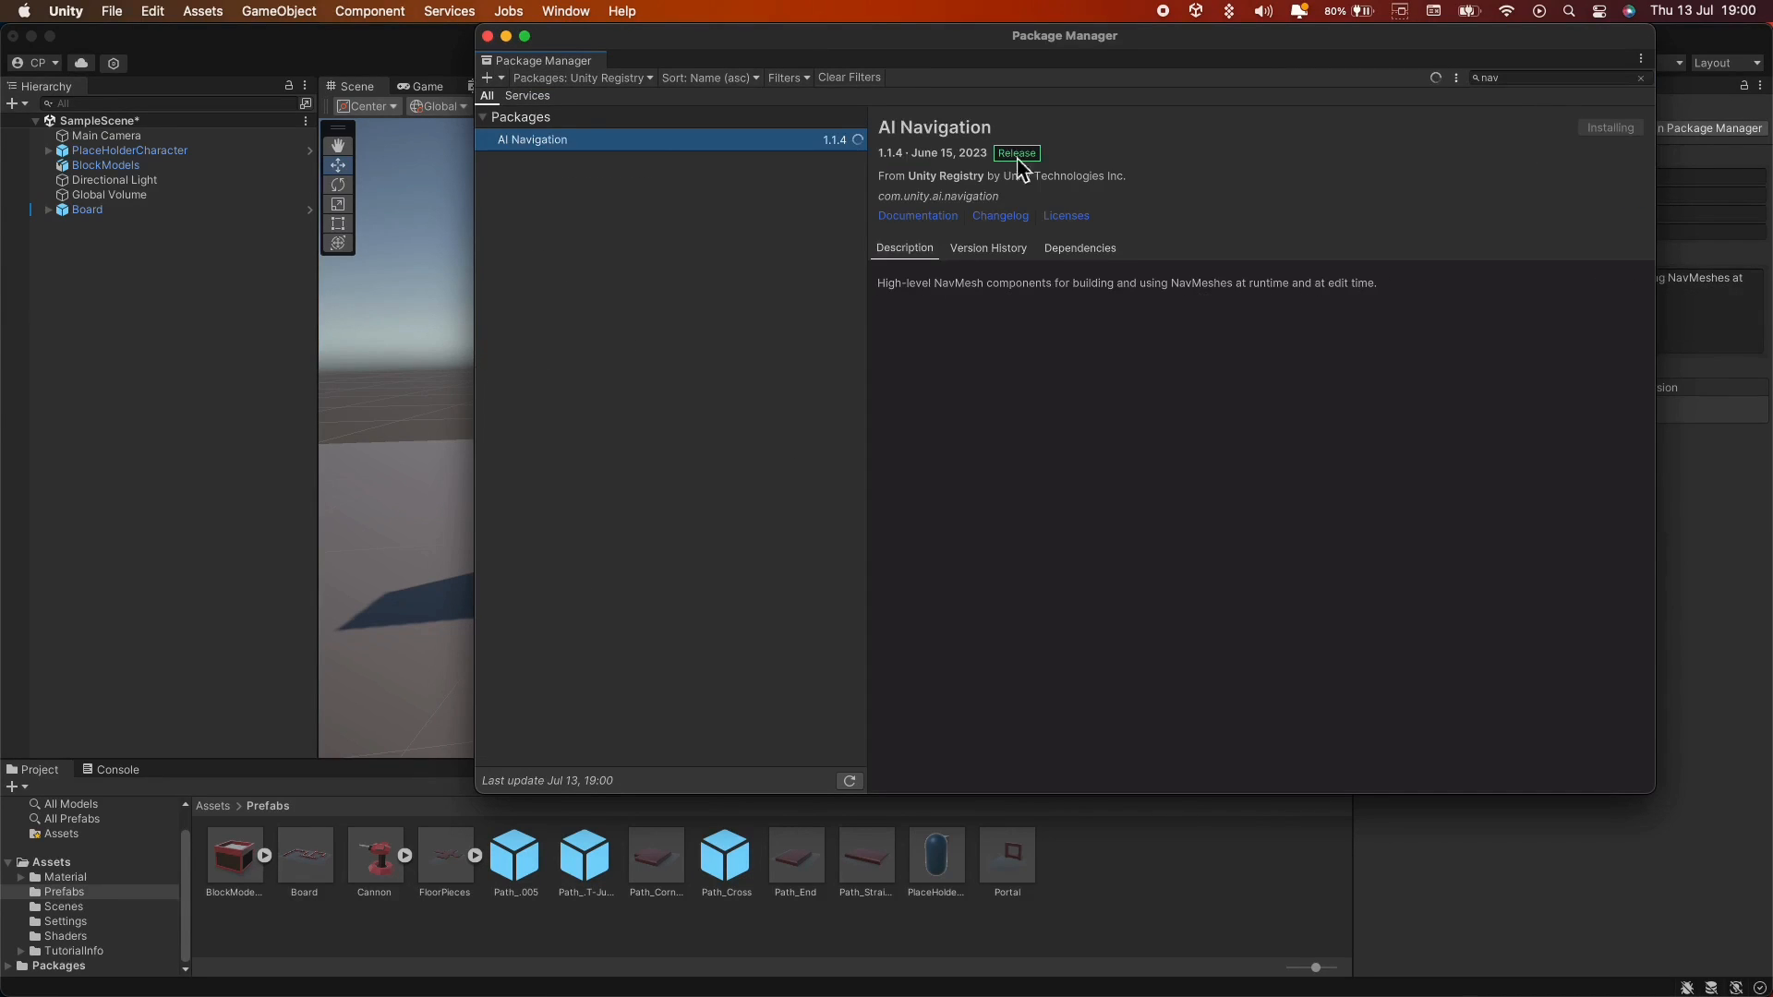
pyautogui.click(1609, 127)
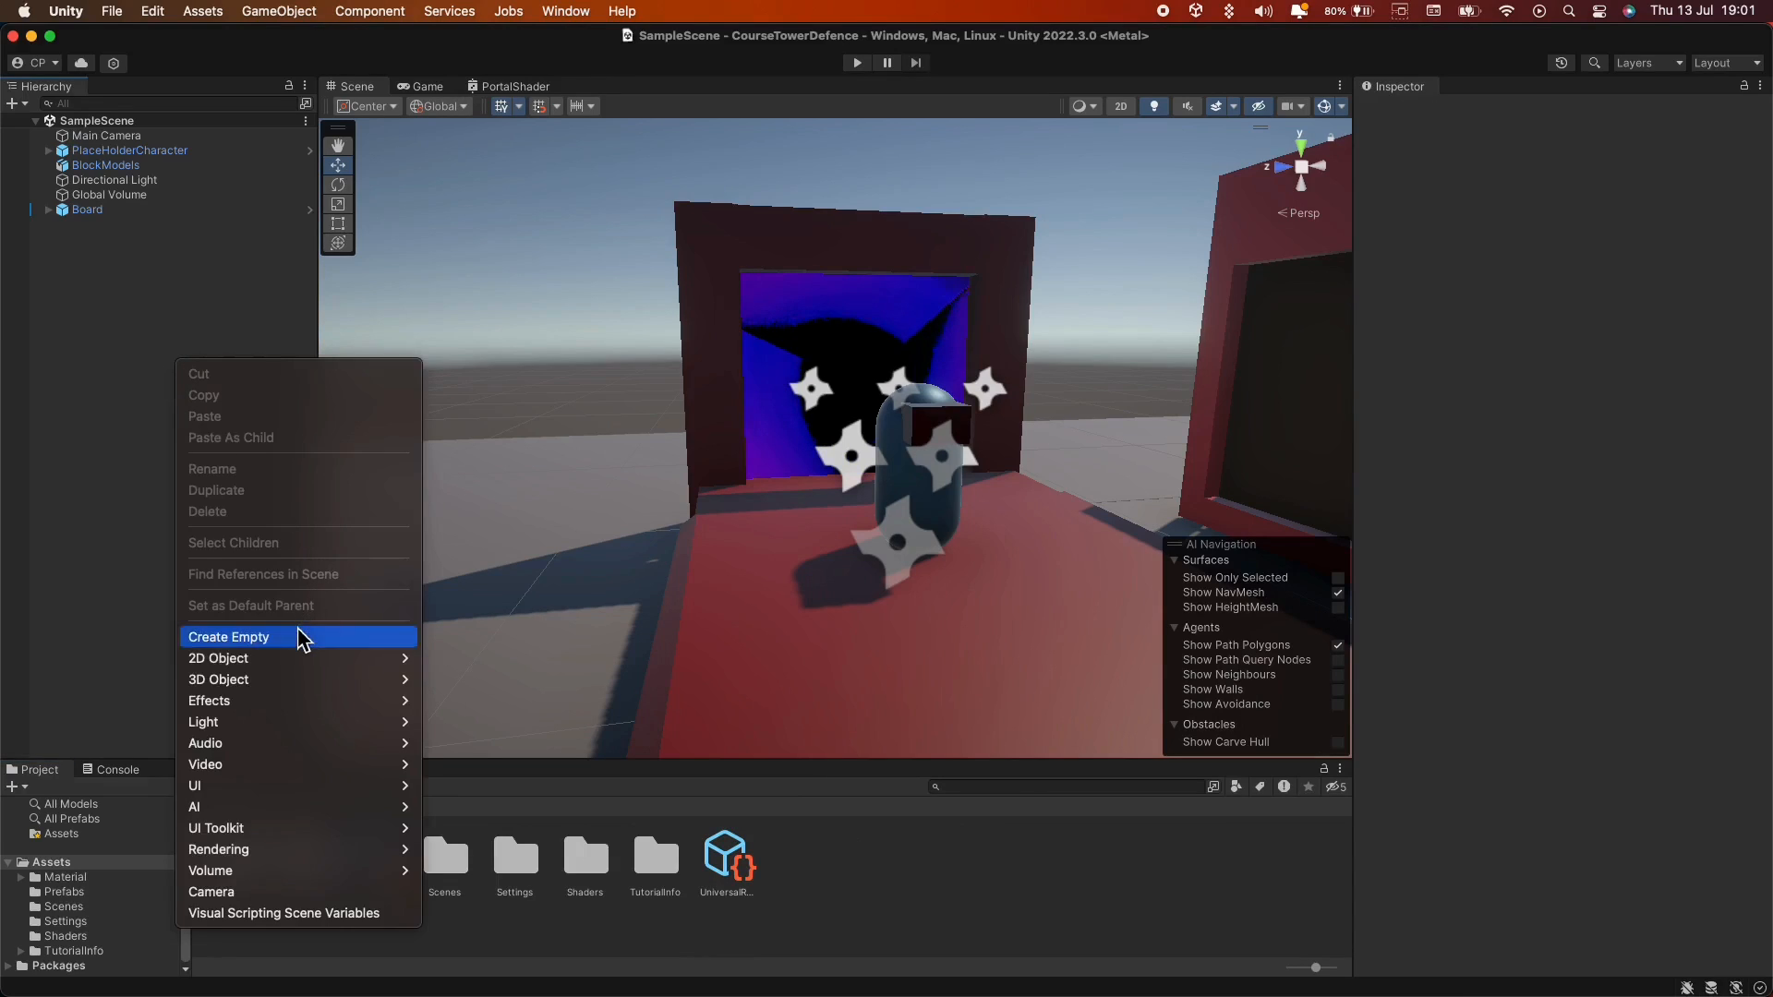
# Create an empty GameManager object with a NavMeshSurface component and show its Object Collection settings.
pyautogui.click(229, 637)
pyautogui.write('GameManager')
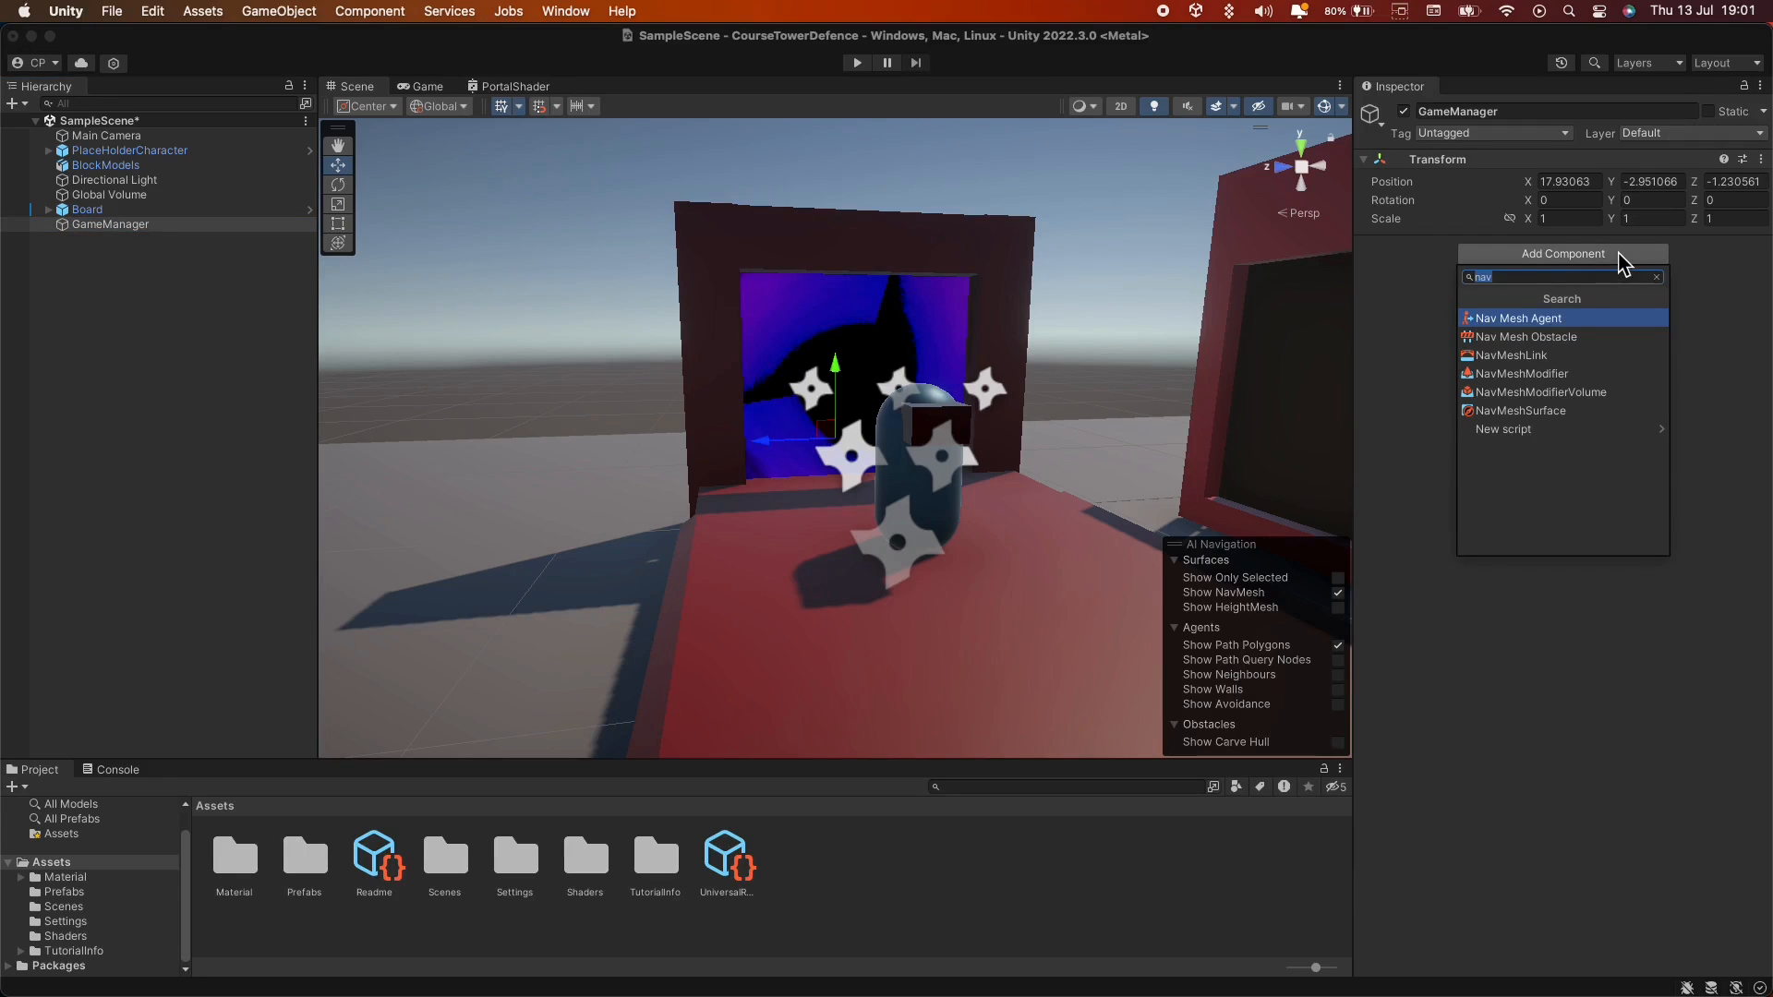
pyautogui.click(1520, 410)
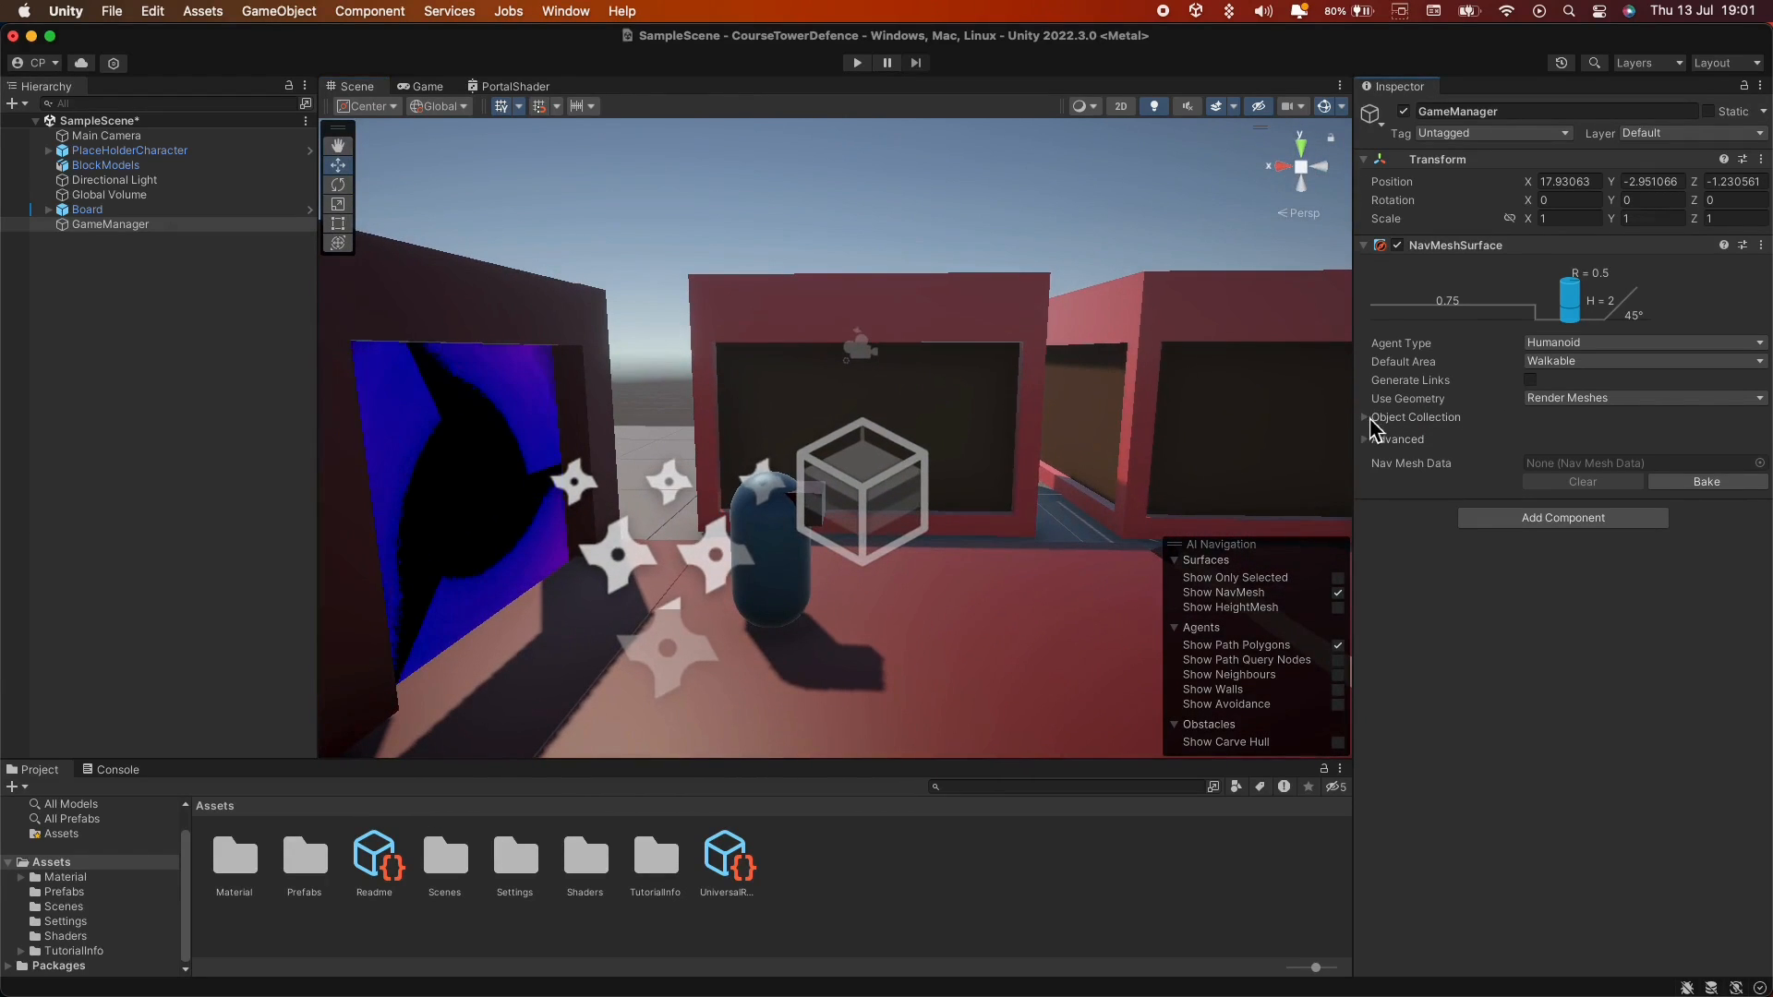
pyautogui.click(1365, 417)
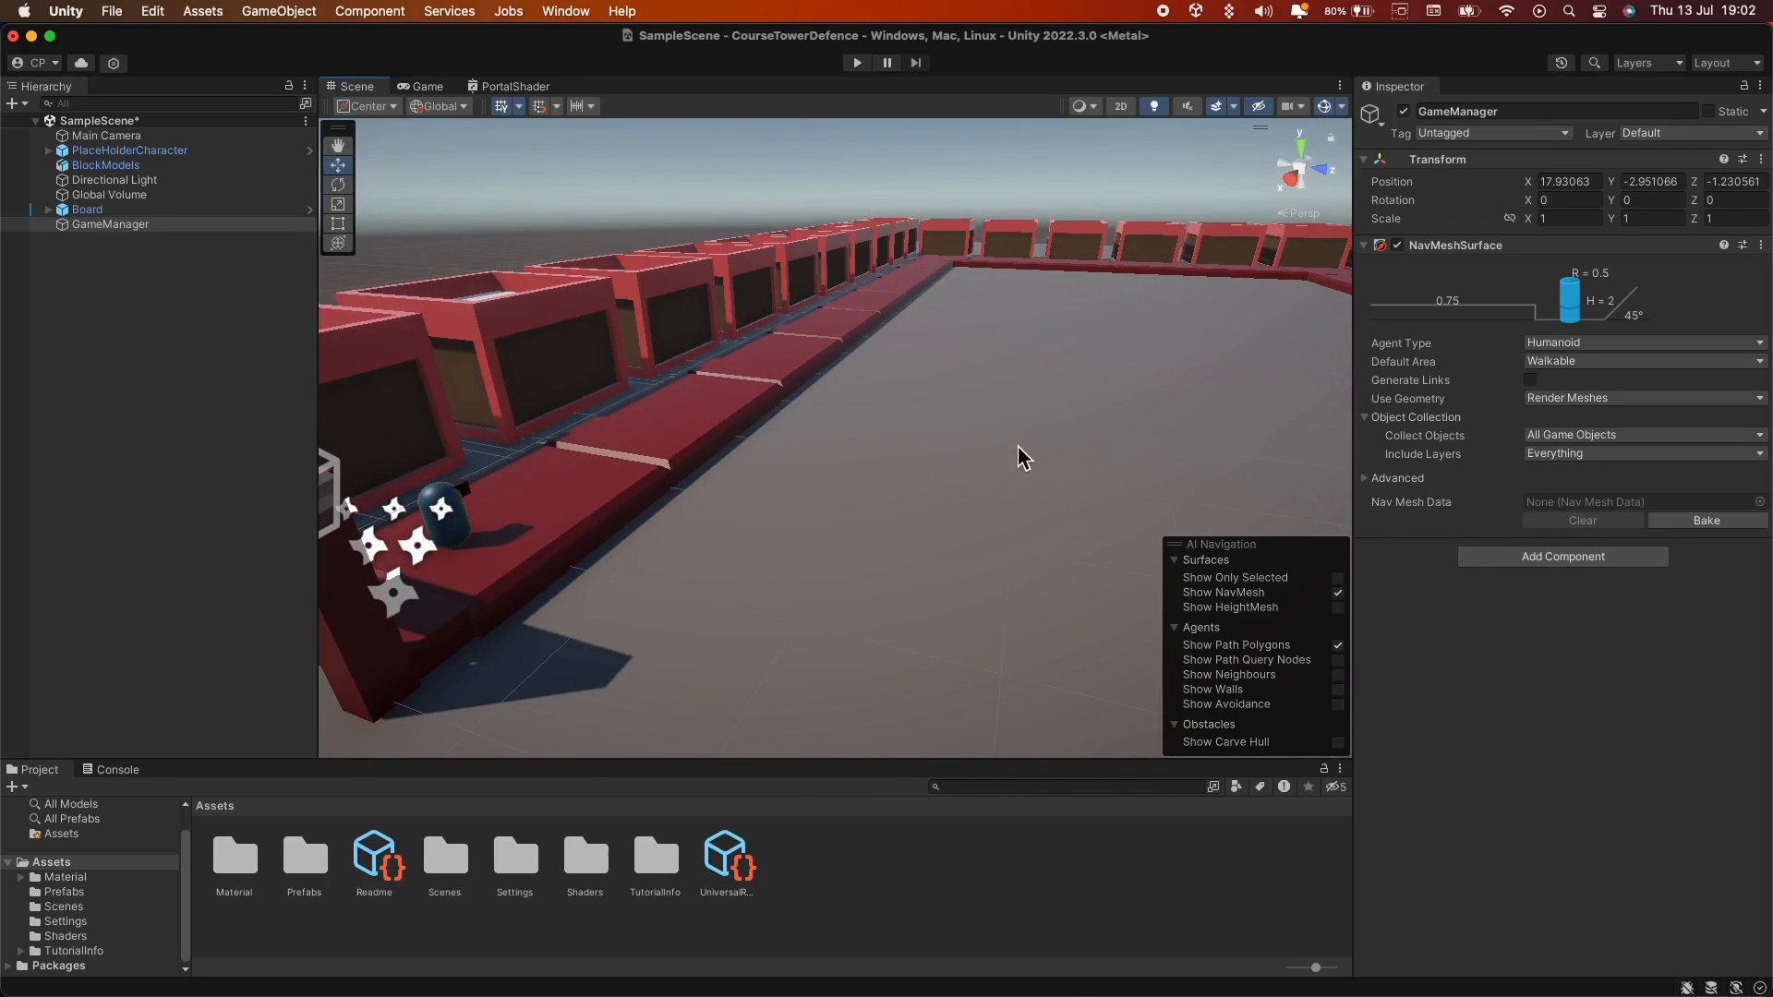
pyautogui.moveTo(1051, 440)
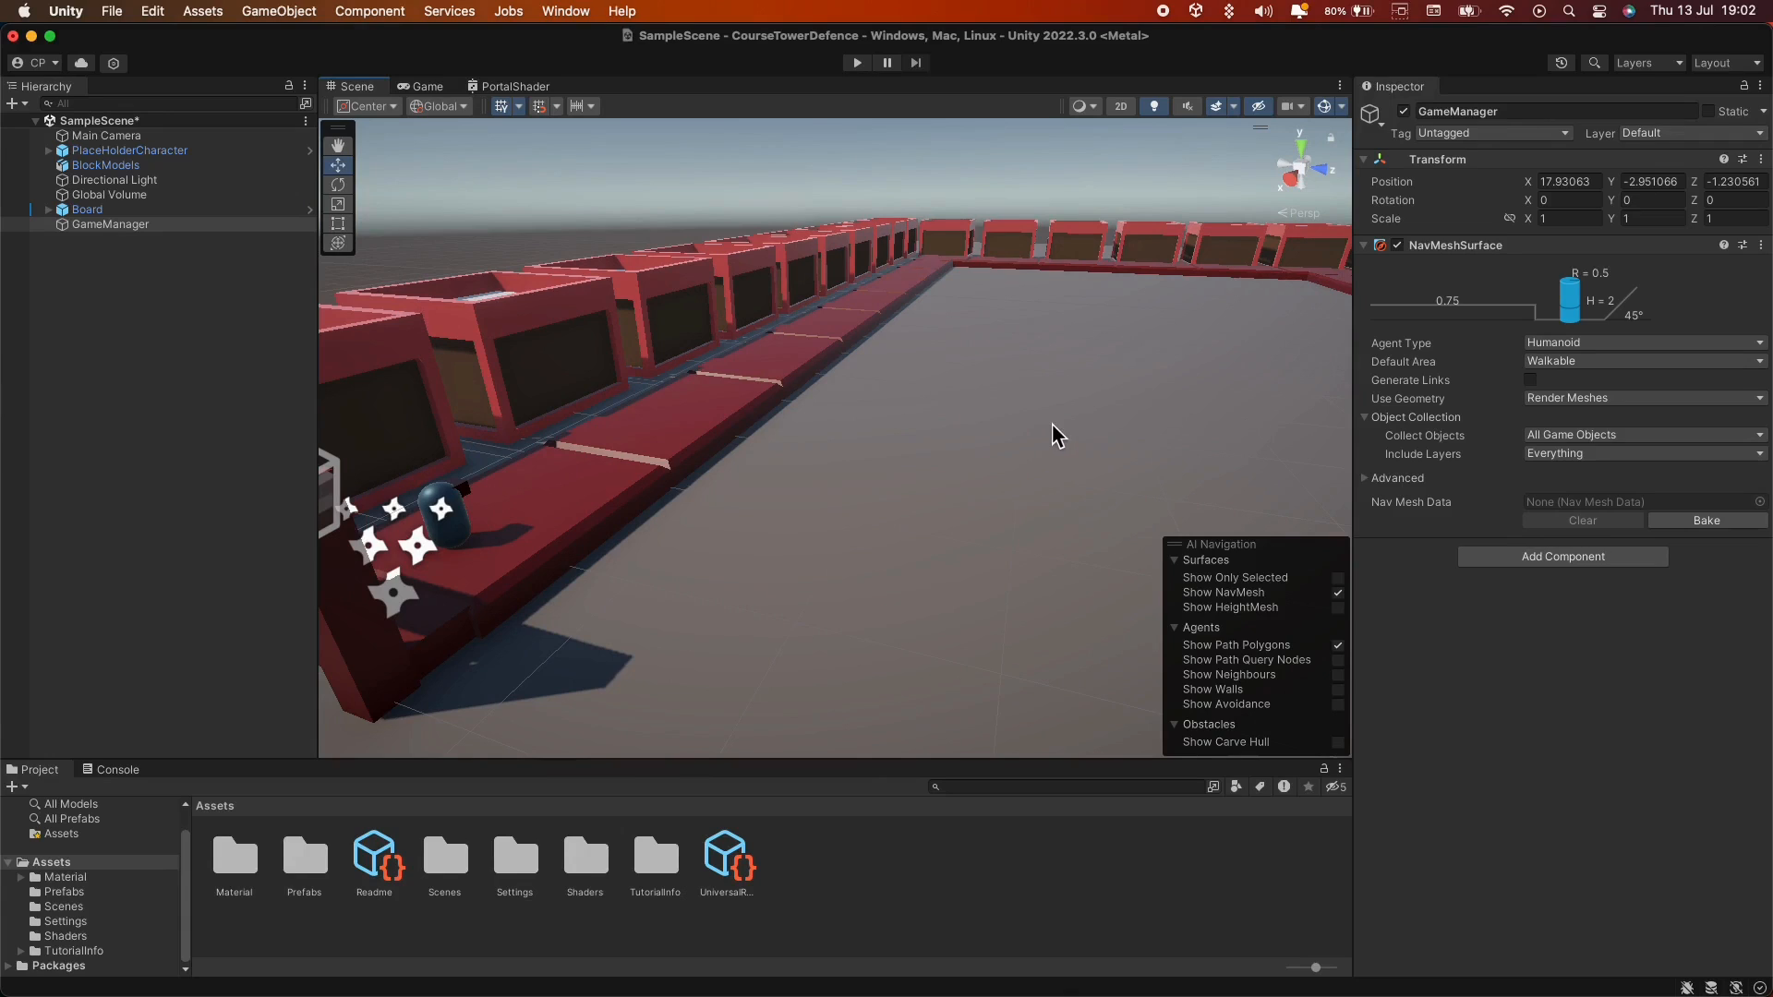
pyautogui.moveTo(1462, 231)
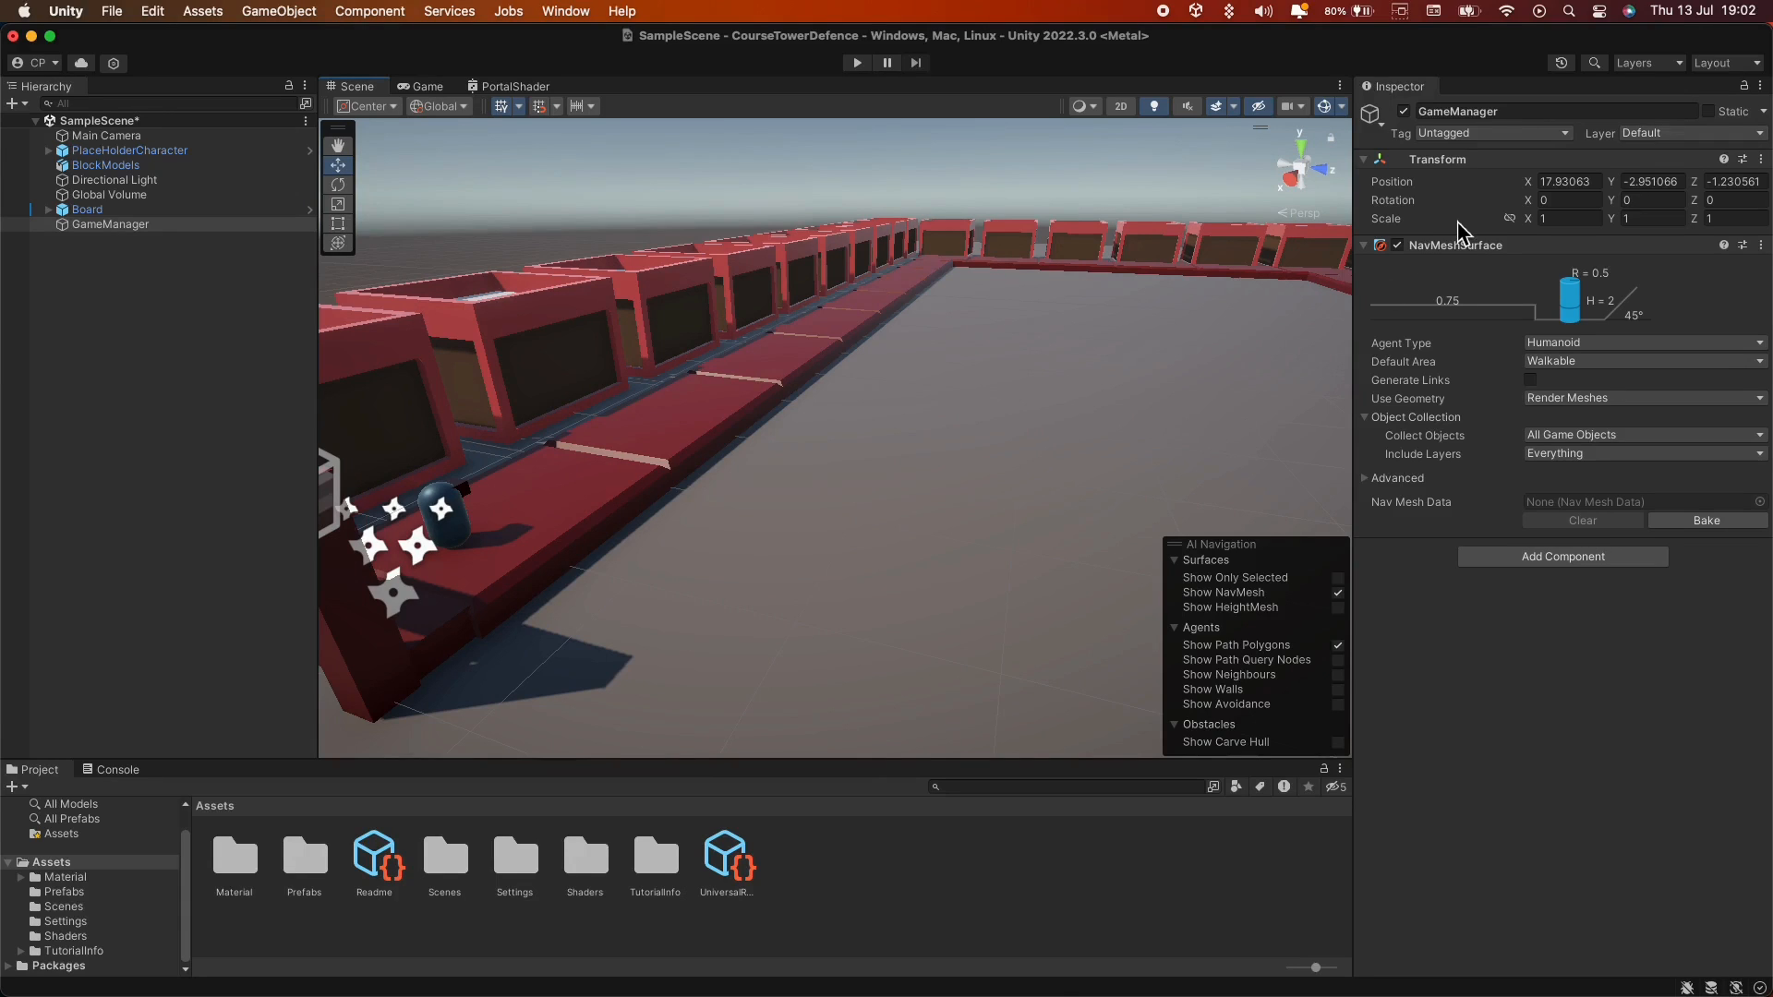
pyautogui.moveTo(361, 235)
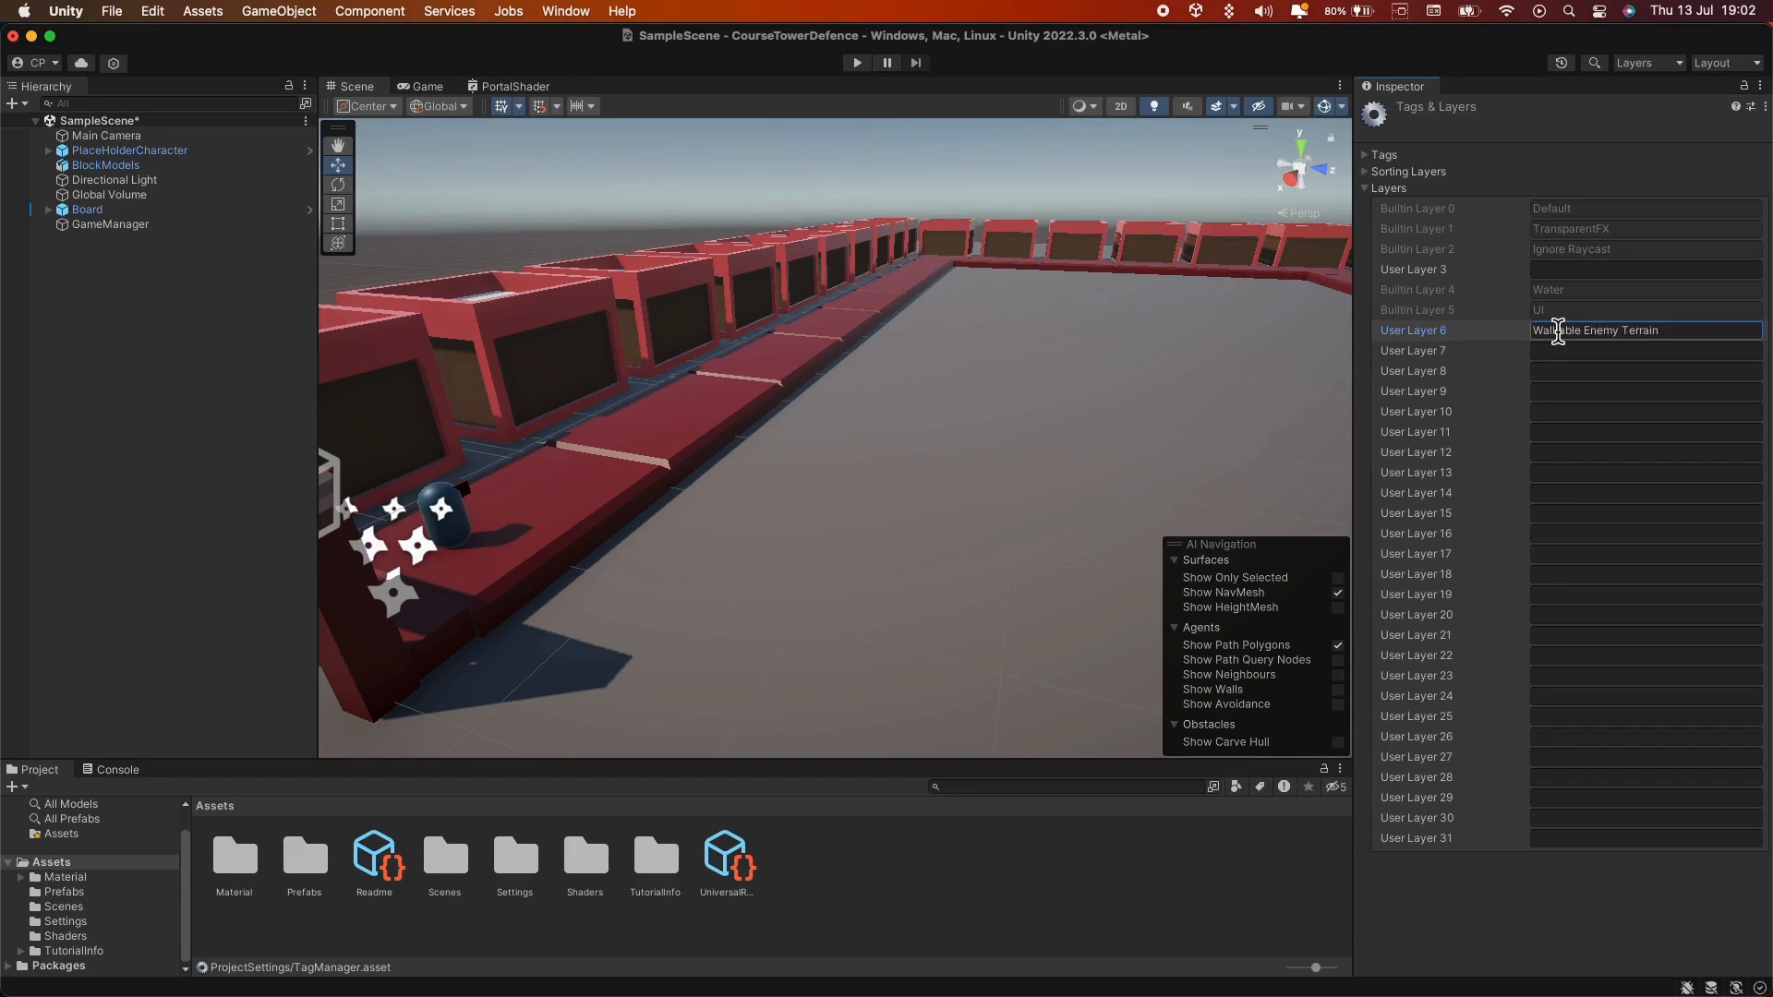
# Name user layer 6 'Walkable Enemy Terrain' and make NavMeshSurface include only that layer.
pyautogui.click(109, 224)
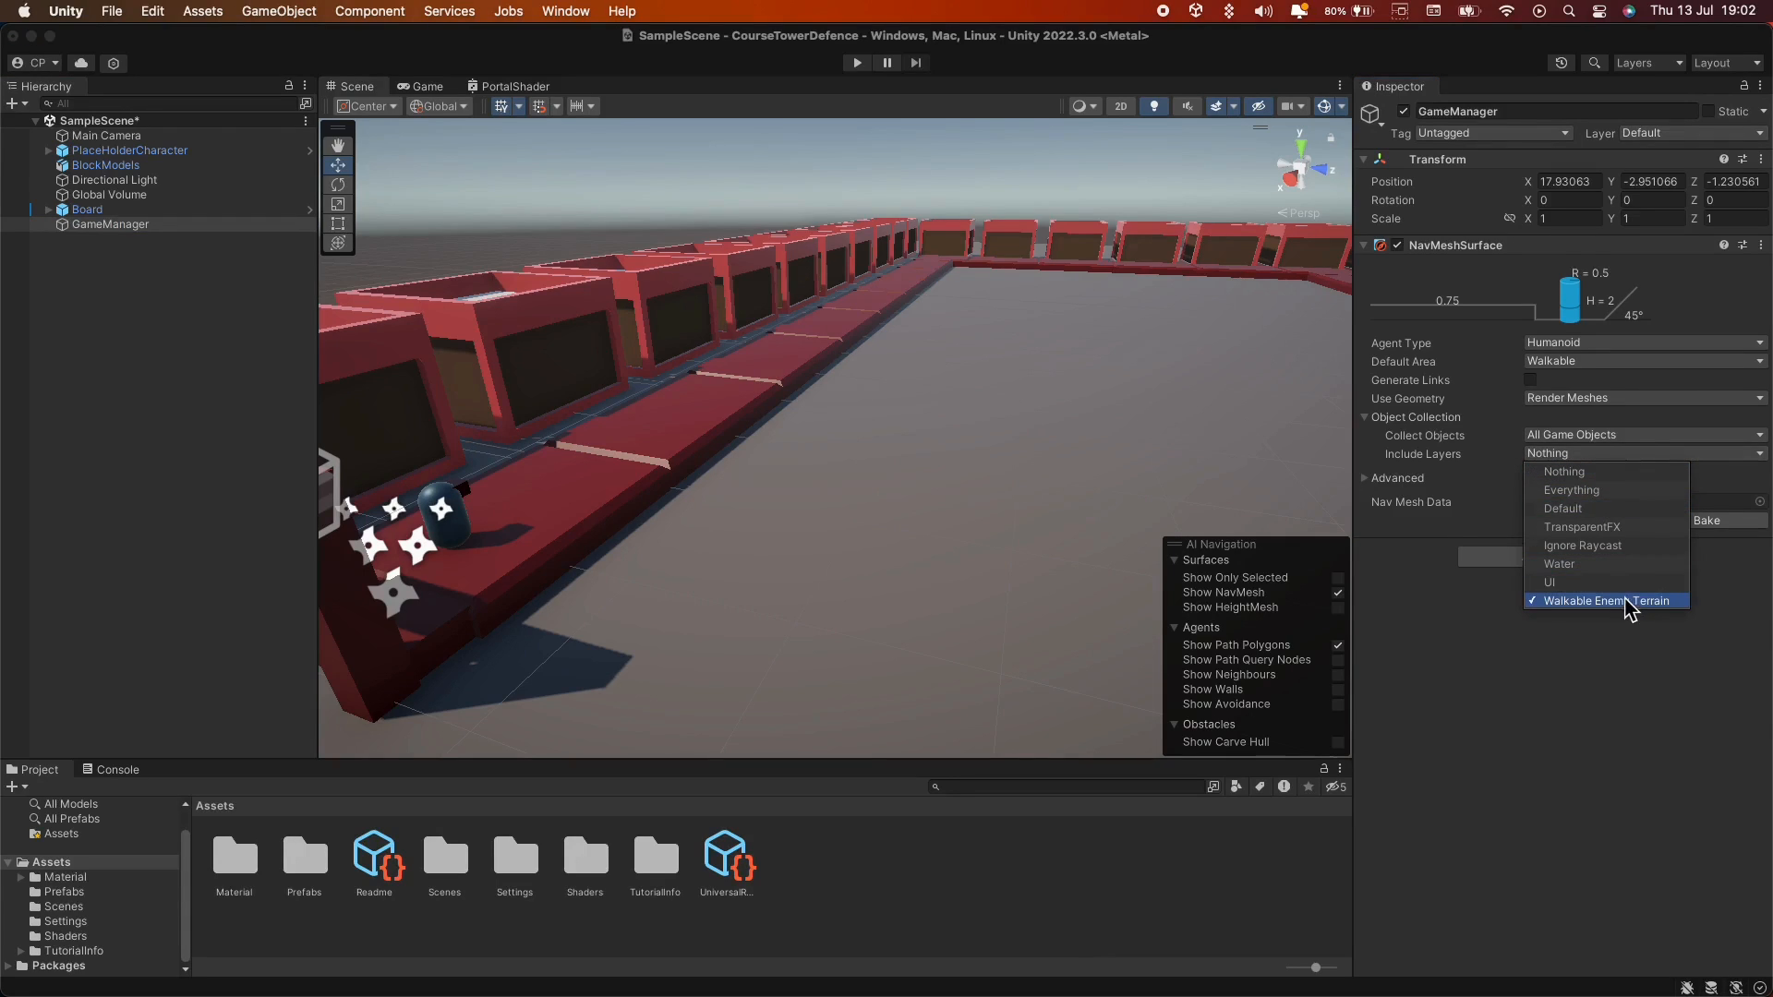
pyautogui.click(1604, 601)
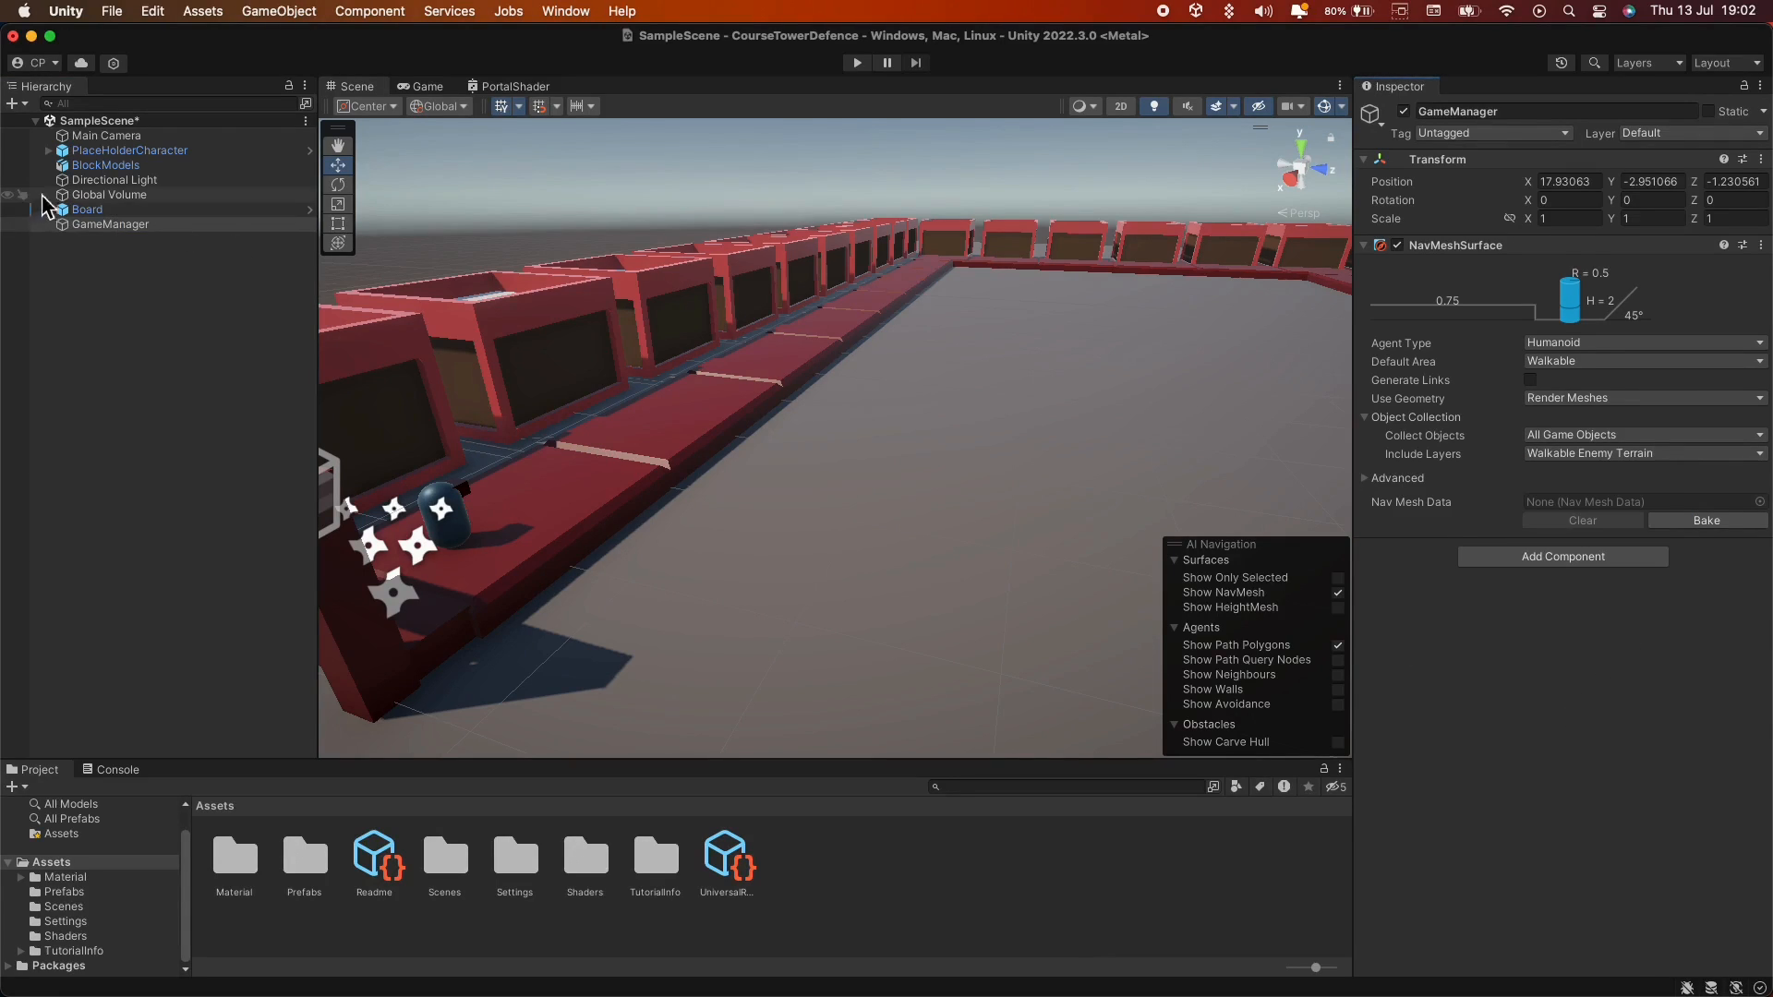
# Assign every piece of the Board's Path group to the Walkable Enemy Terrain layer.
pyautogui.click(61, 208)
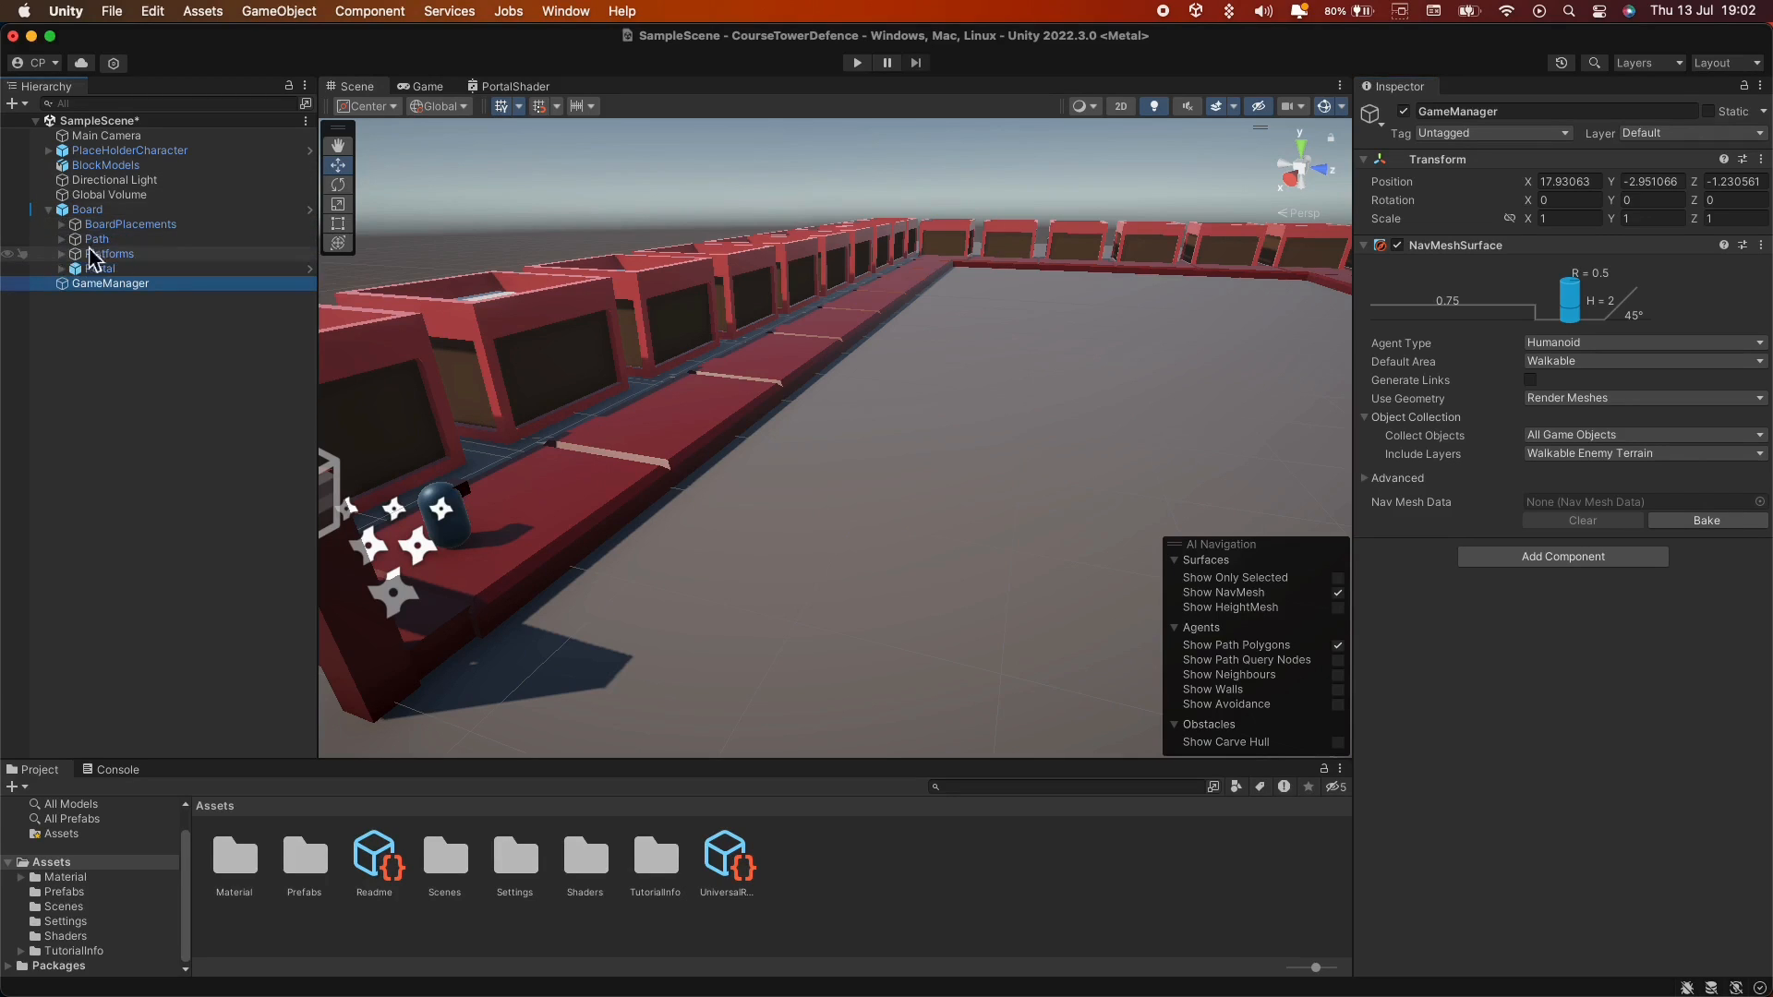
pyautogui.click(76, 239)
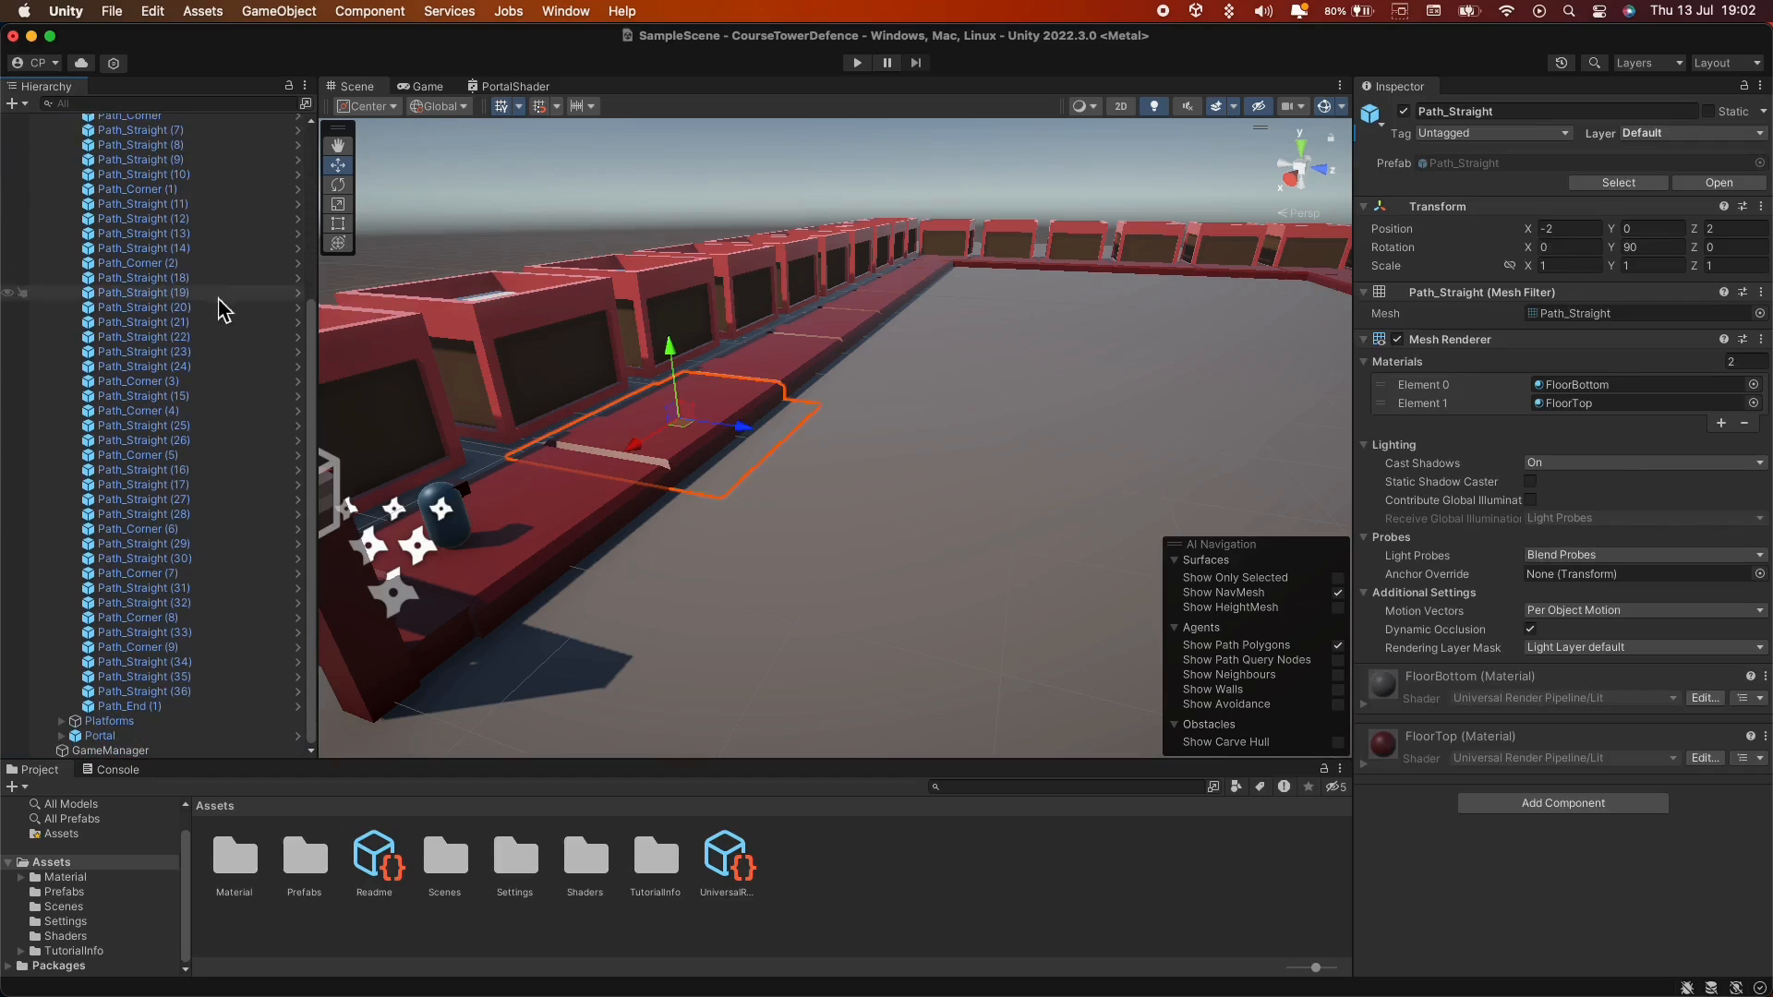
pyautogui.click(129, 706)
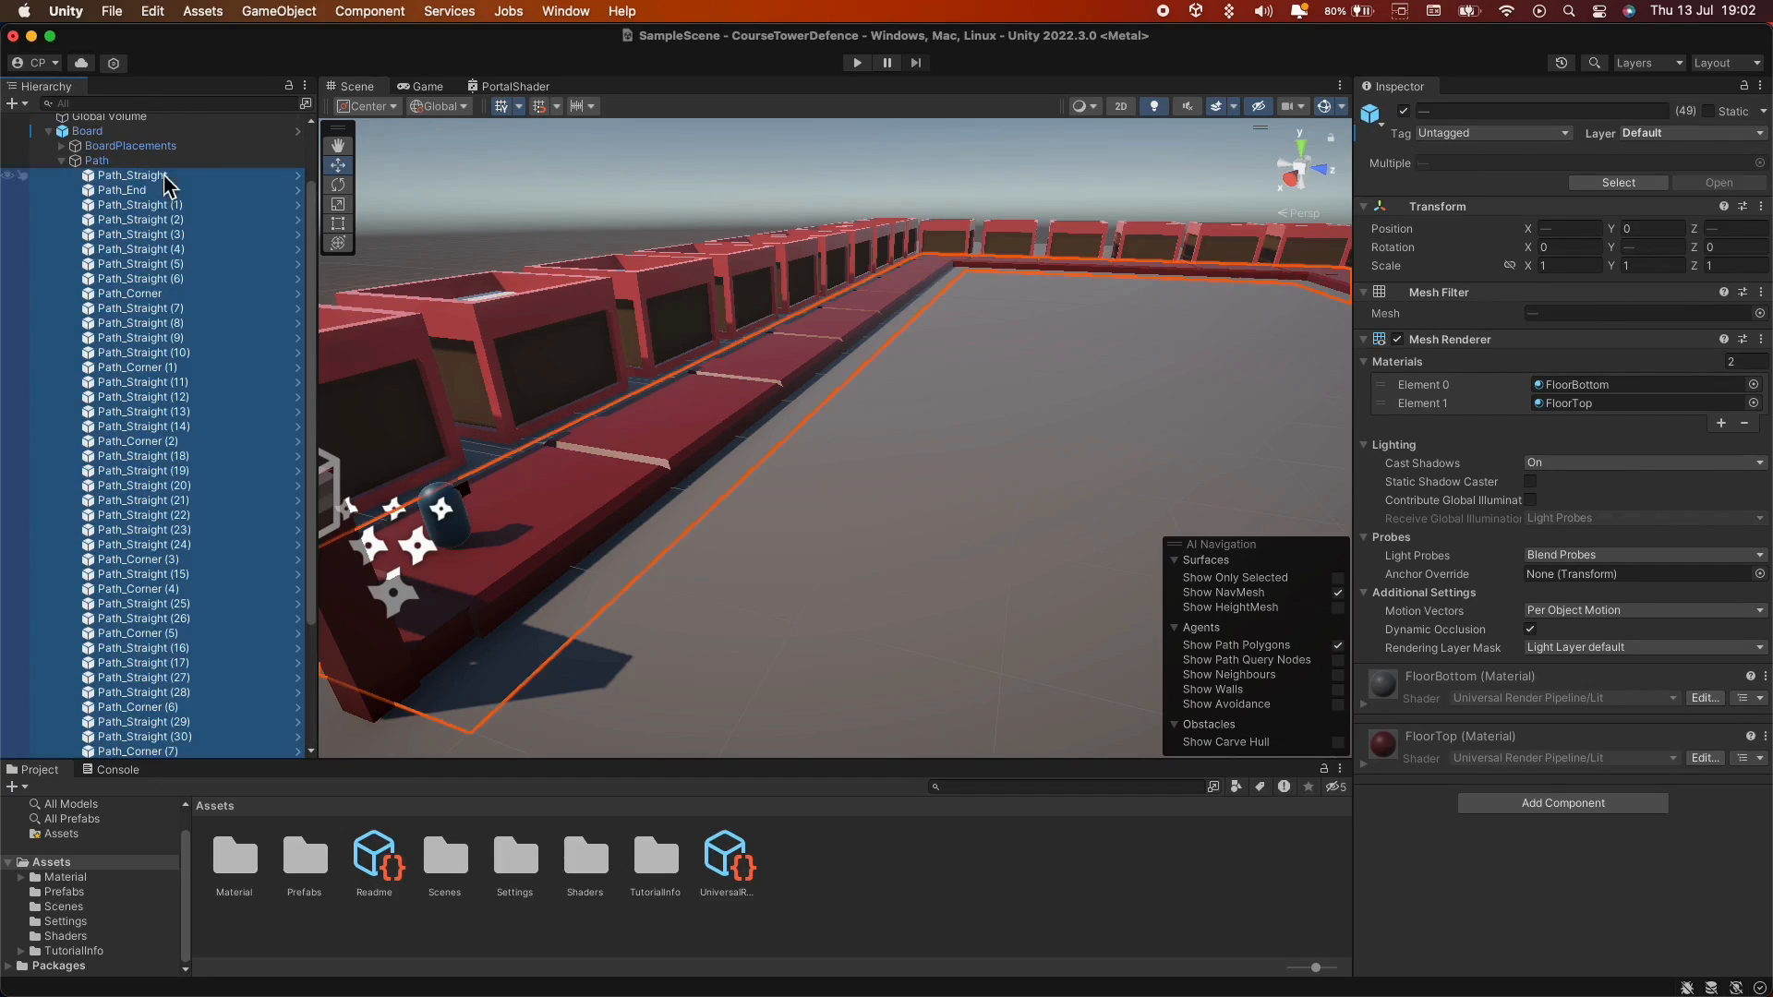
pyautogui.click(1693, 133)
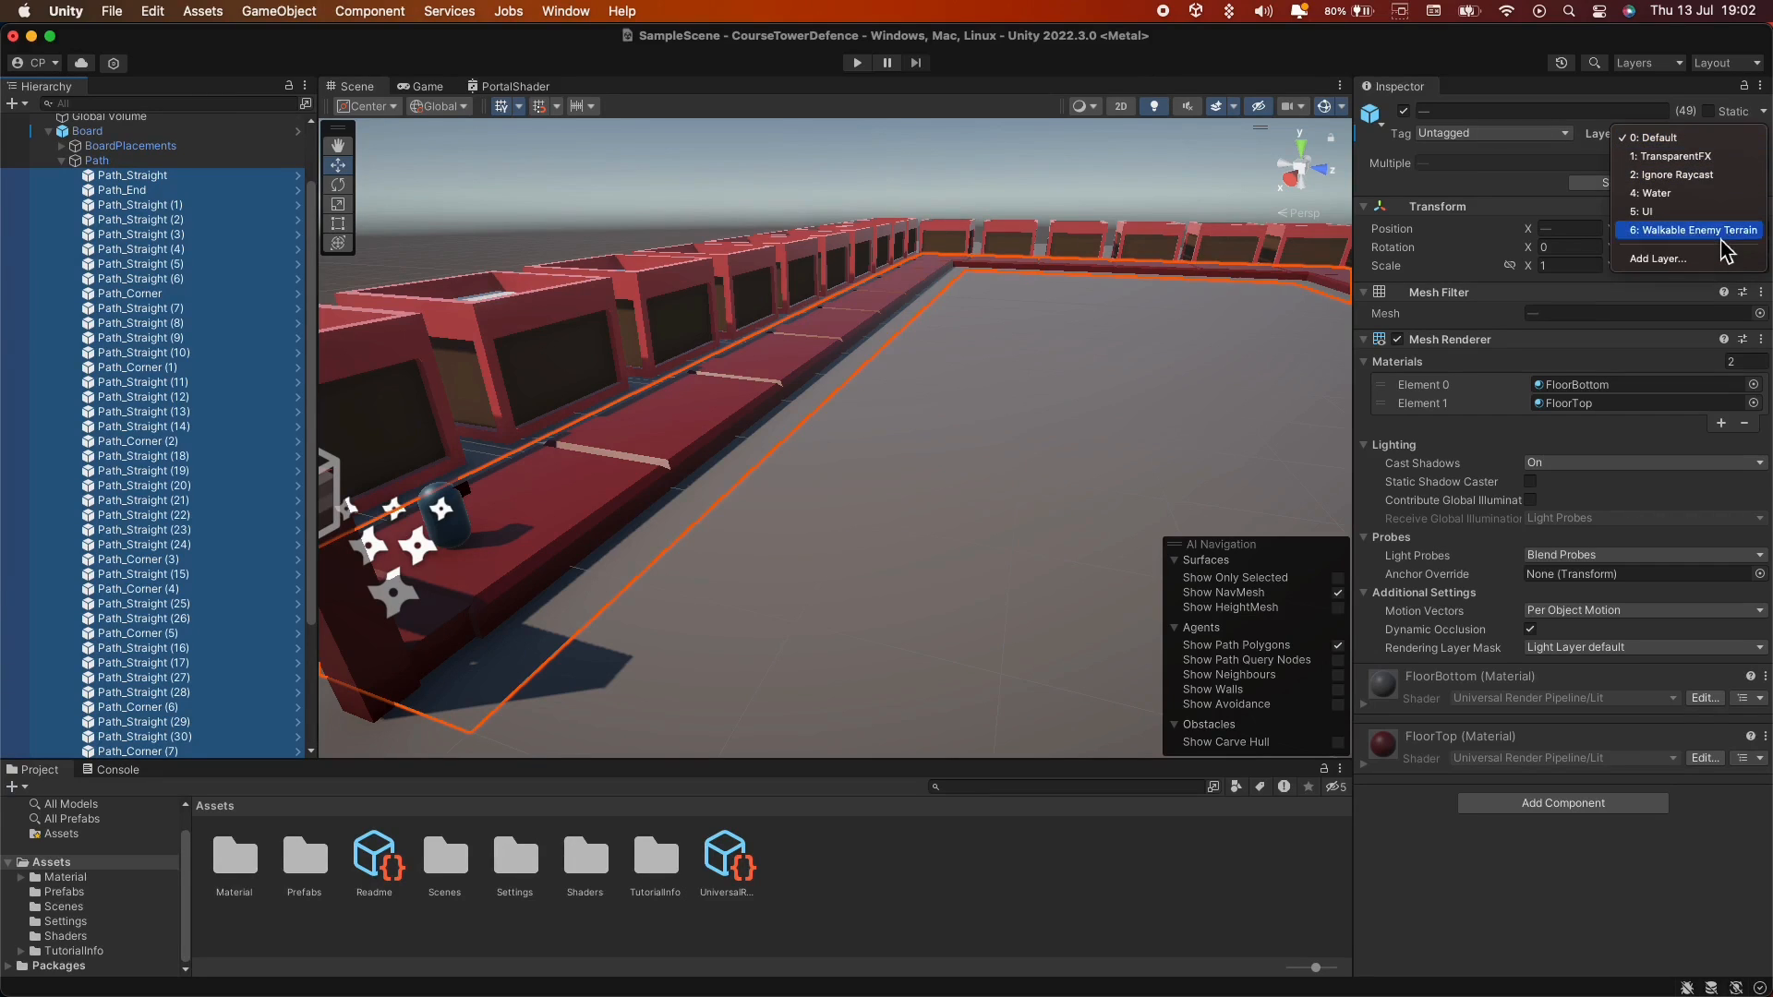
pyautogui.click(1688, 229)
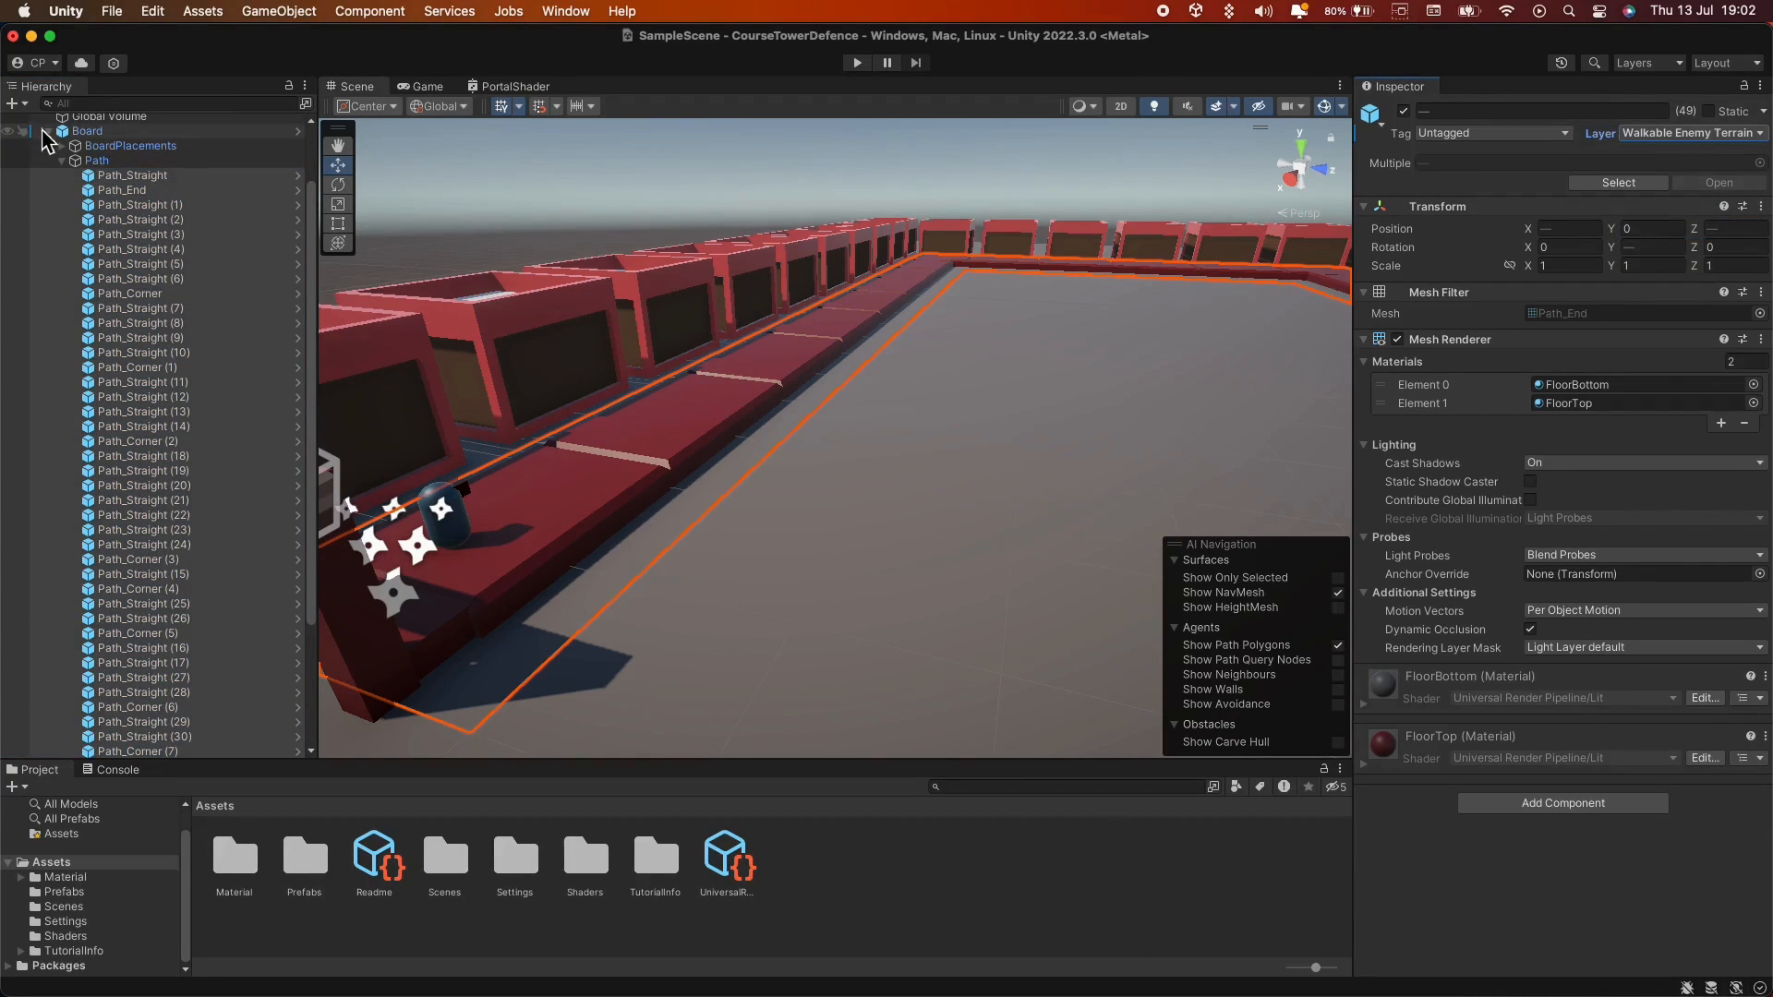
pyautogui.click(109, 223)
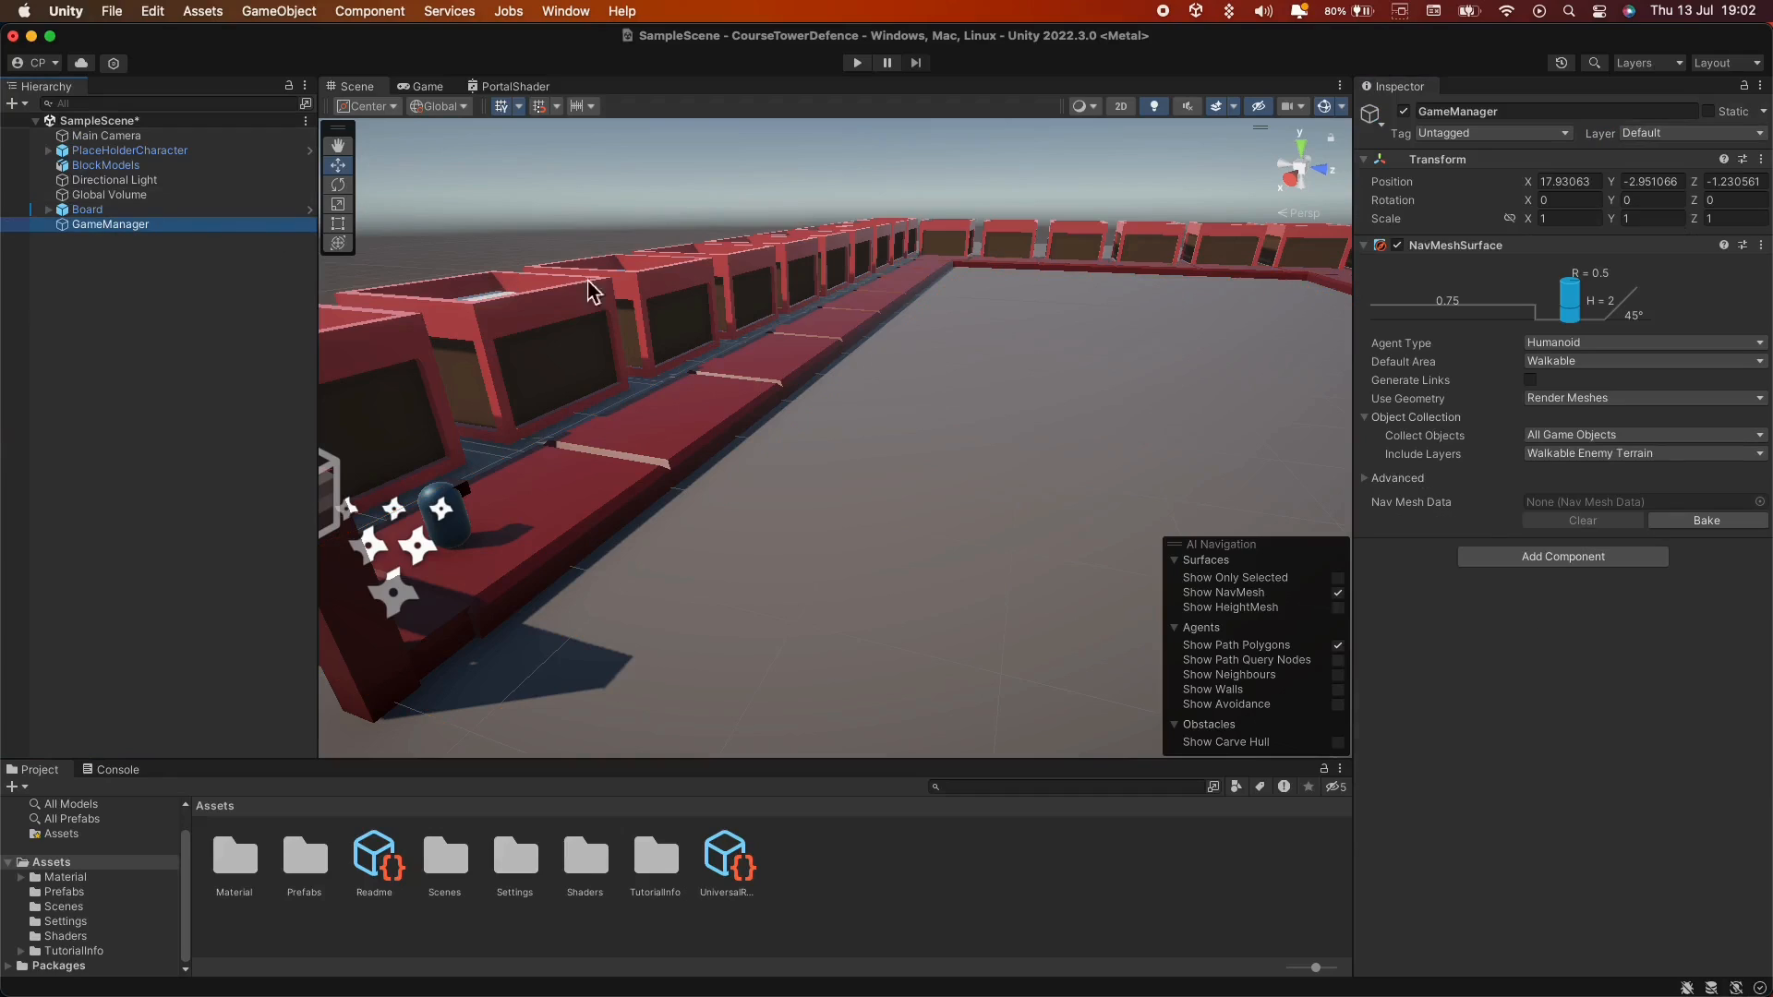
# Bake the NavMeshSurface so the walkable mesh covers the enemy path.
pyautogui.click(1704, 521)
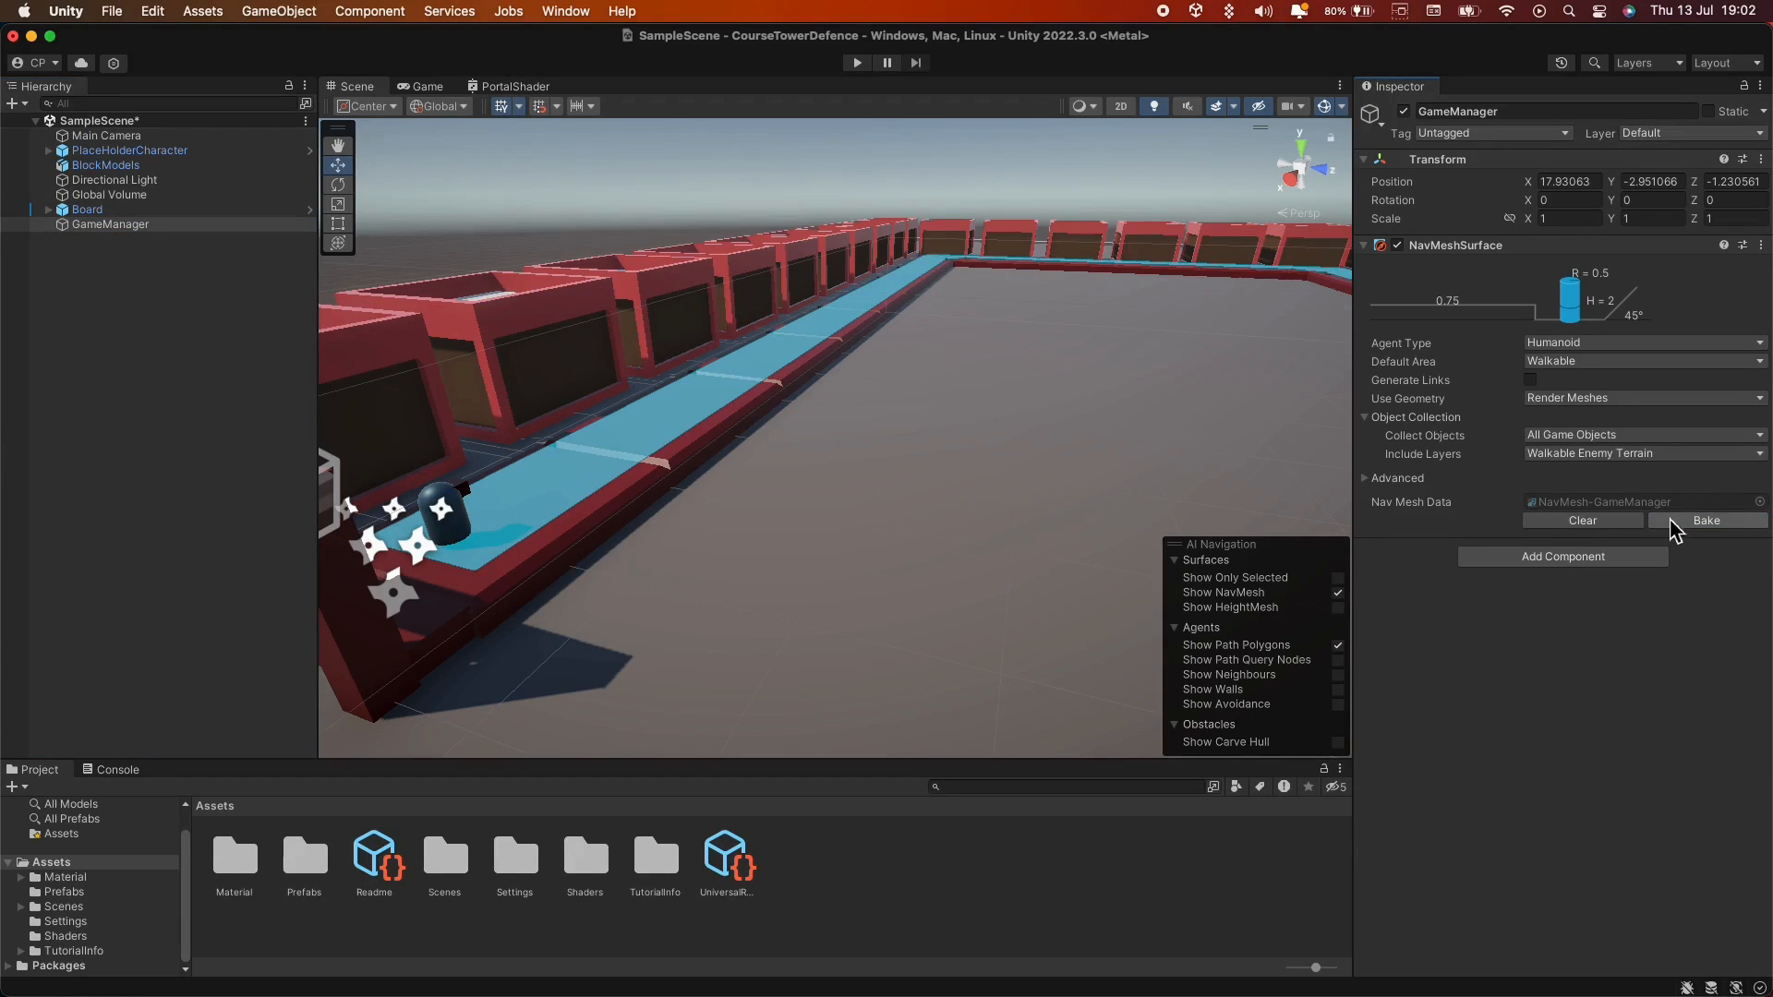
pyautogui.moveTo(142, 197)
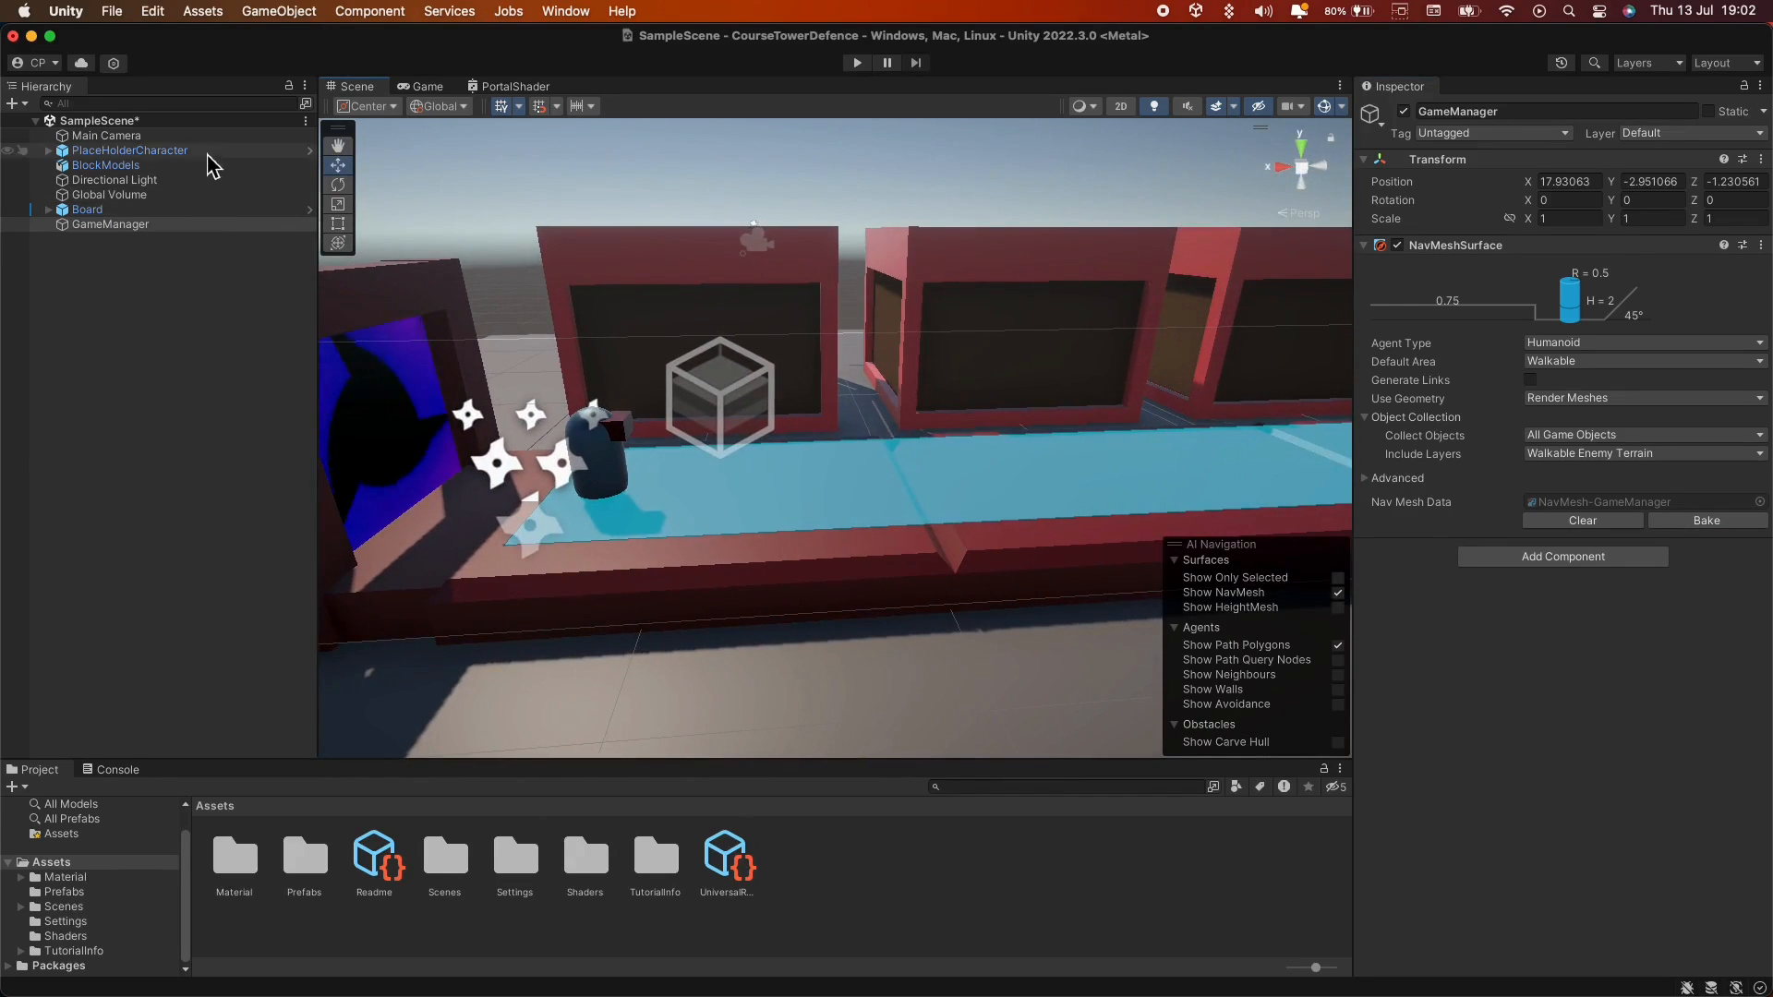
# Add a Nav Mesh Agent component to PlaceHolderCharacter and create a new empty object.
pyautogui.click(129, 149)
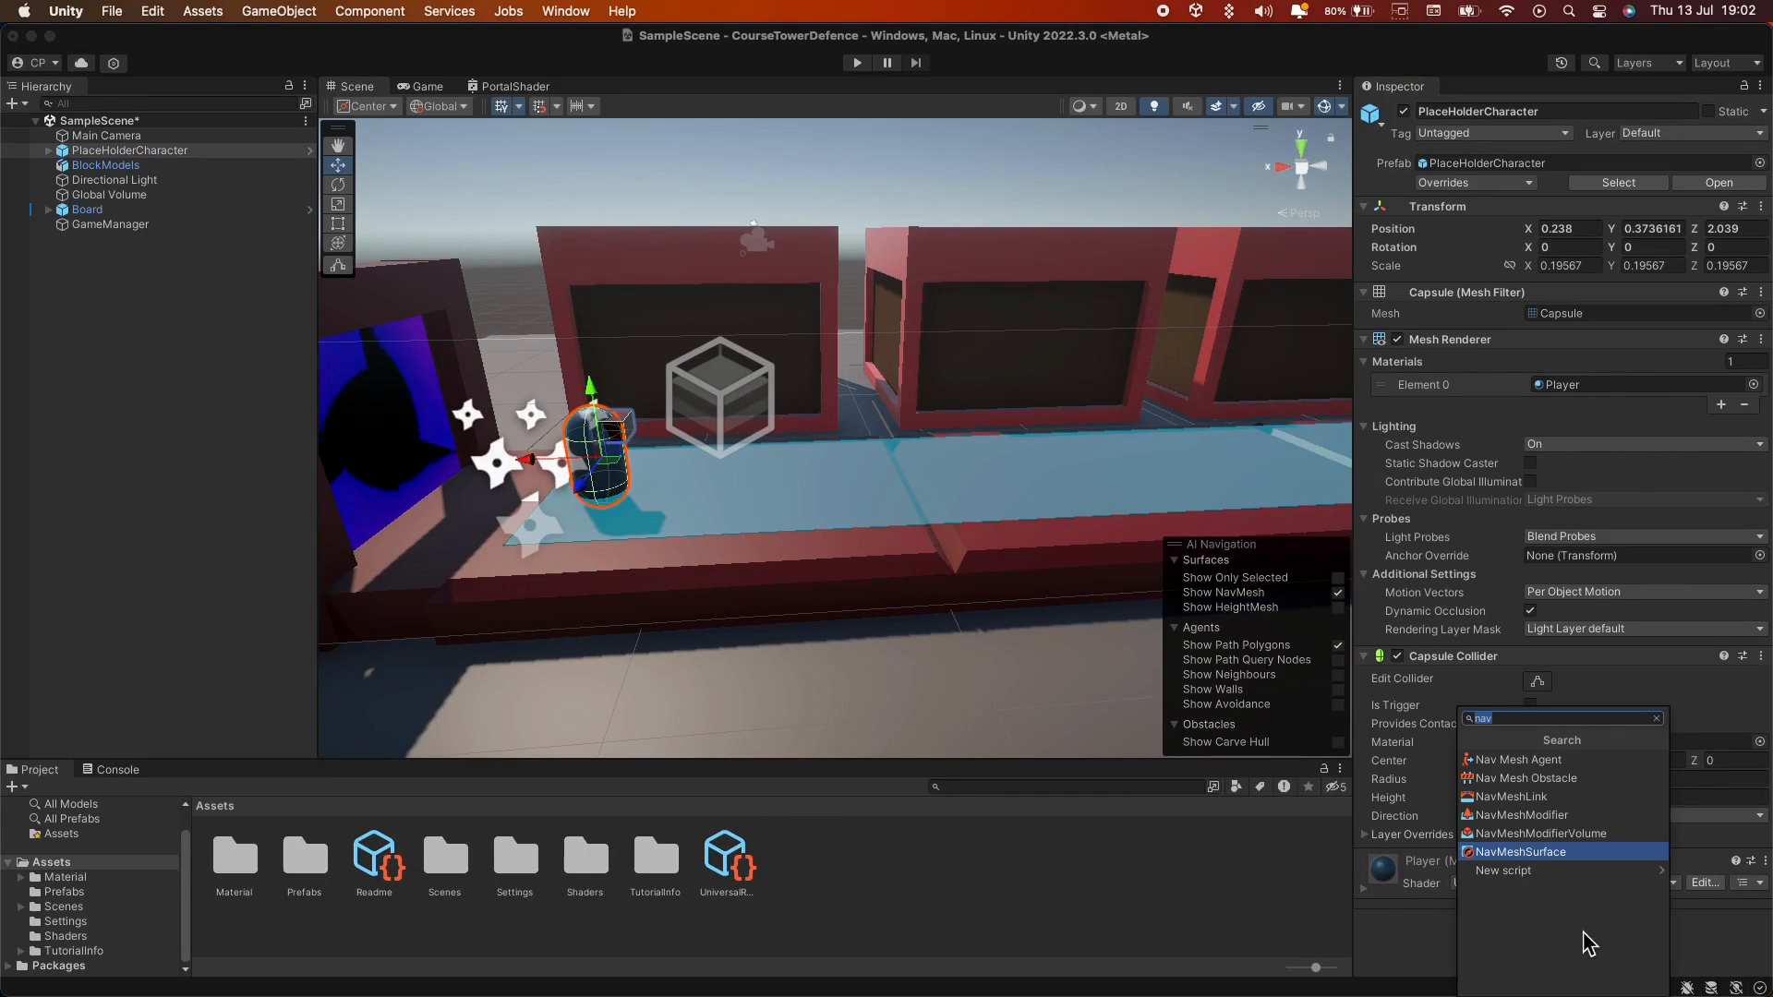
pyautogui.click(1514, 759)
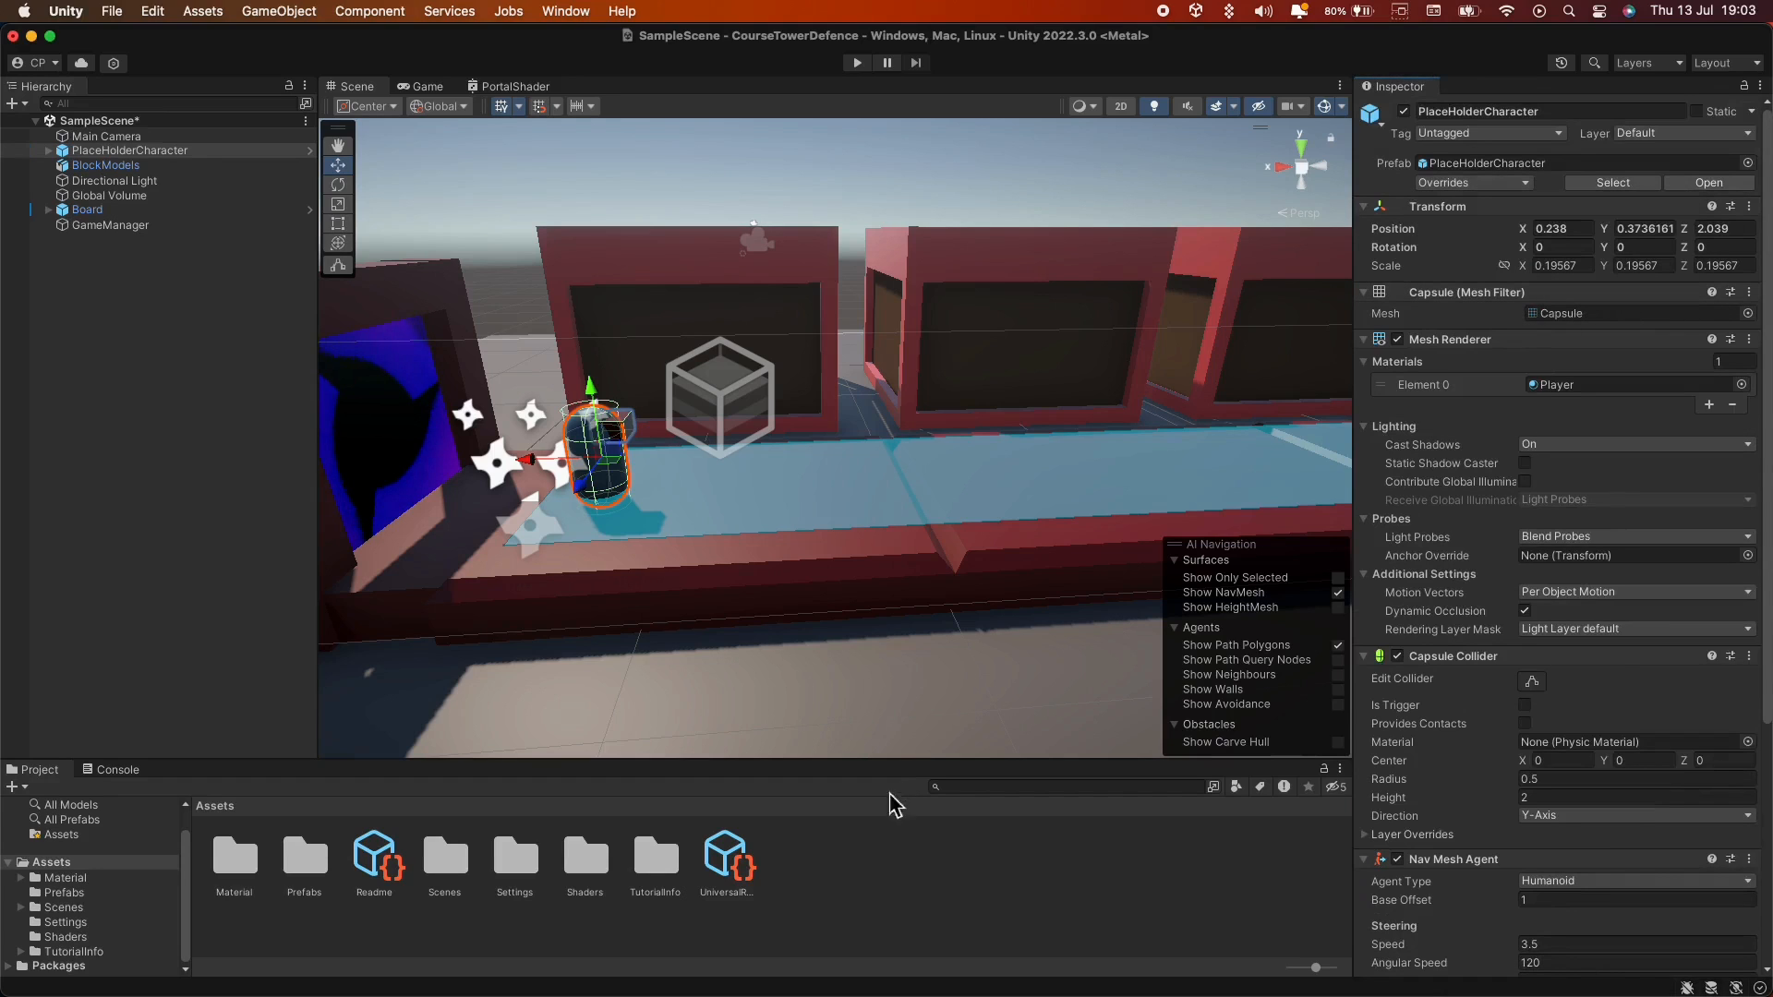
pyautogui.click(249, 451)
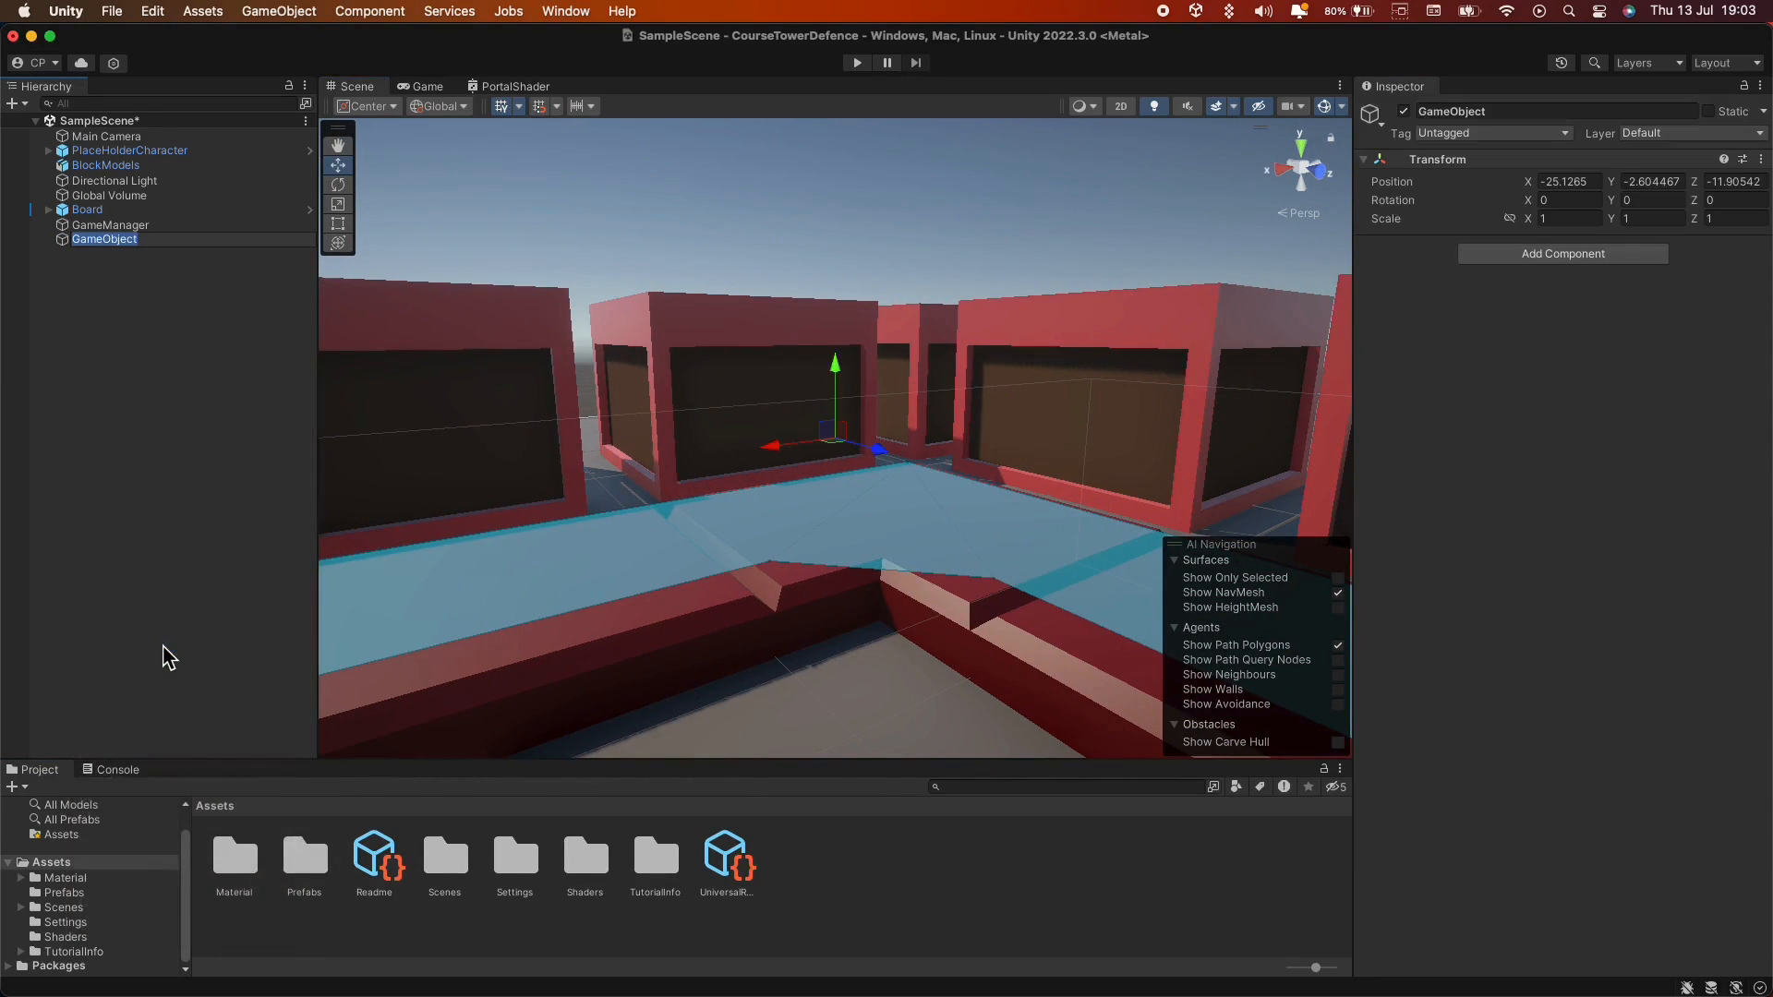
# Rename the empty object to Waypoint and create an Assets/Scripts folder.
pyautogui.write('Waypoint')
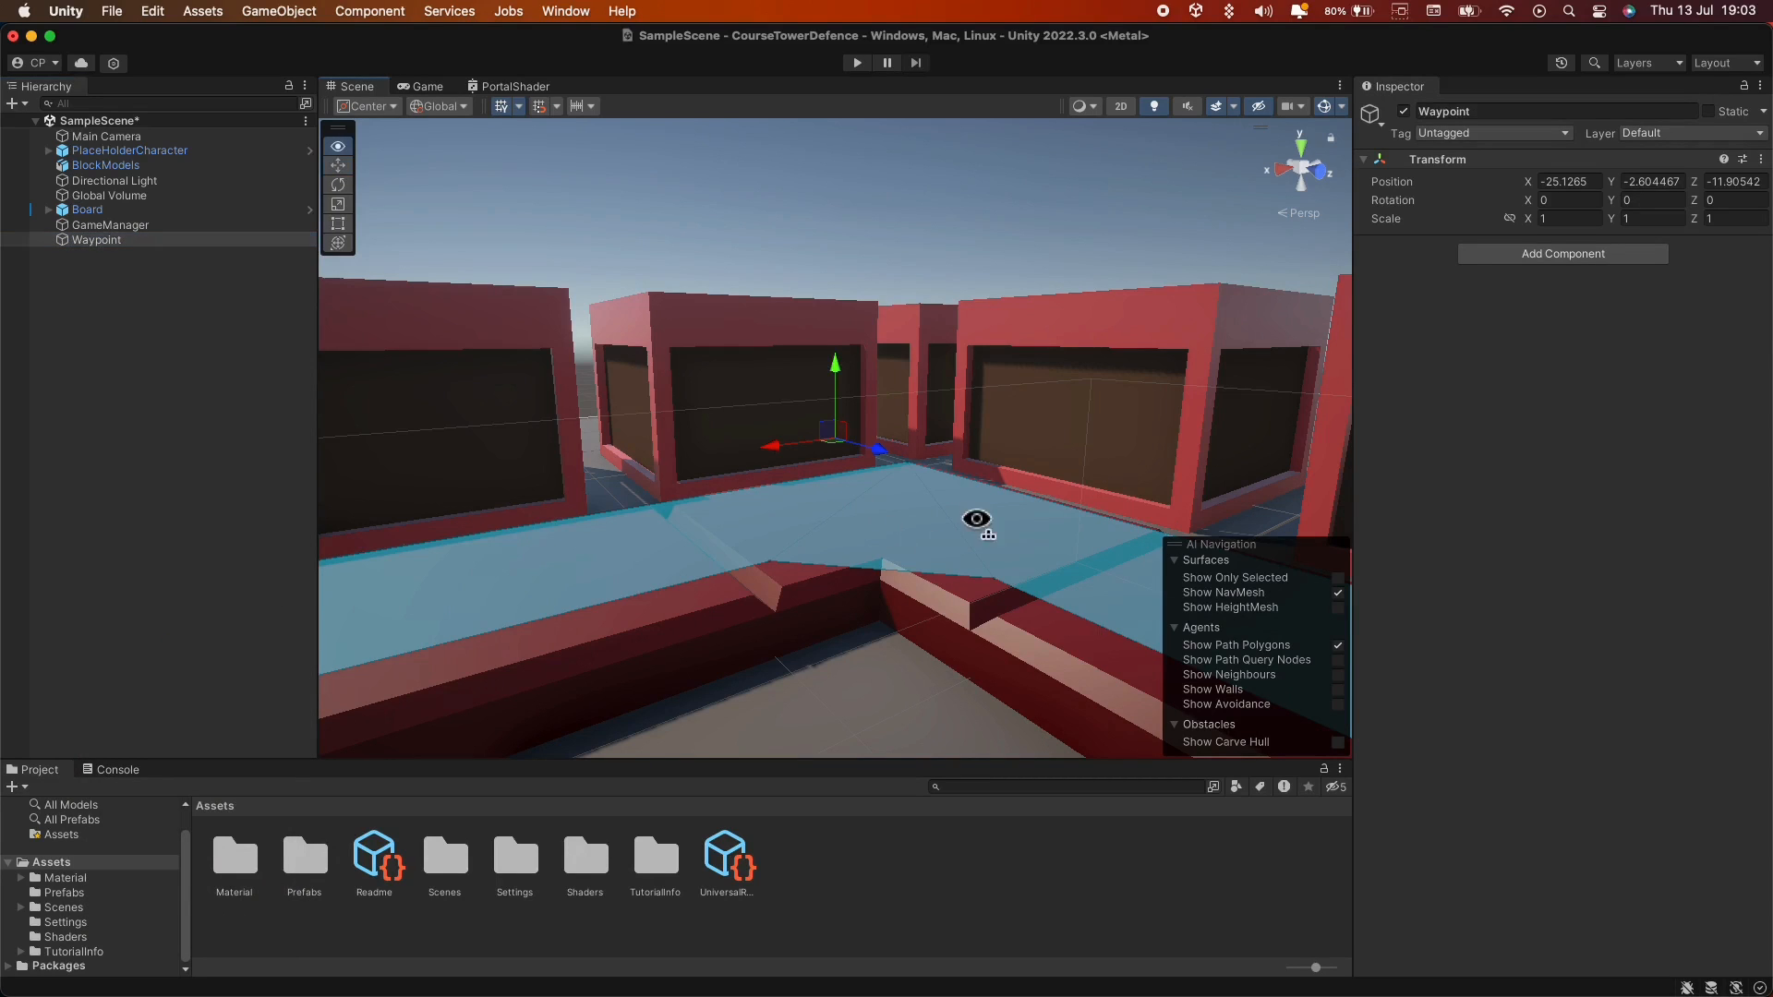
pyautogui.click(87, 208)
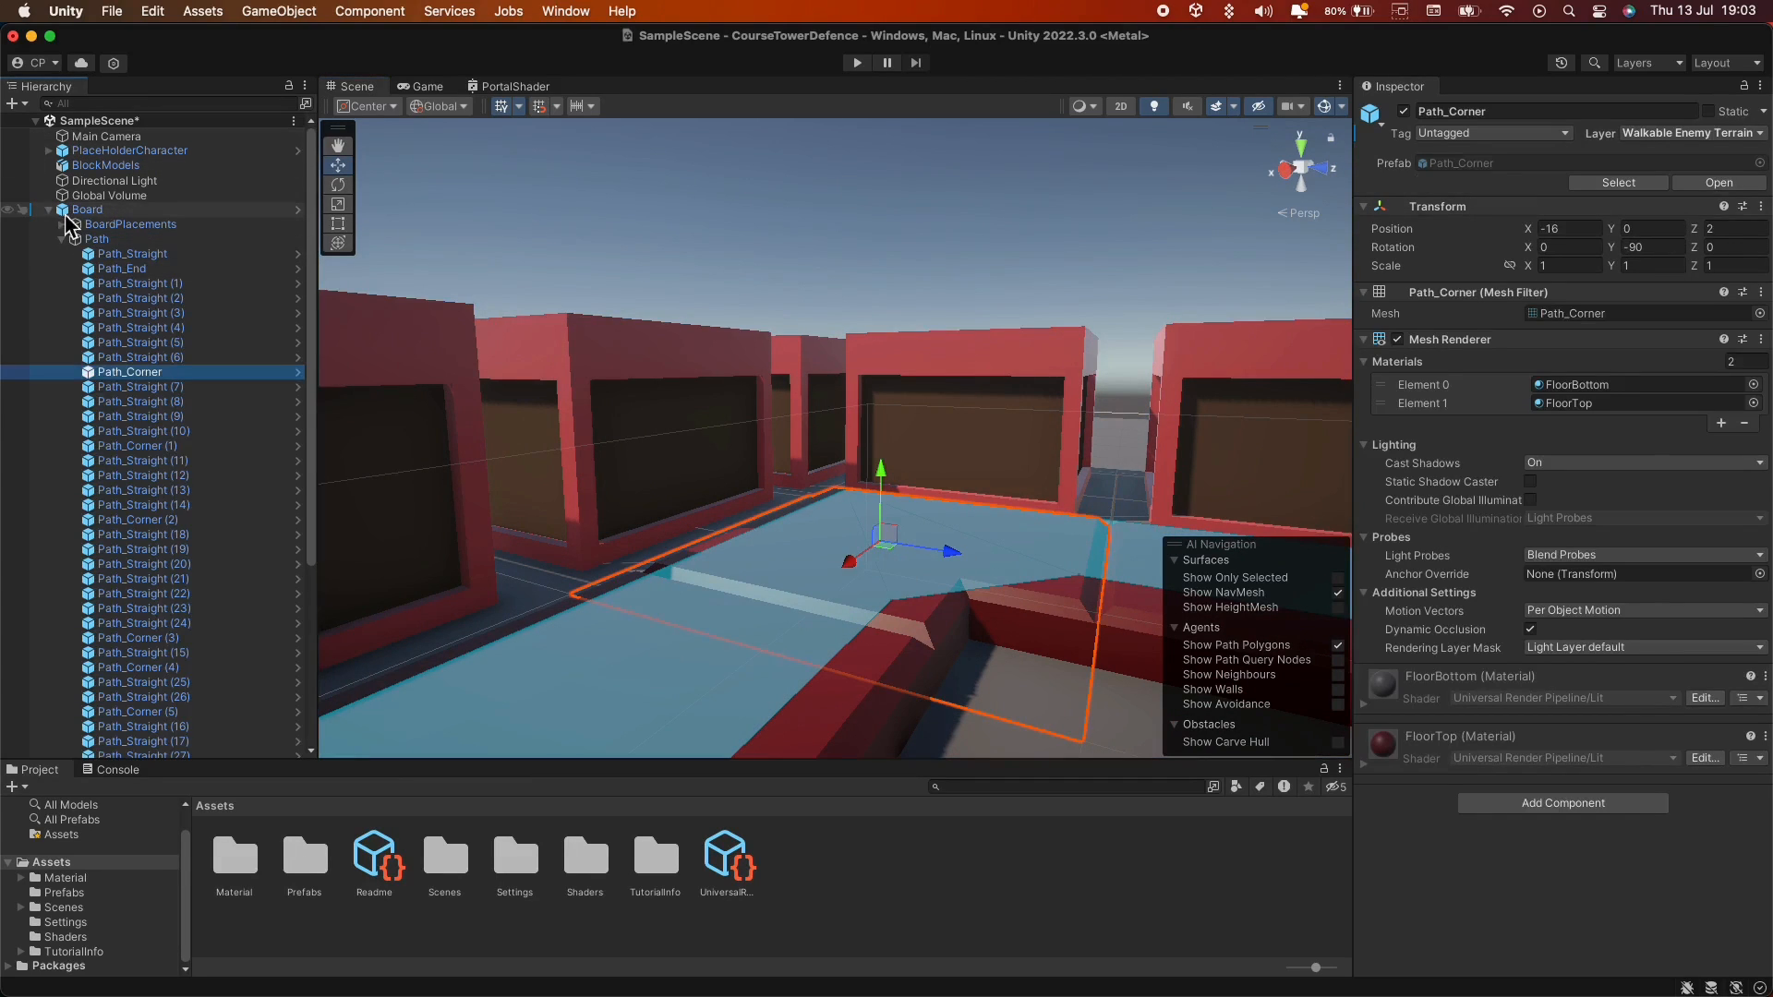
pyautogui.click(87, 209)
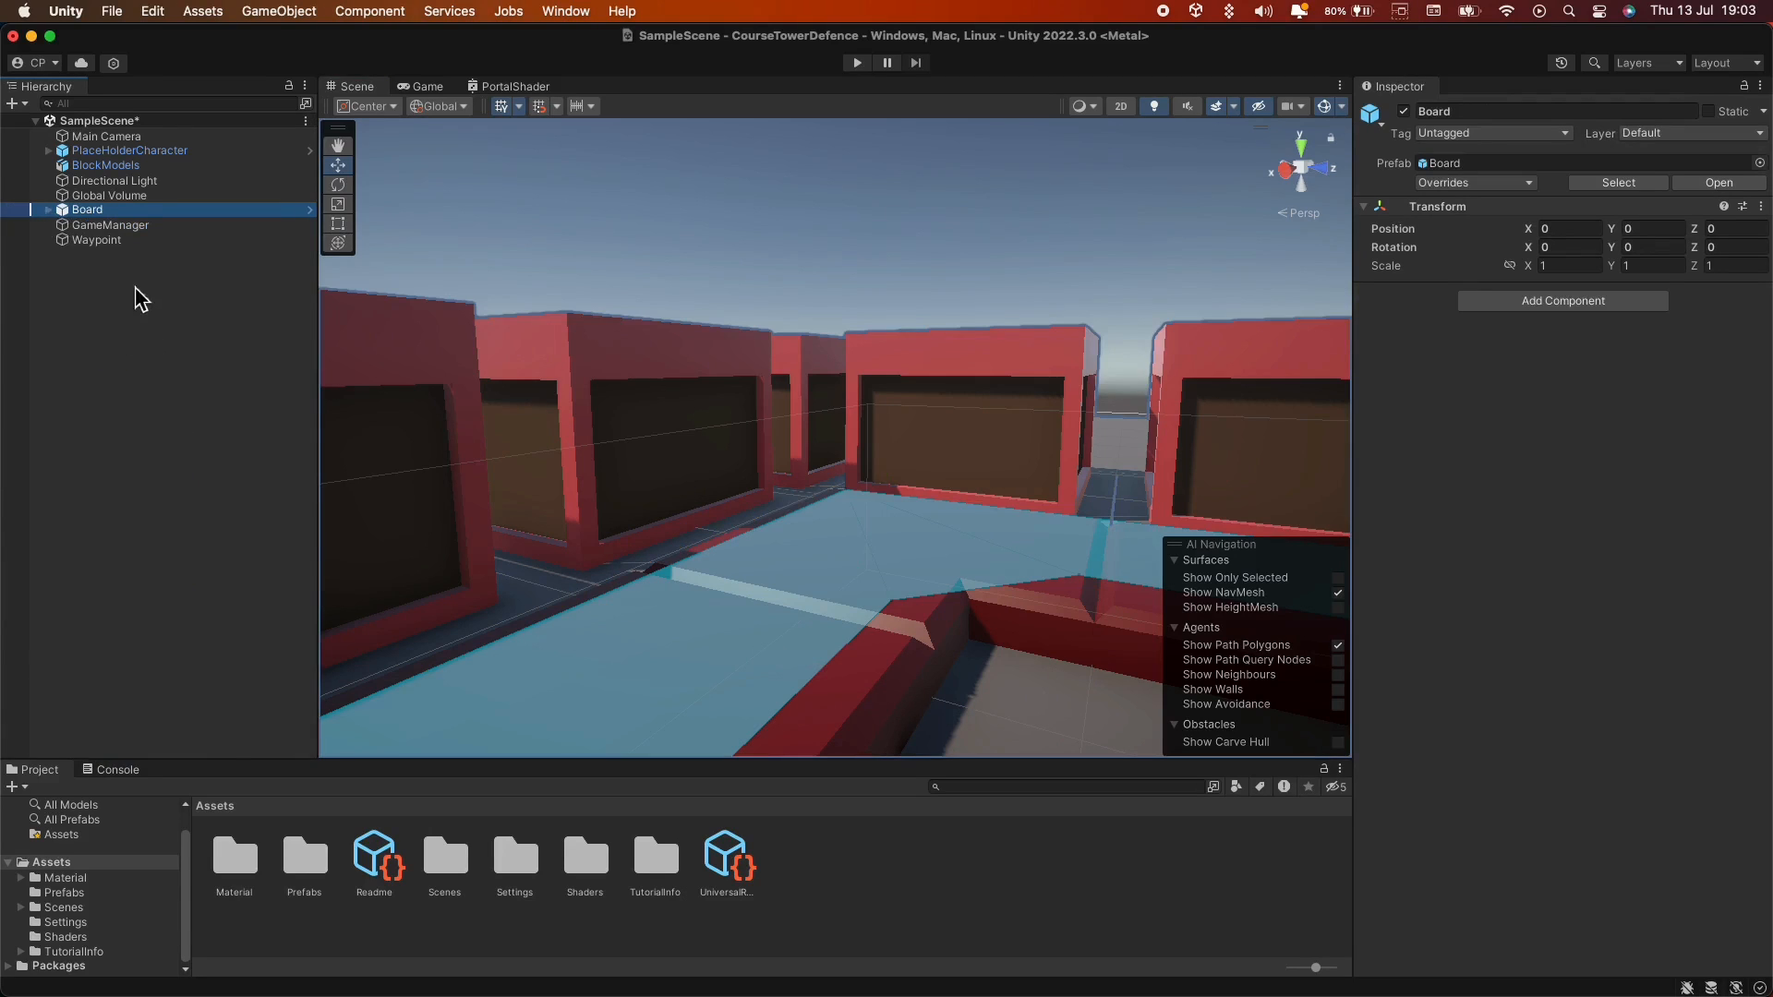
pyautogui.click(96, 240)
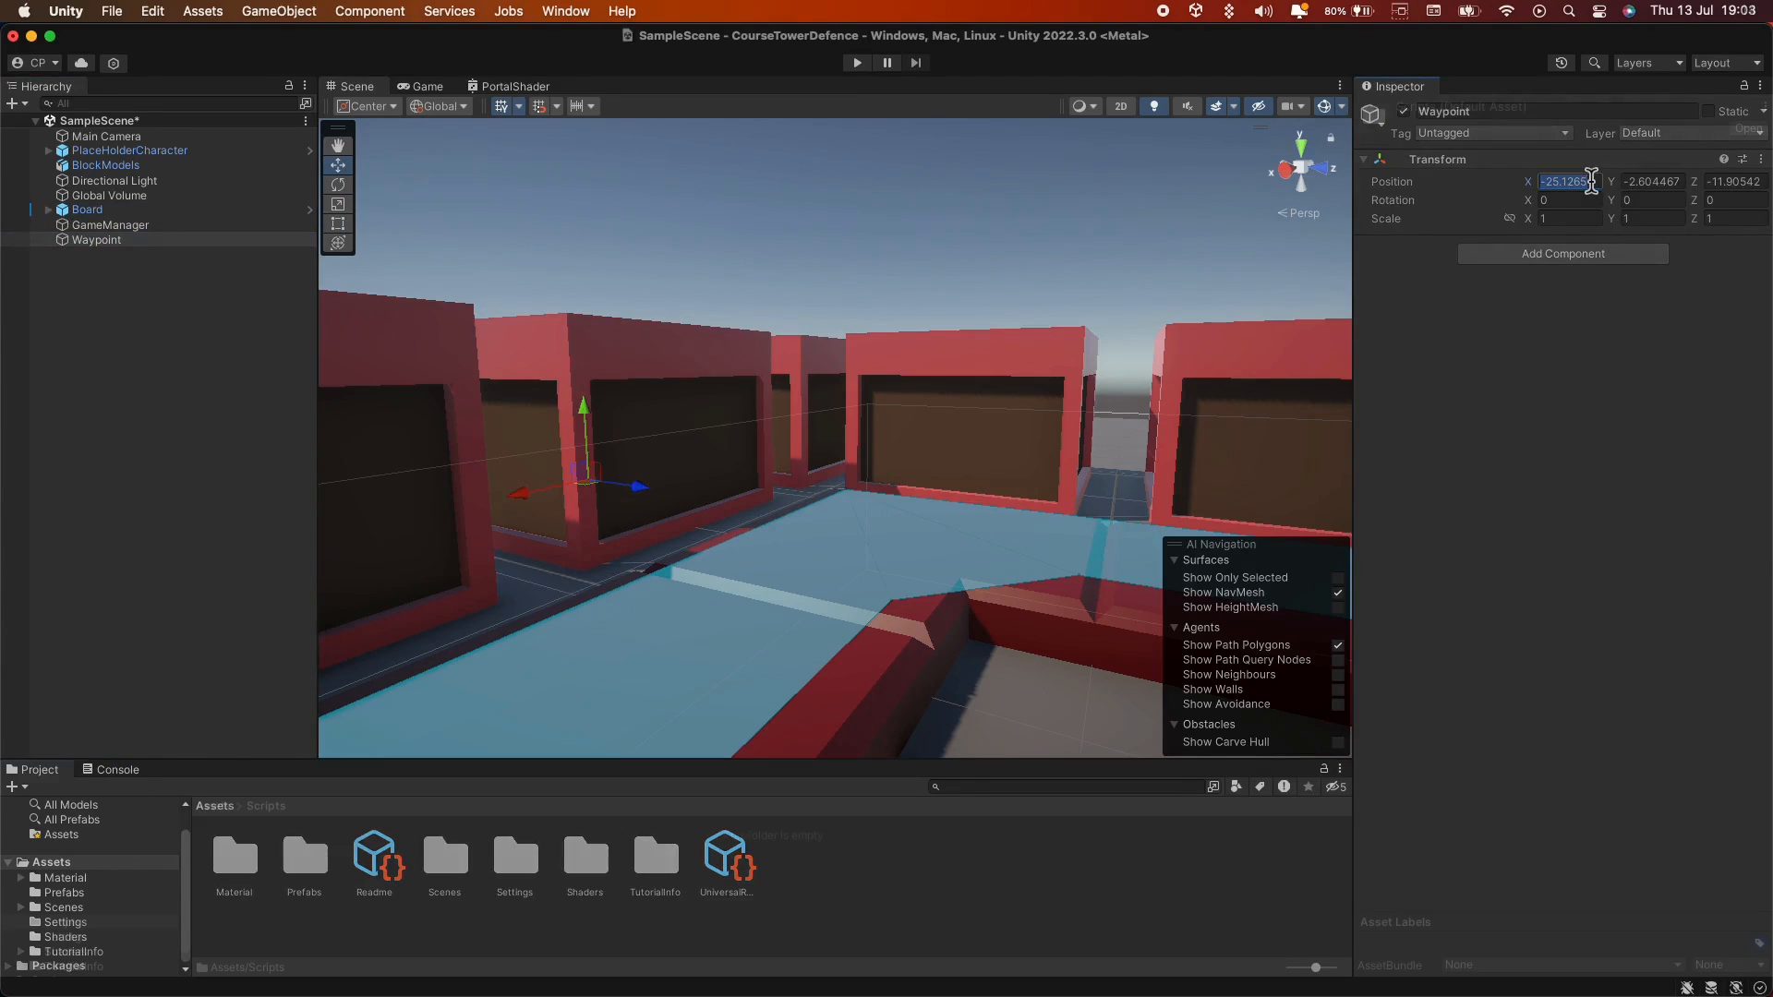
pyautogui.click(63, 922)
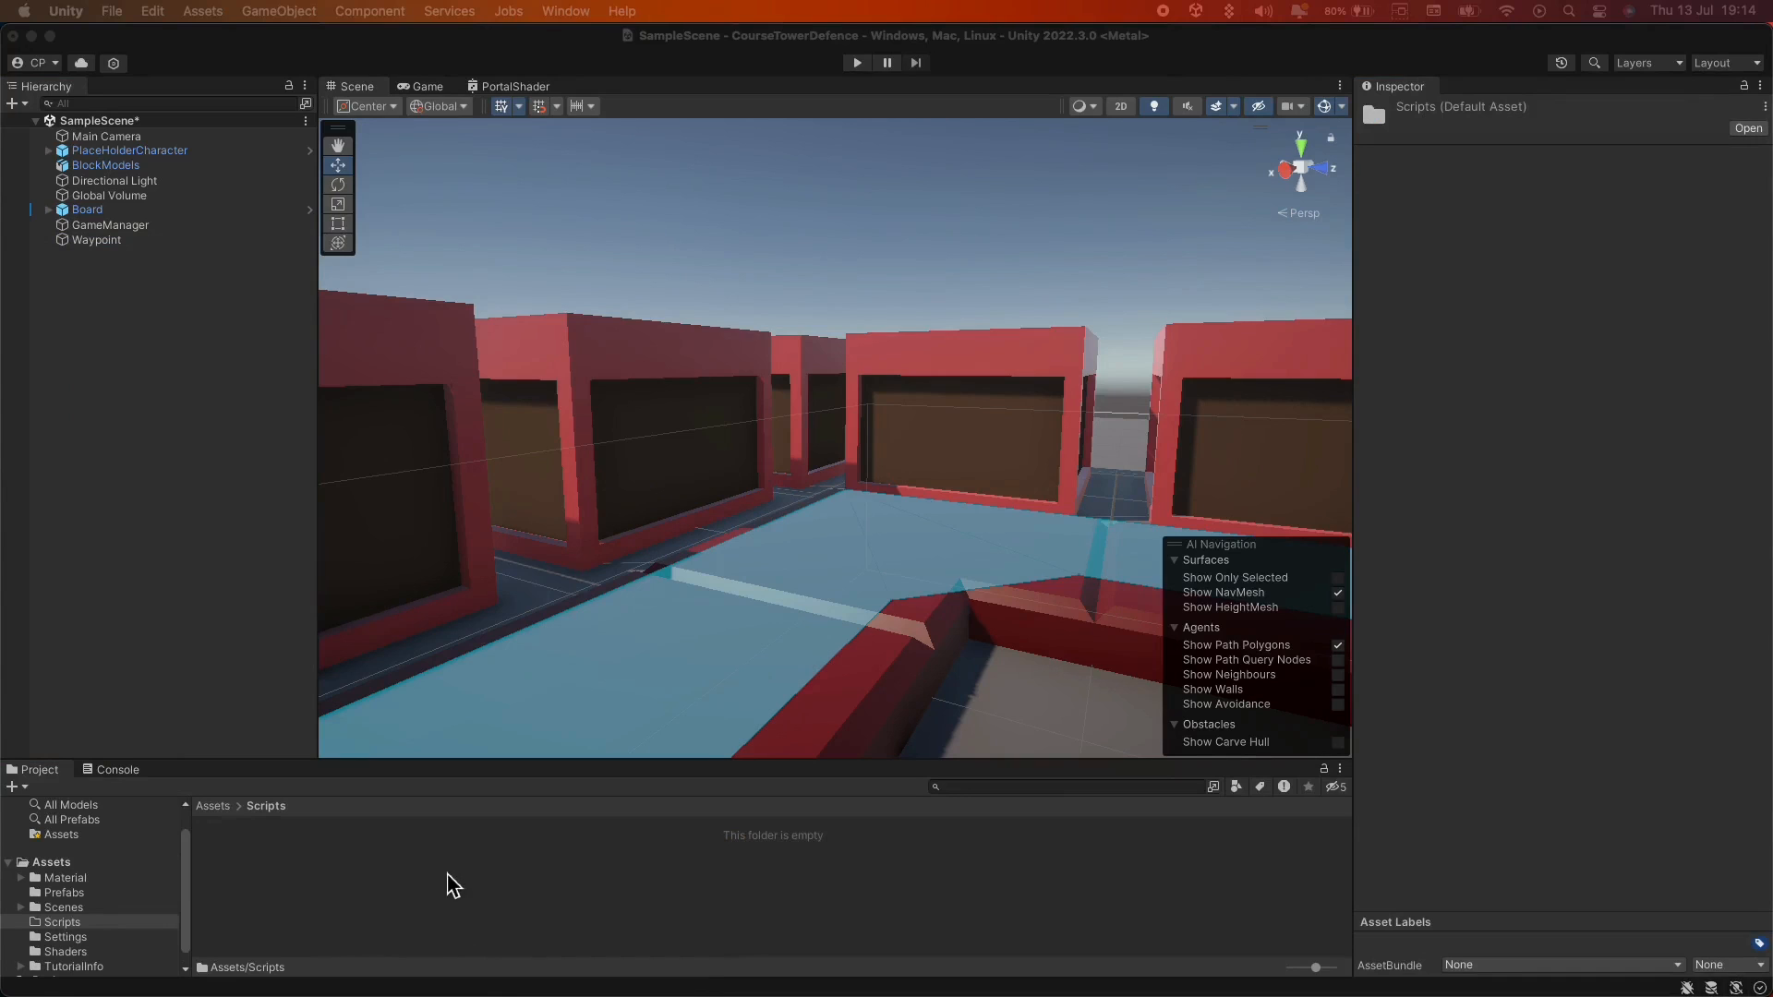
# Create a C# script named EnemyController in the Scripts folder and select PlaceHolderCharacter.
pyautogui.rightClick(450, 883)
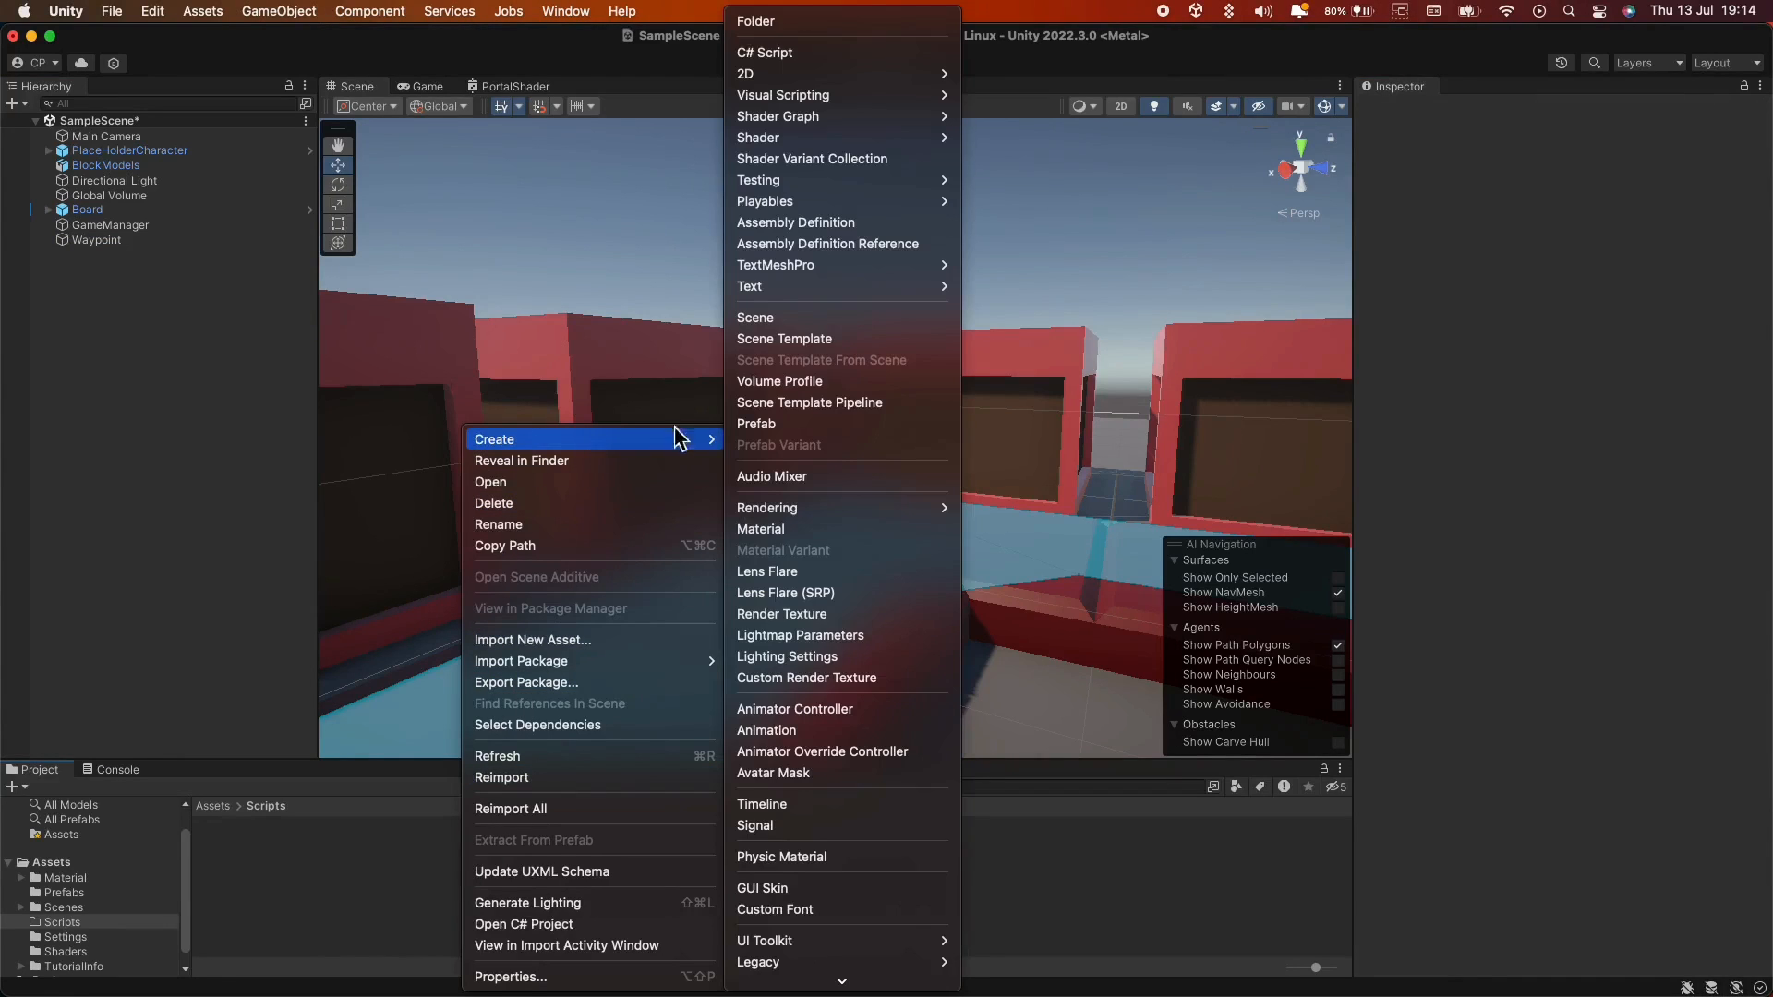
pyautogui.click(764, 51)
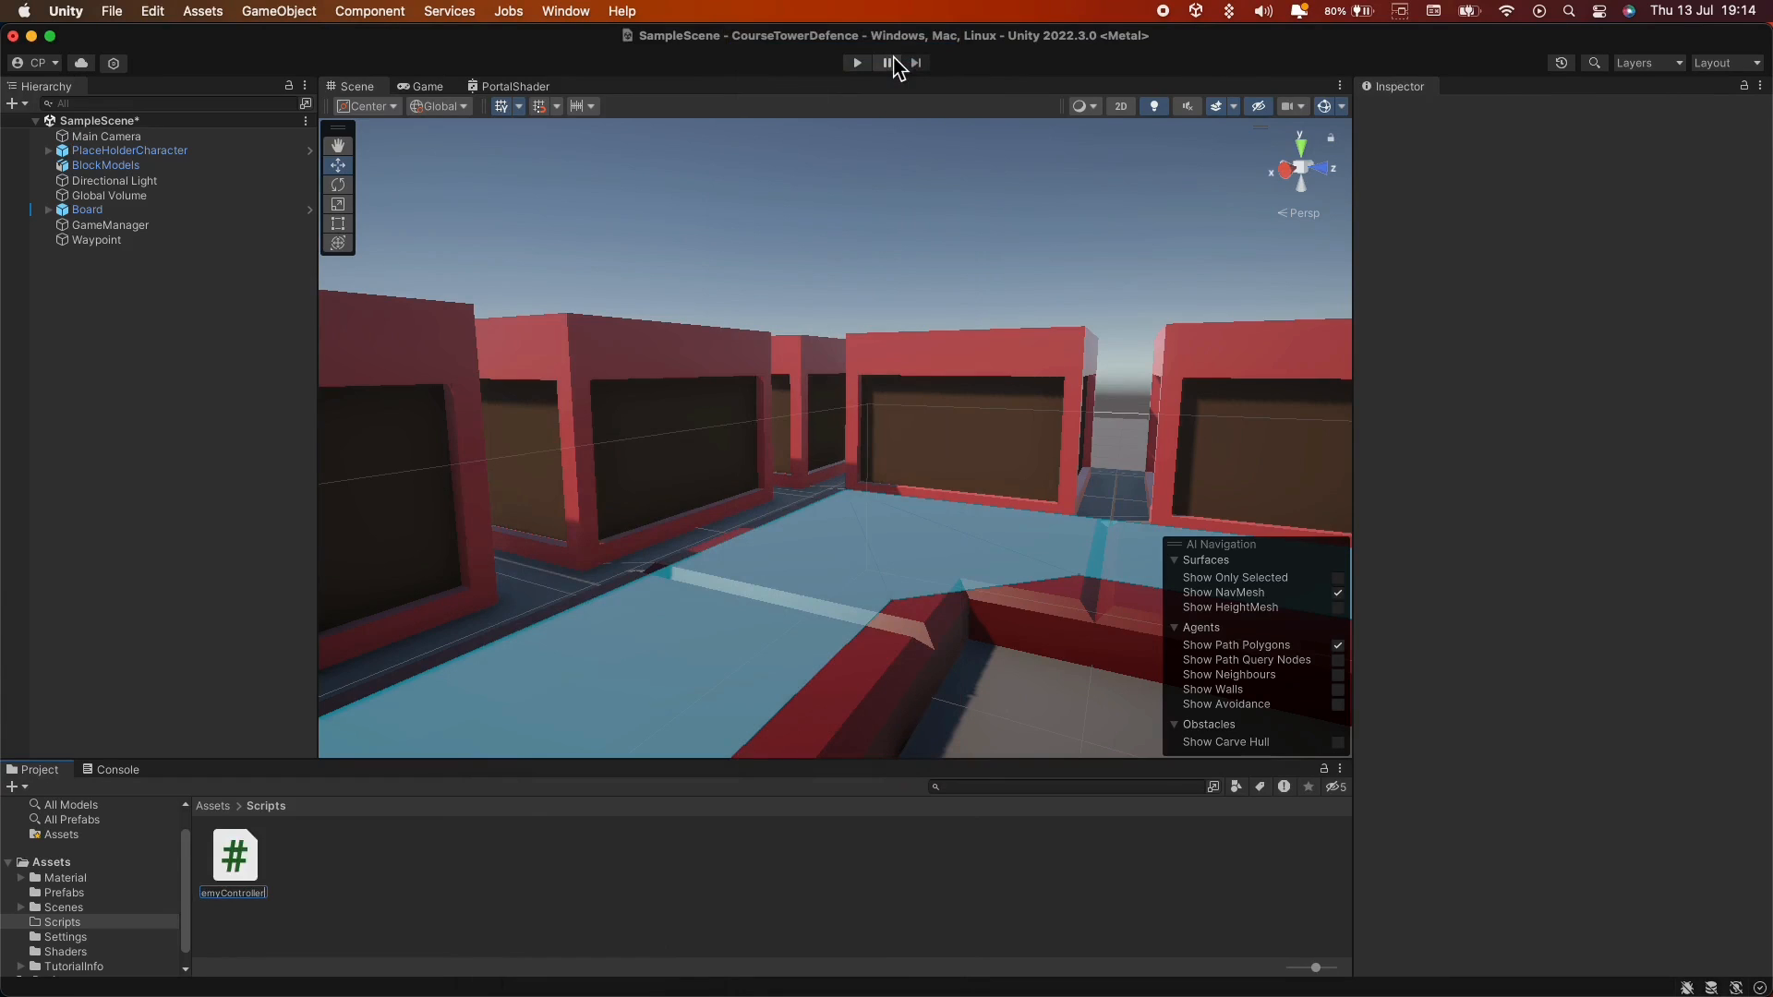
pyautogui.click(232, 855)
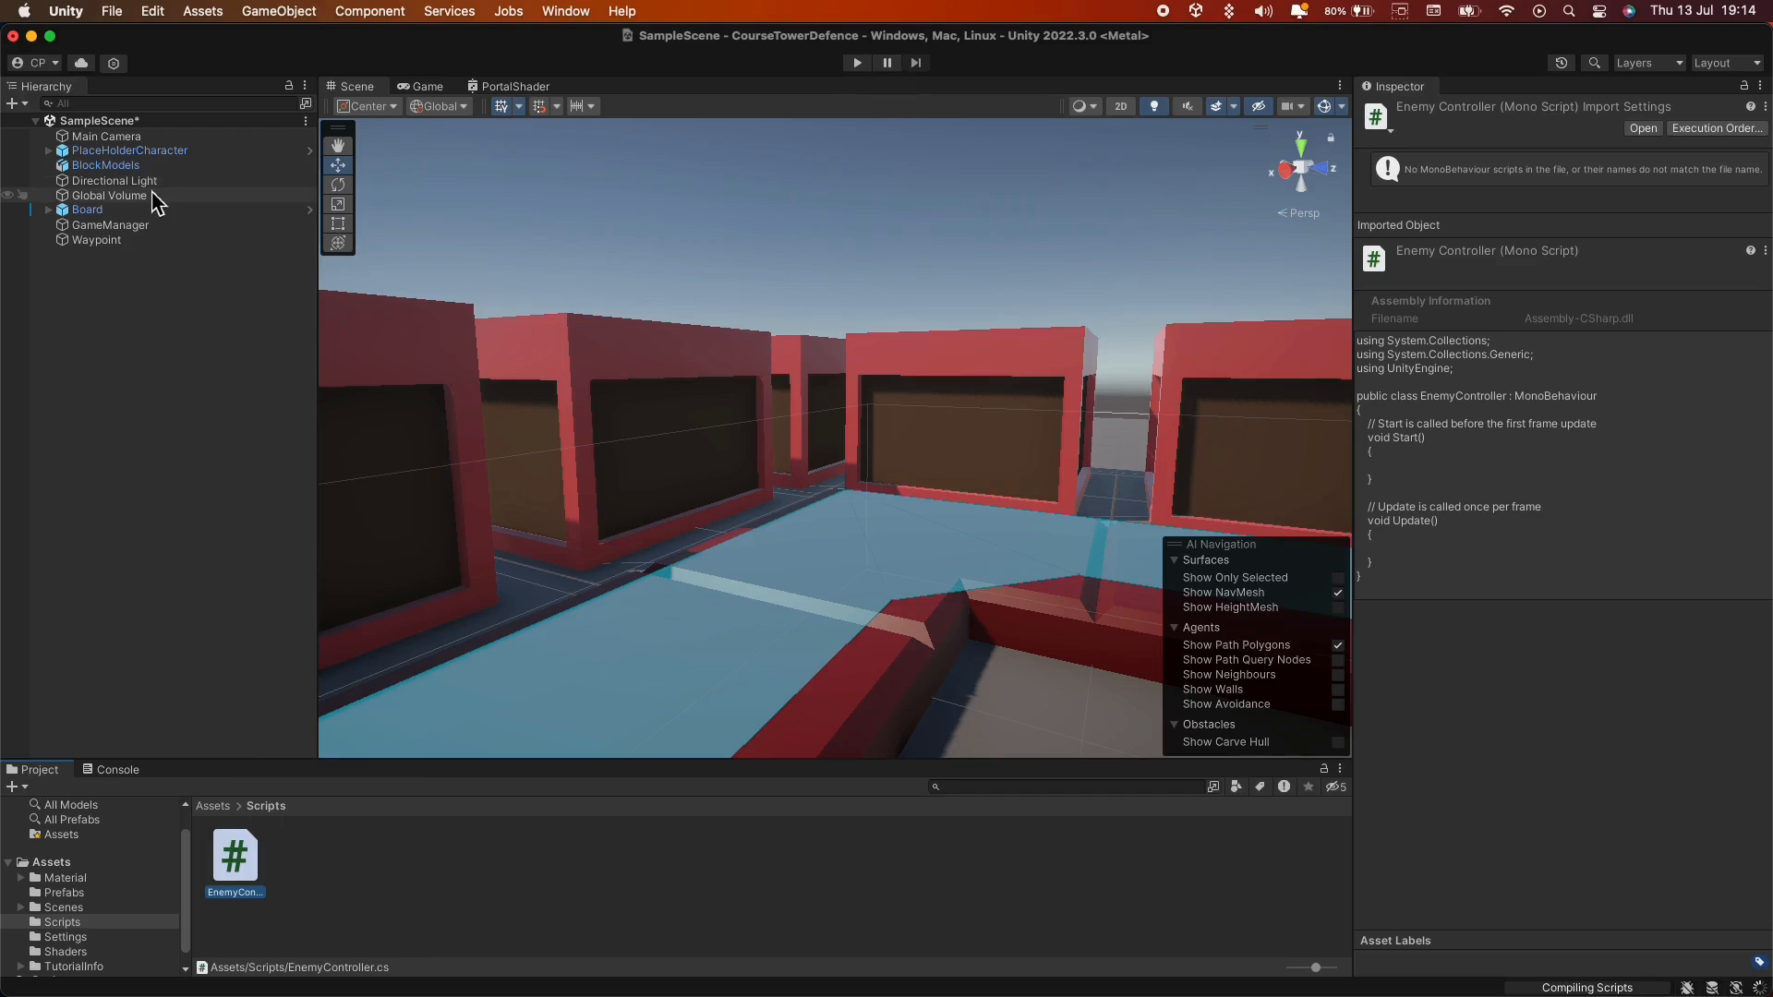
pyautogui.click(129, 149)
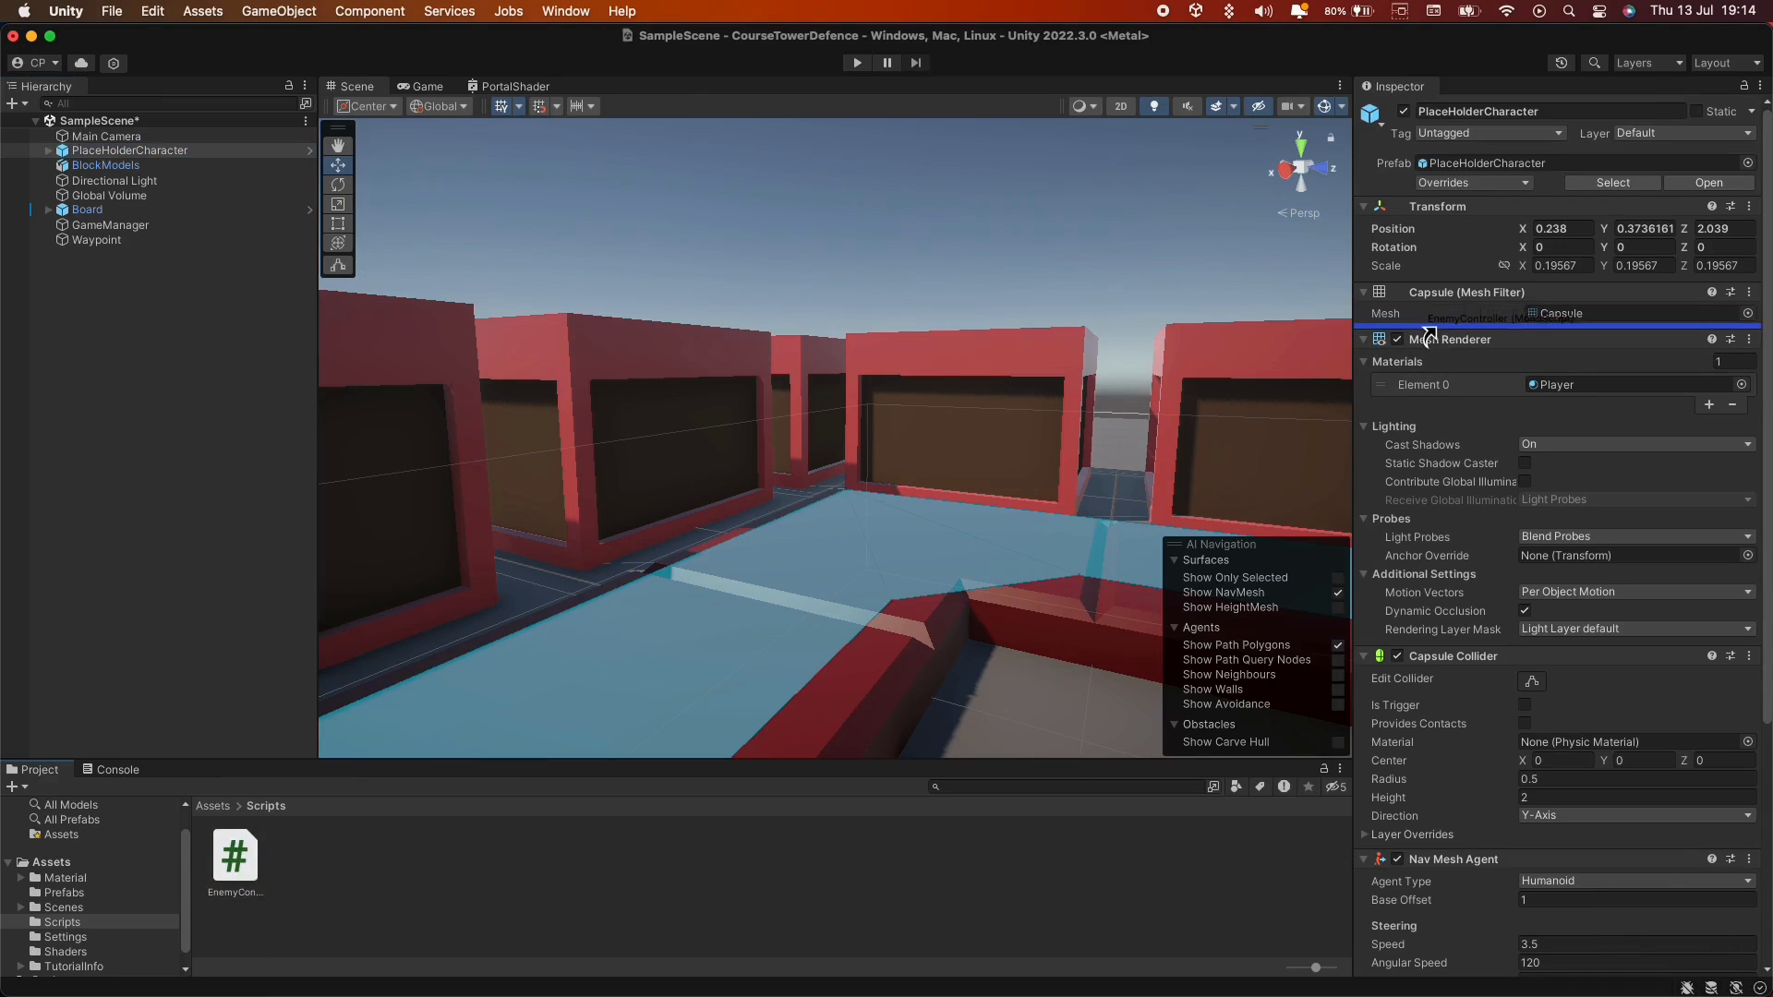
# Attach EnemyController to PlaceHolderCharacter and open the script in Visual Studio Code.
pyautogui.click(234, 857)
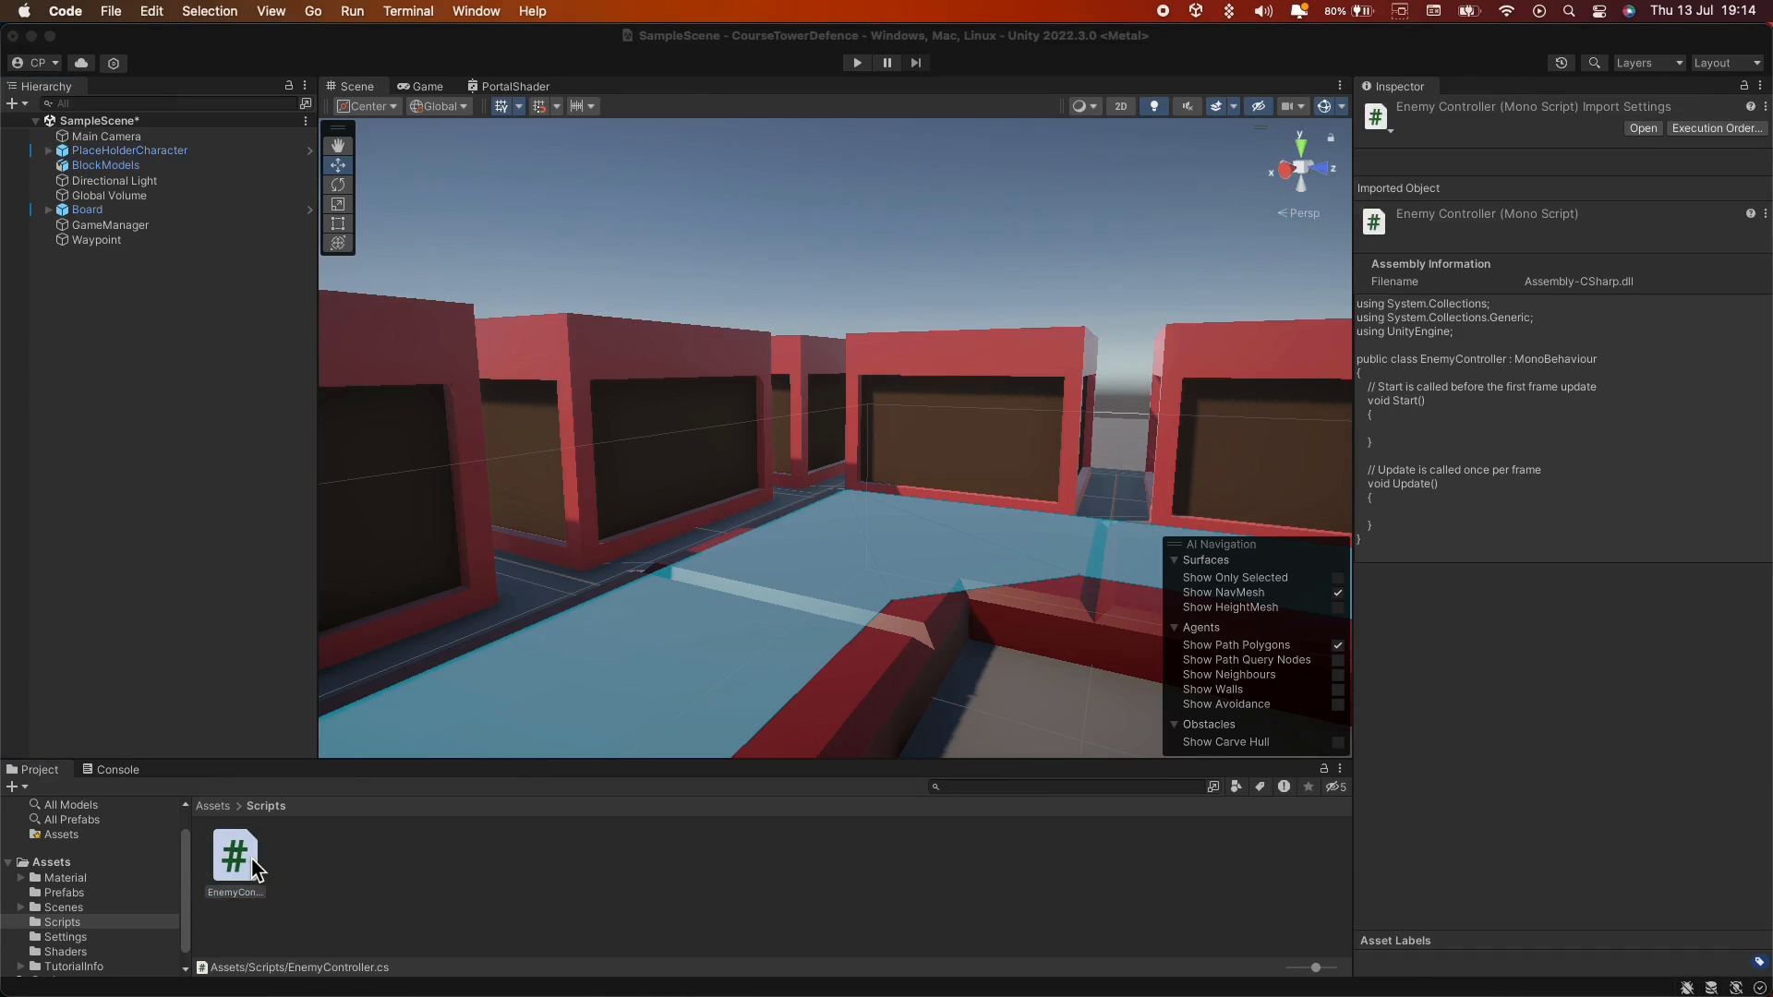
pyautogui.doubleClick(234, 855)
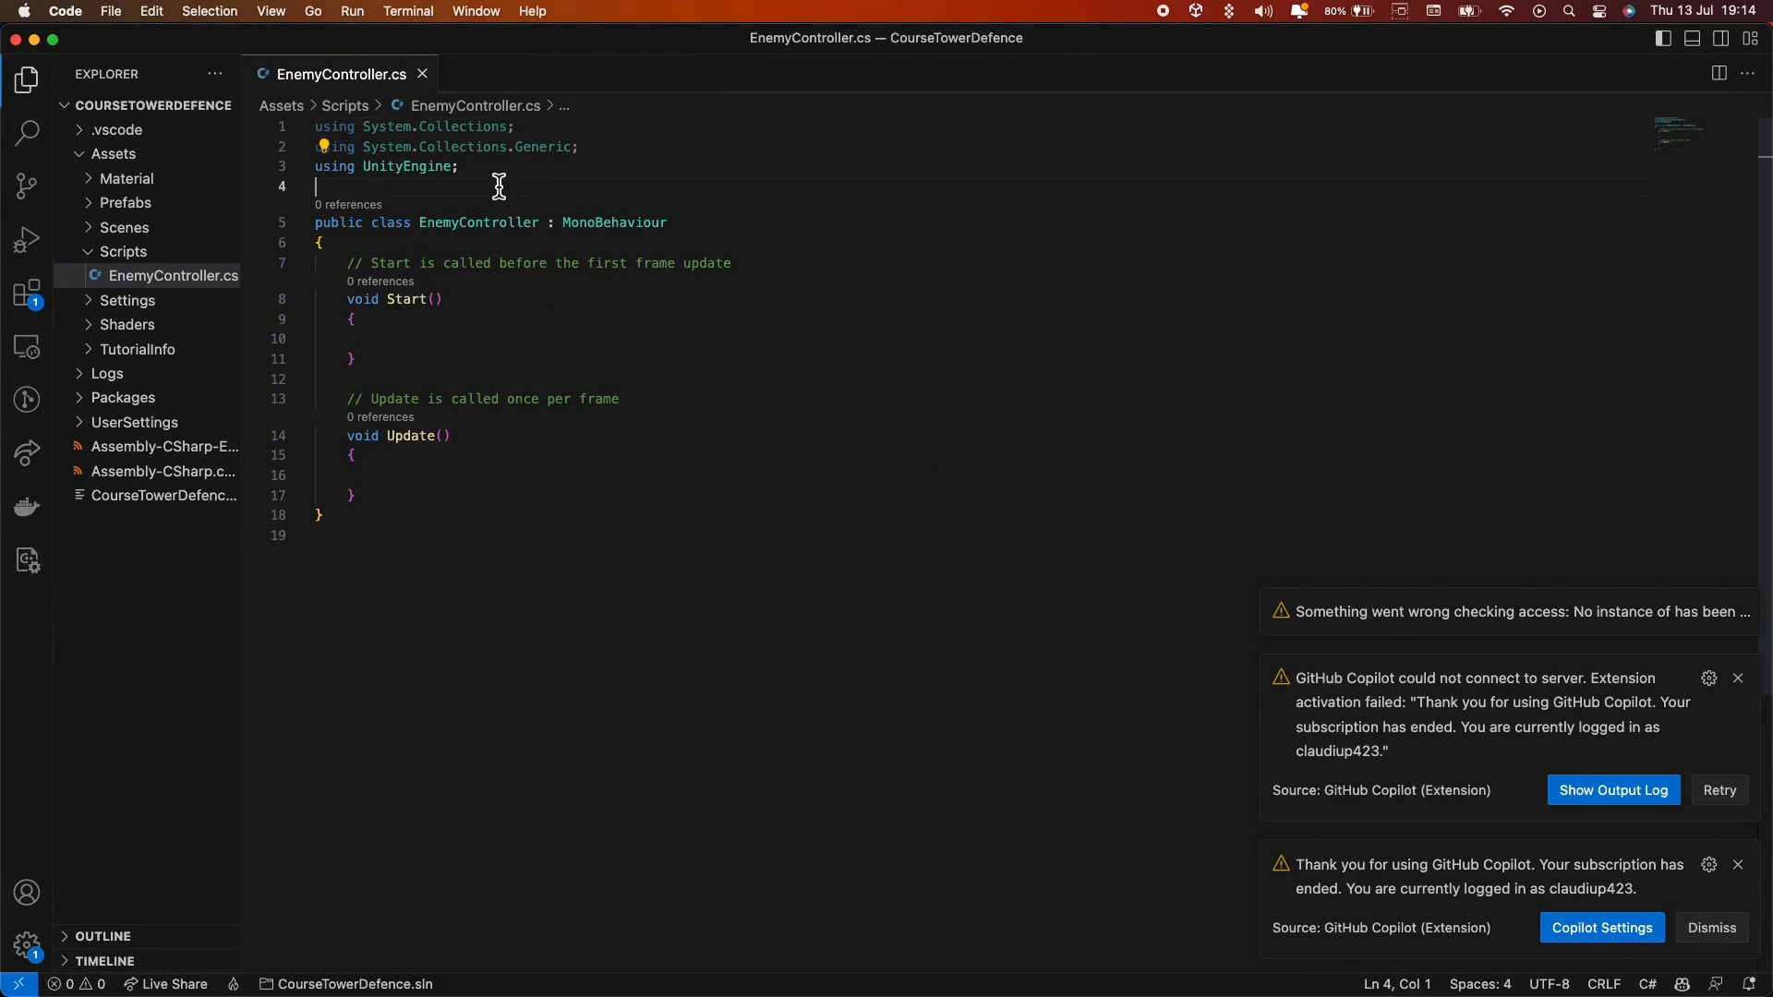
# Add using UnityEngine.AI plus public Transform wayPoint and NavMeshAgent agent fields.
pyautogui.write('using uni')
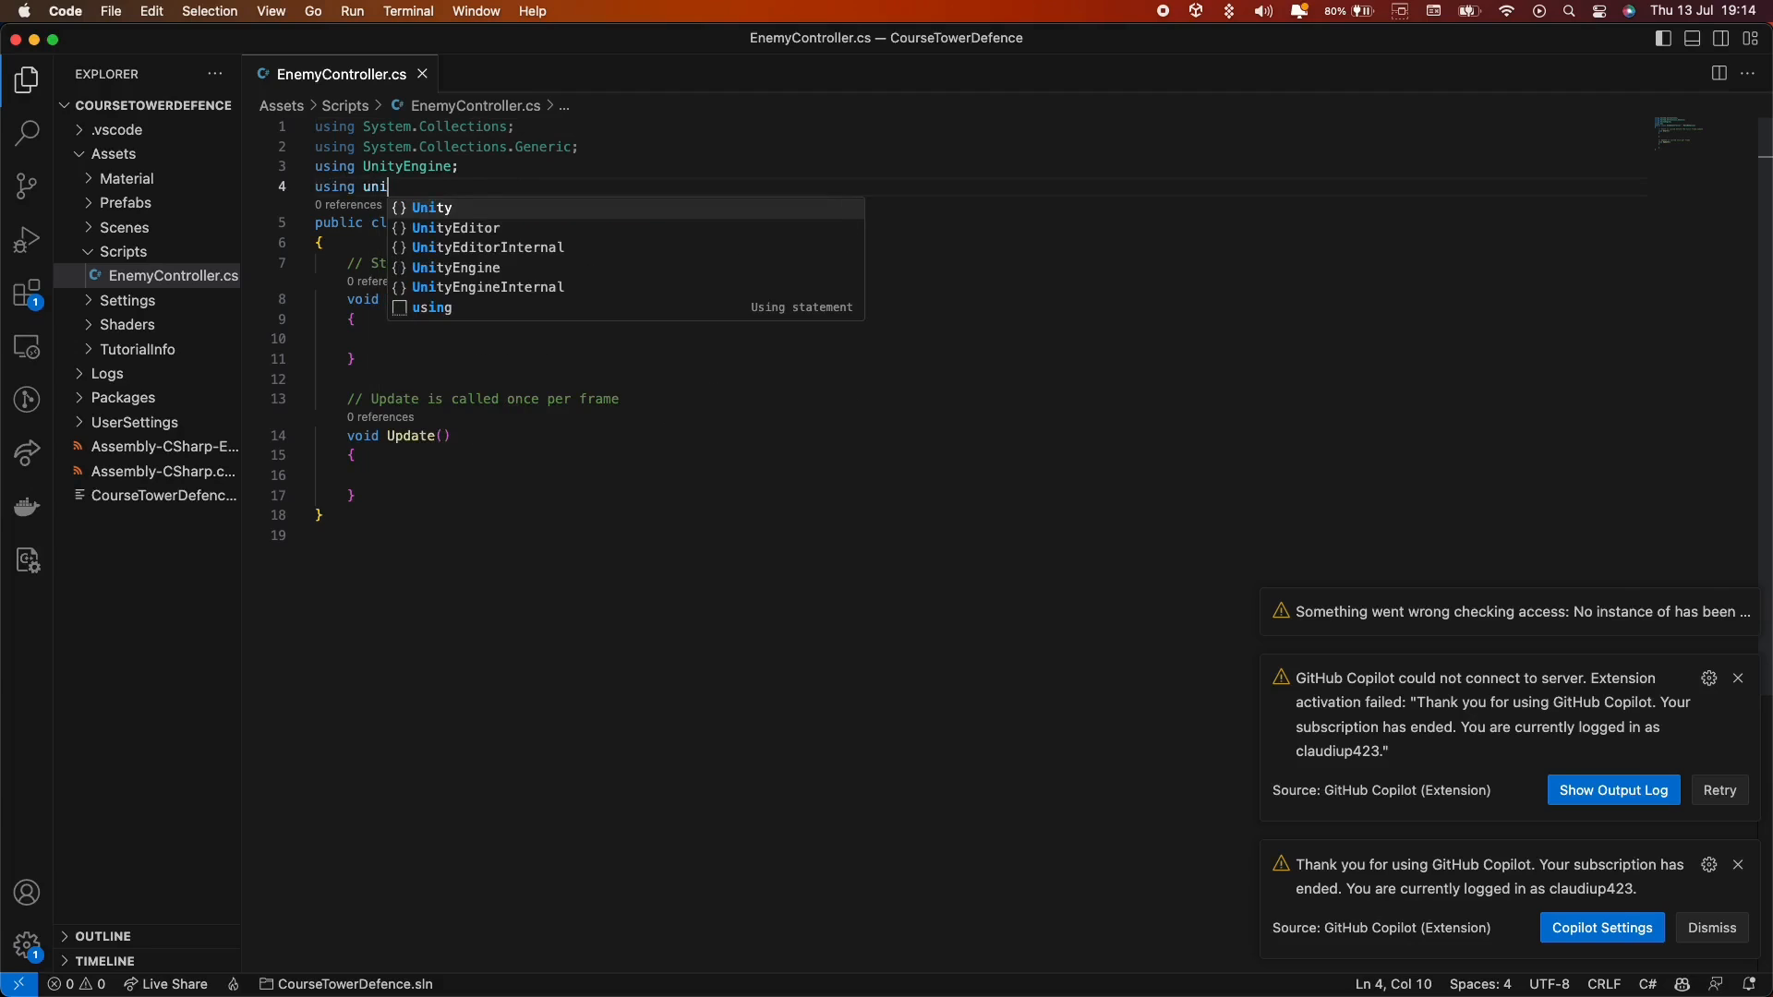
pyautogui.press('backspace')
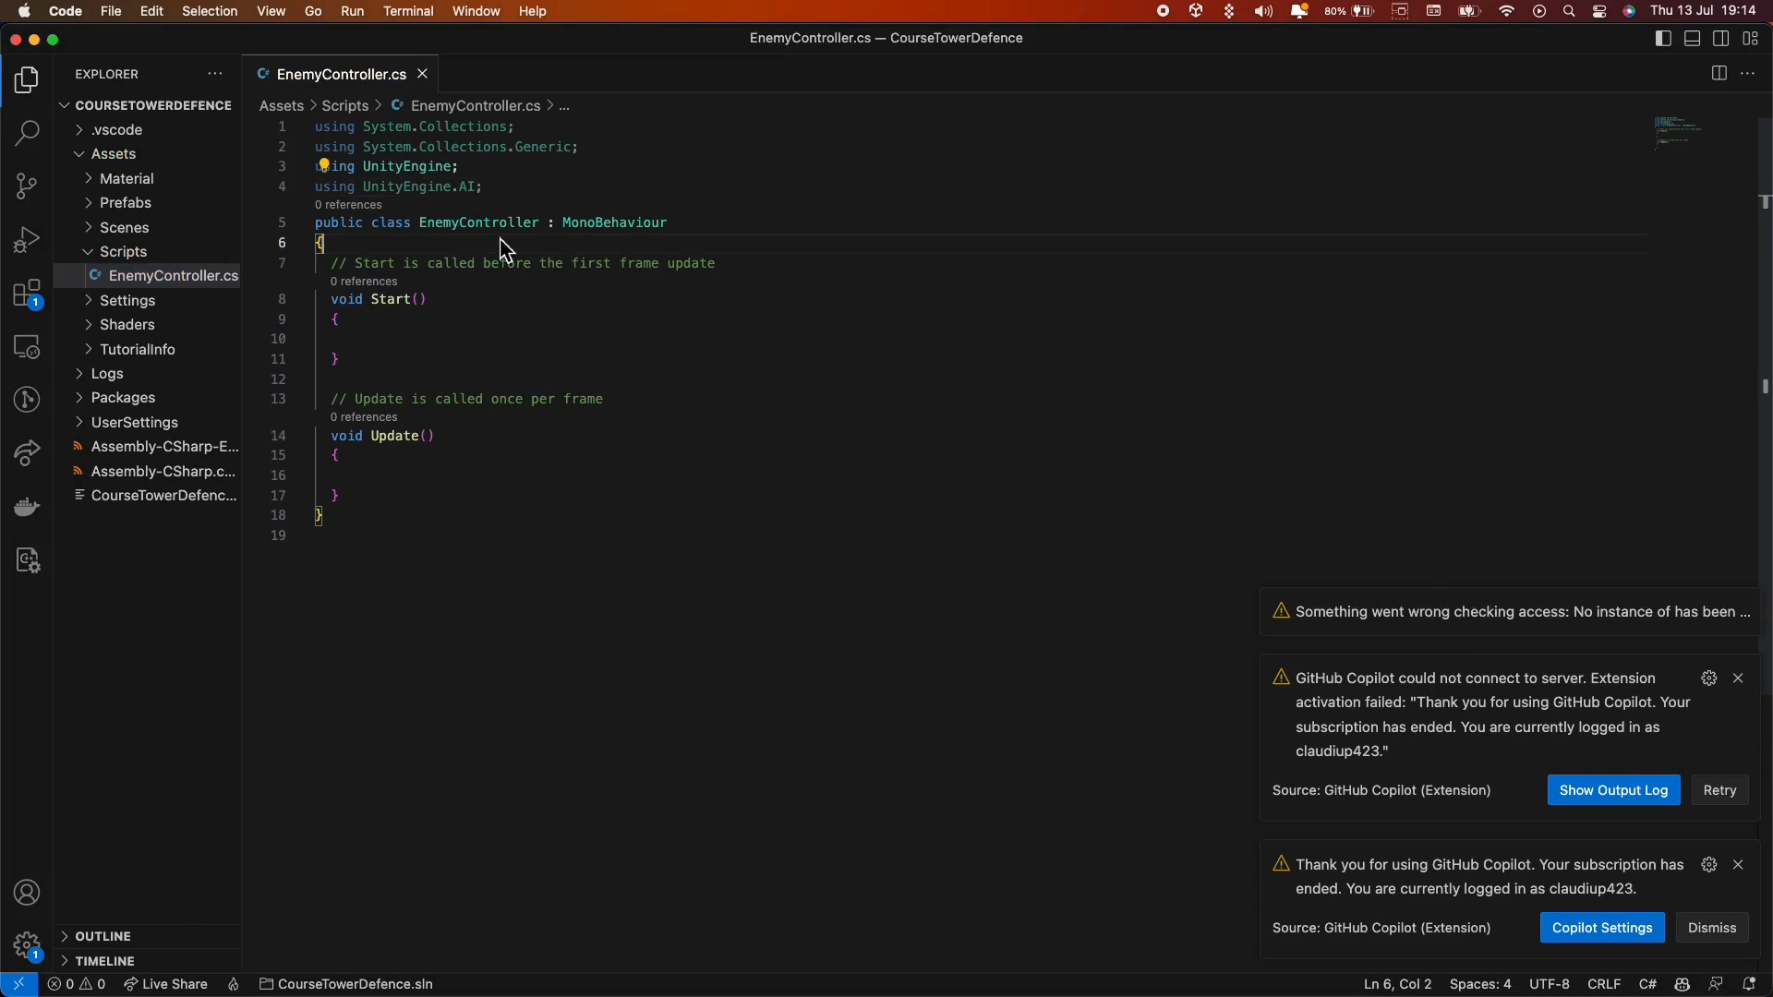
pyautogui.write('public Transform')
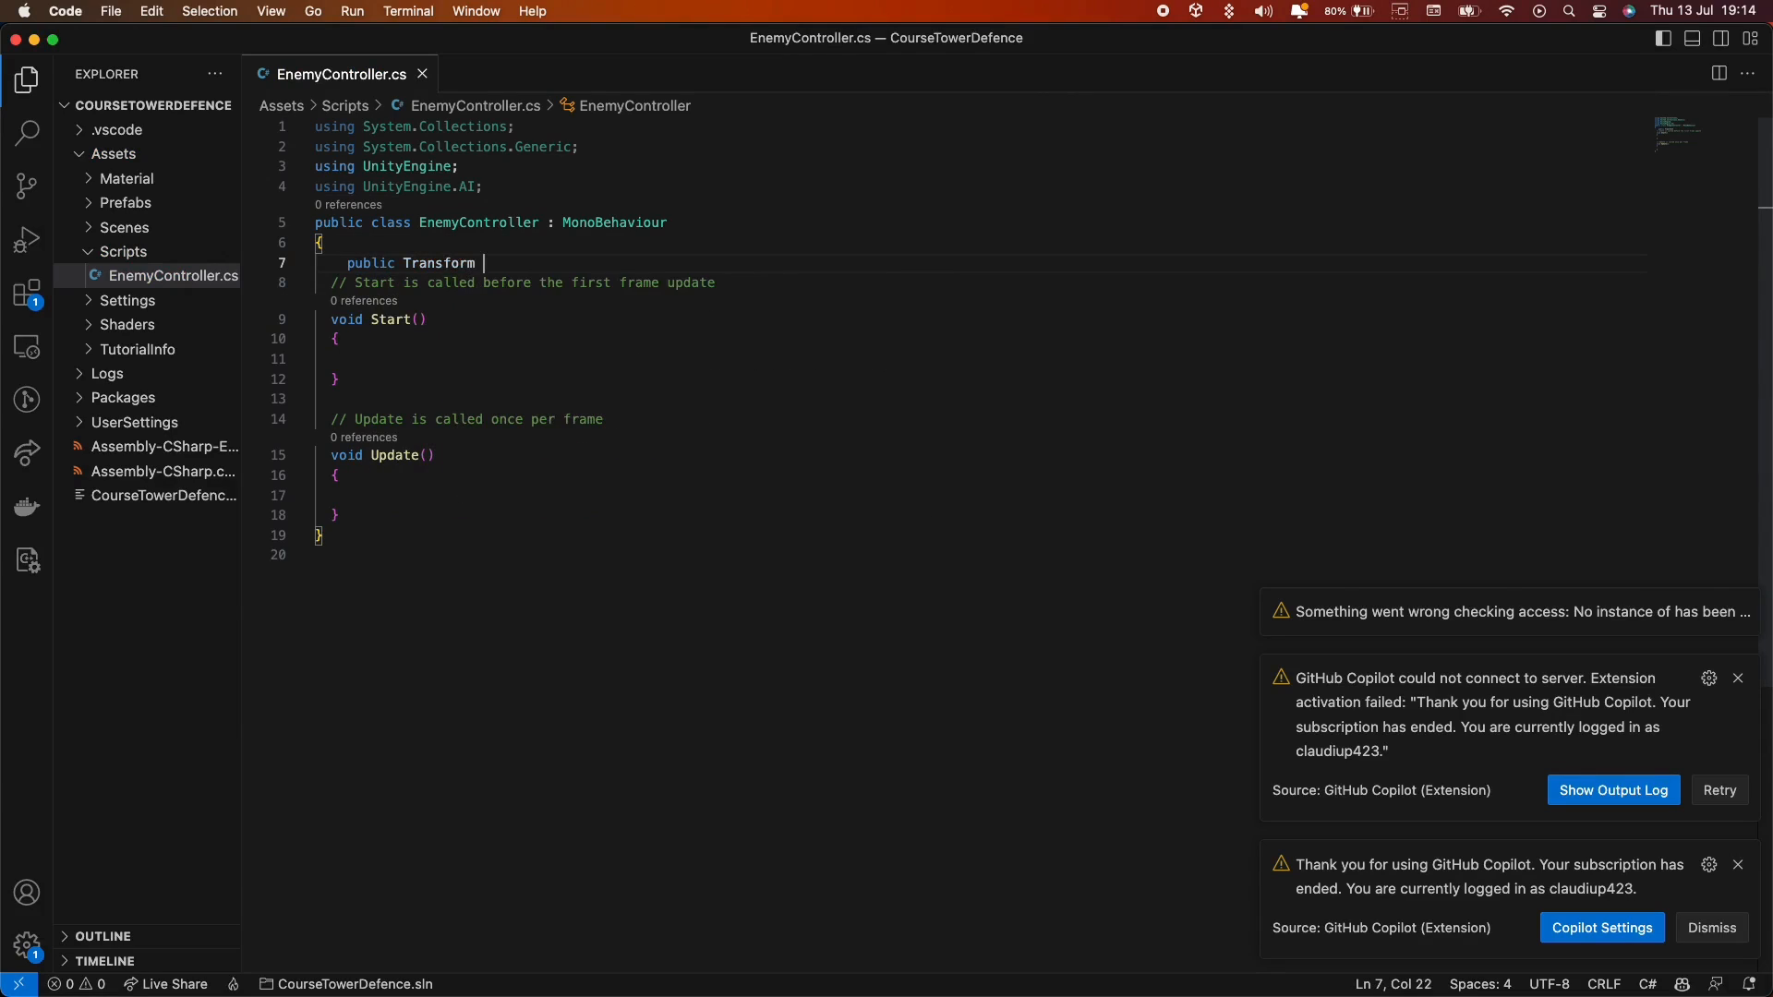
pyautogui.write('wayPoint;')
pyautogui.write('NavMeshAgent')
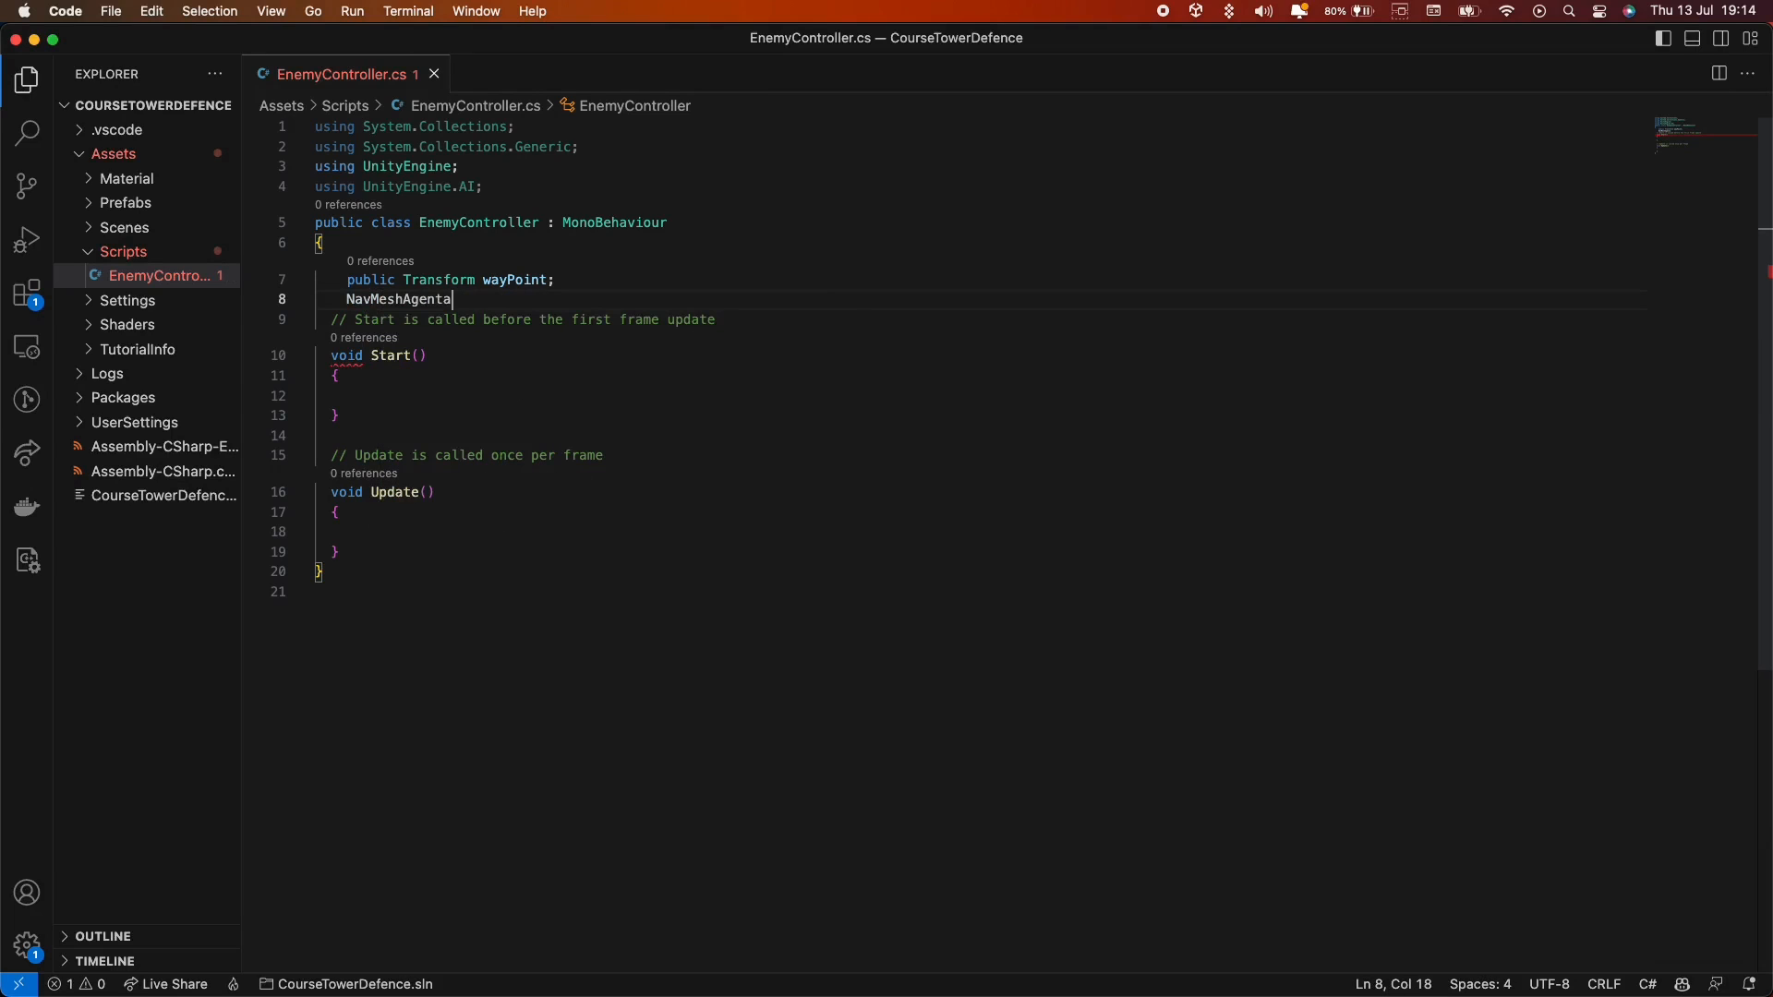
pyautogui.write('agent;')
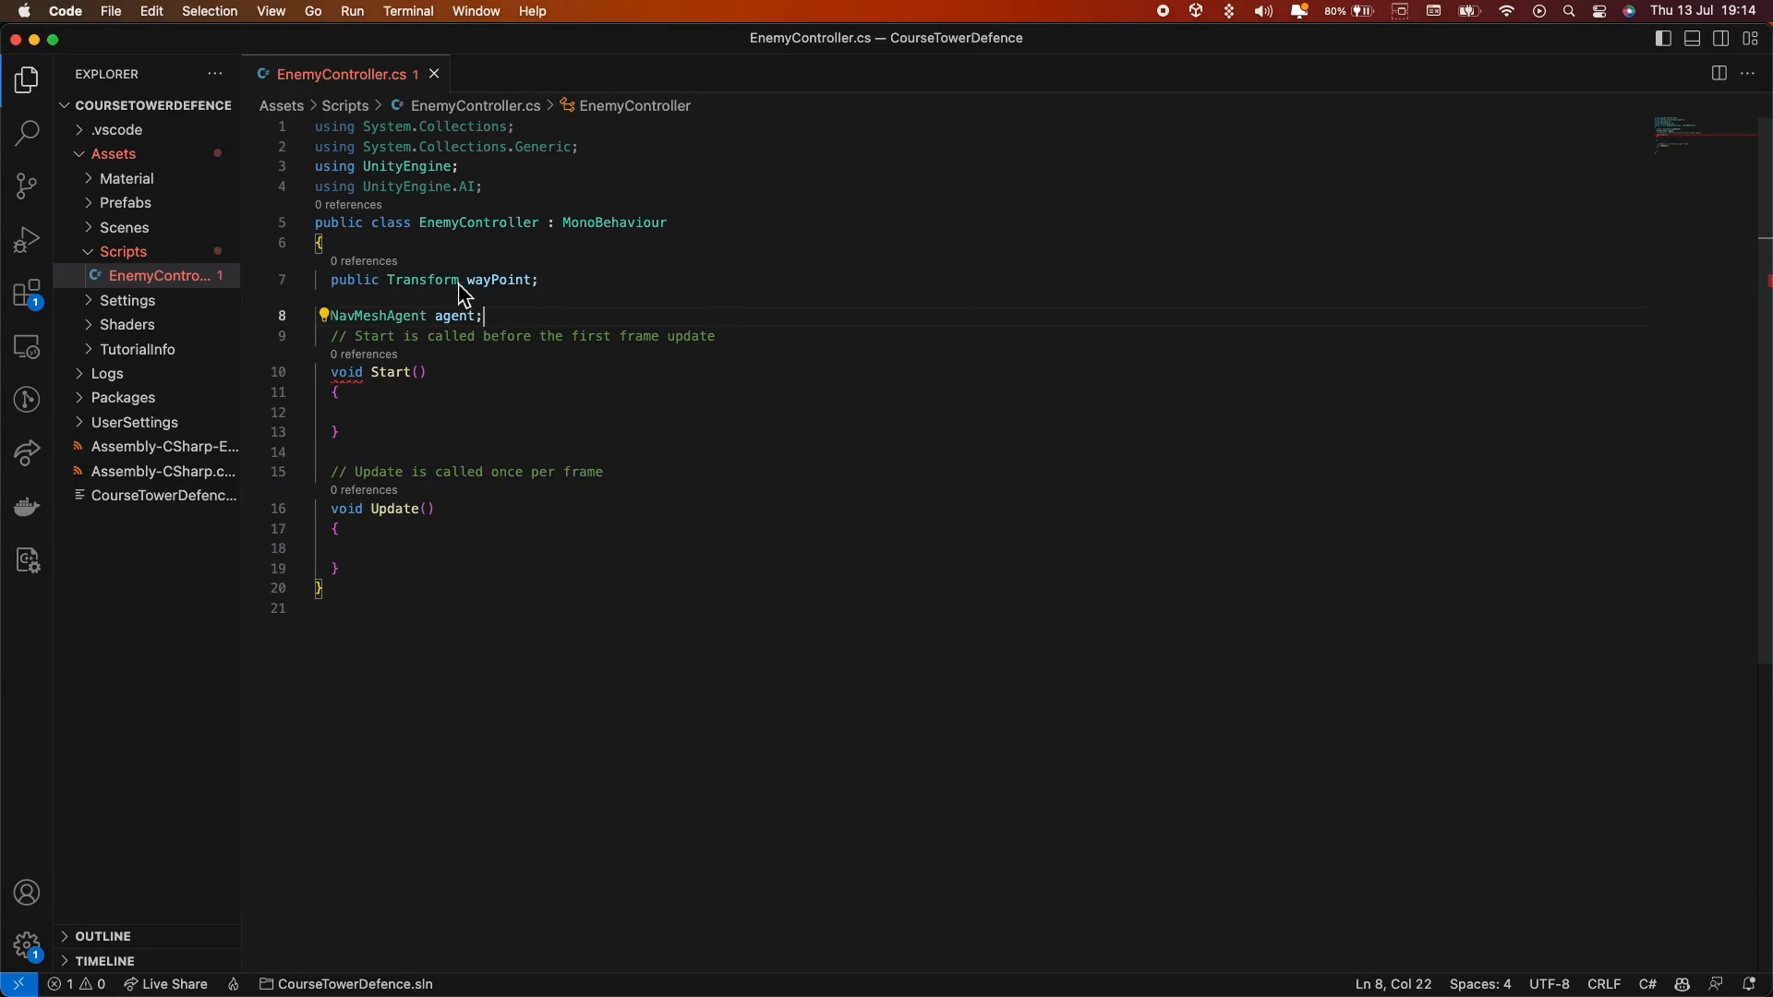
# In Start, get the NavMeshAgent and call agent.SetDestination(wayPoint.position).
pyautogui.write('agent =')
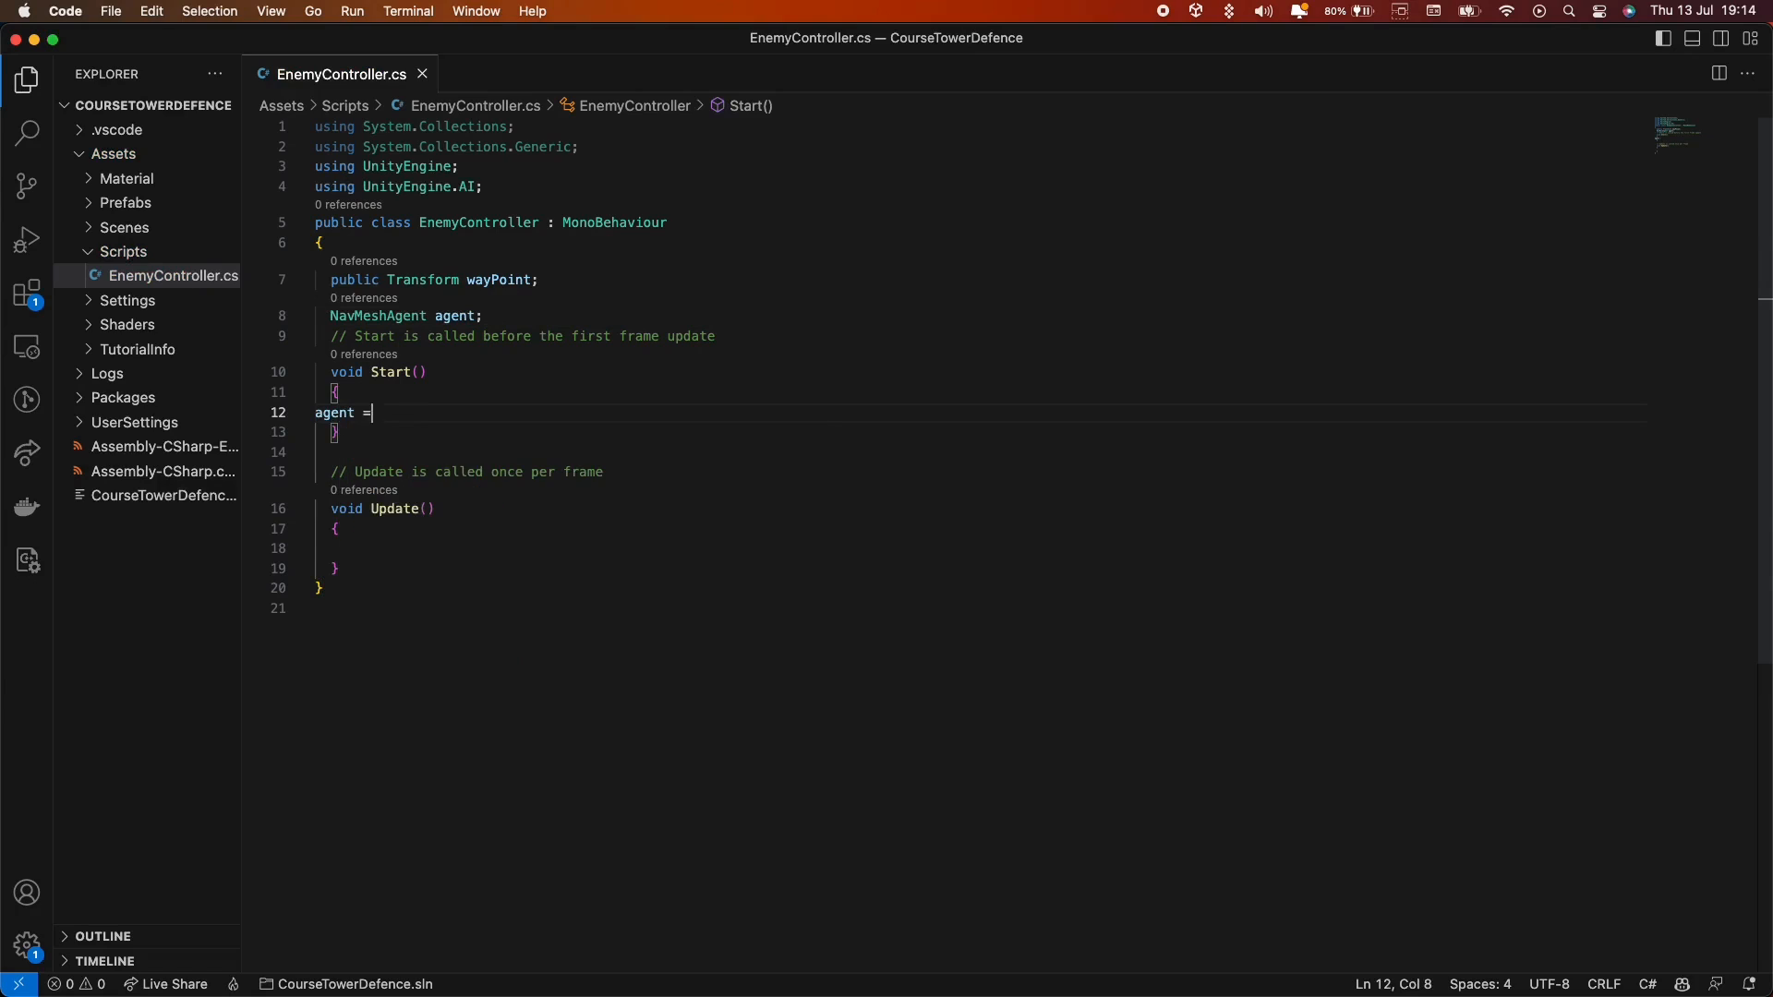
pyautogui.write('GetComponent<')
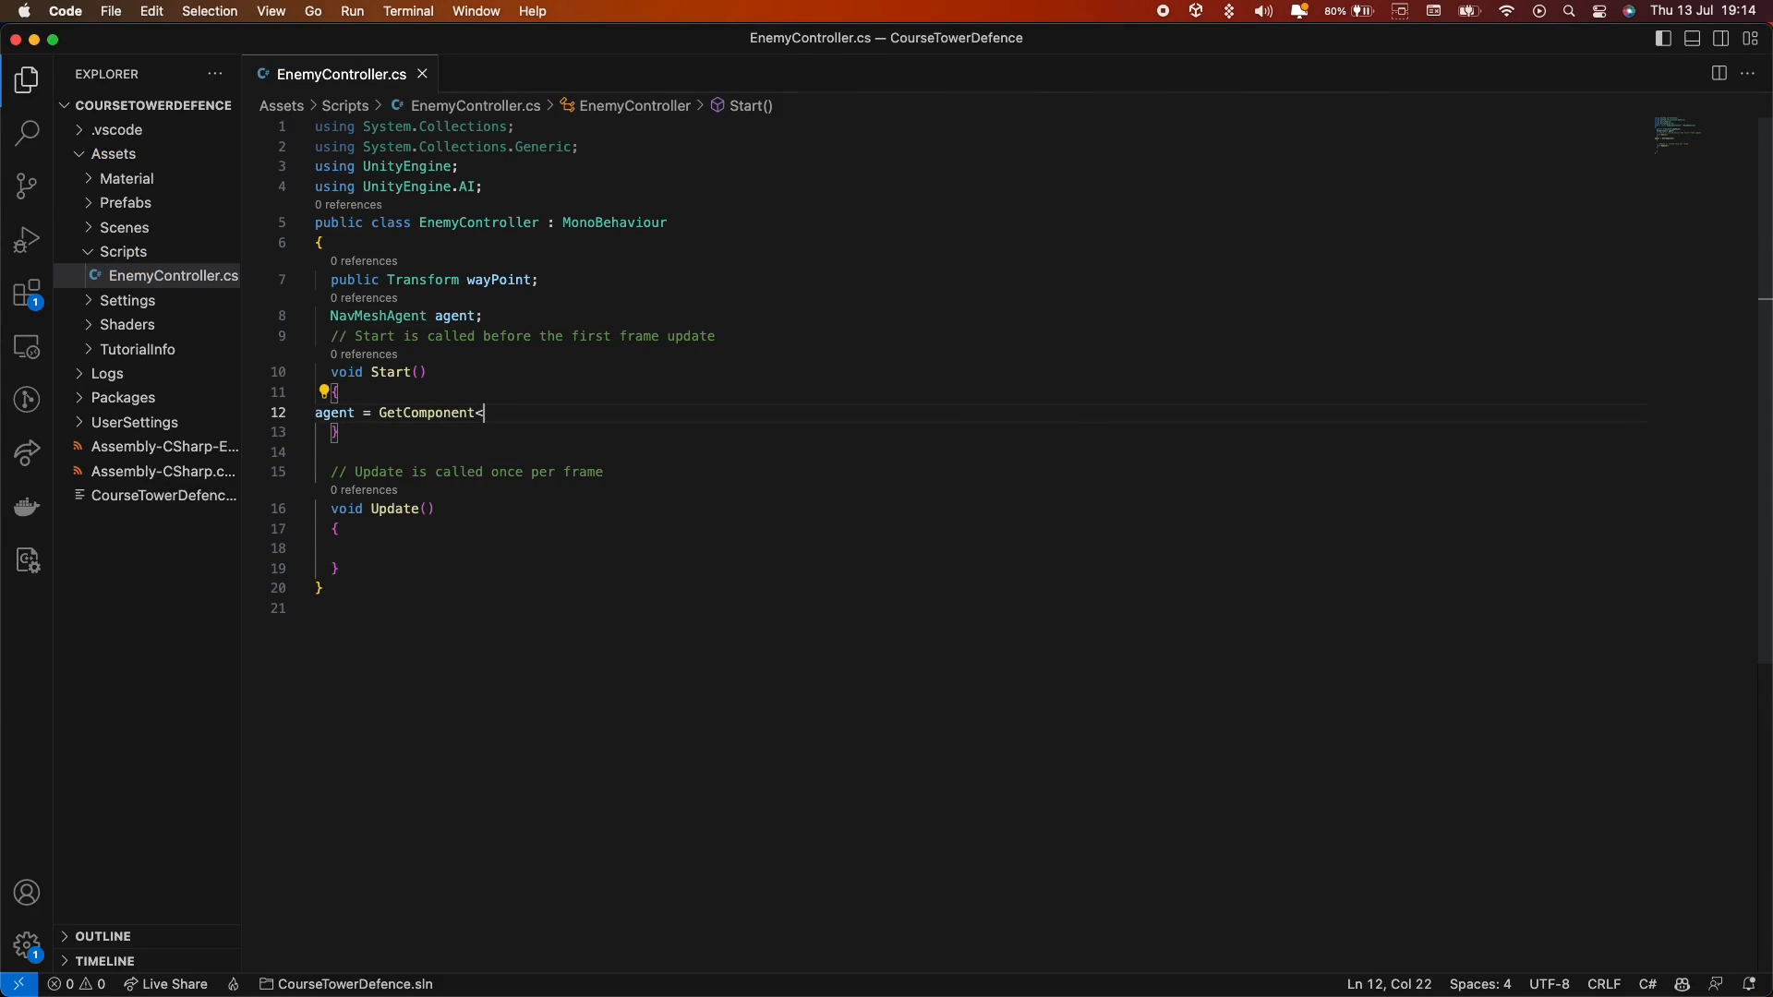
pyautogui.write('NavMeshAgent>();')
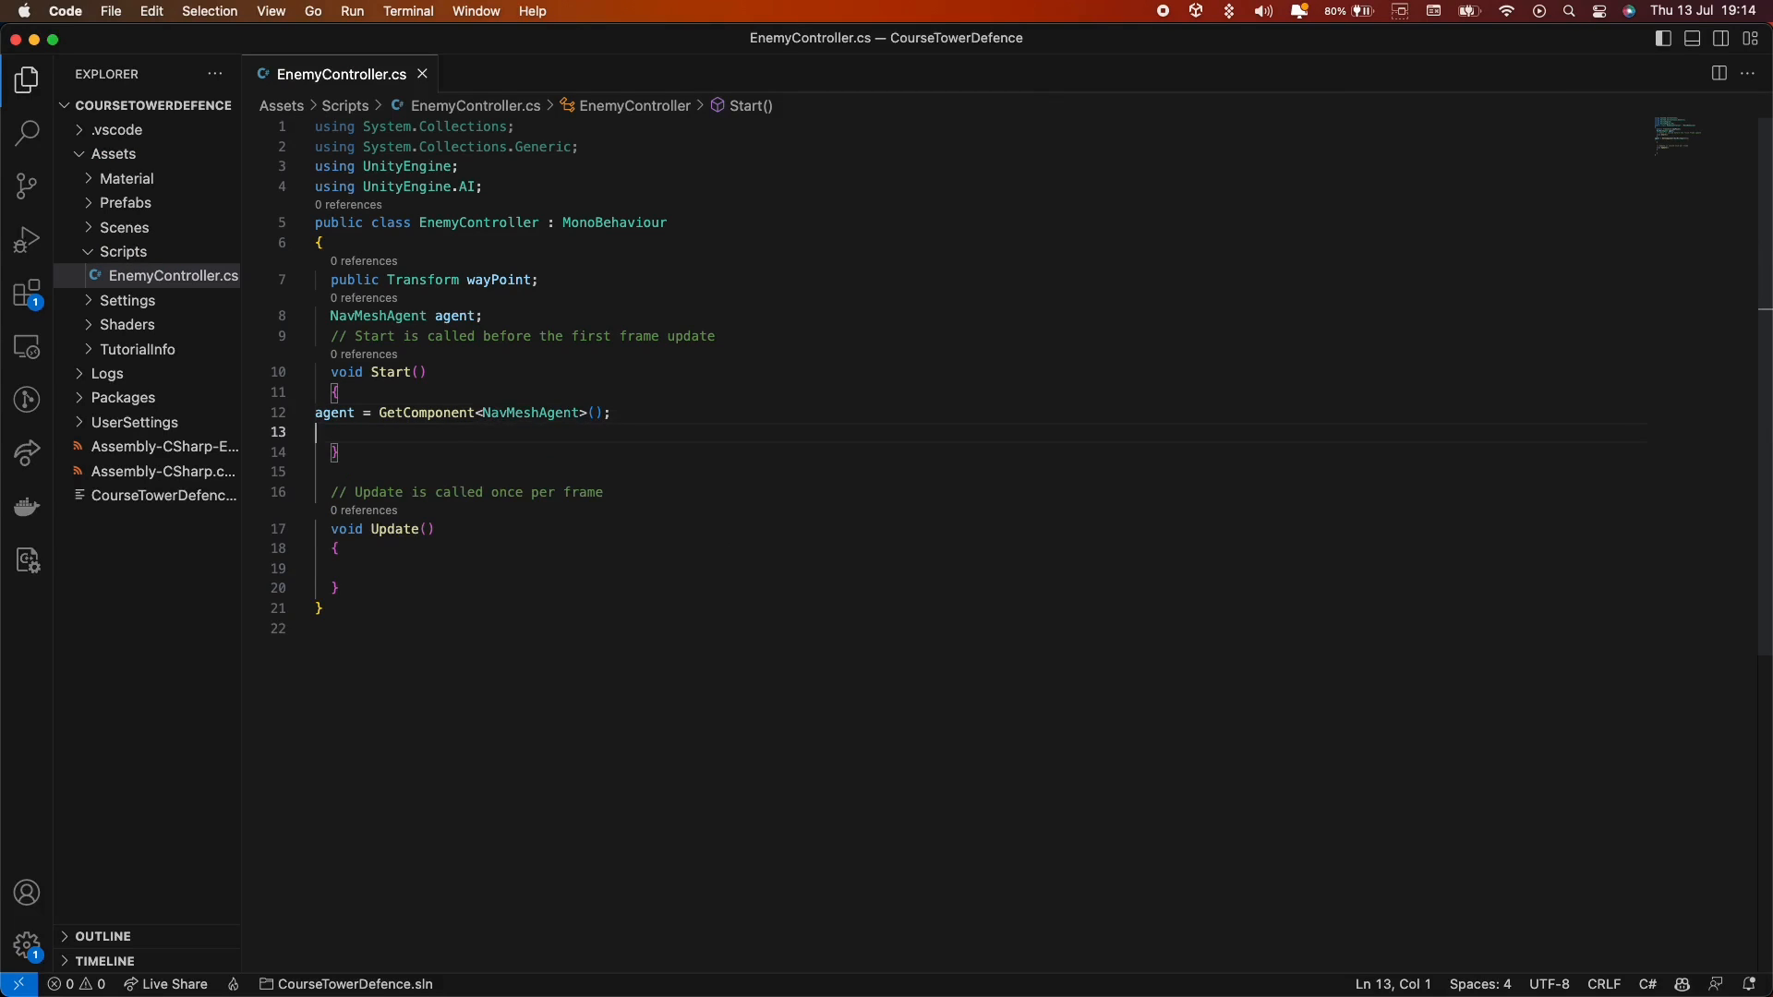
pyautogui.write('agent.')
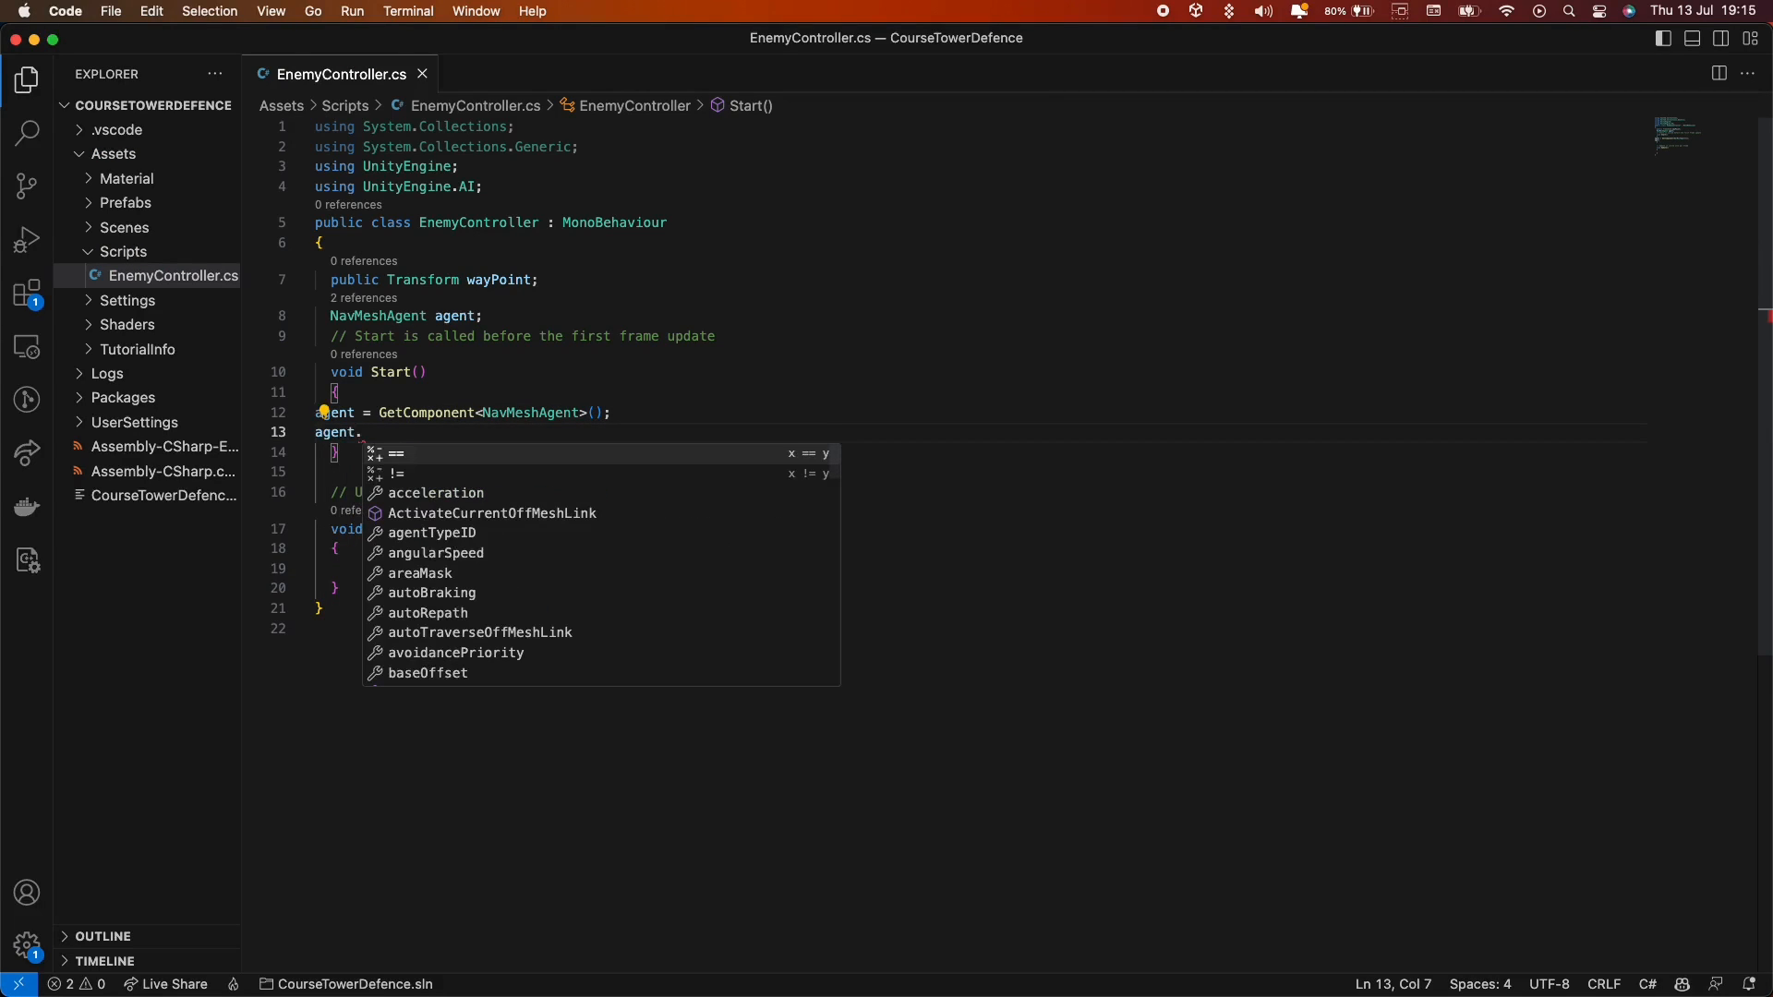
pyautogui.write('SetDestination')
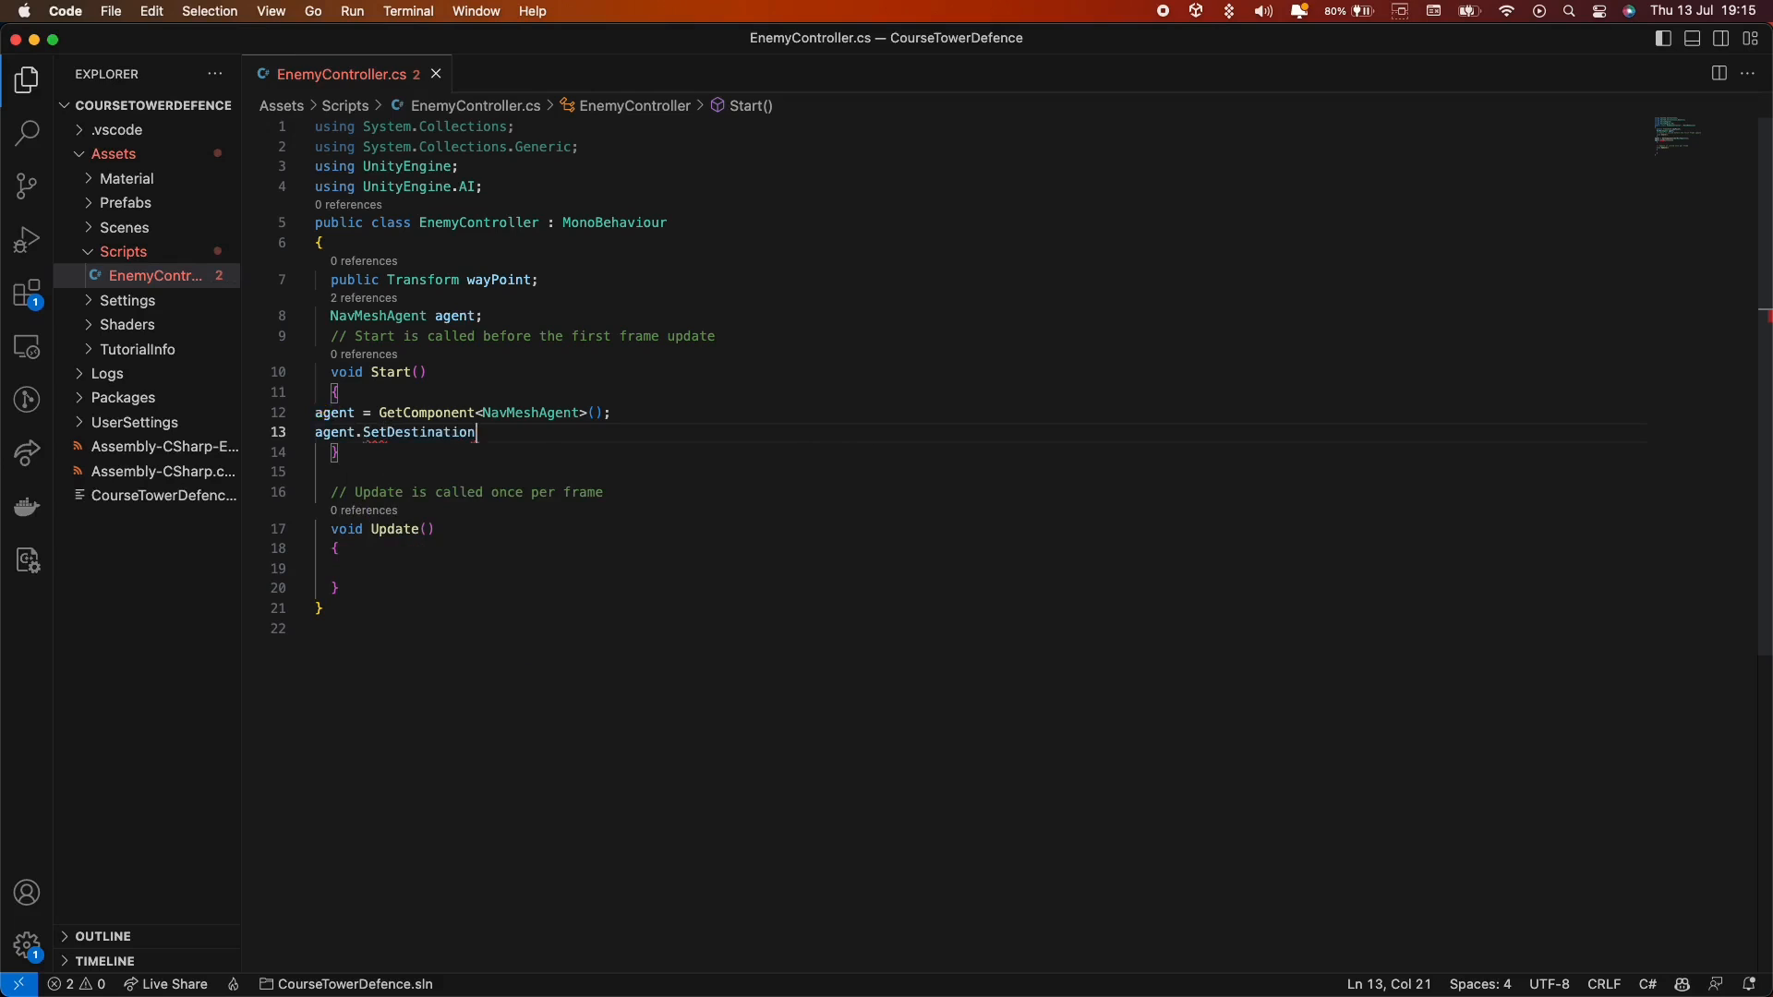
pyautogui.write('(wayPoint.position')
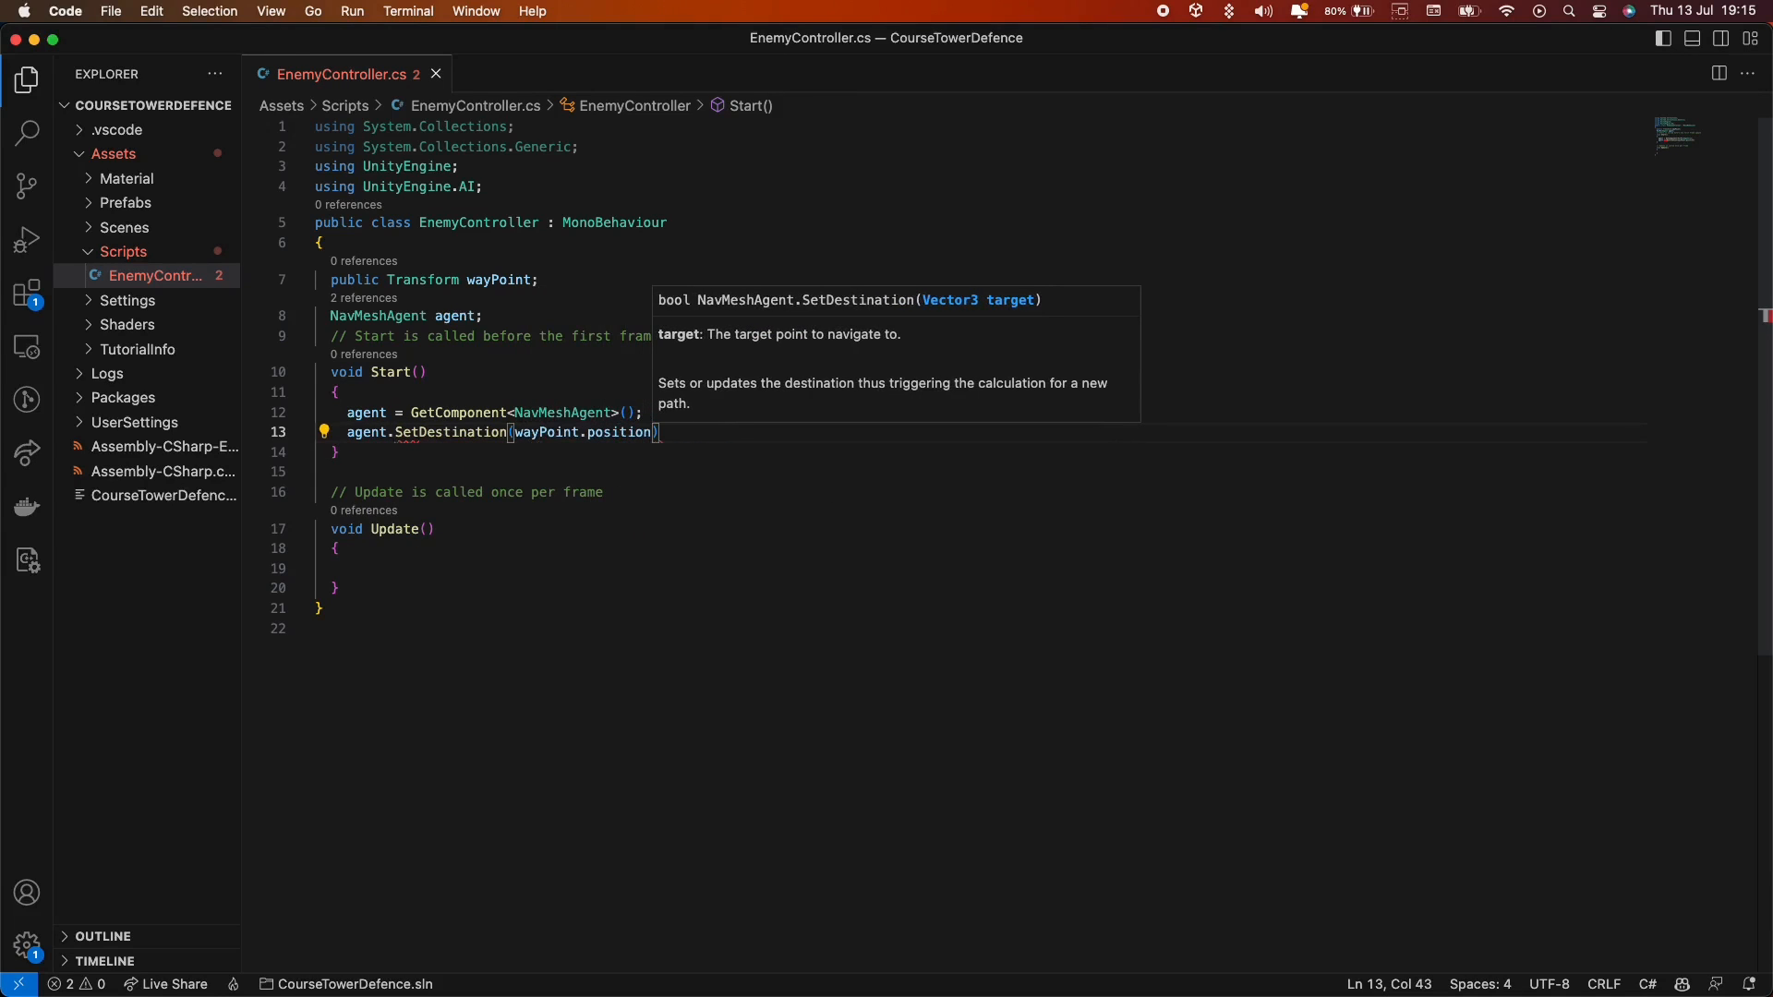
pyautogui.write(';')
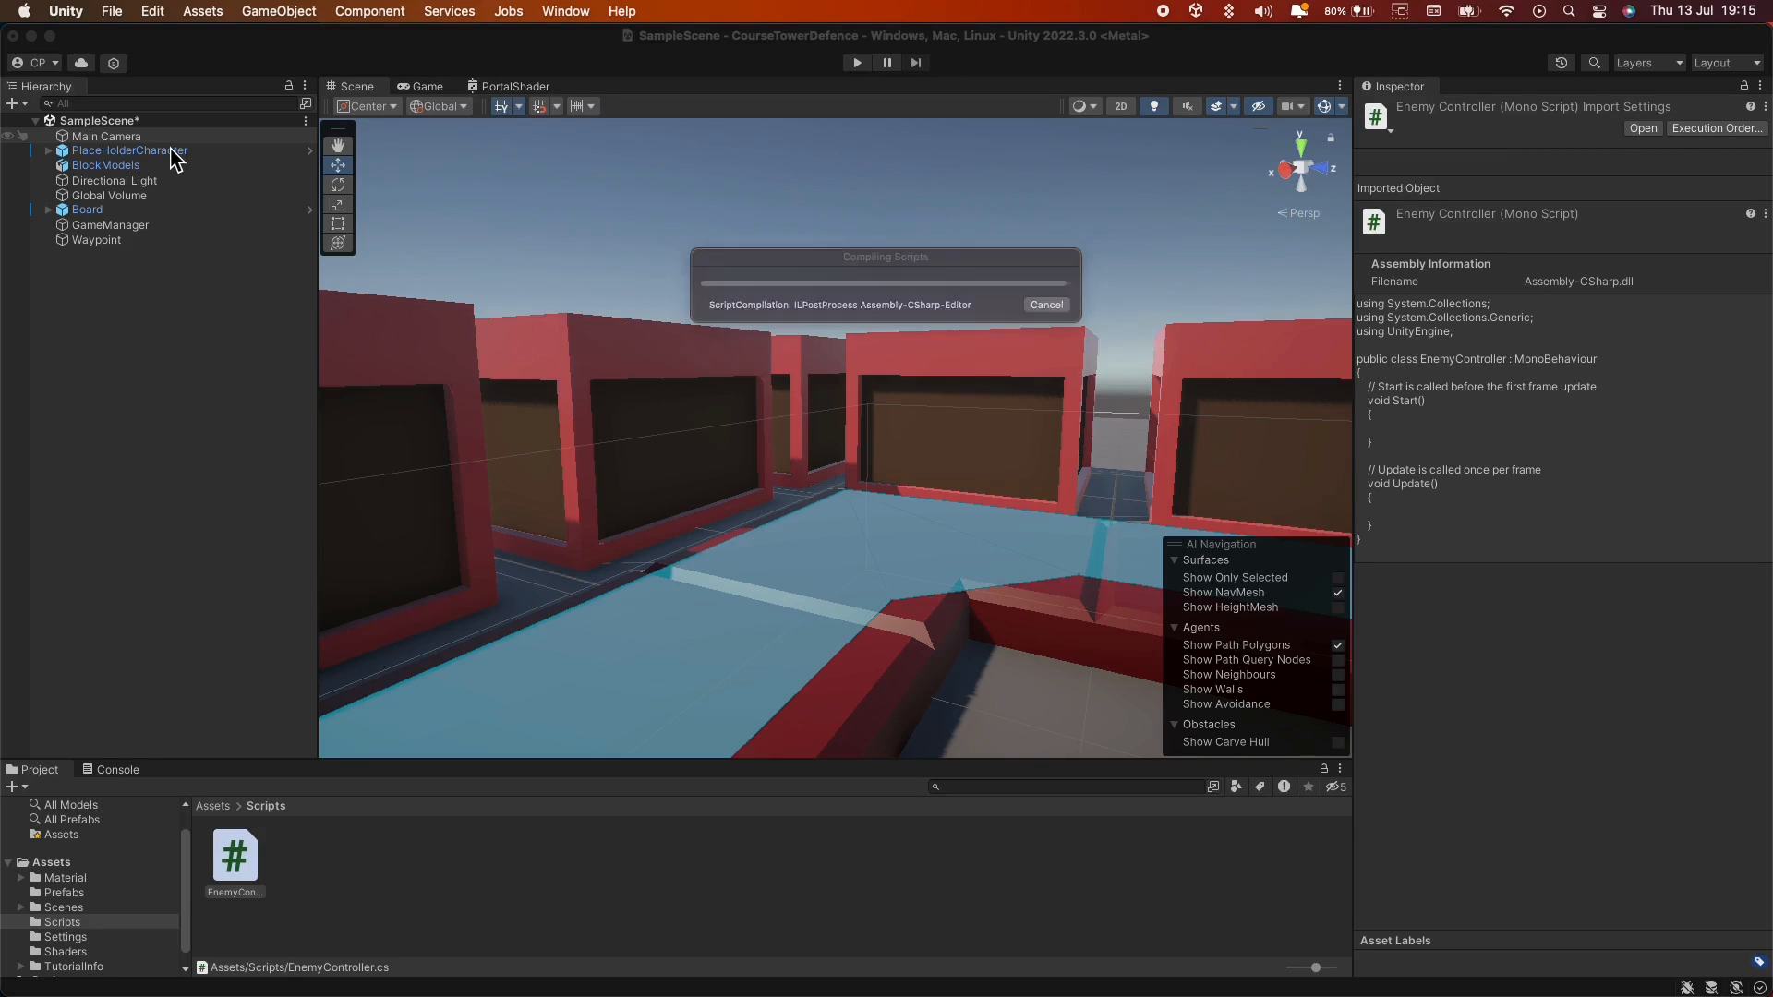
# Reference the Waypoint object in PlaceHolderCharacter's Way Point field and play-test the enemy's walk.
pyautogui.click(129, 149)
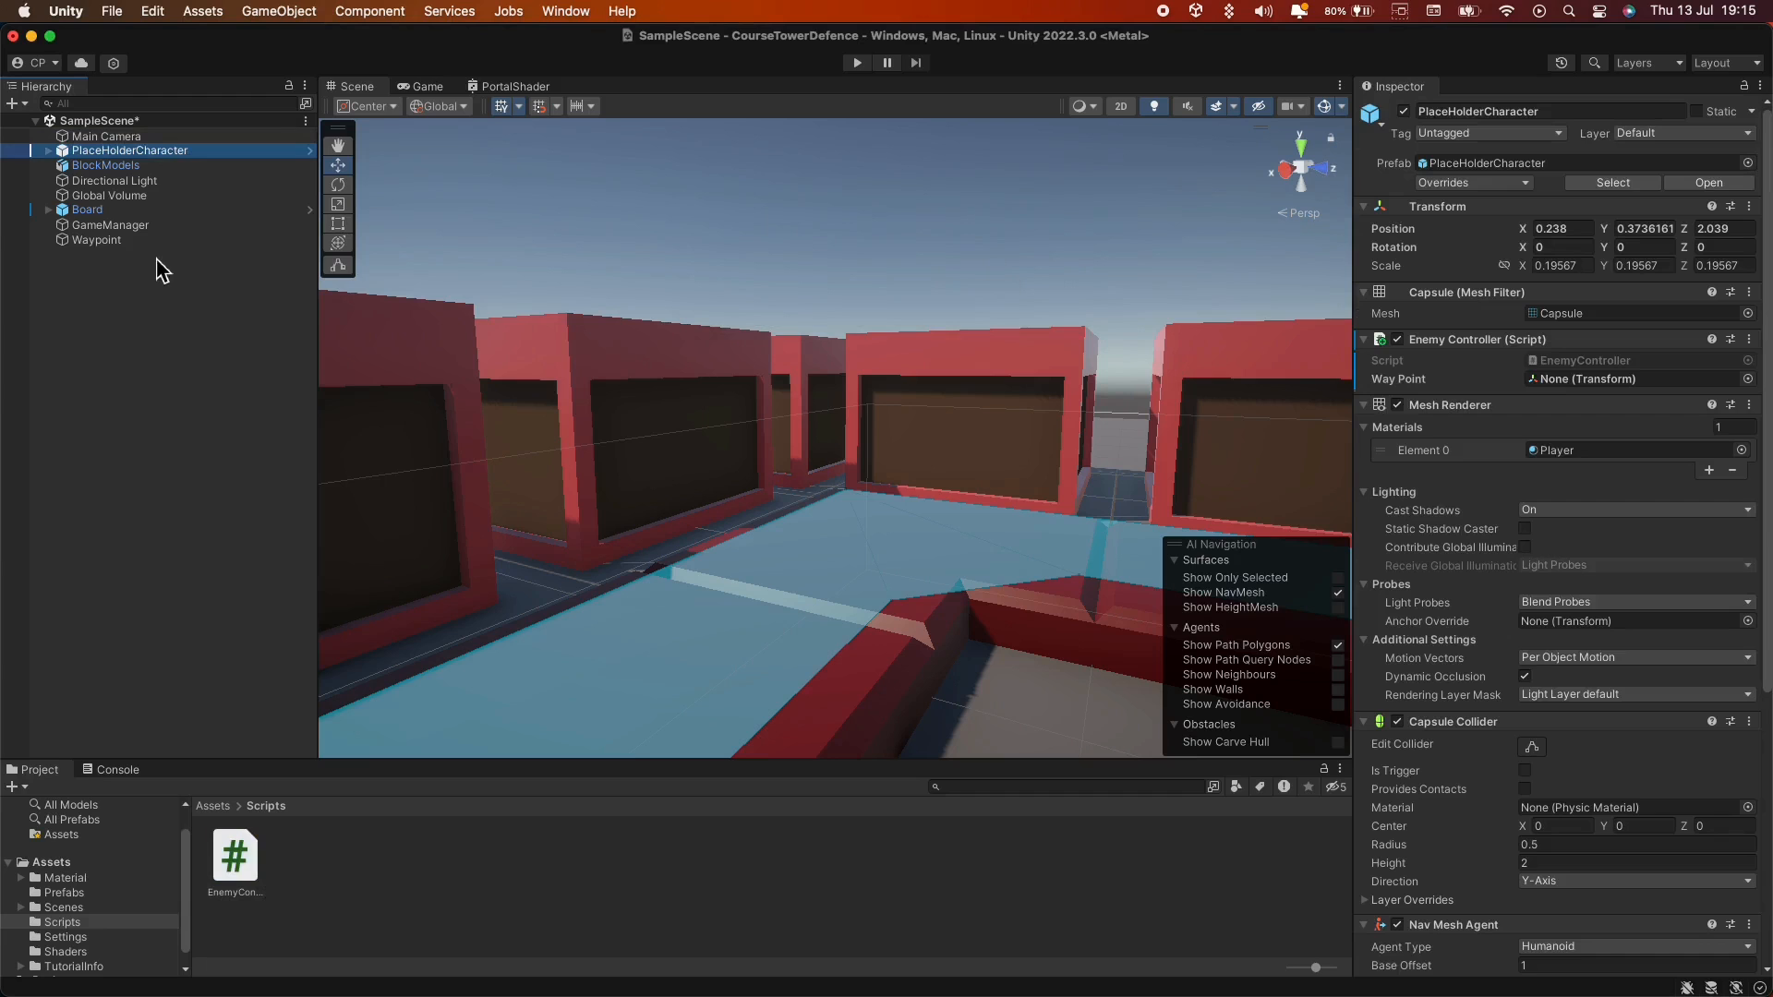
pyautogui.moveTo(1599, 373)
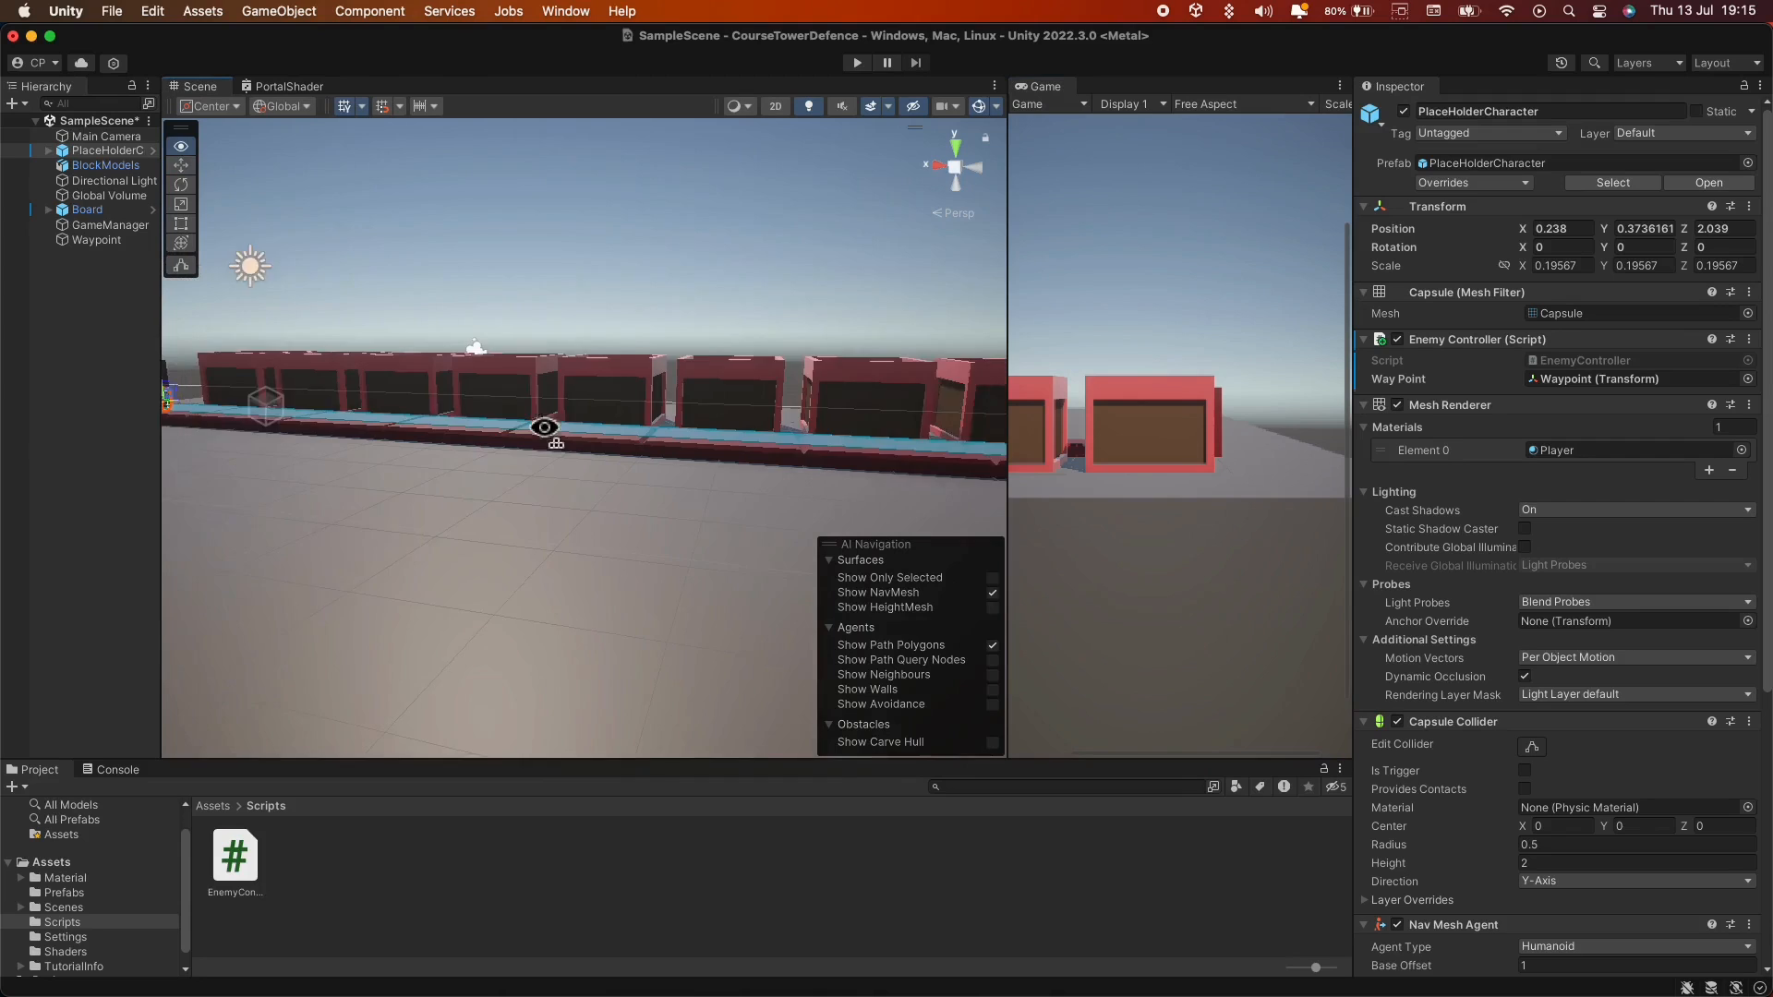
pyautogui.click(855, 63)
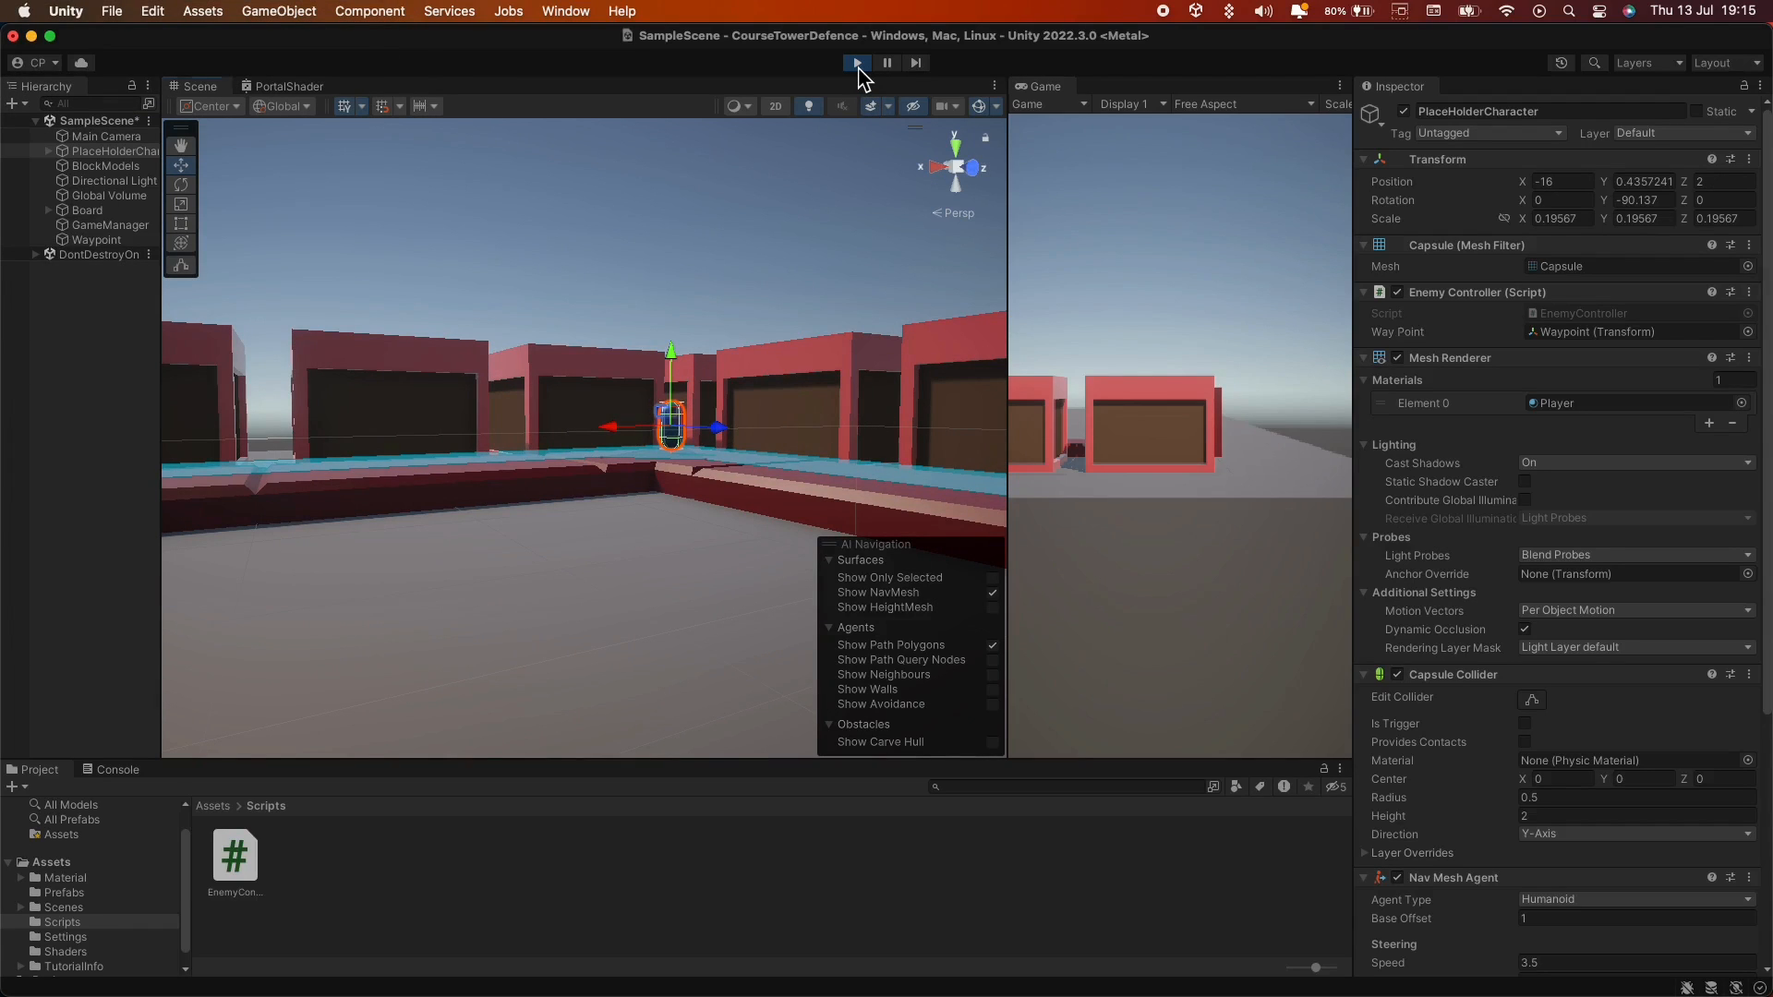
pyautogui.click(855, 62)
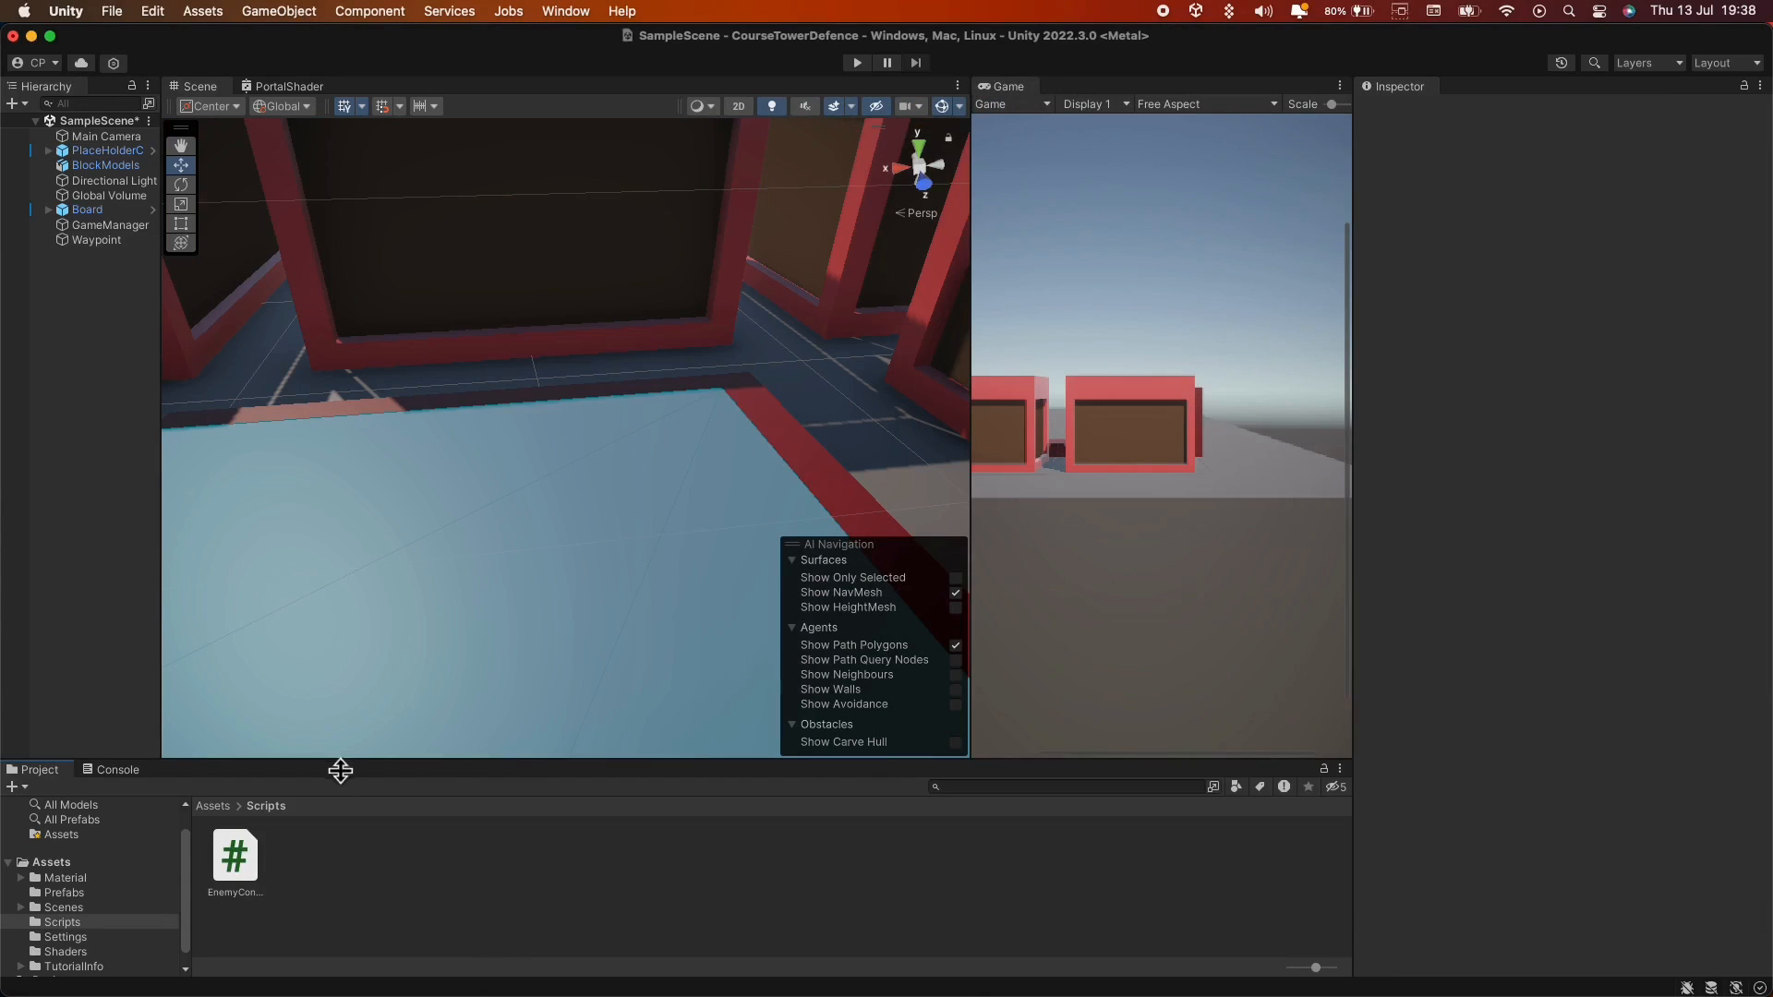
# Reopen the EnemyController script in Visual Studio Code.
pyautogui.click(234, 857)
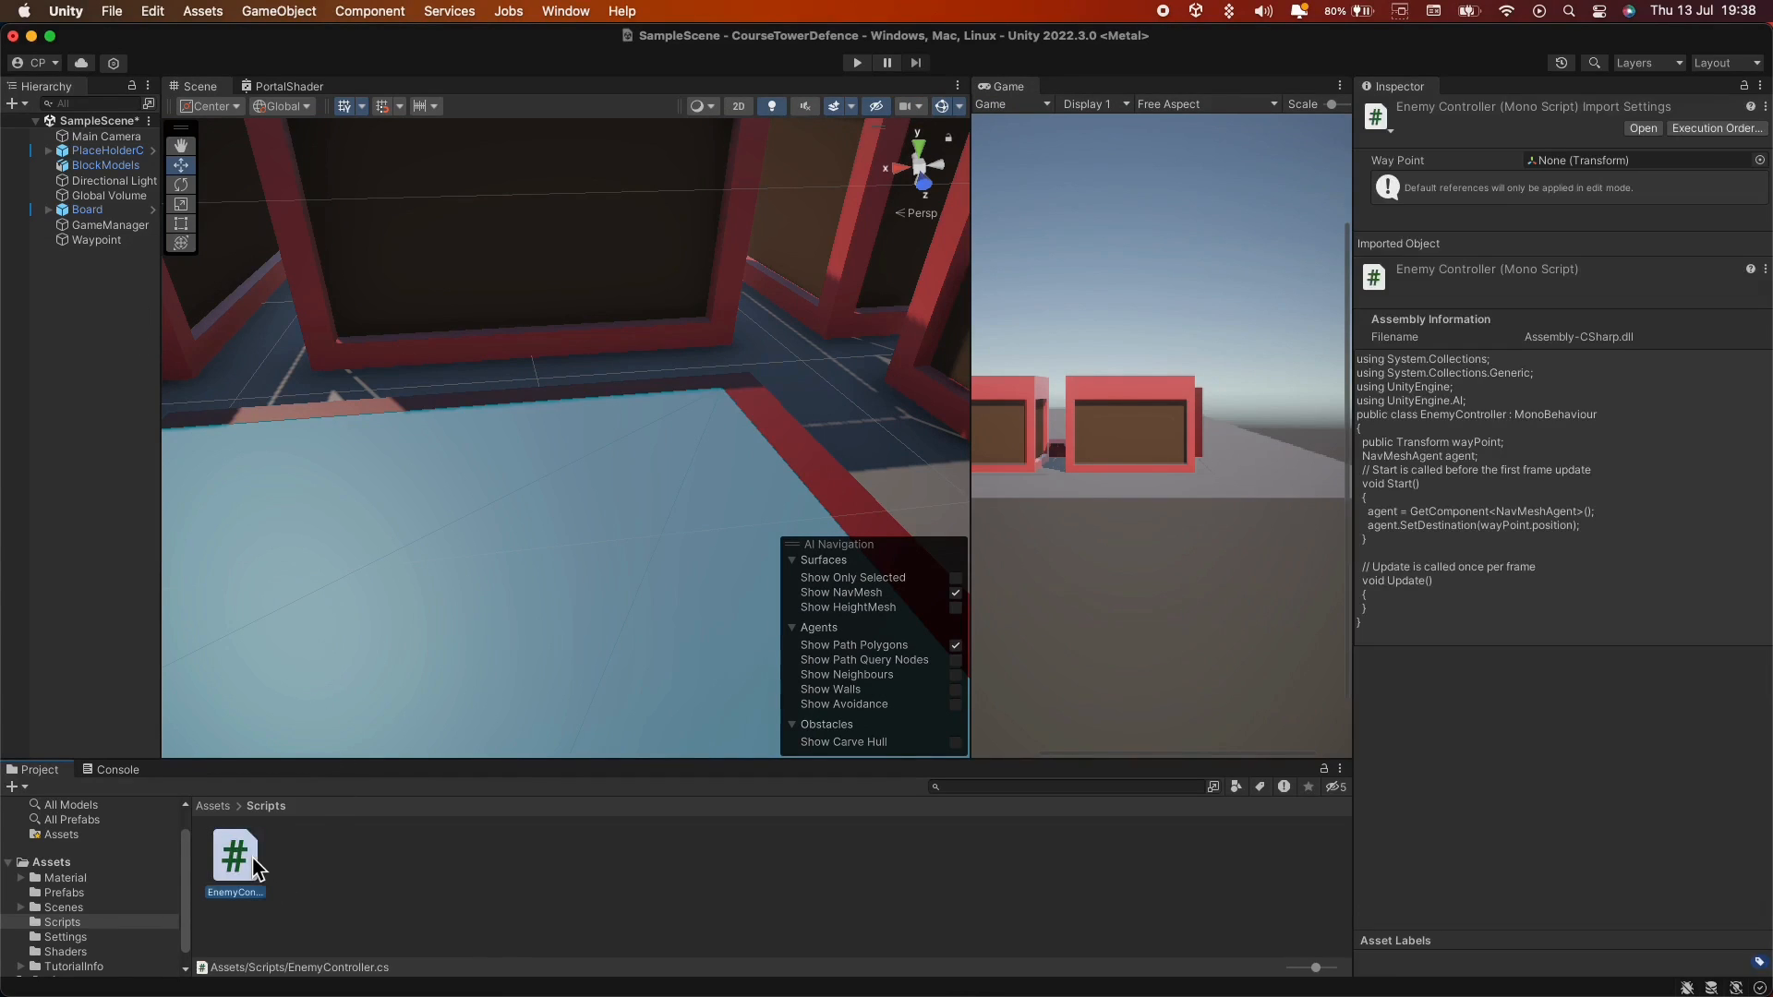
pyautogui.doubleClick(234, 857)
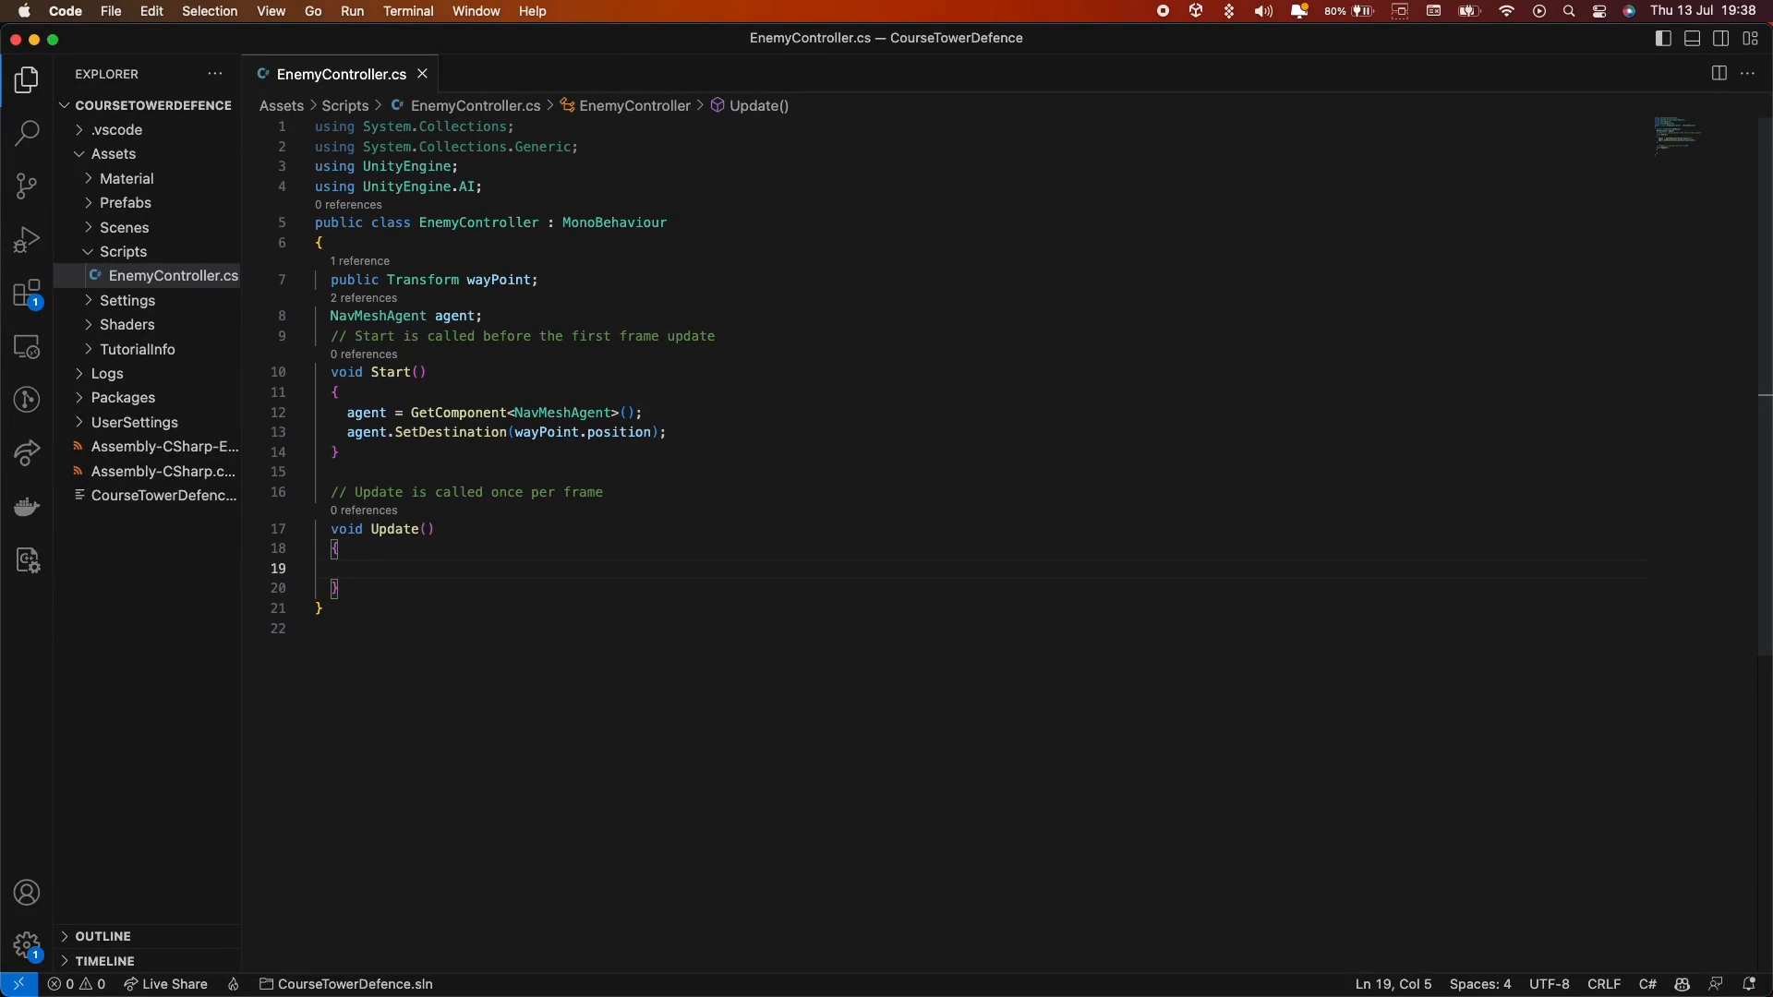
# Write the Update condition: agent.remainingDistance < 0.4f && !agent.hasPath.
pyautogui.write('if()')
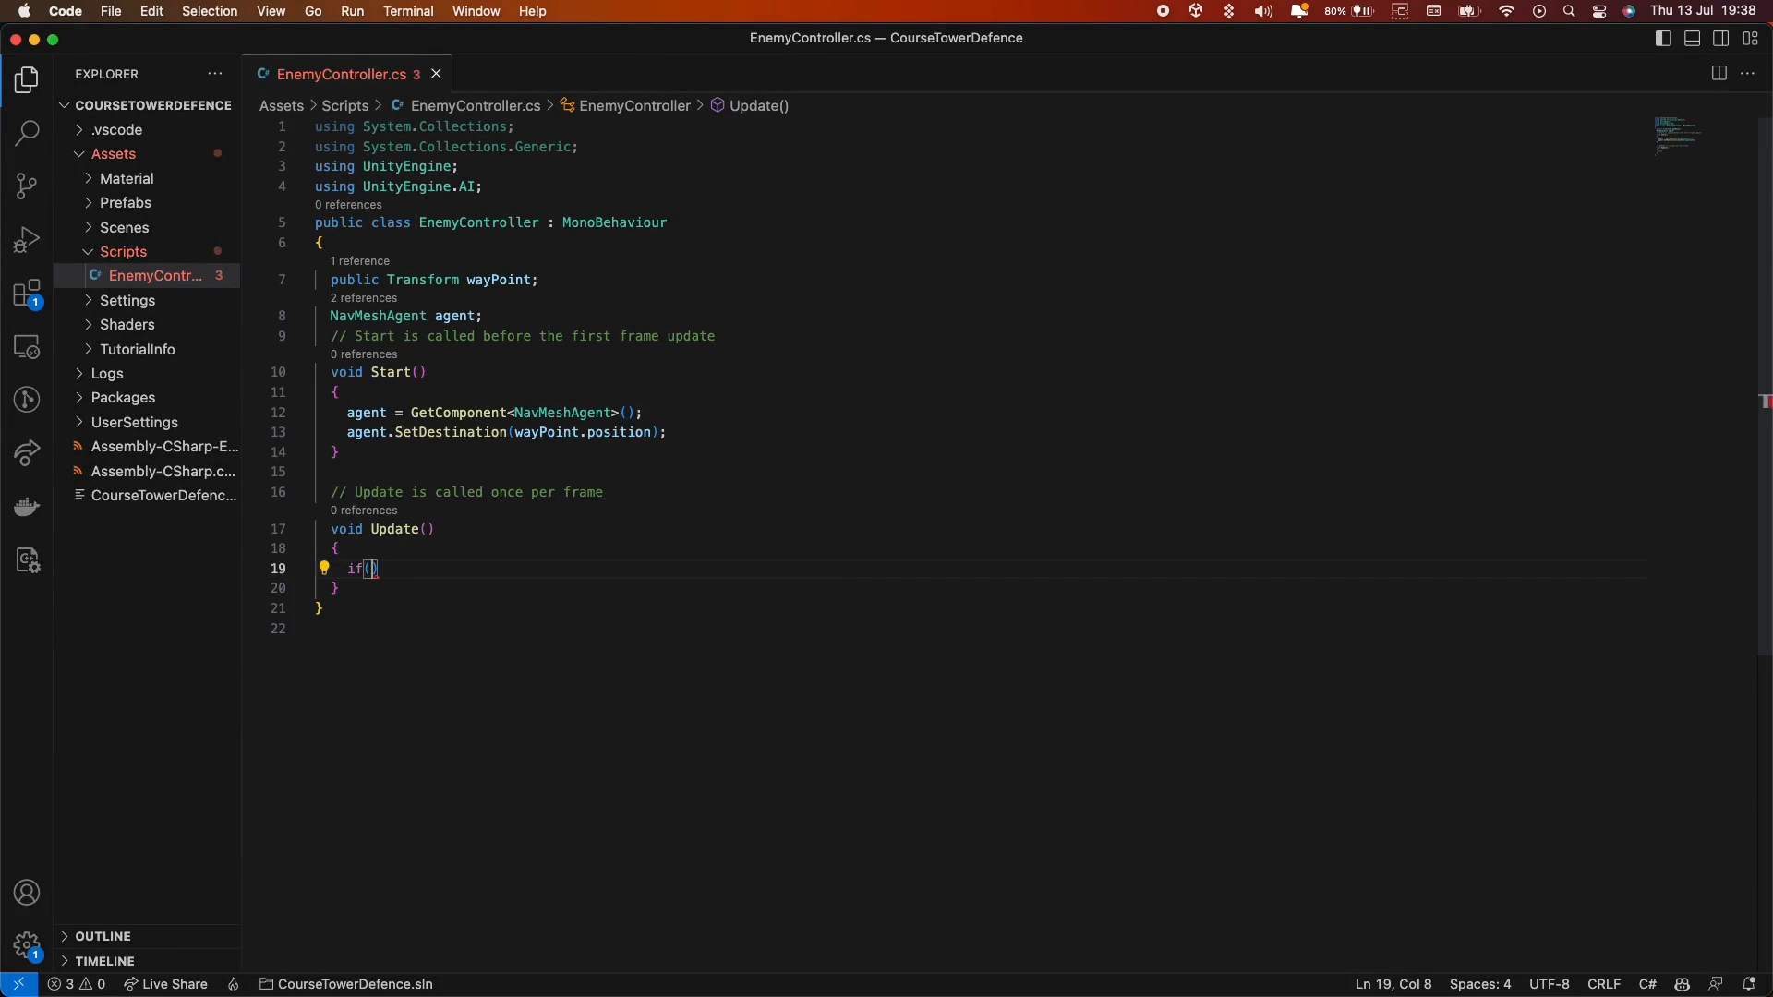
pyautogui.write('agent.')
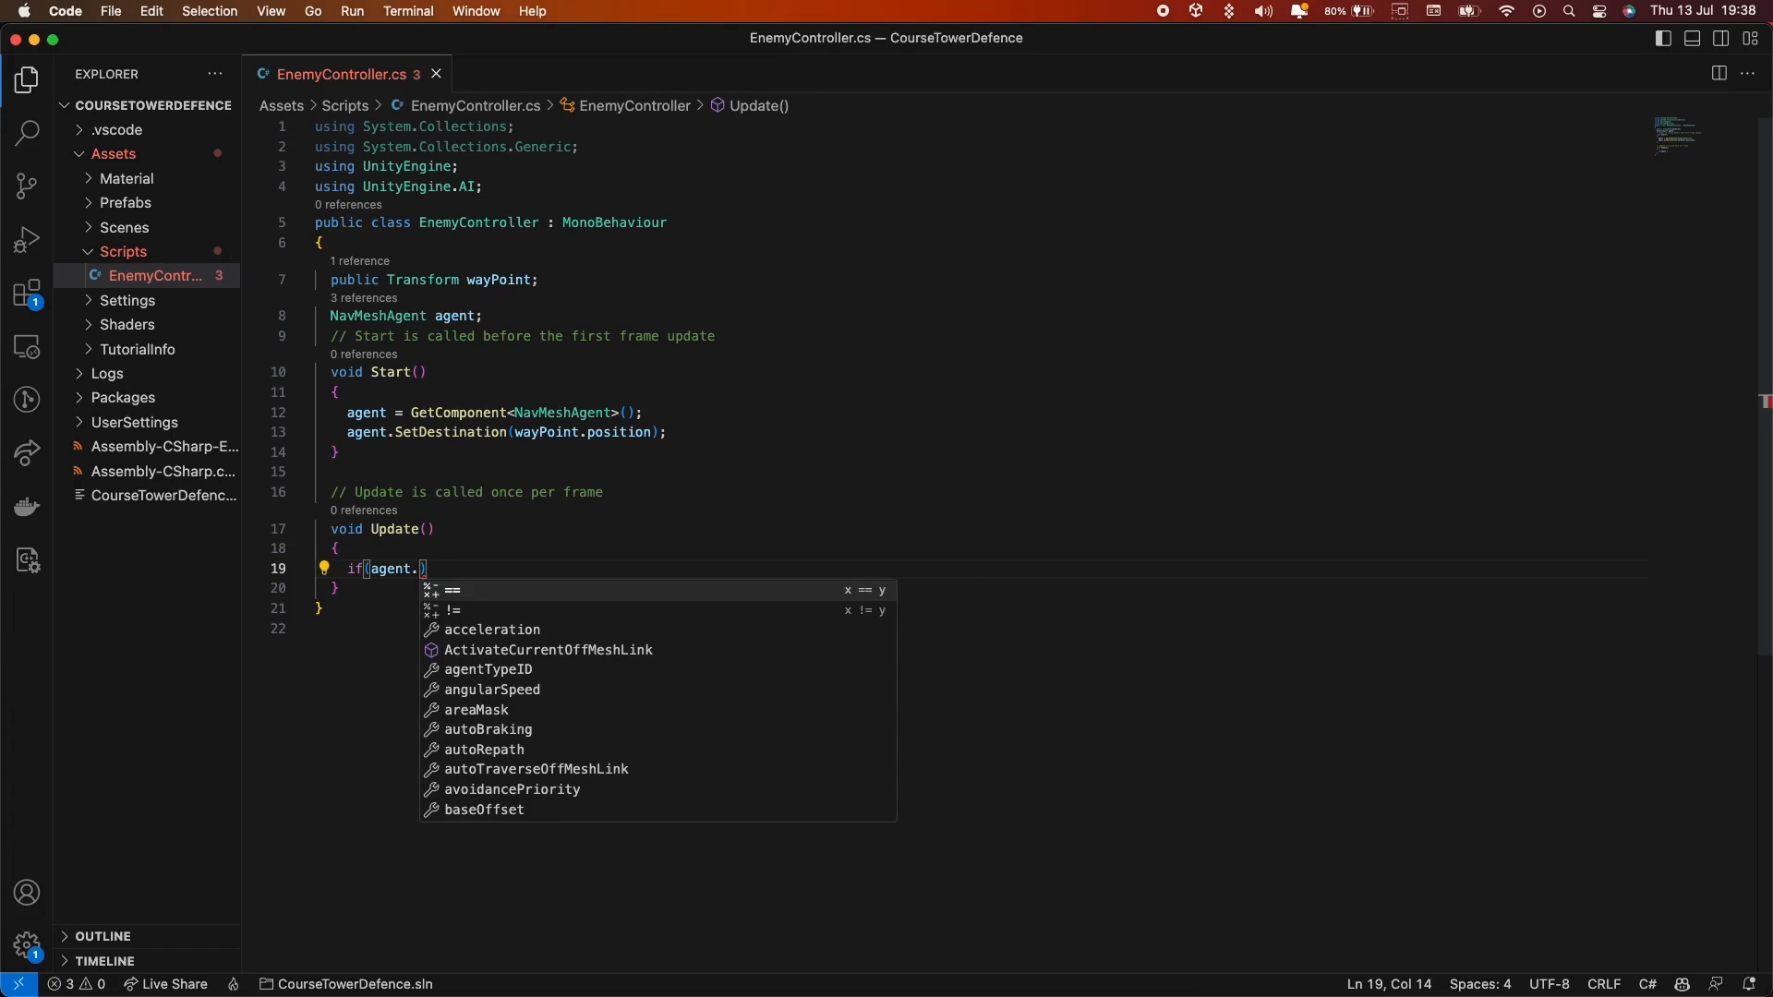
pyautogui.write('remainingDistance')
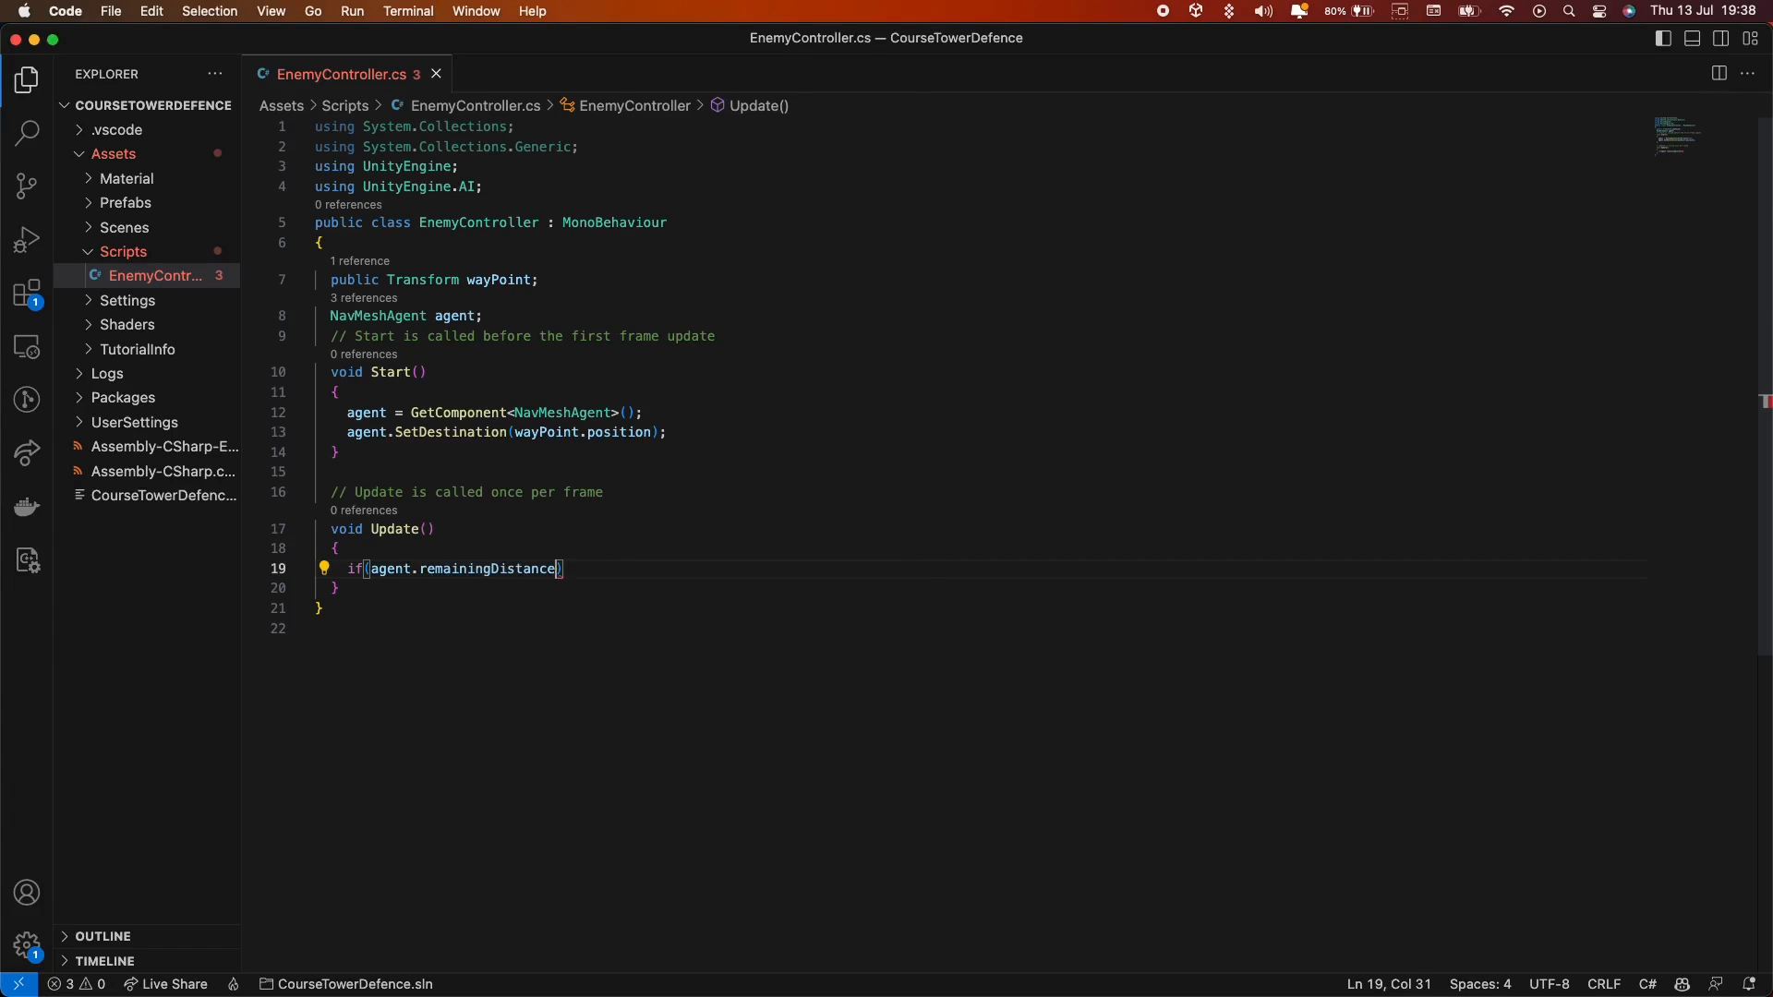
pyautogui.write('< 0.')
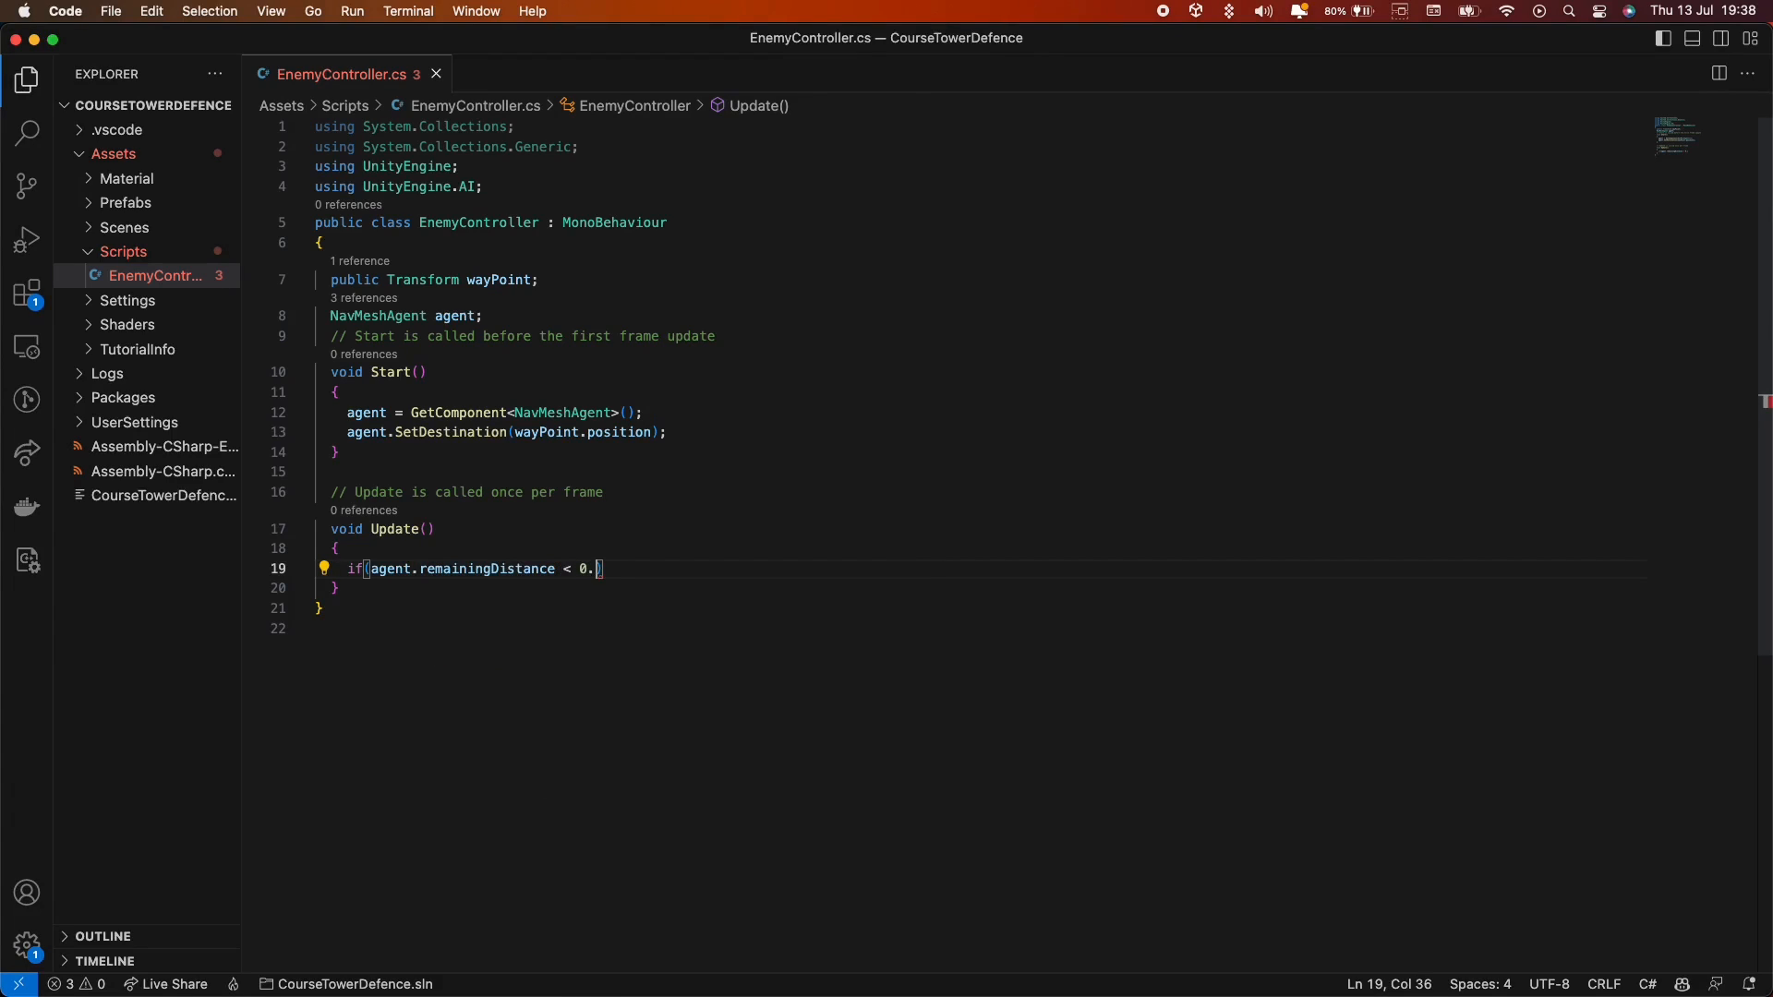
pyautogui.write('4f')
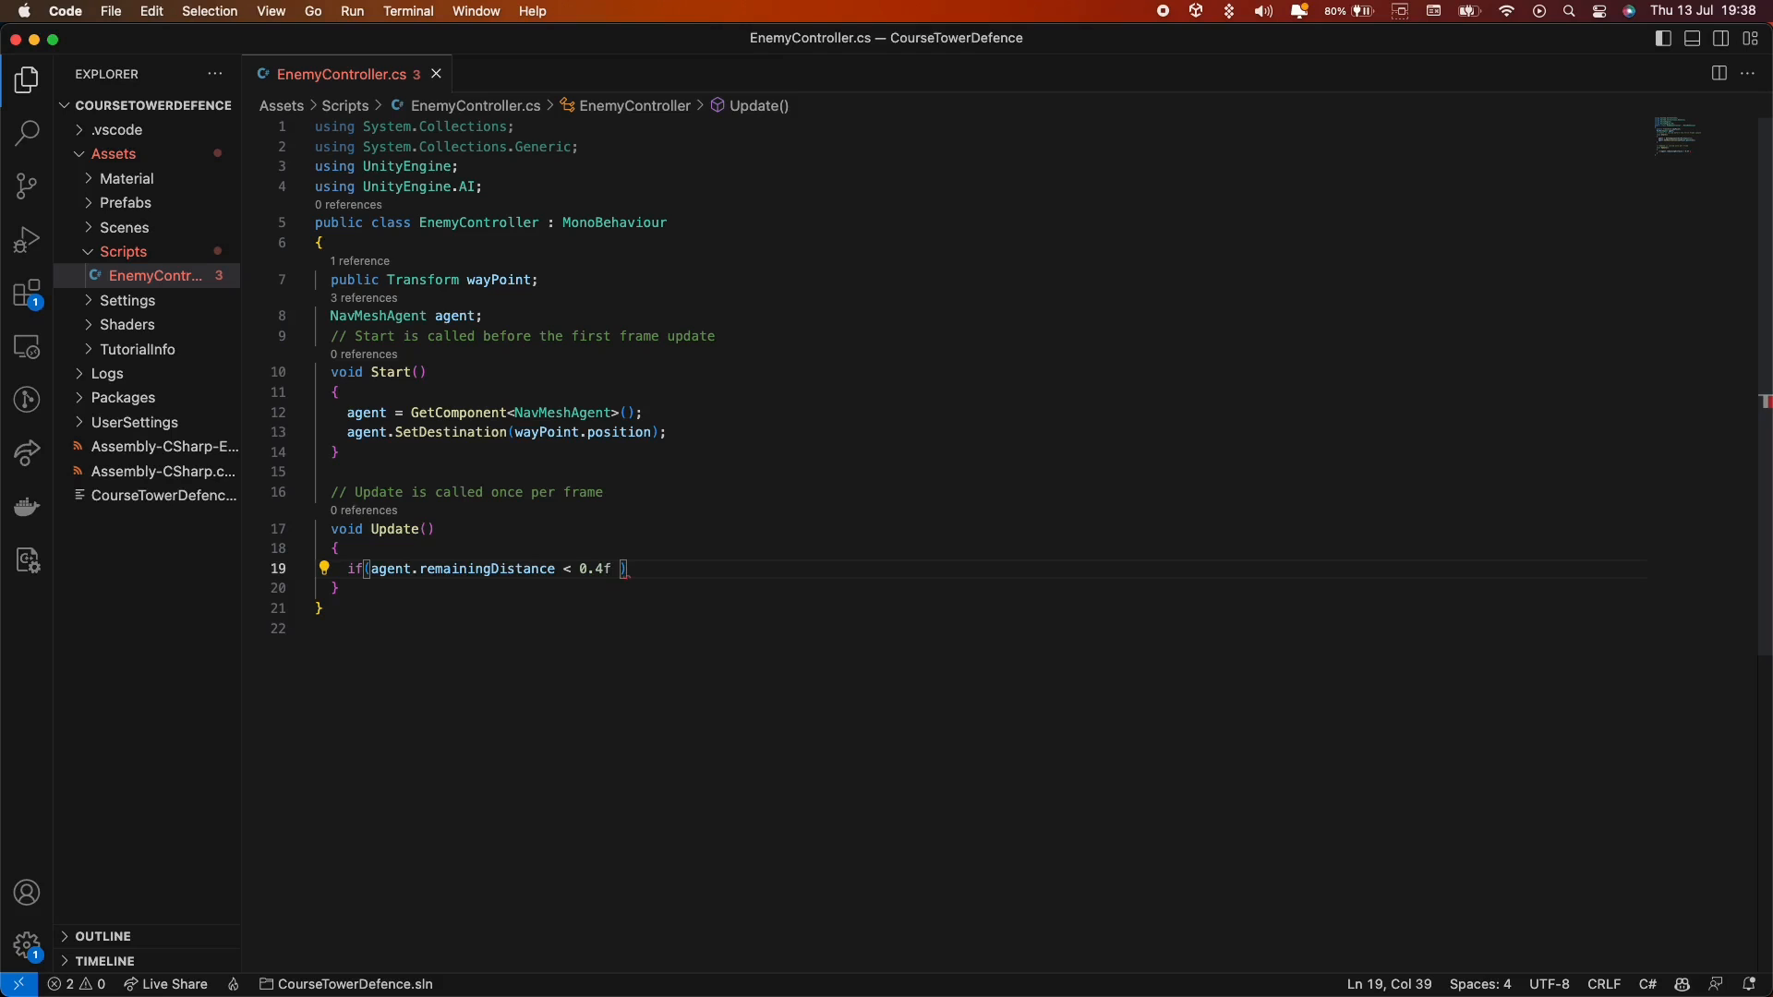
pyautogui.write('&& agent')
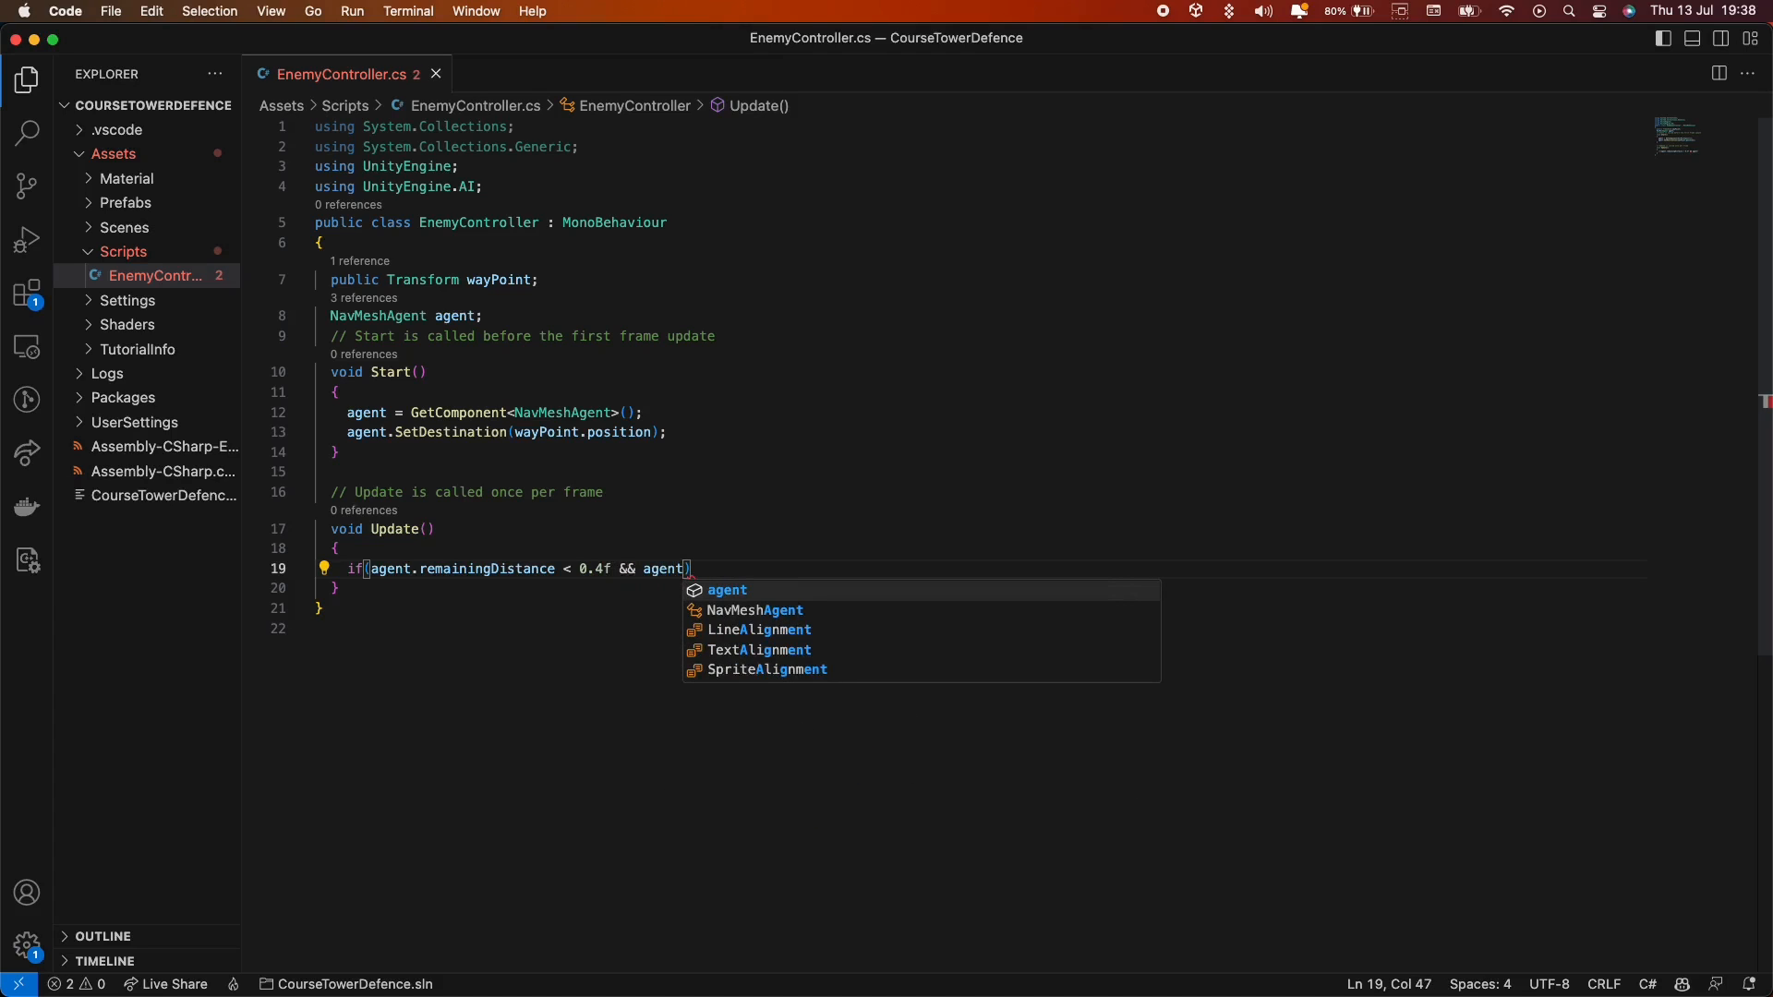
pyautogui.write('.hasPath')
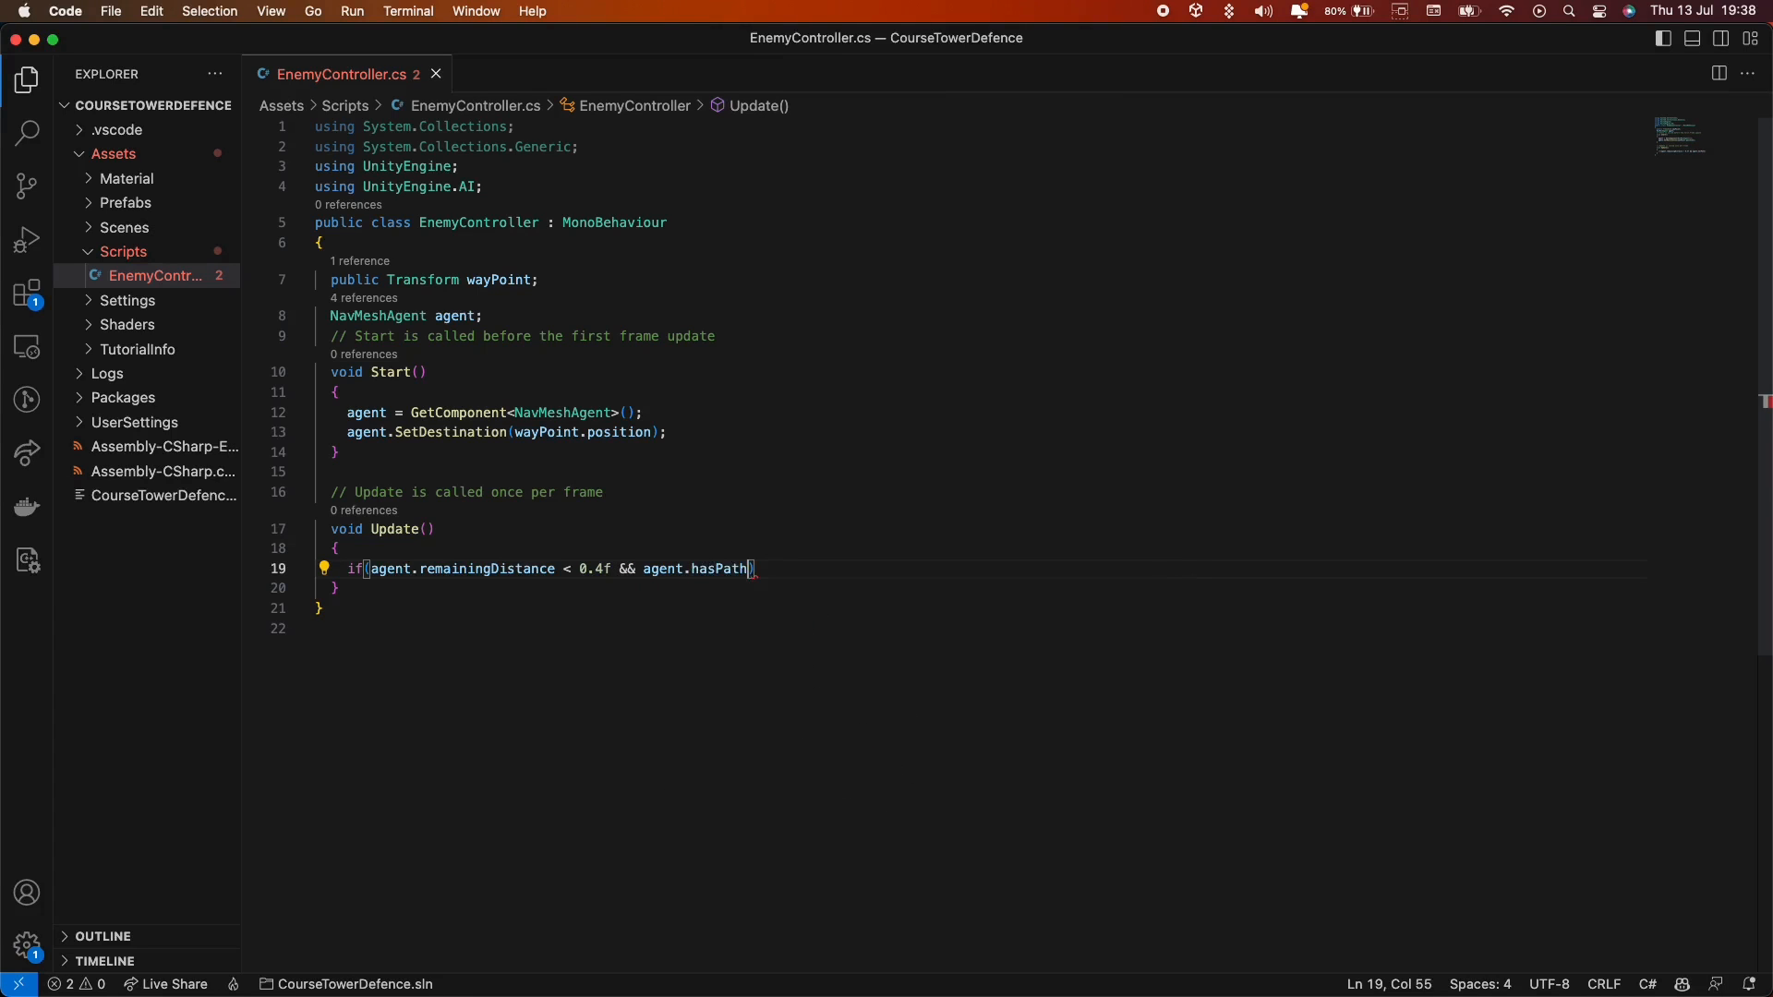
pyautogui.write('!')
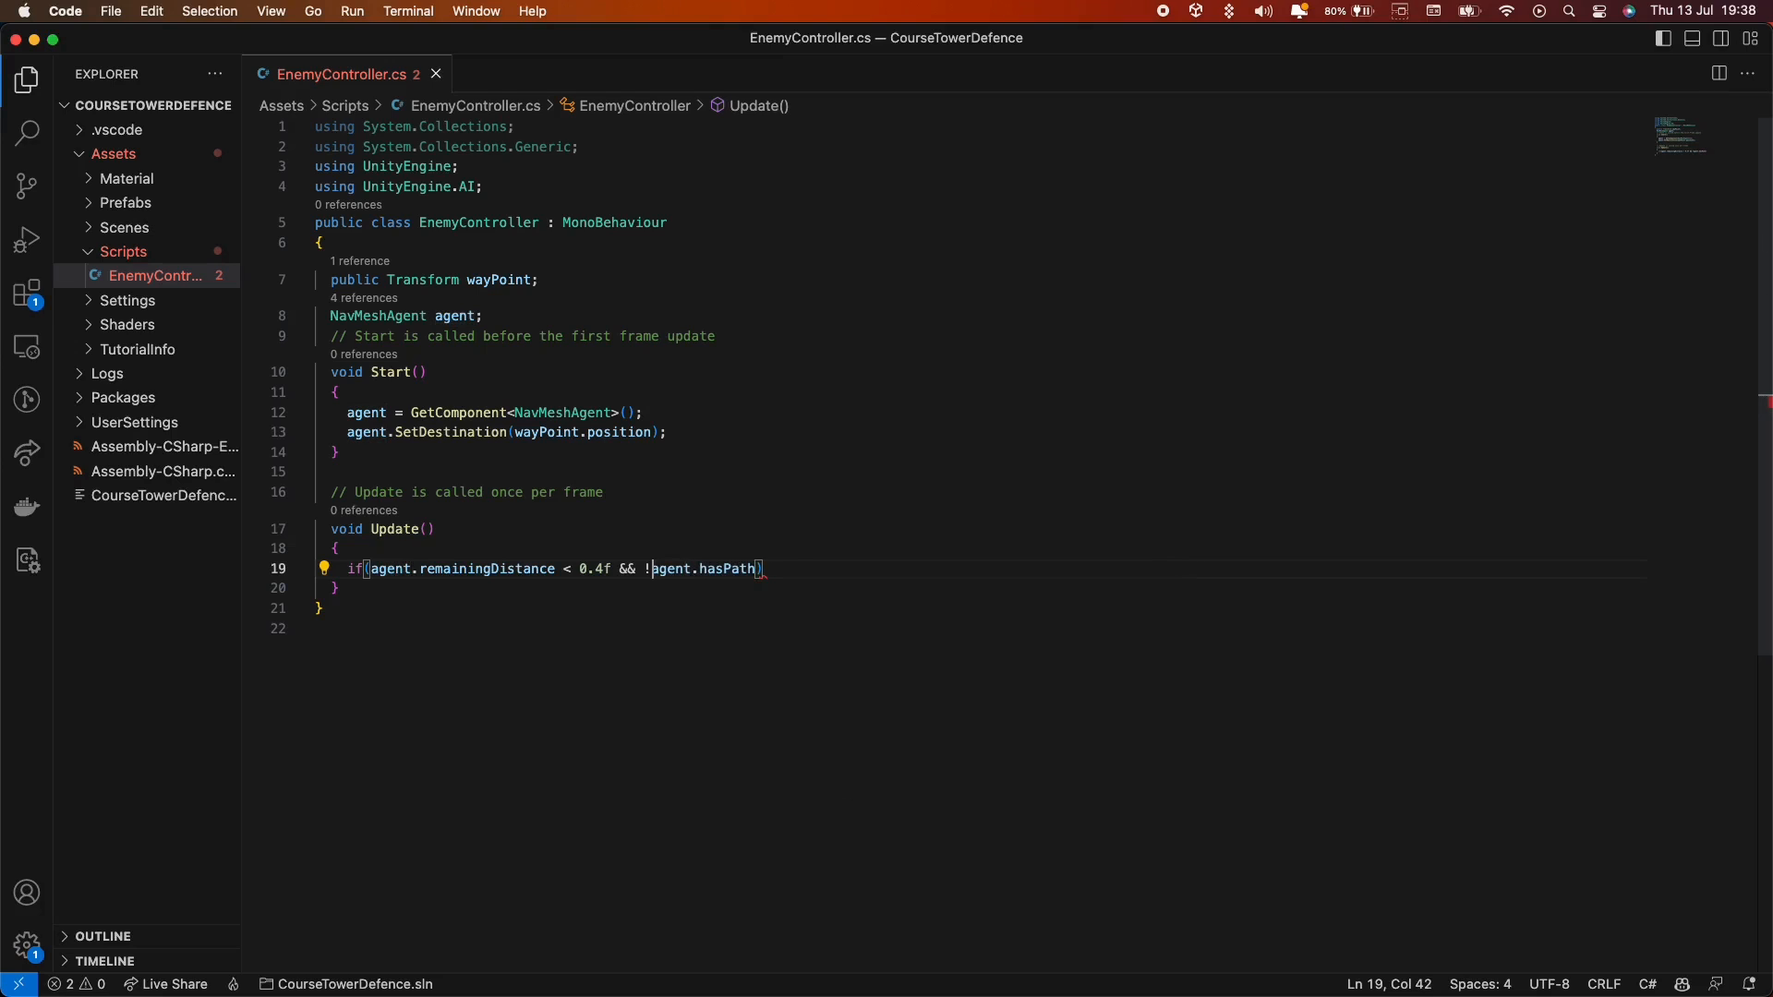
pyautogui.write('){}')
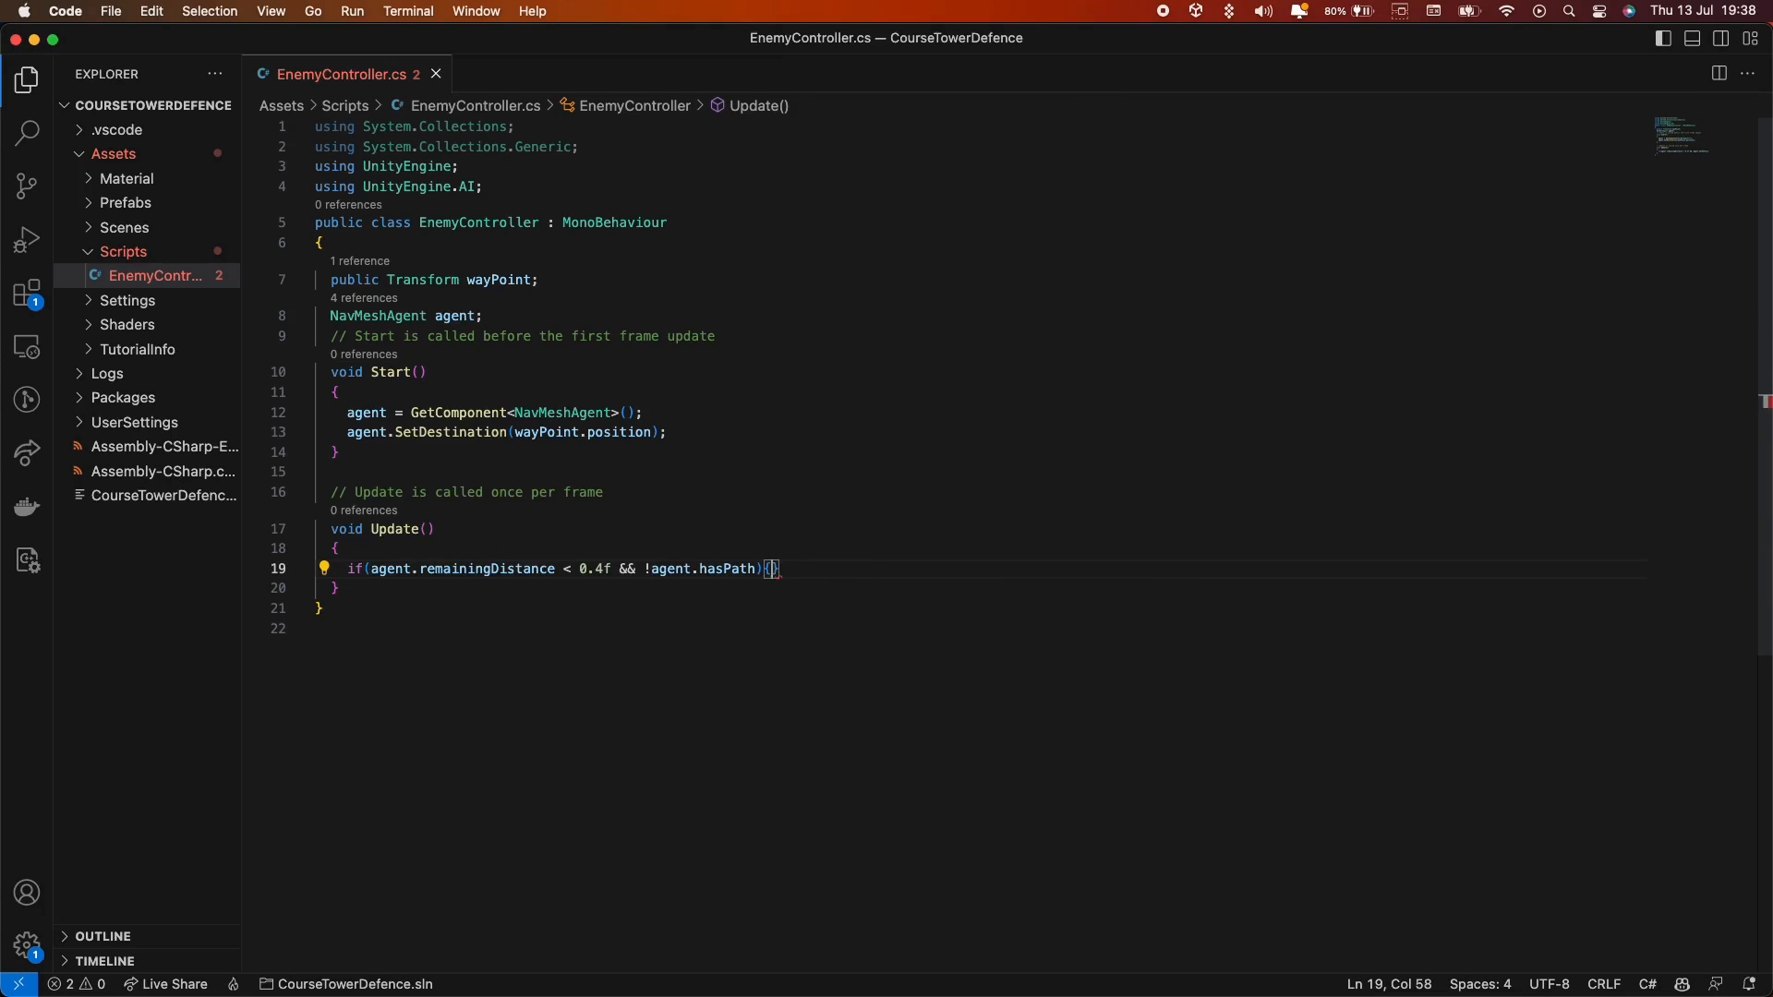
# Inside the condition call Destroy(this.gameObject, 0.1f).
pyautogui.write('Destro')
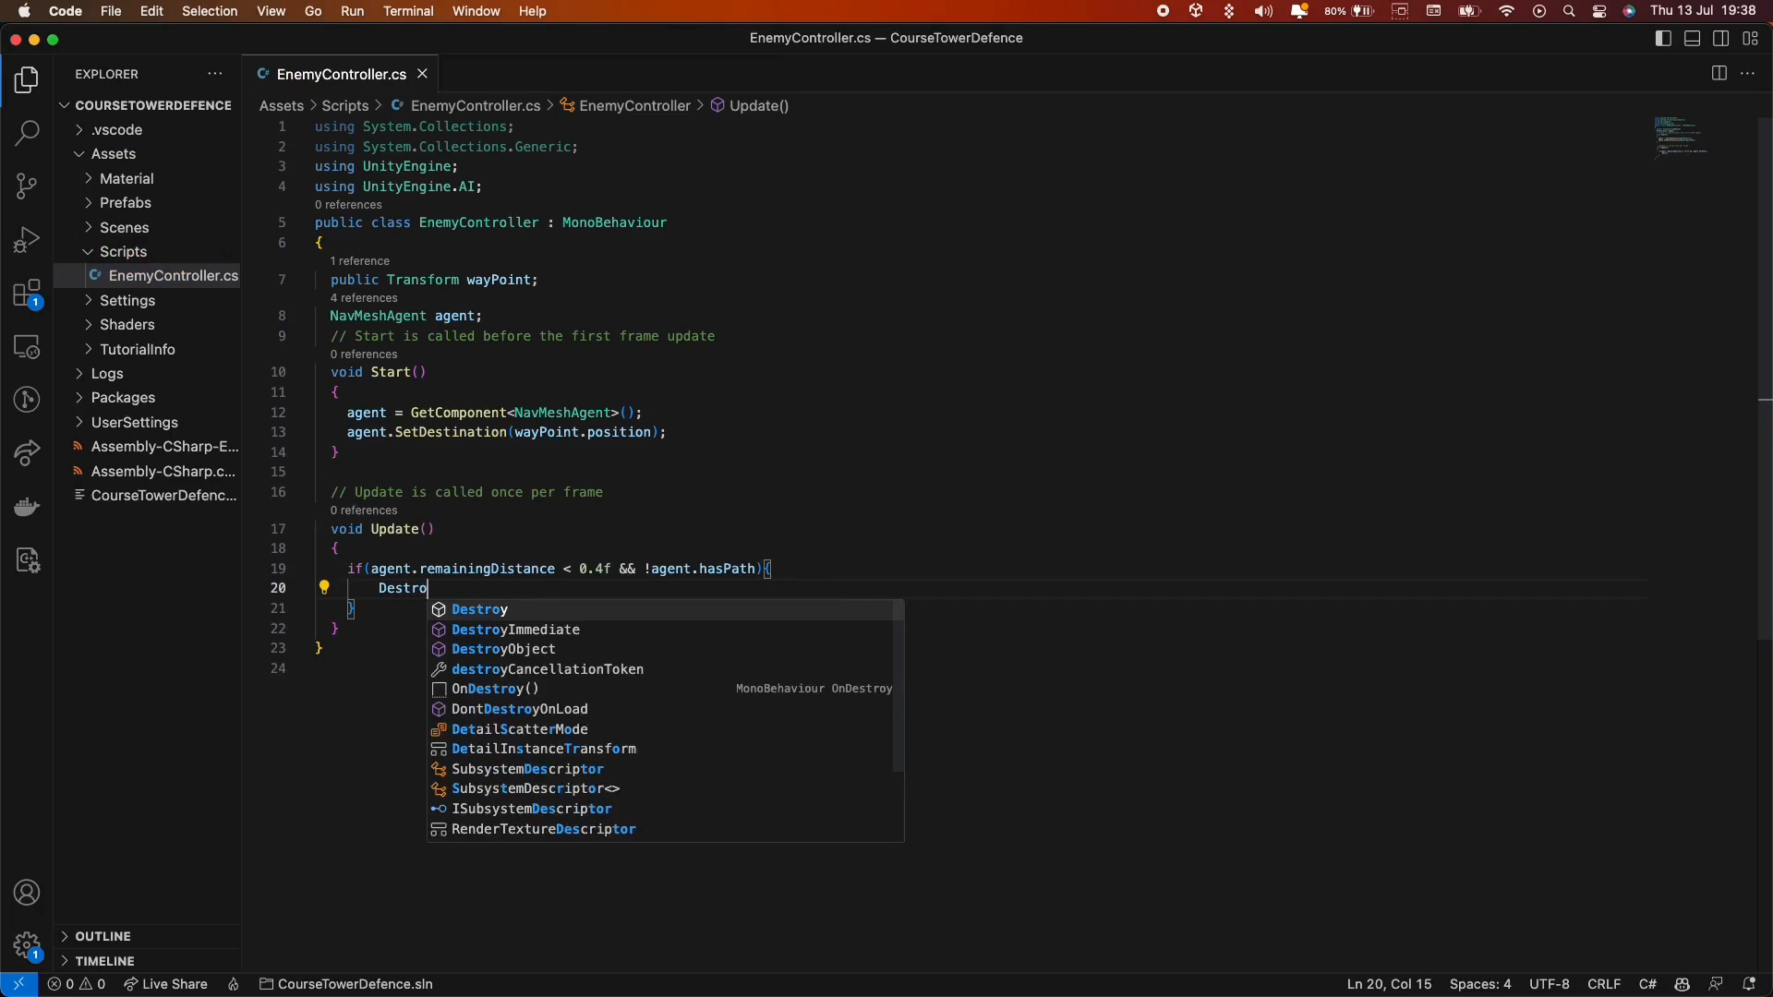
pyautogui.write('(this.gameObject, 0.1f);')
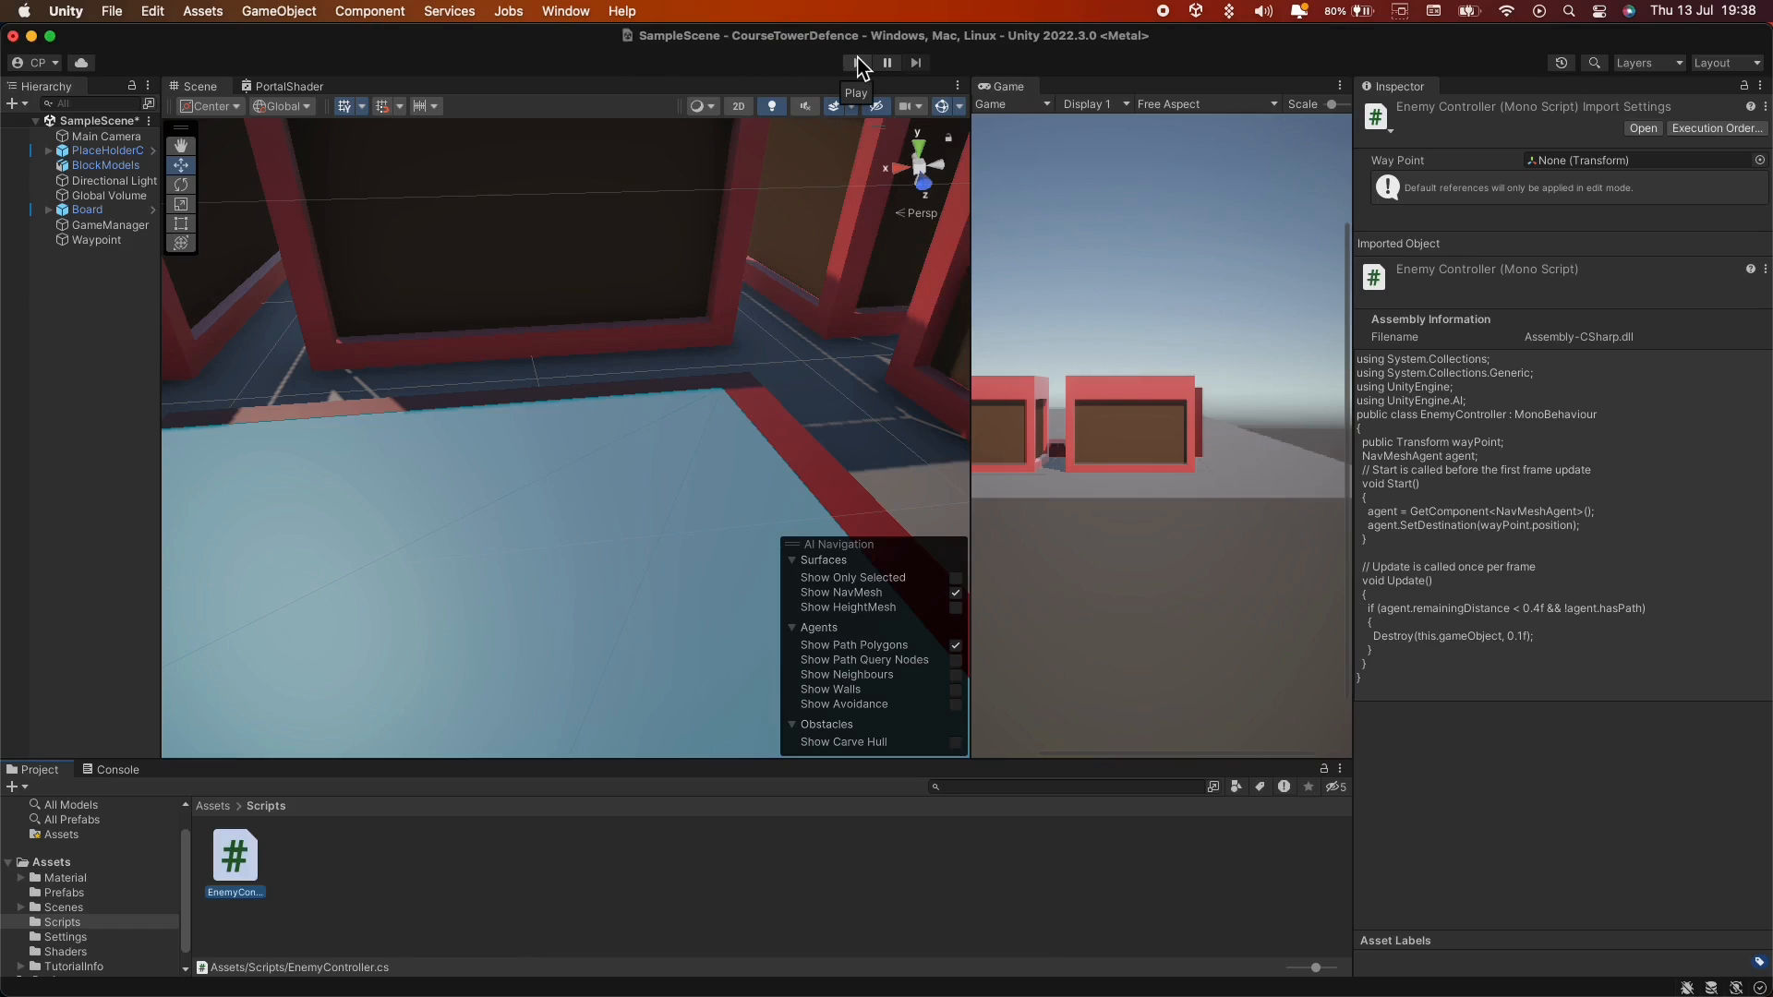
# Play the scene in Unity to check the enemy is destroyed at its waypoint.
pyautogui.click(854, 63)
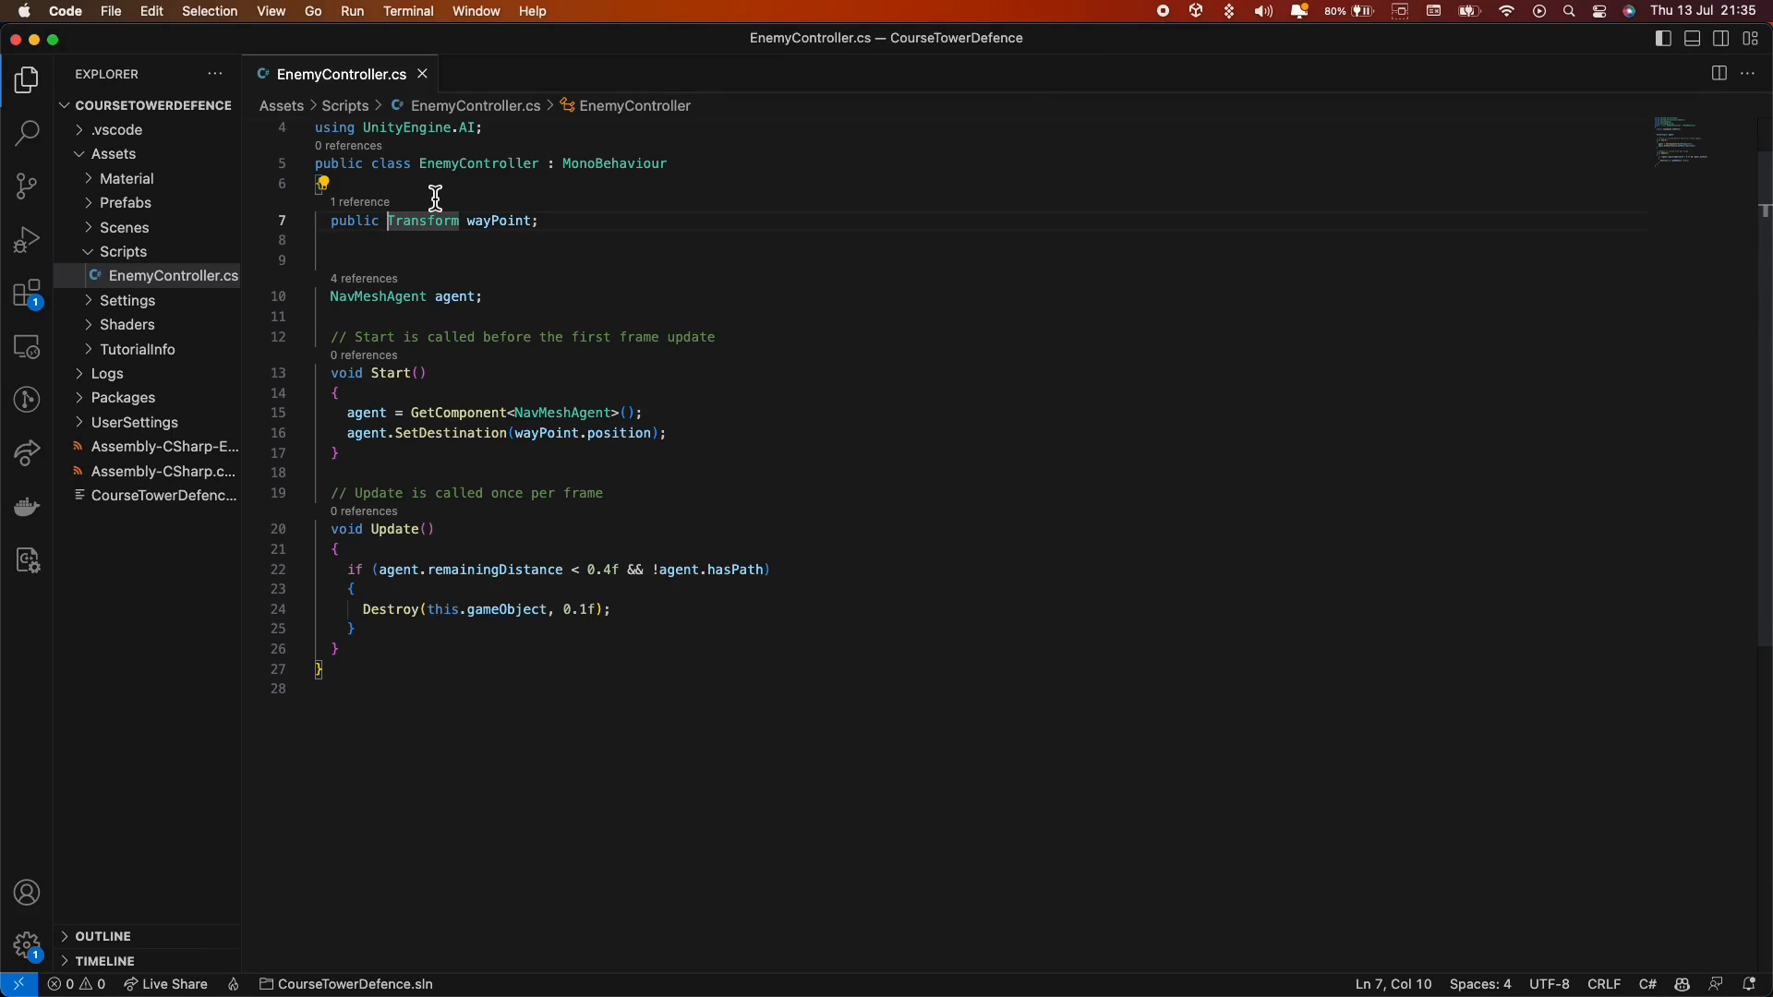
# Declare the wayPoints List field and private int currentWayPointIndex = 0.
pyautogui.write('L')
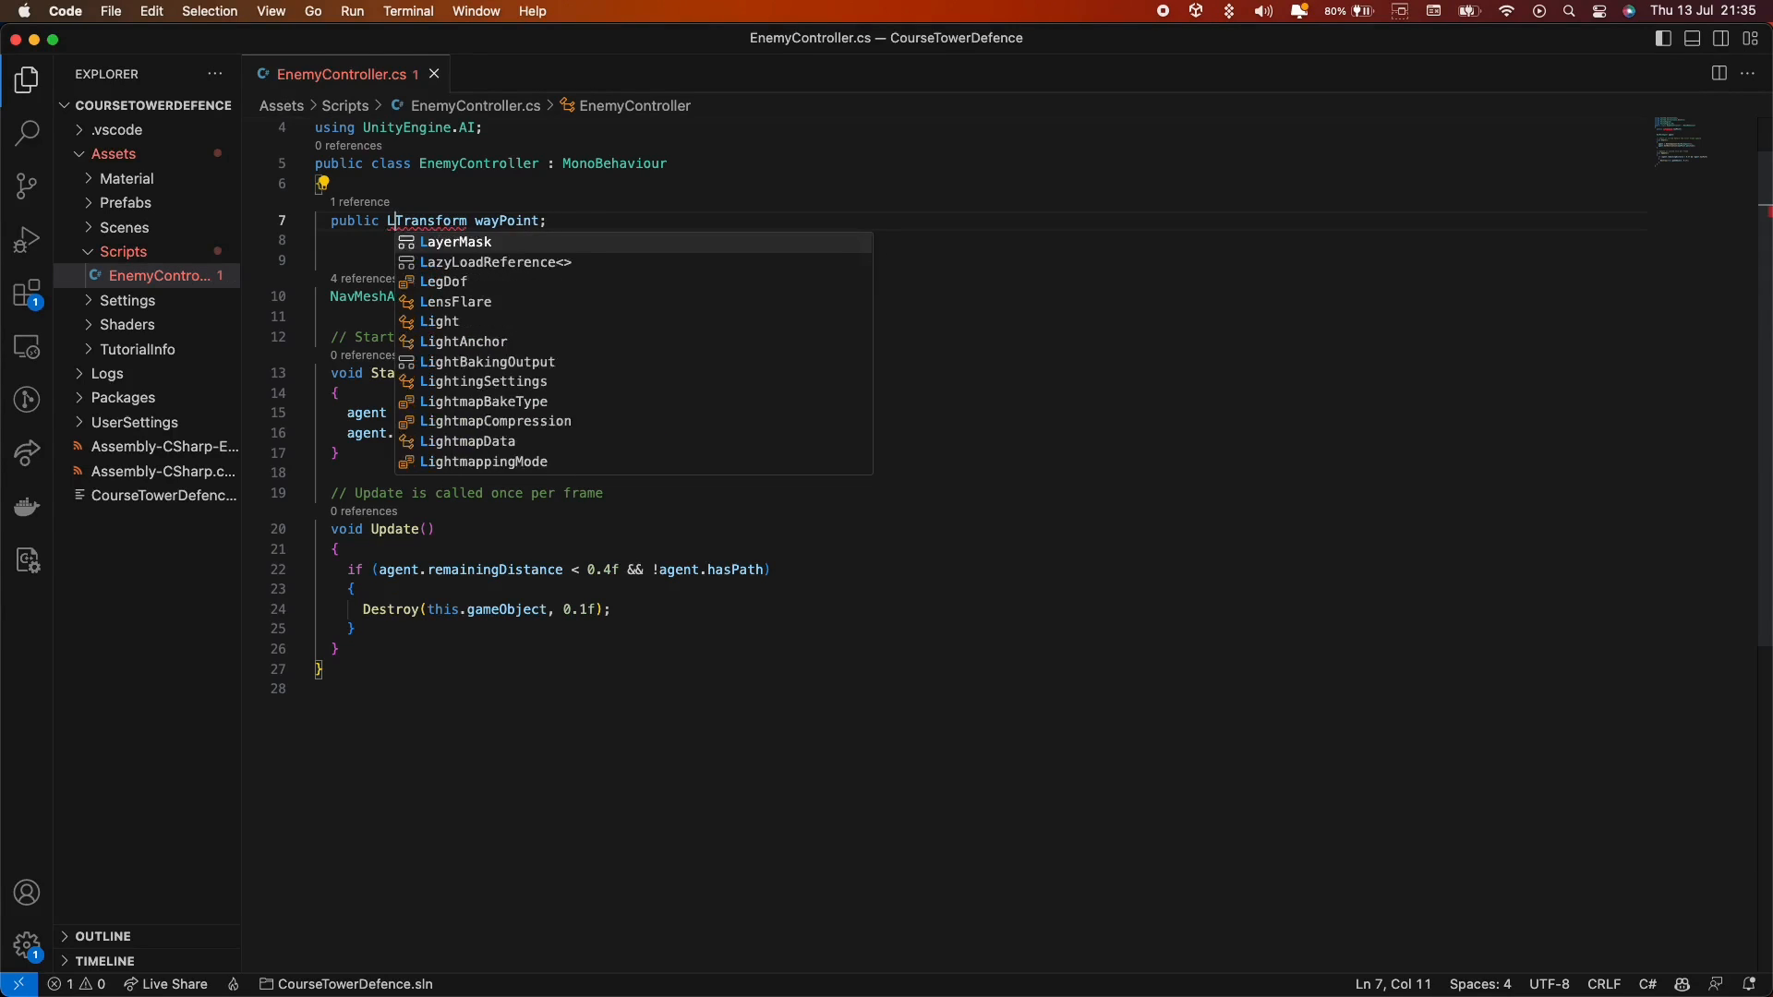
pyautogui.press('Escape')
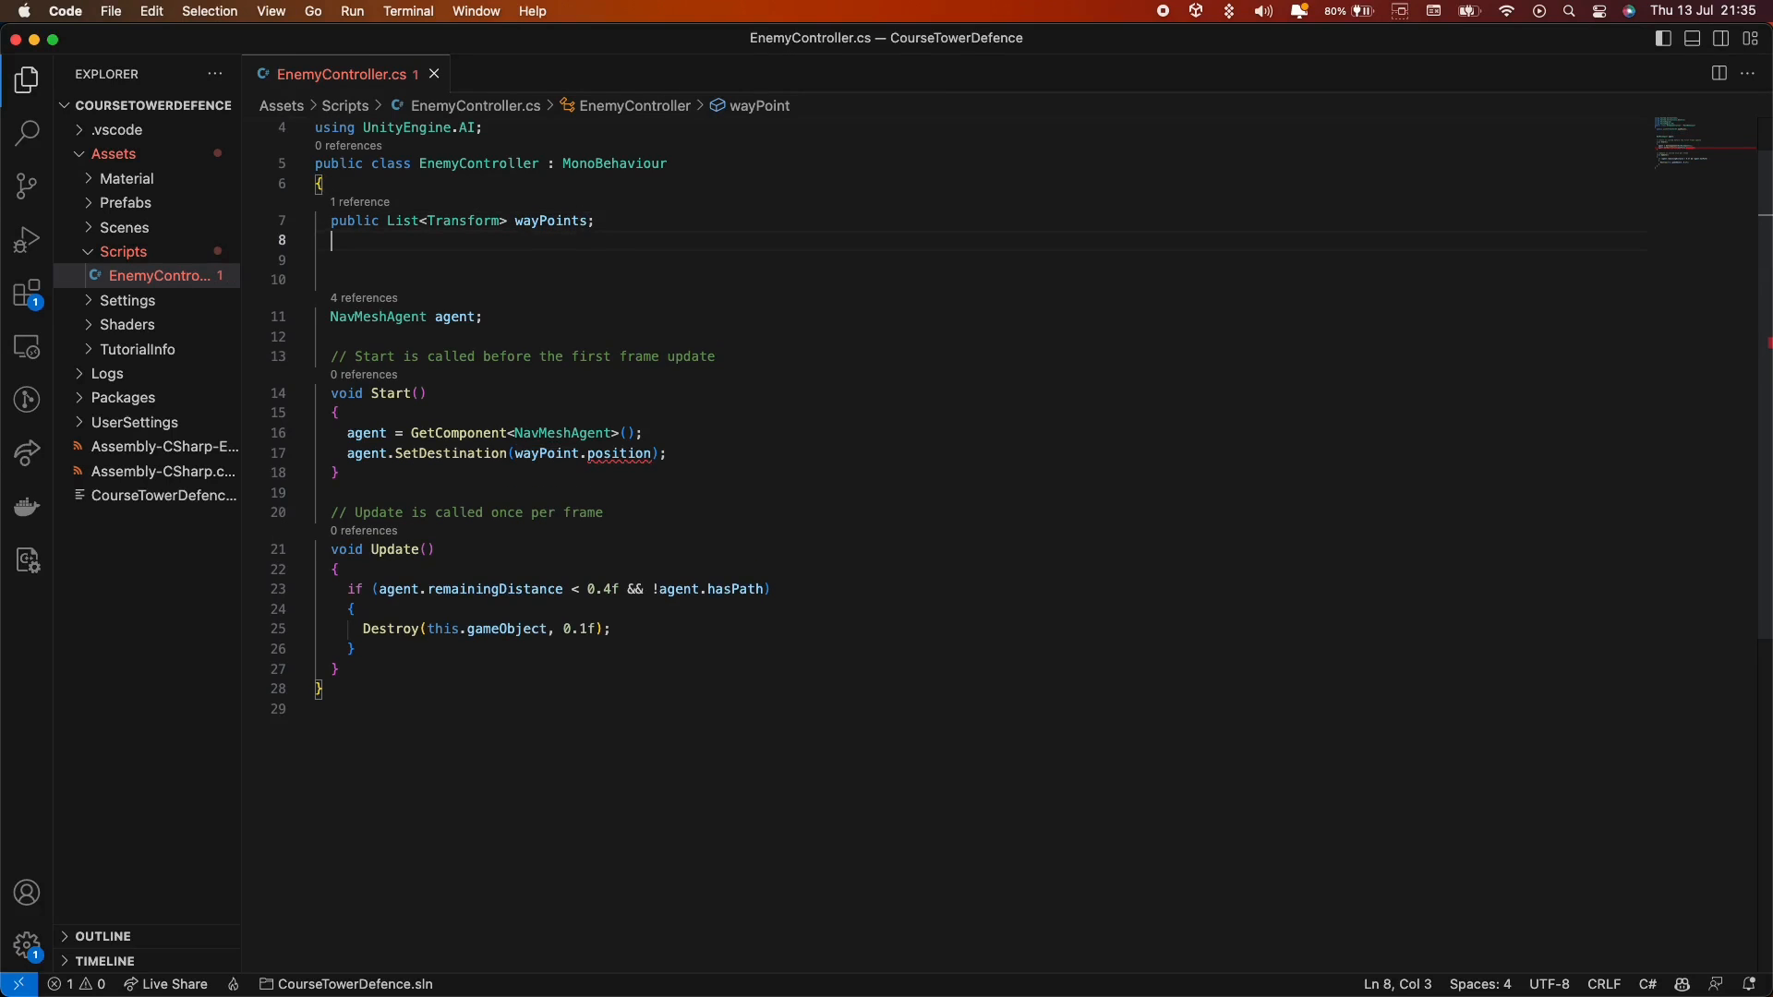
pyautogui.write('private i')
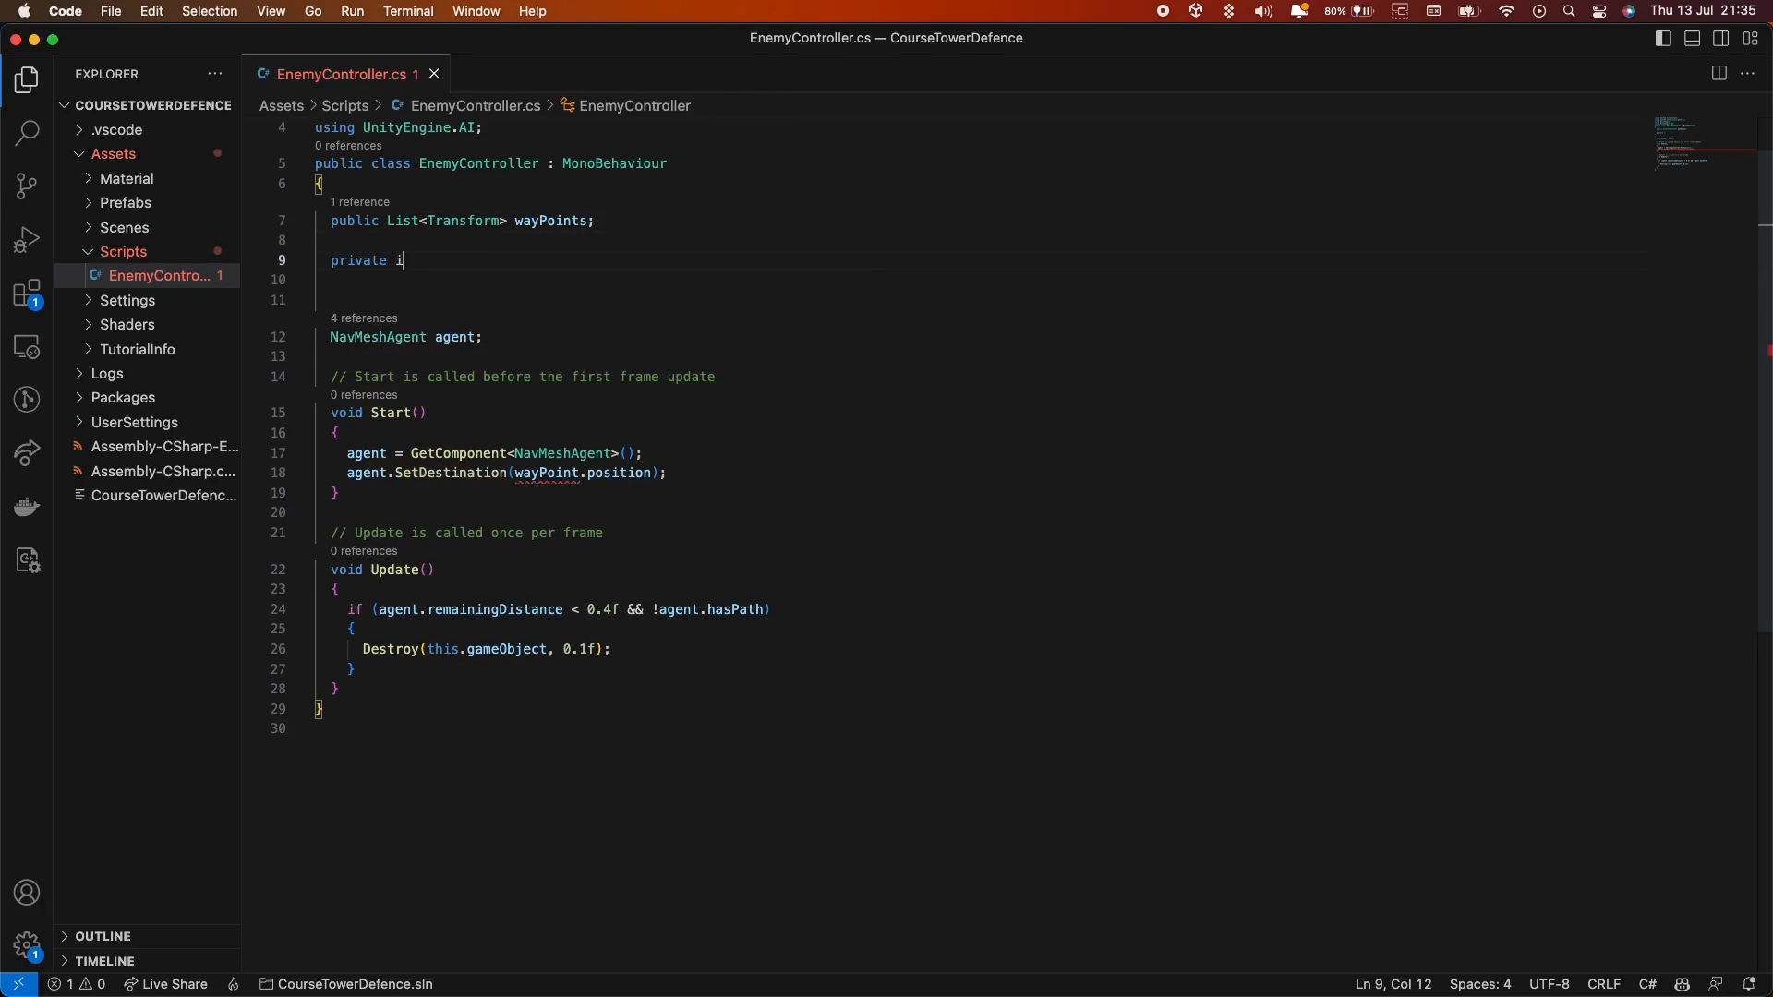
pyautogui.write('nt current')
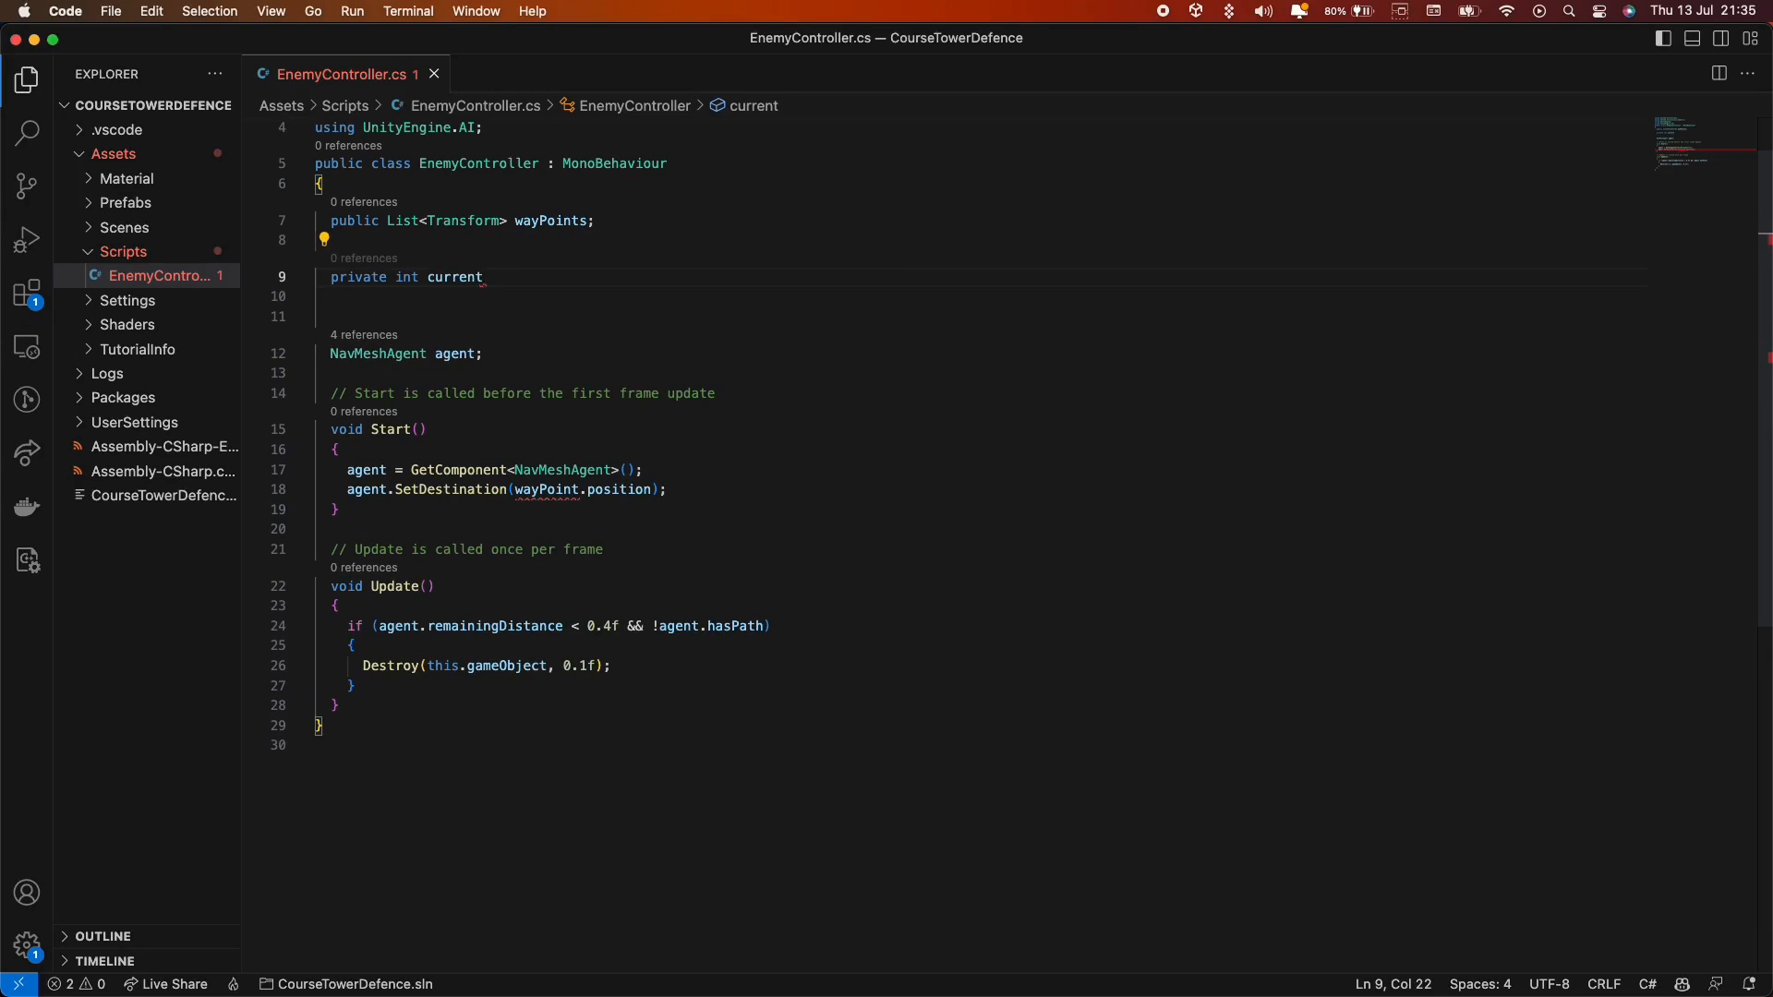
pyautogui.write('Way')
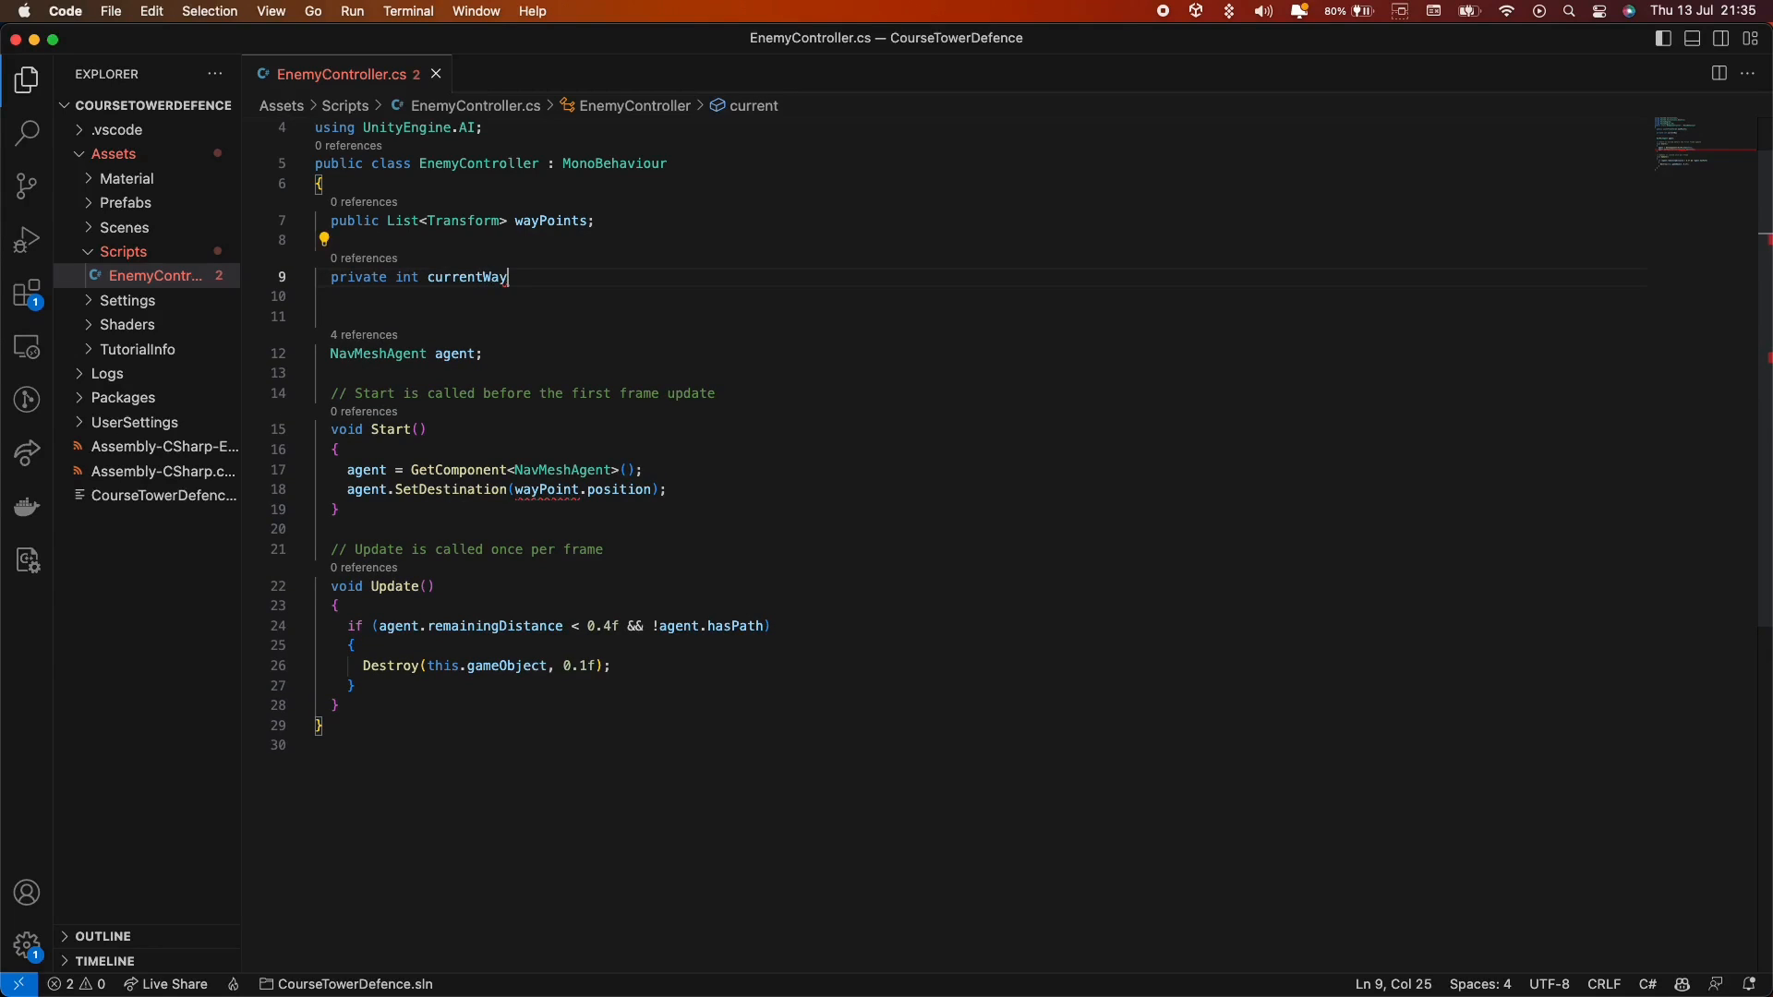
pyautogui.write('PointI')
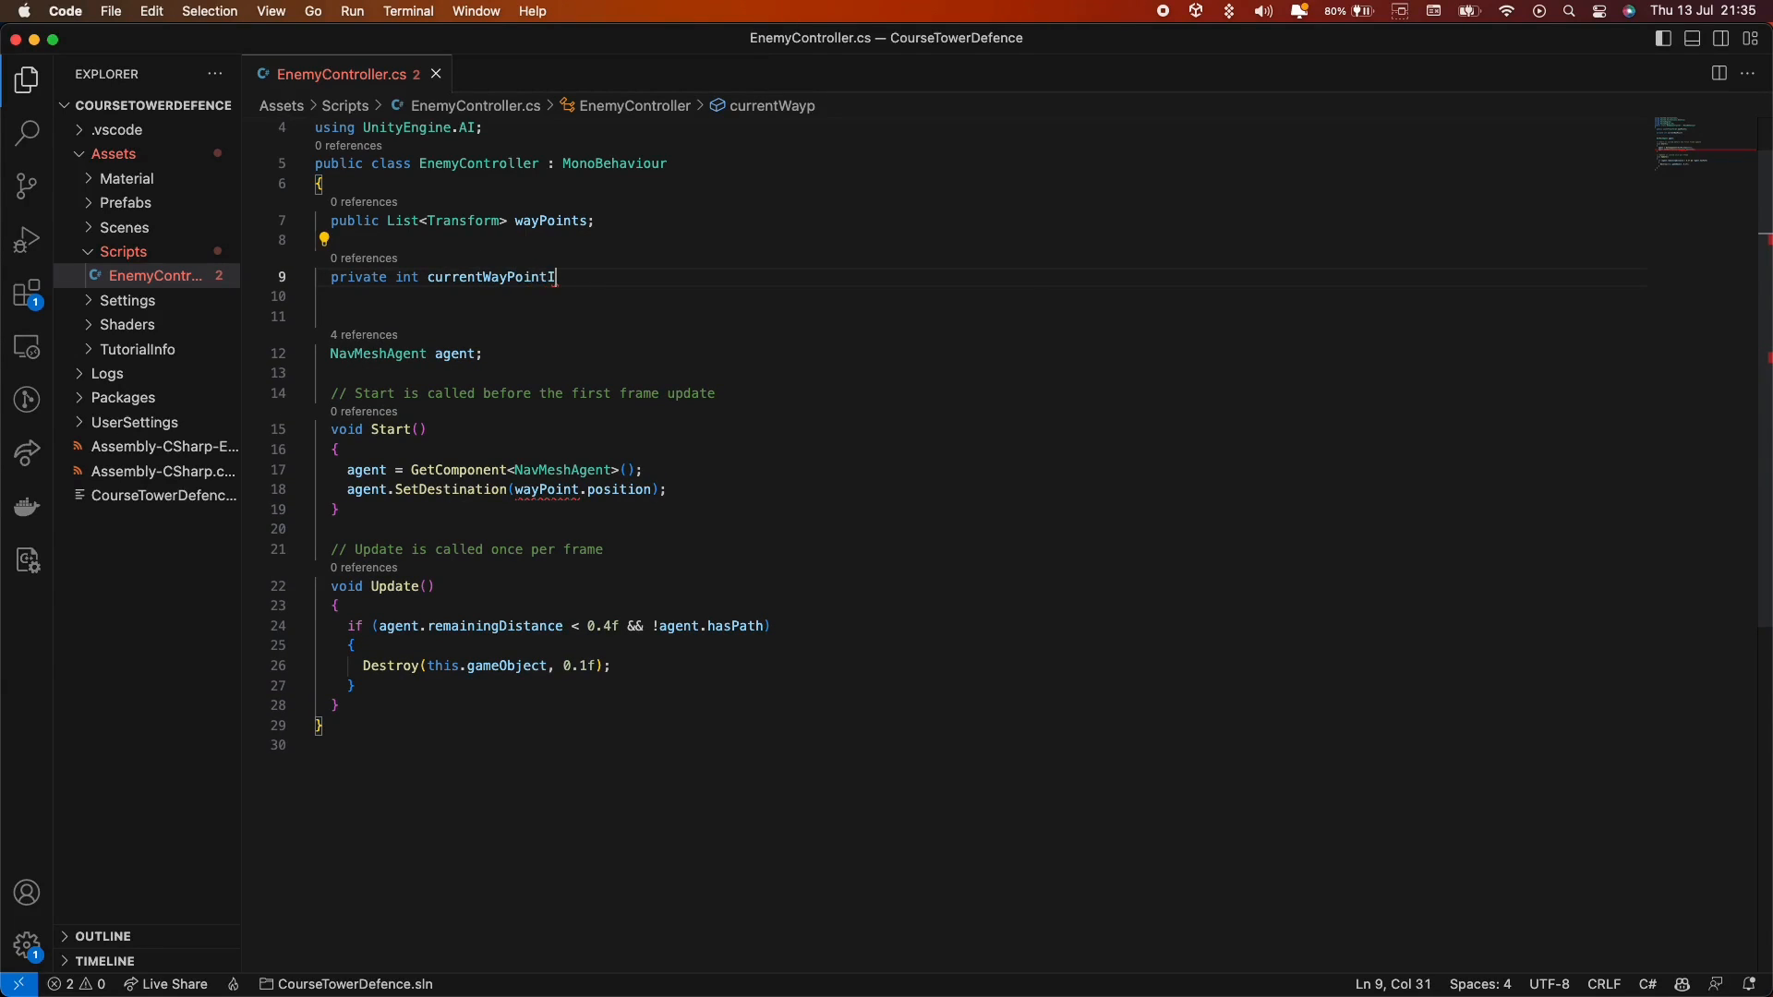
pyautogui.write('ndex = 0;')
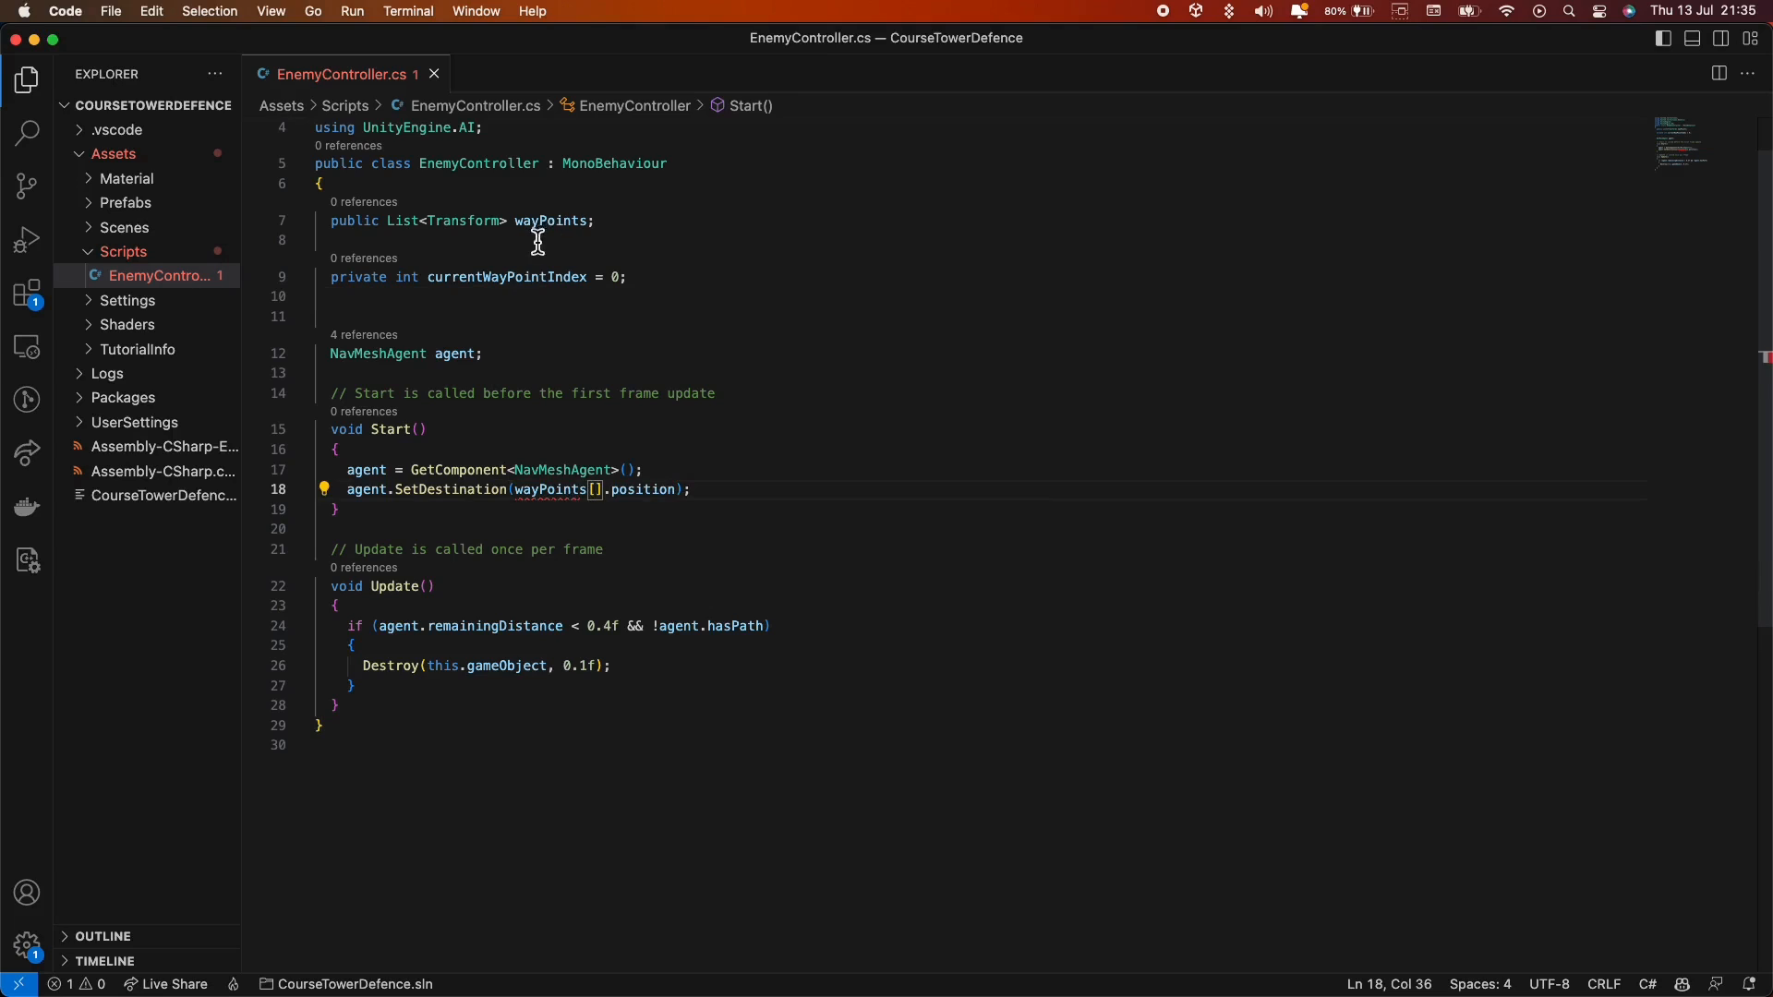
# Use wayPoints[currentWayPointIndex].position as the agent's destination in Start and tidy the blank lines.
pyautogui.doubleClick(505, 277)
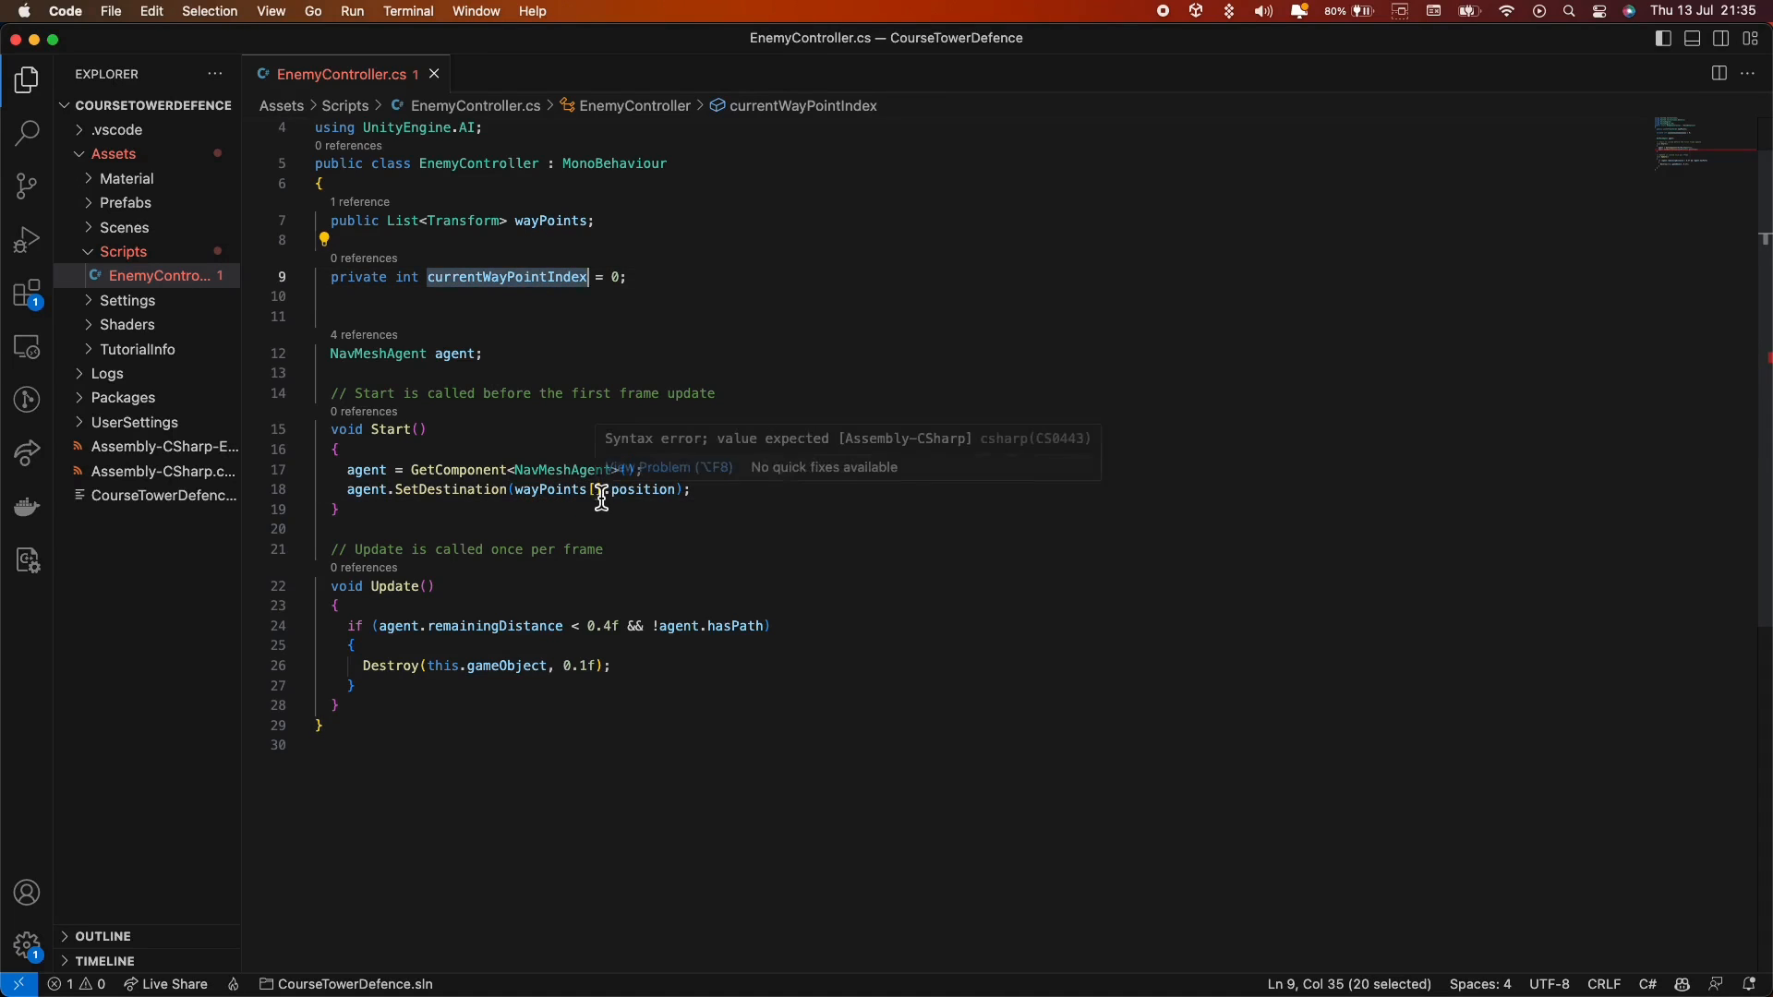
pyautogui.write('currentWayPointIndex')
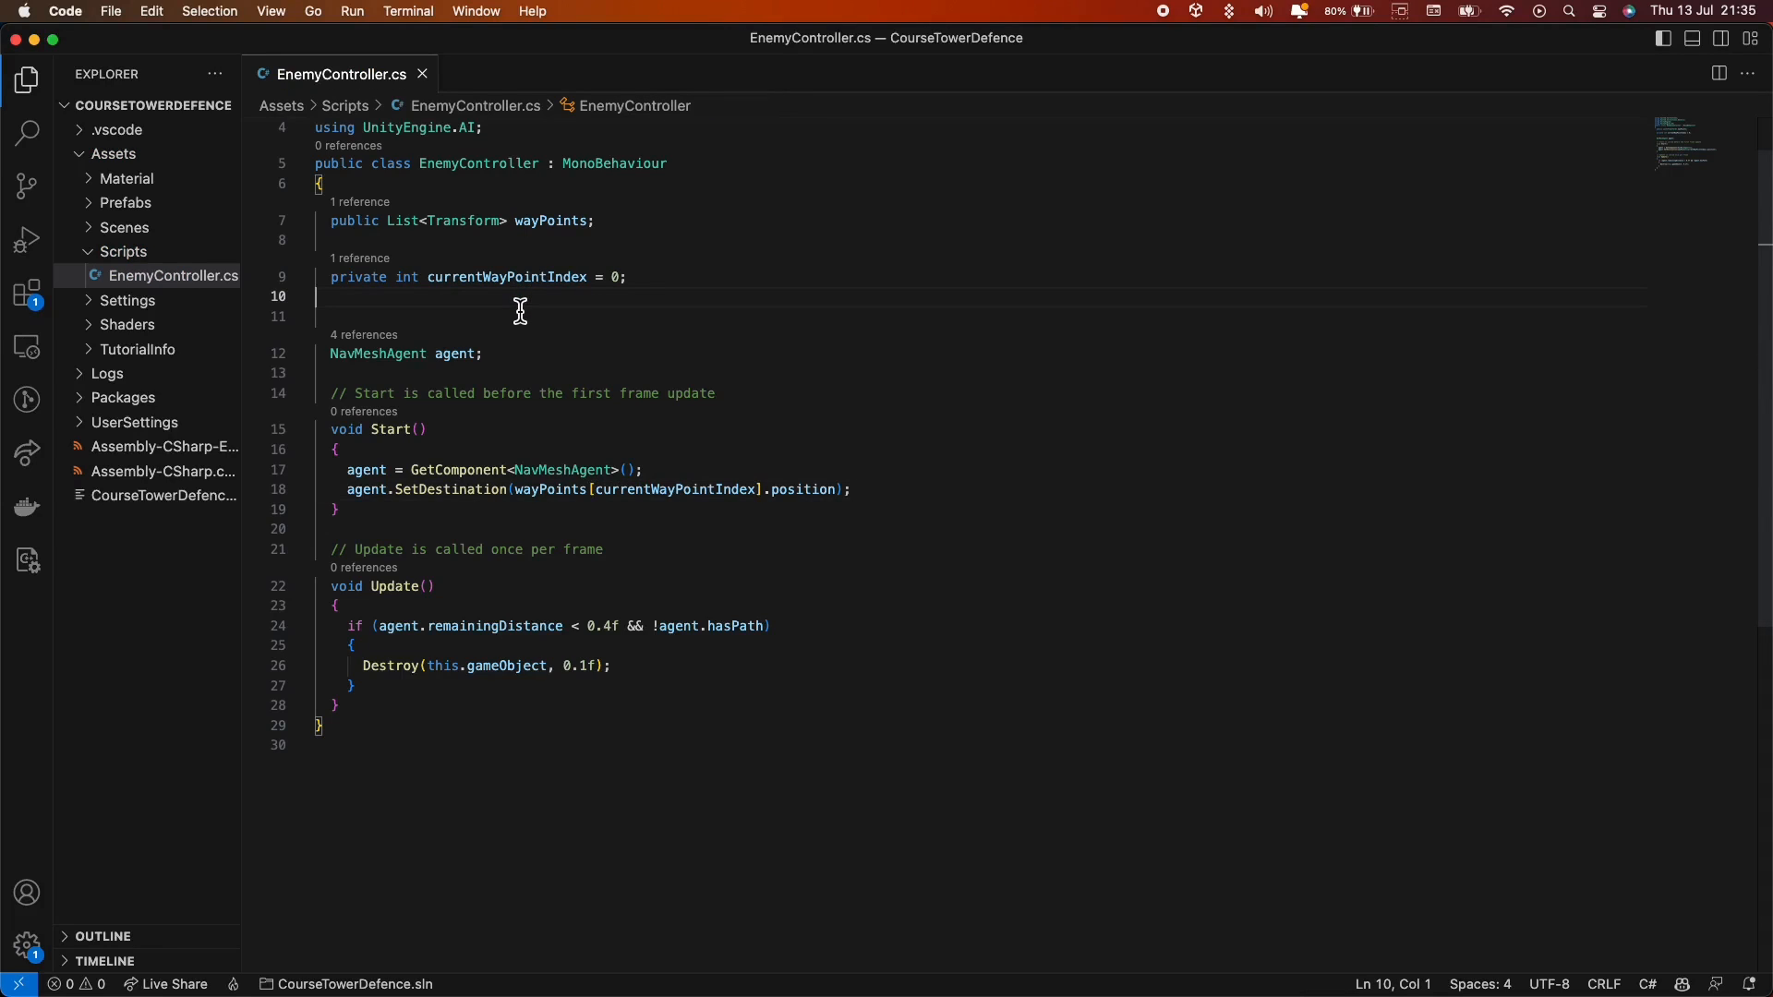
pyautogui.press('Backspace')
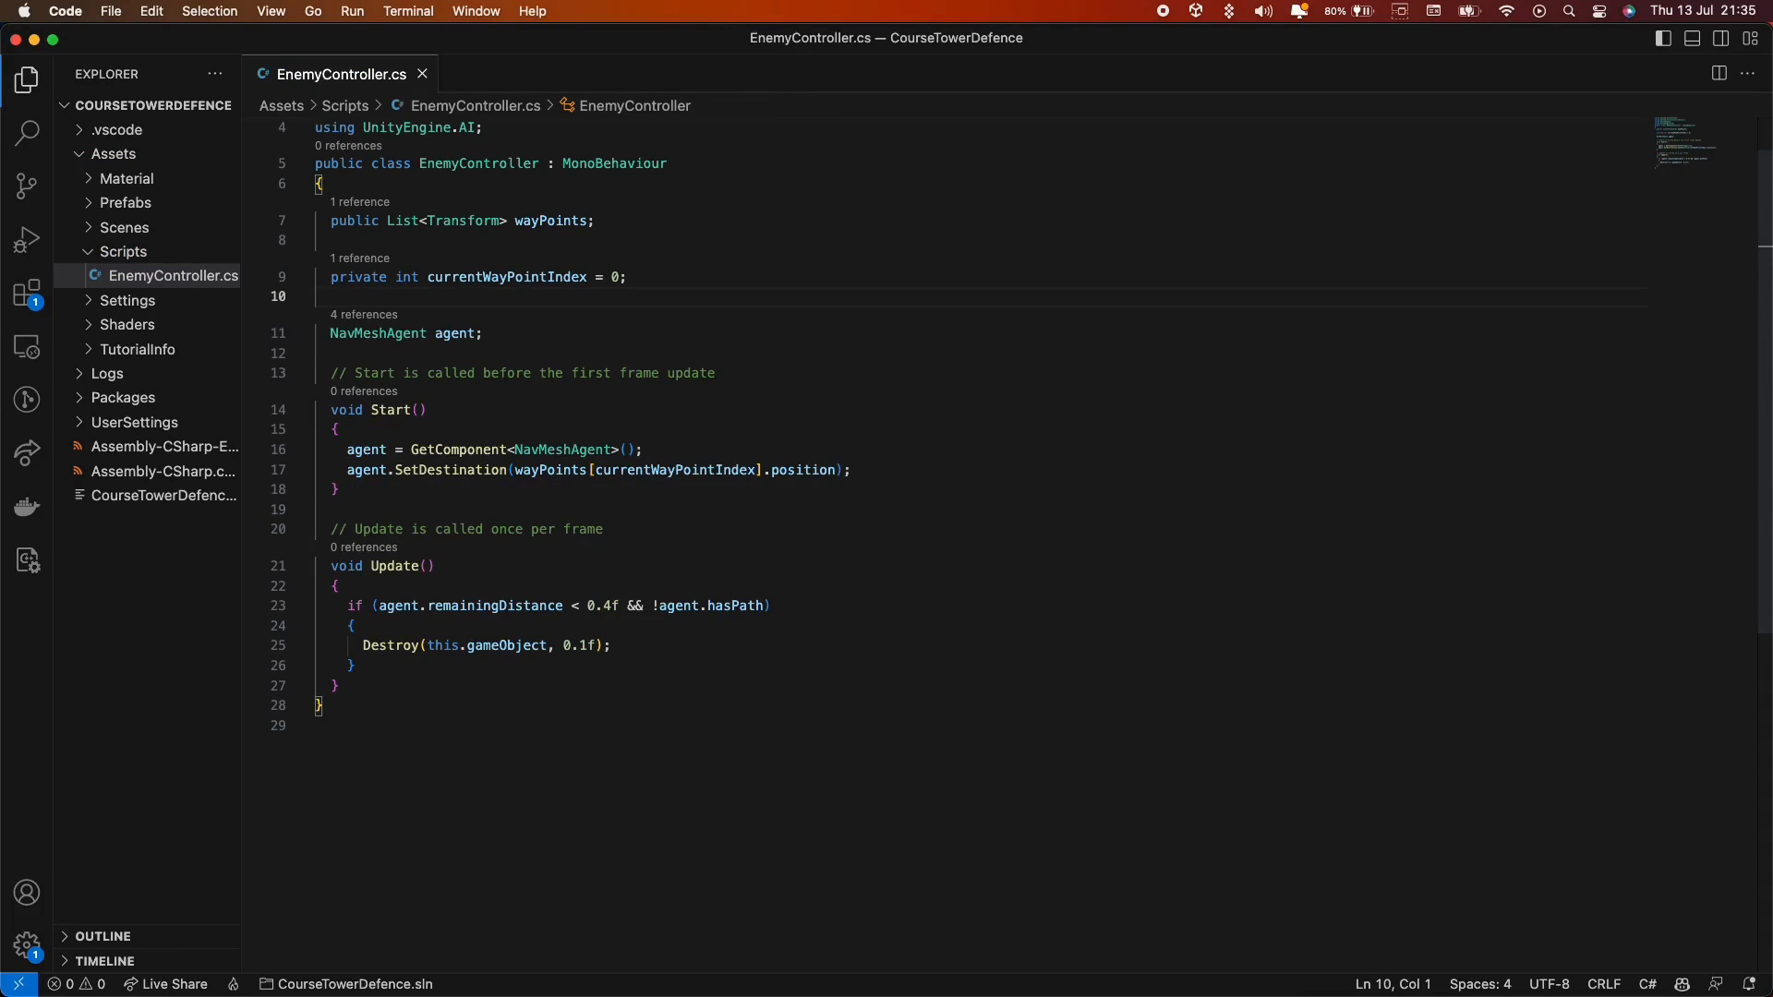
pyautogui.press('enter')
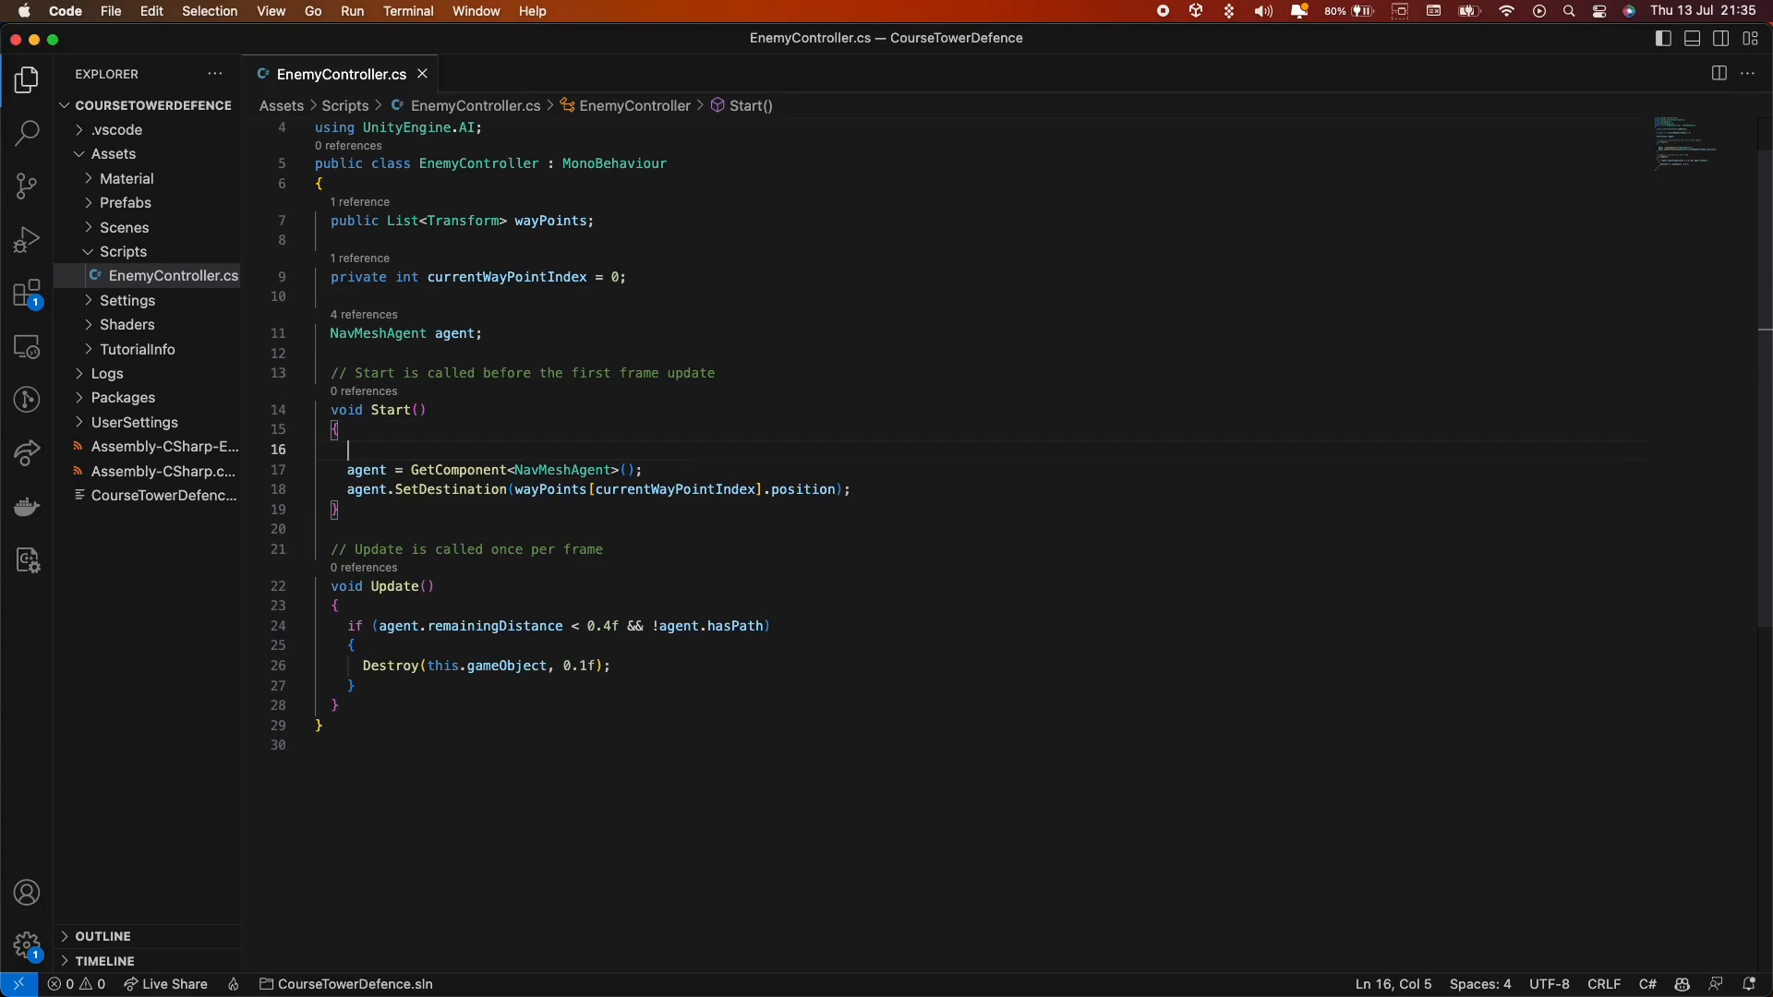
# Guard Start with if (wayPoints.Count == 0) logging "There are no waypoints" and returning.
pyautogui.write('if(wayPoints.Count == 0){')
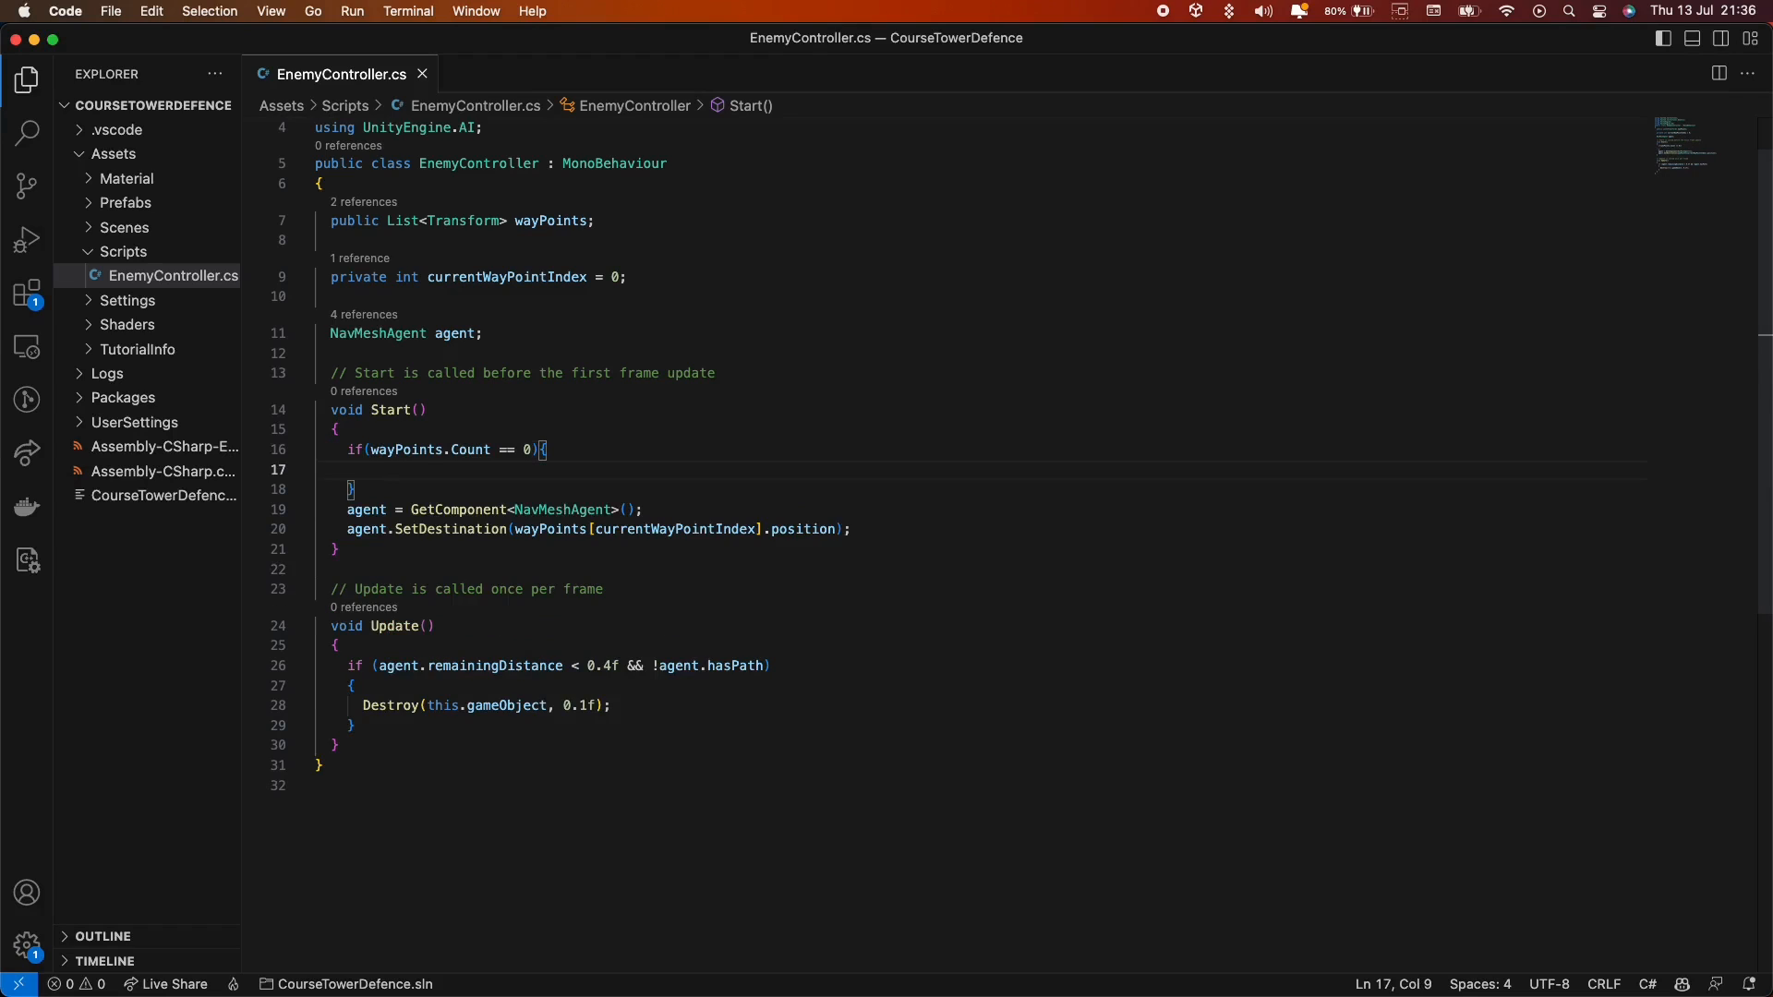
pyautogui.write('Debug.Log(')
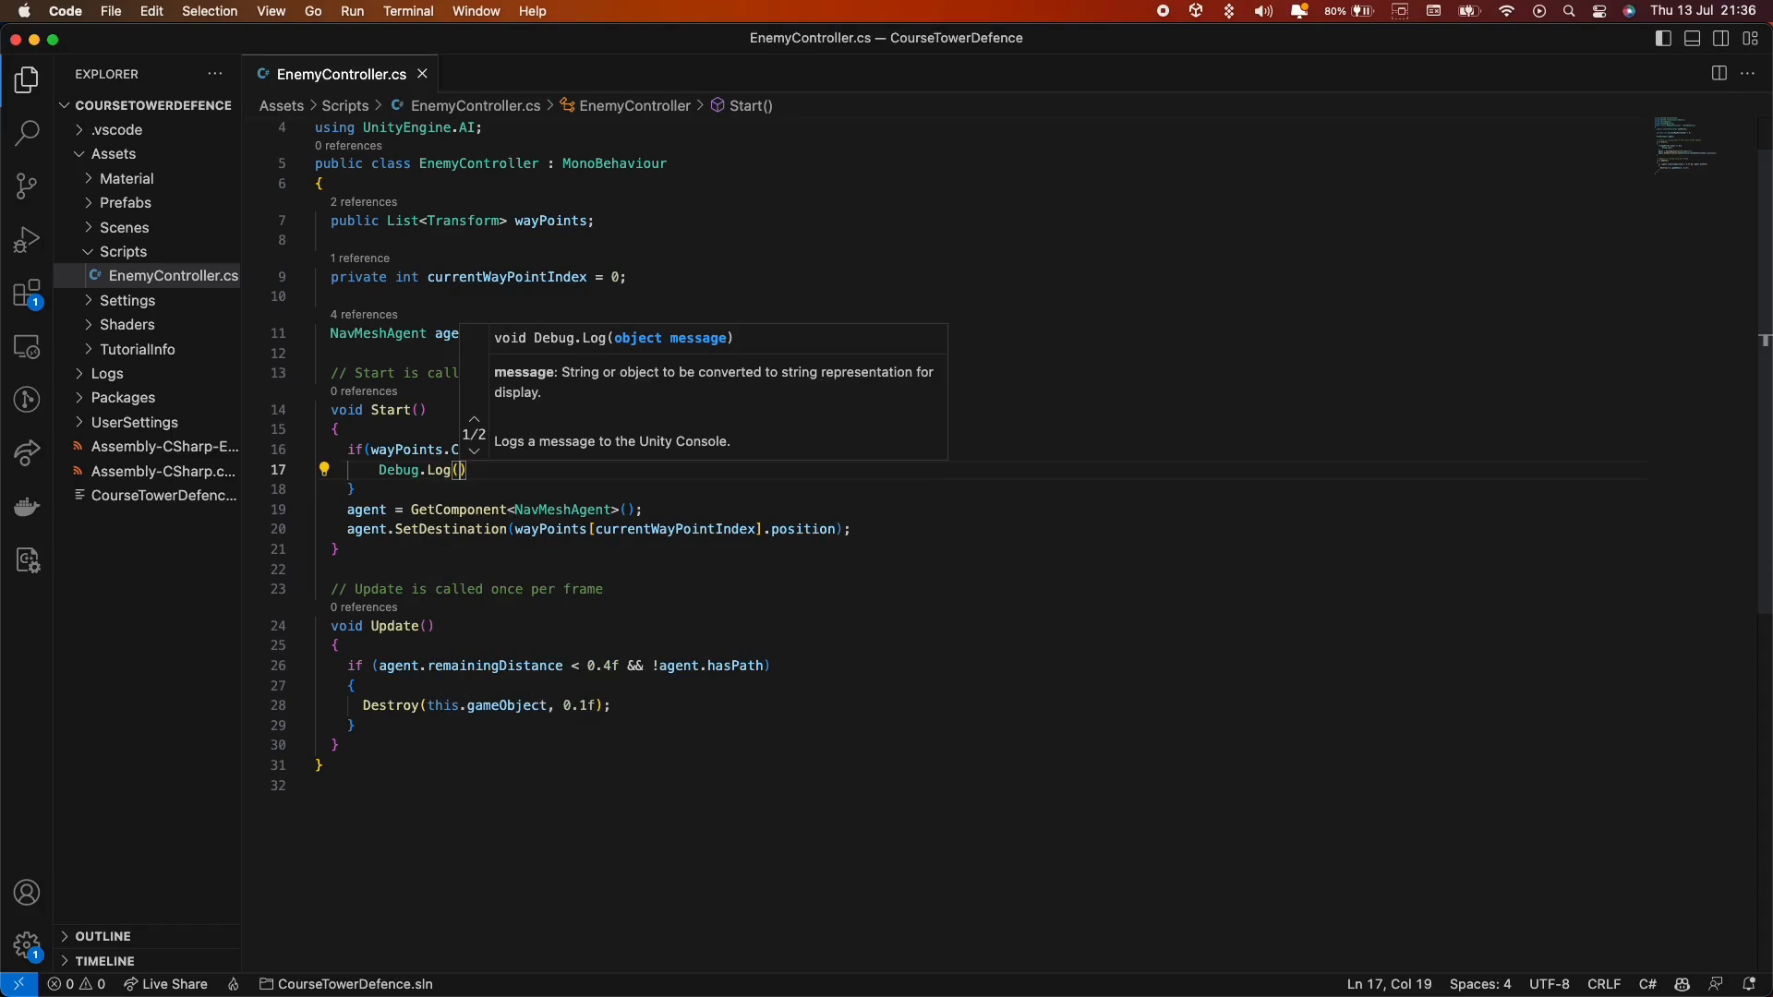
pyautogui.write('"T')
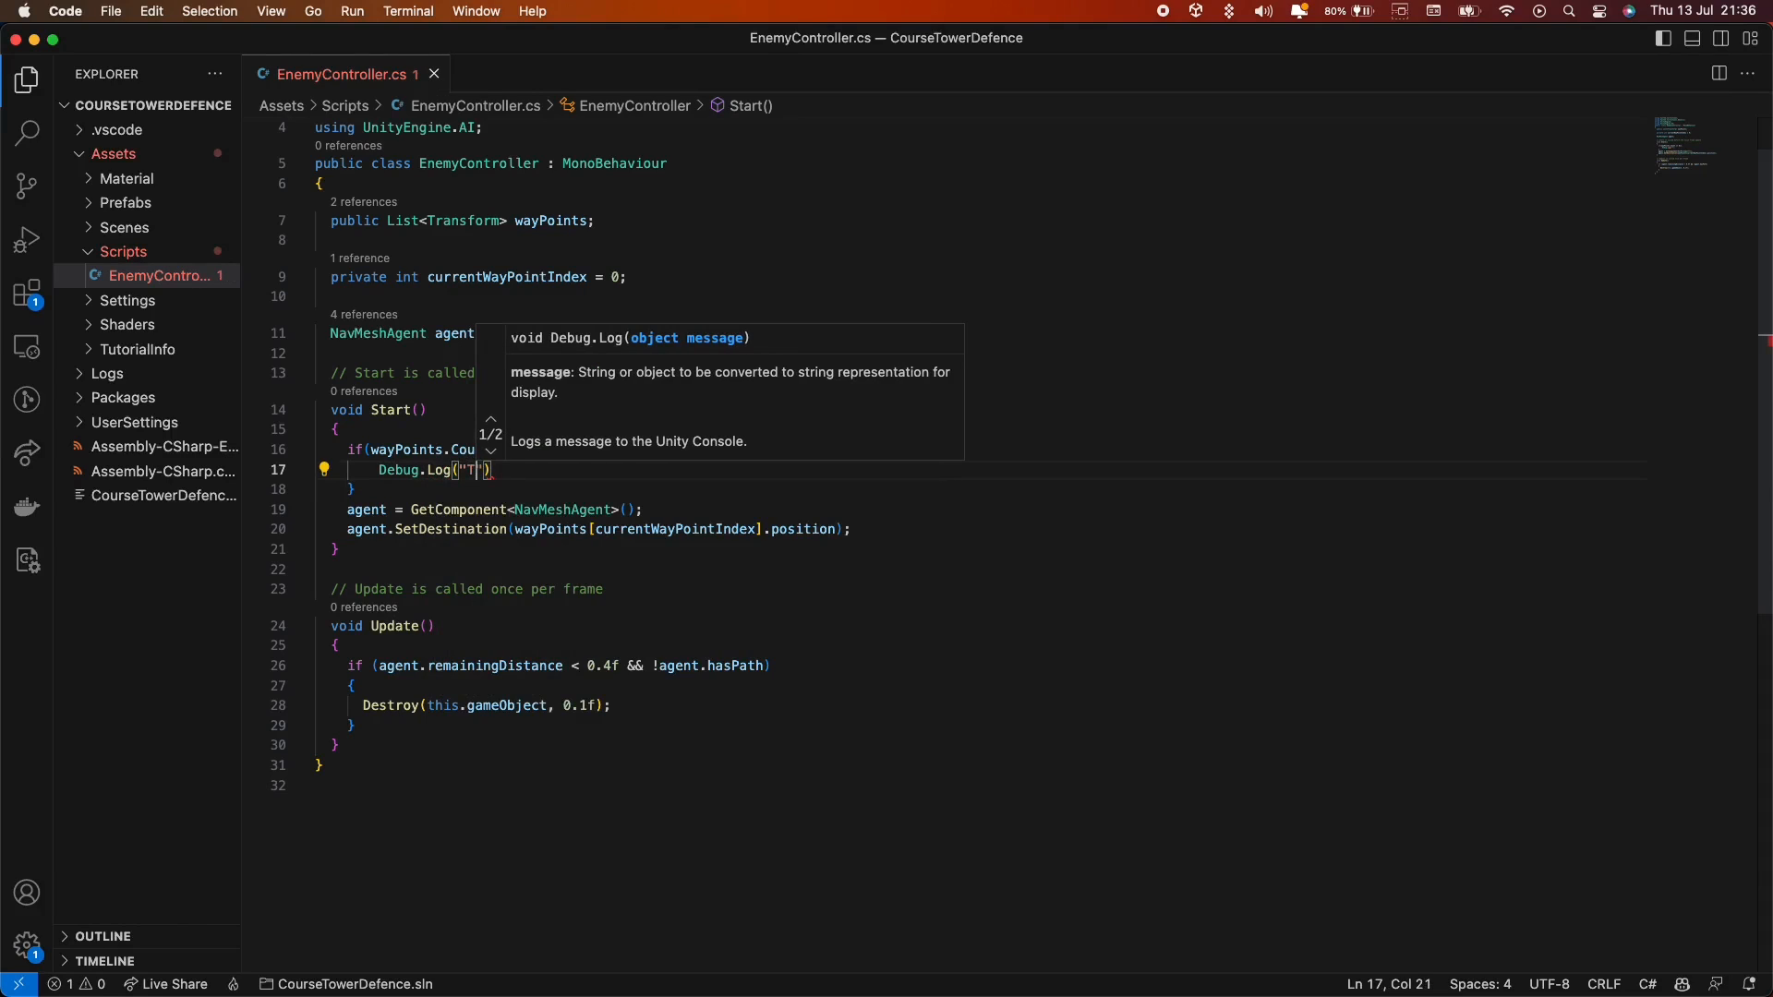
pyautogui.write('HERE')
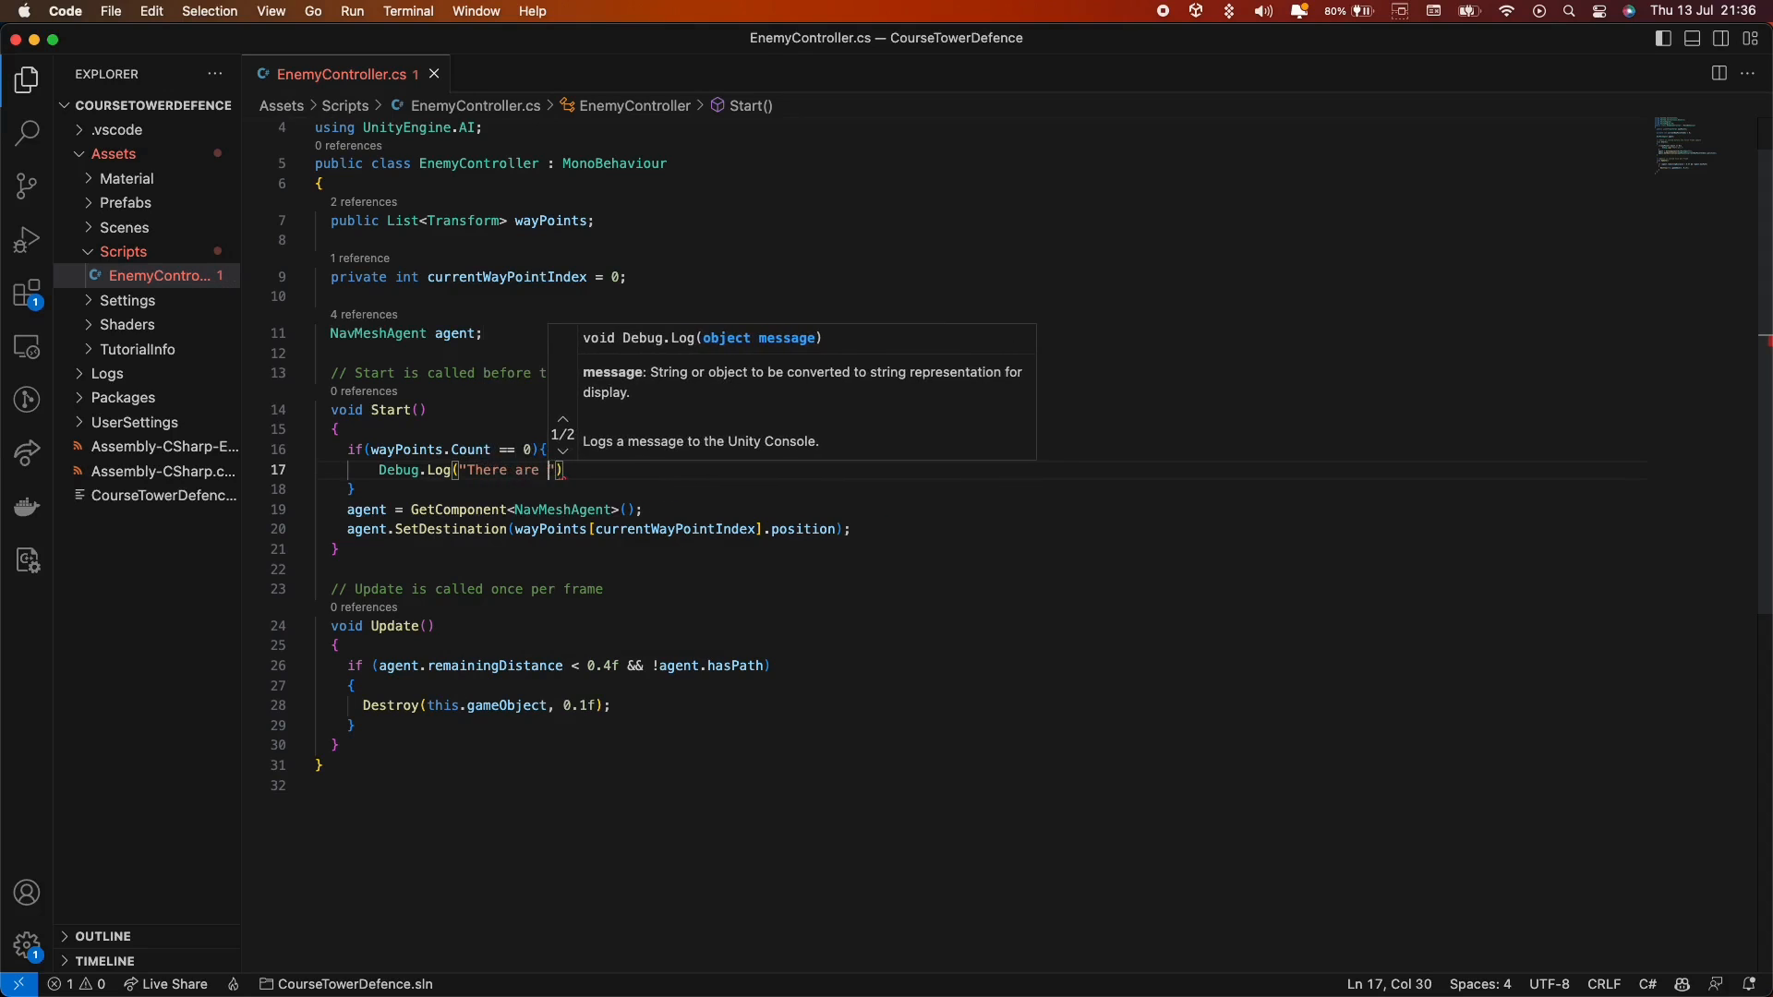
pyautogui.write('no waypoints')
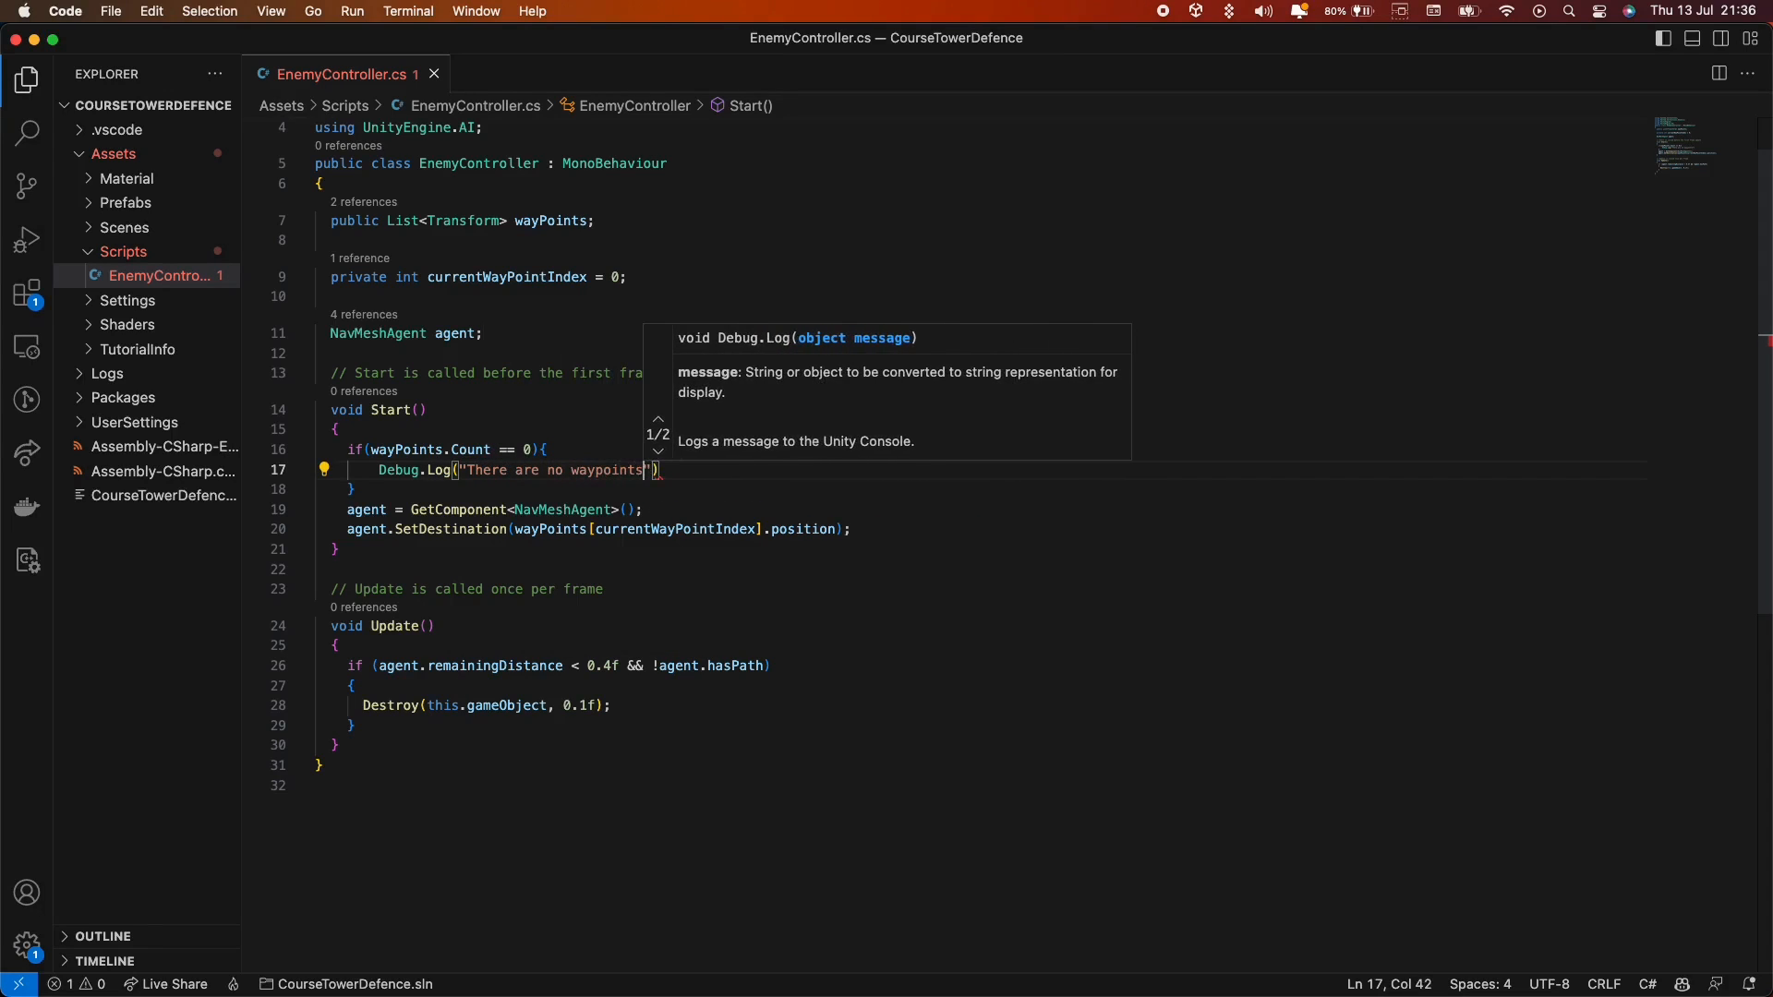
pyautogui.write('return;')
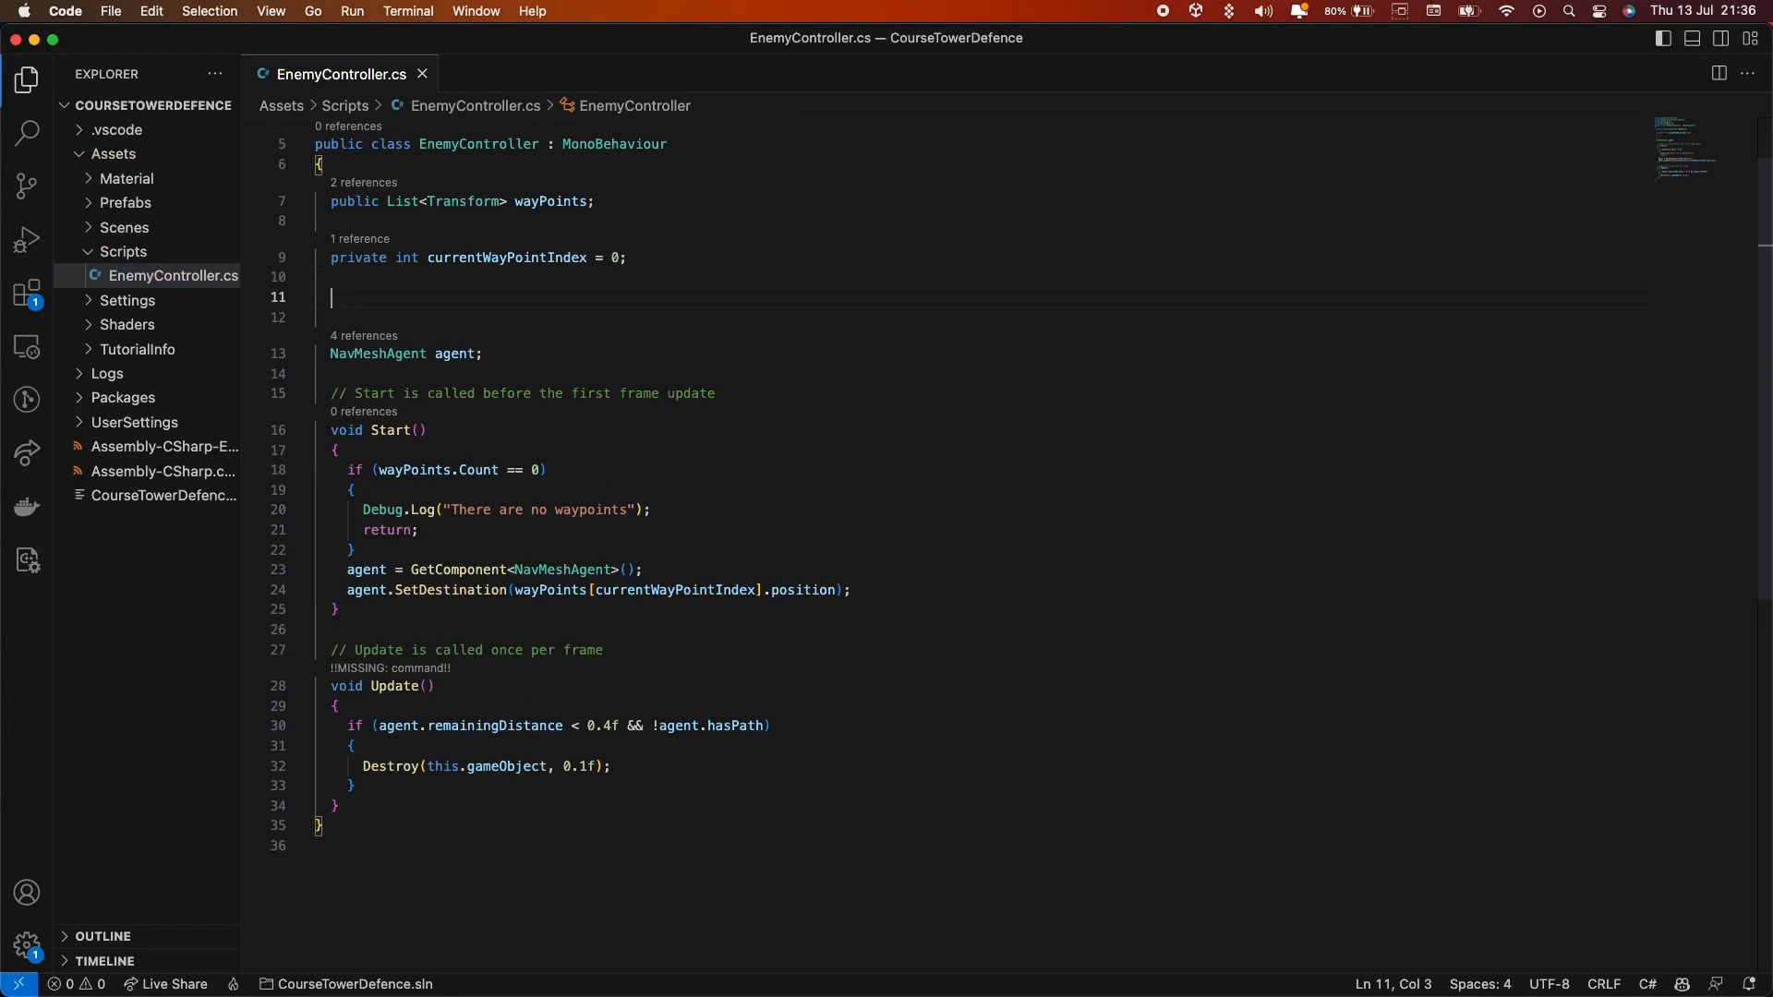
# Declare private float agentStoppingDistance = 0.3f below currentWayPointIndex.
pyautogui.write('private float a')
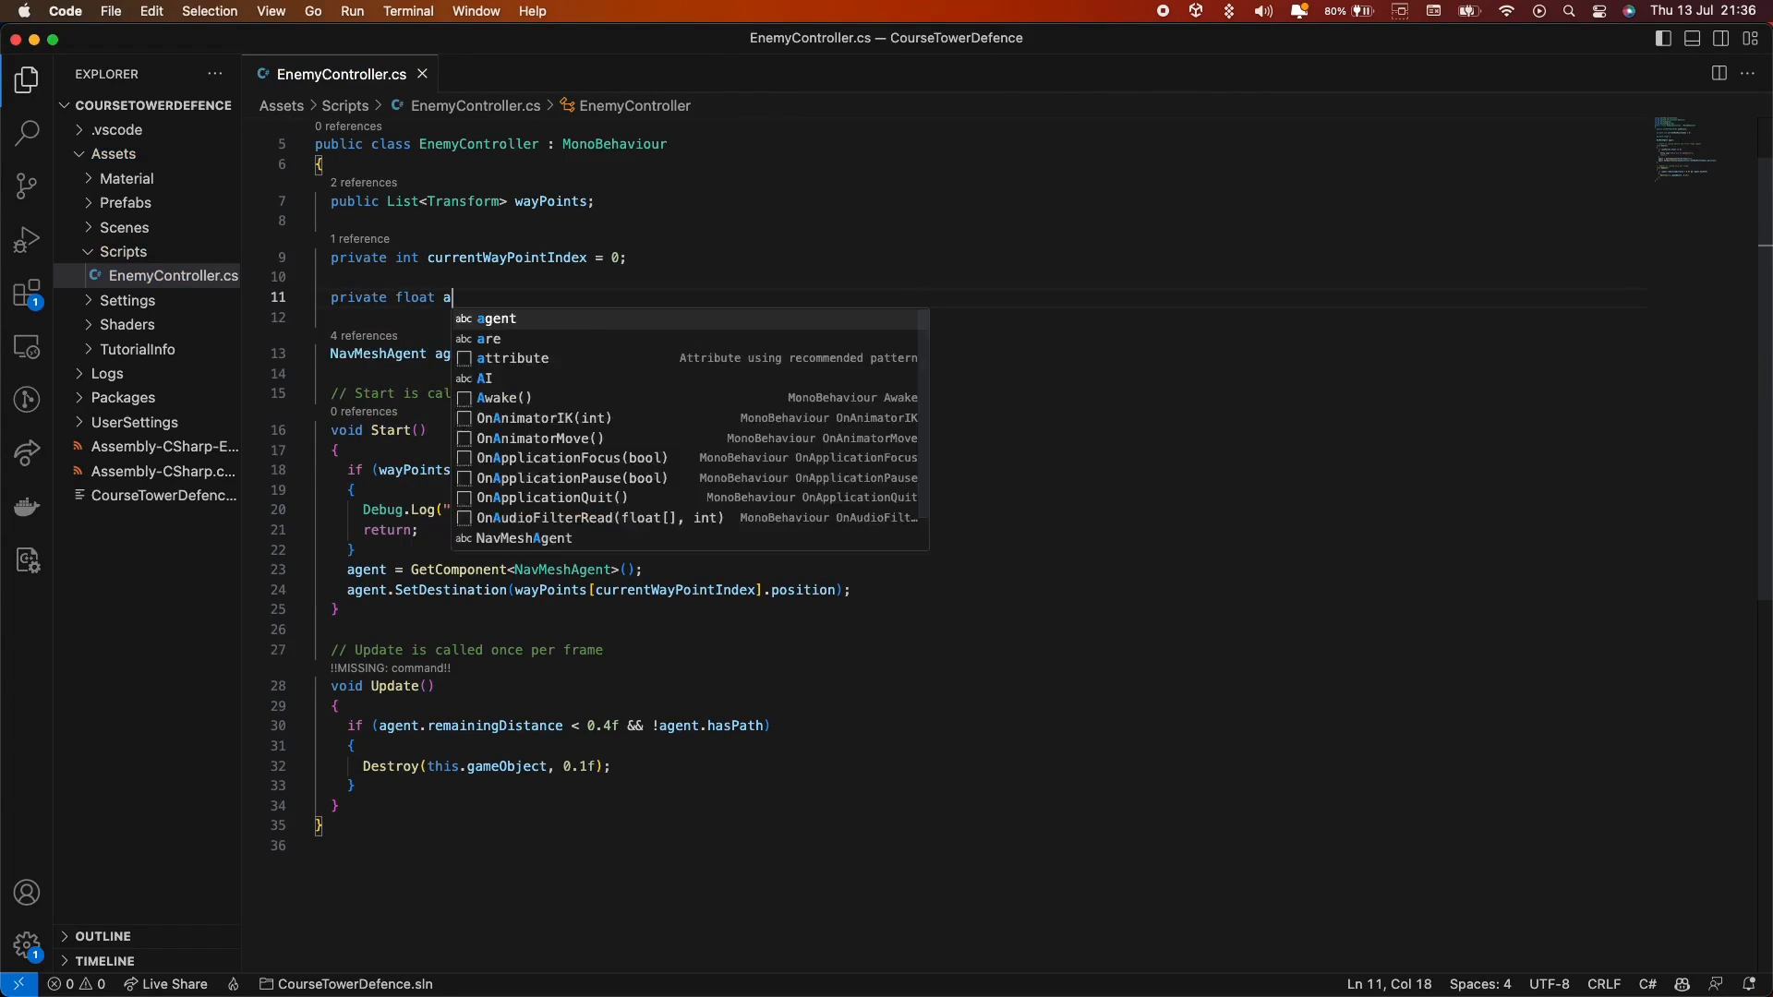
pyautogui.write('gentStopping')
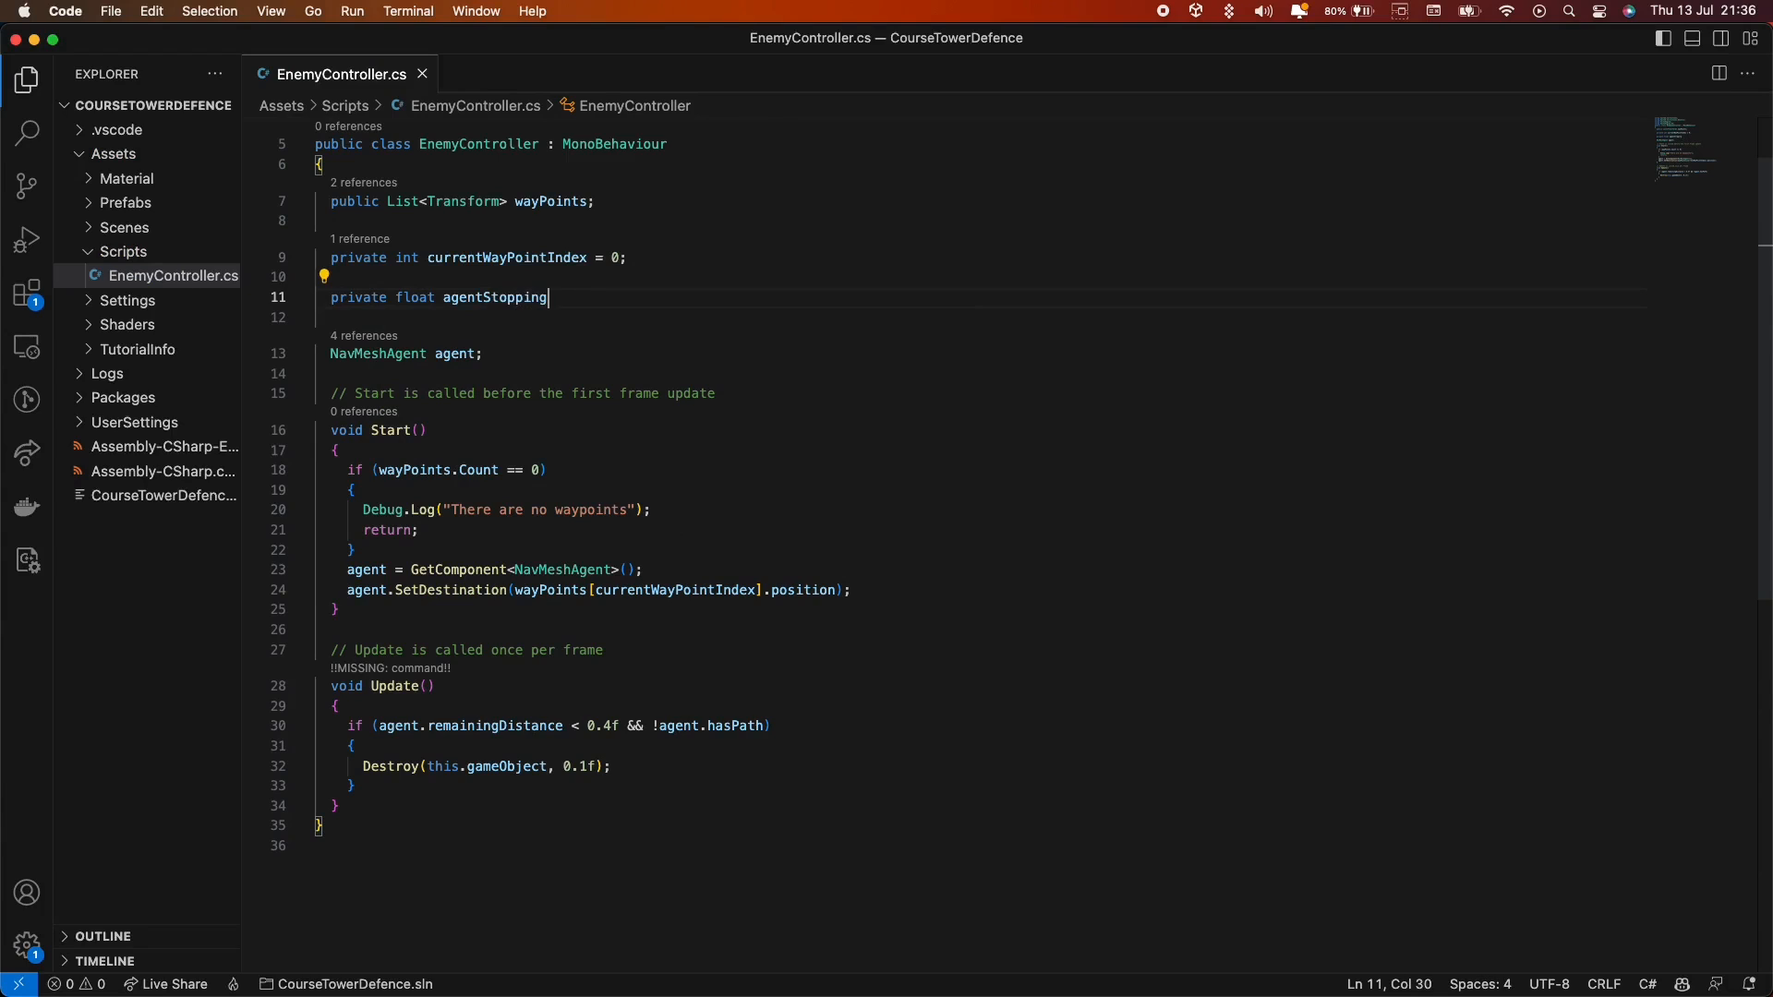
pyautogui.write('Distance = 03')
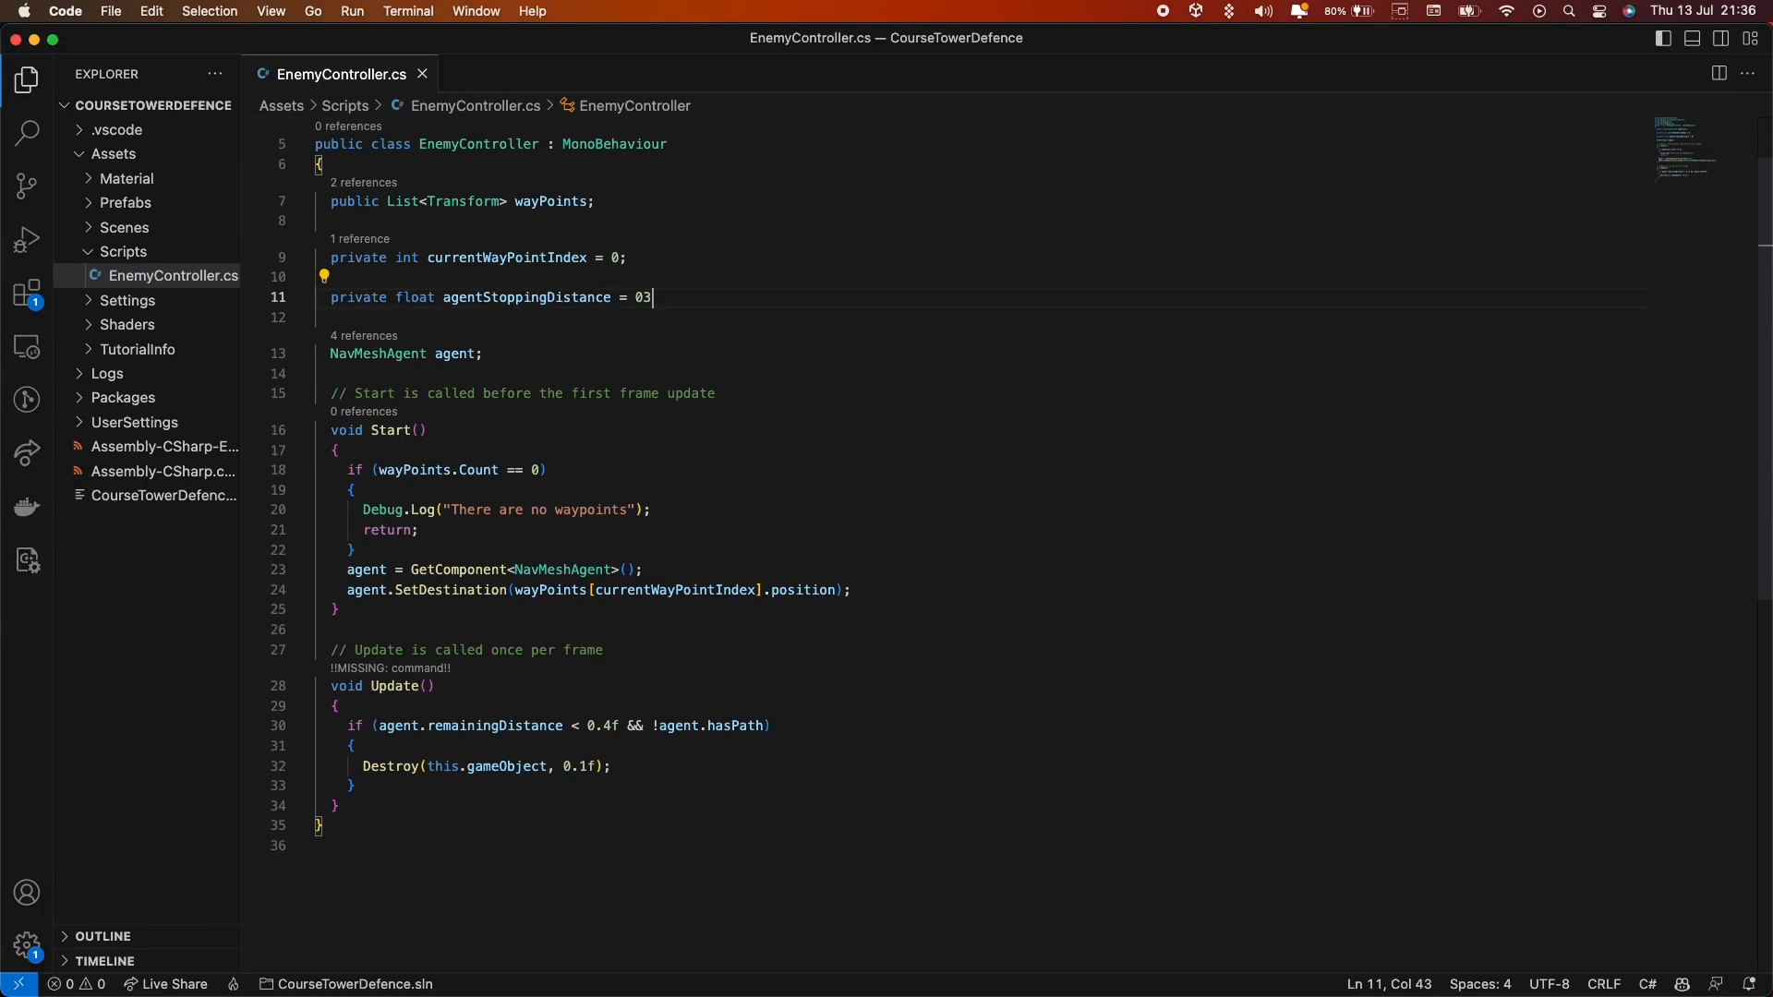
pyautogui.write('.3f;')
pyautogui.write('if(')
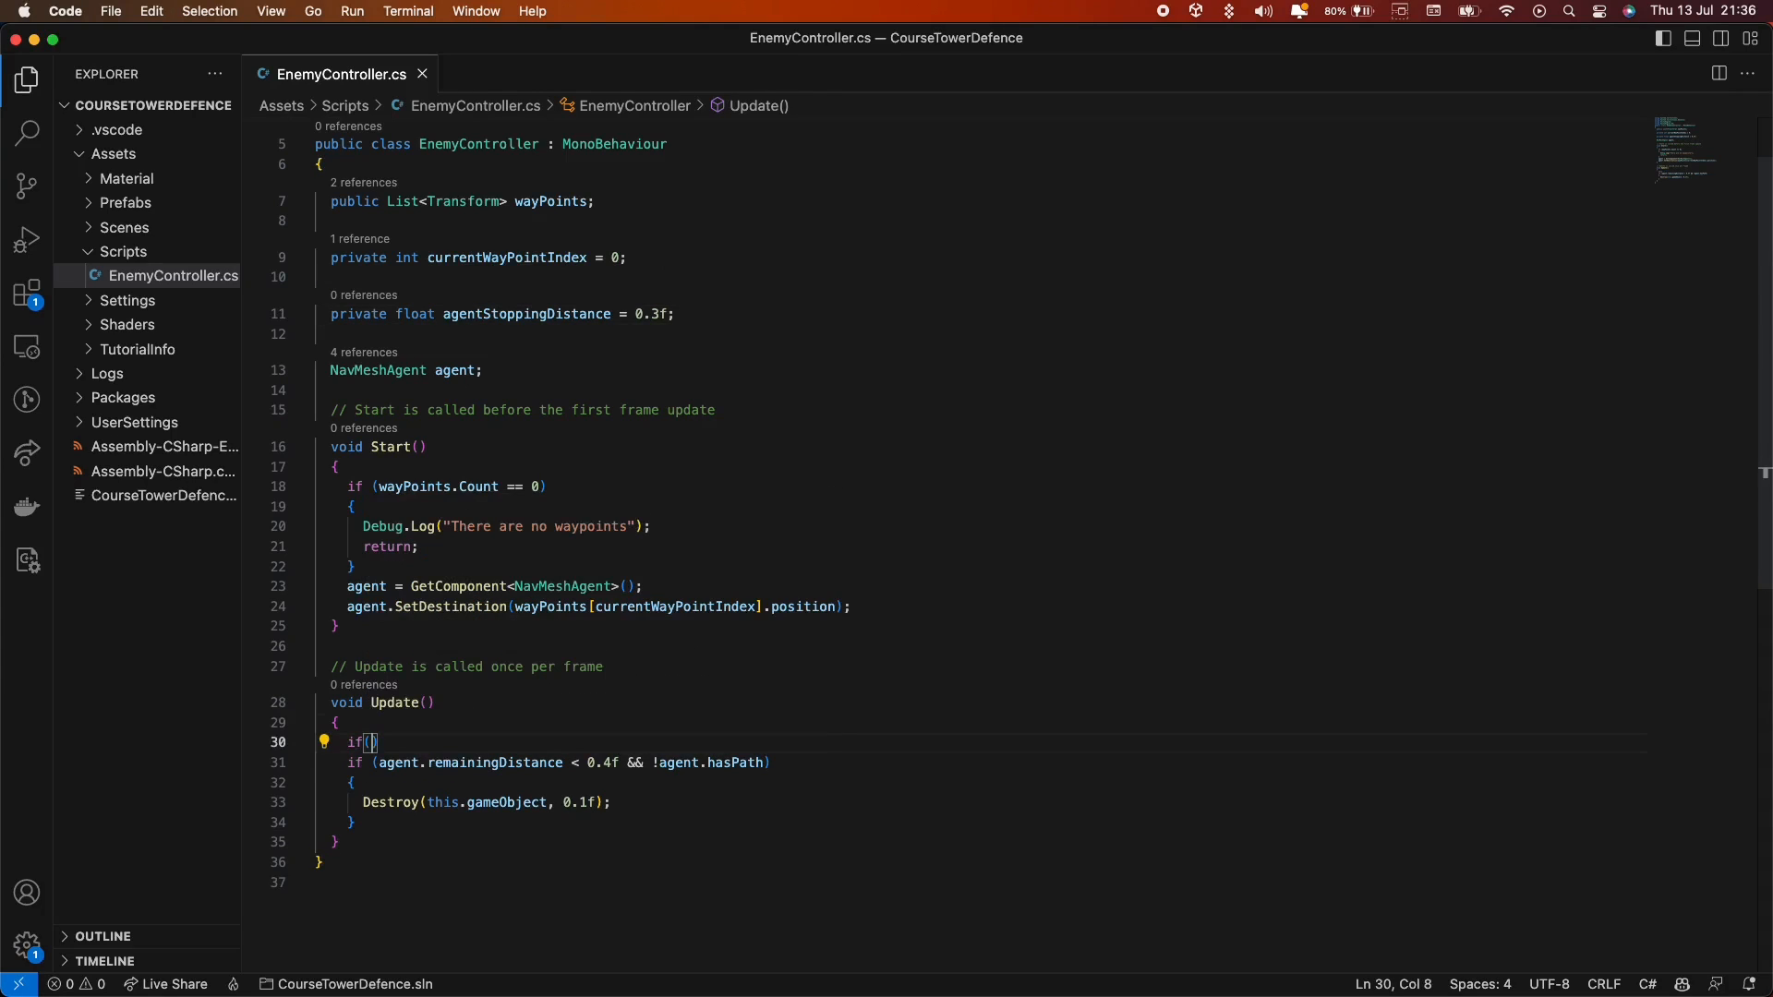
# Write the Update condition: !agent.pathPending && agent.remainingDistance <= agentStoppingDistance.
pyautogui.write('!agent.pathPending')
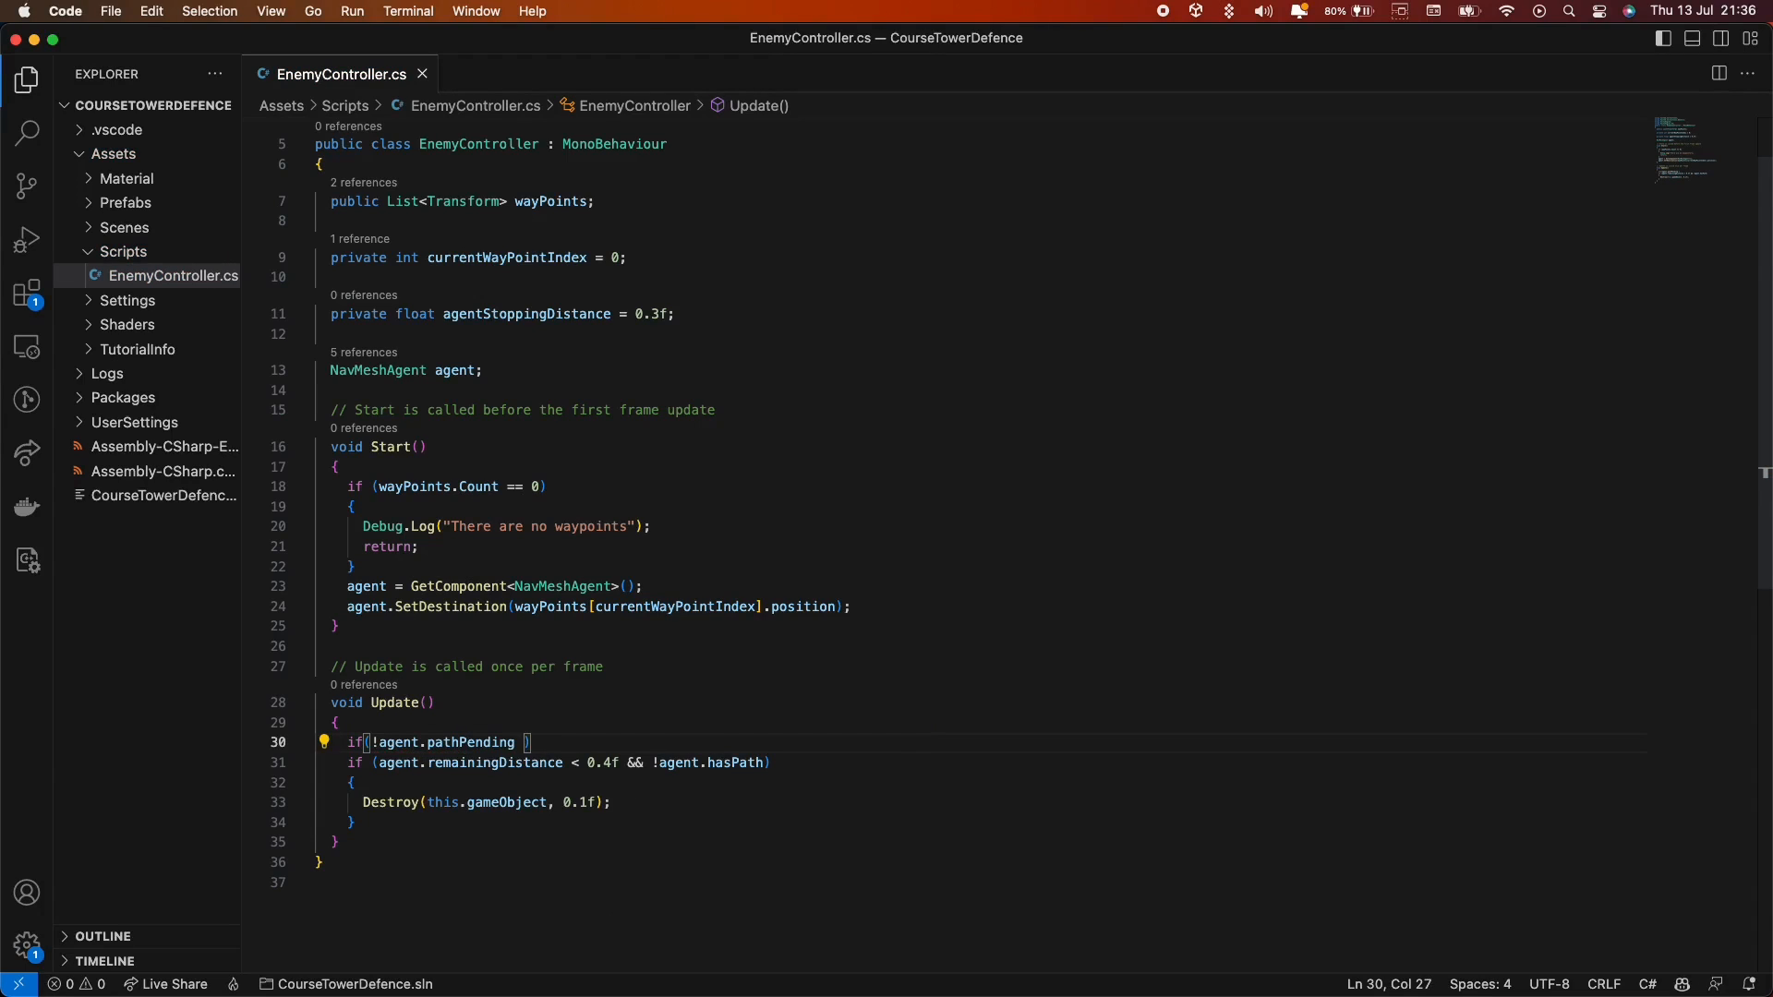
pyautogui.write('&& AGE')
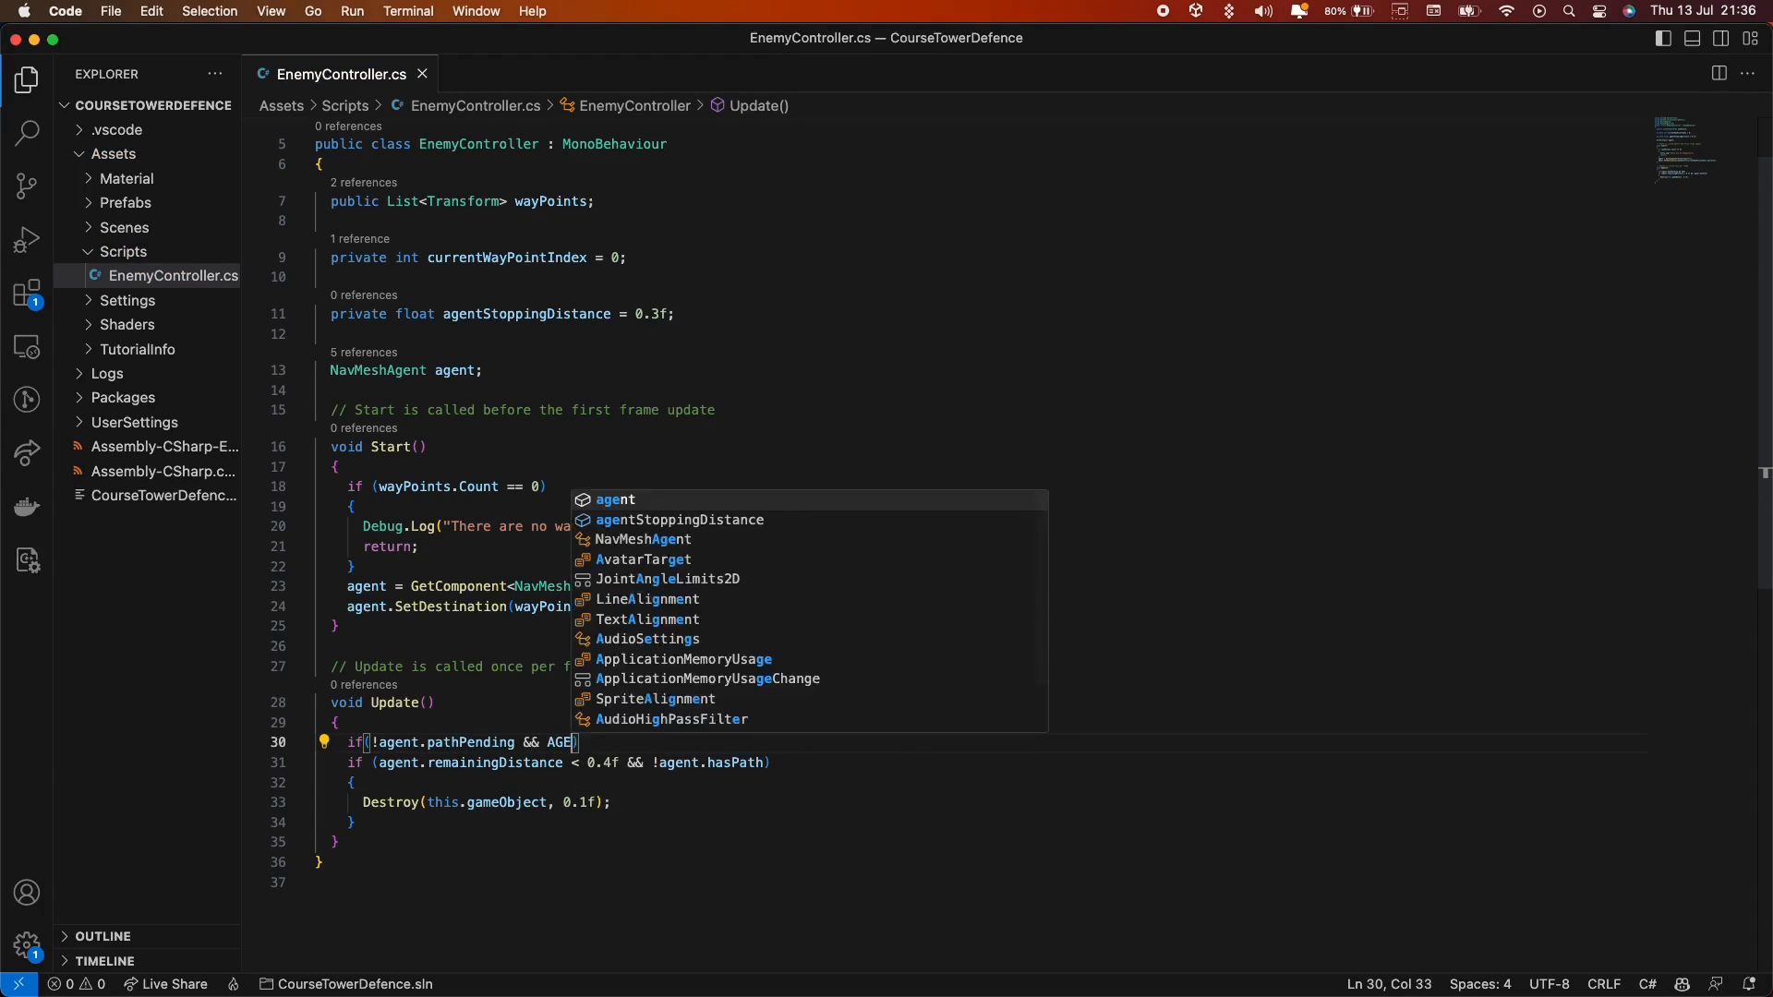
pyautogui.write('agent.remainingDistance <=')
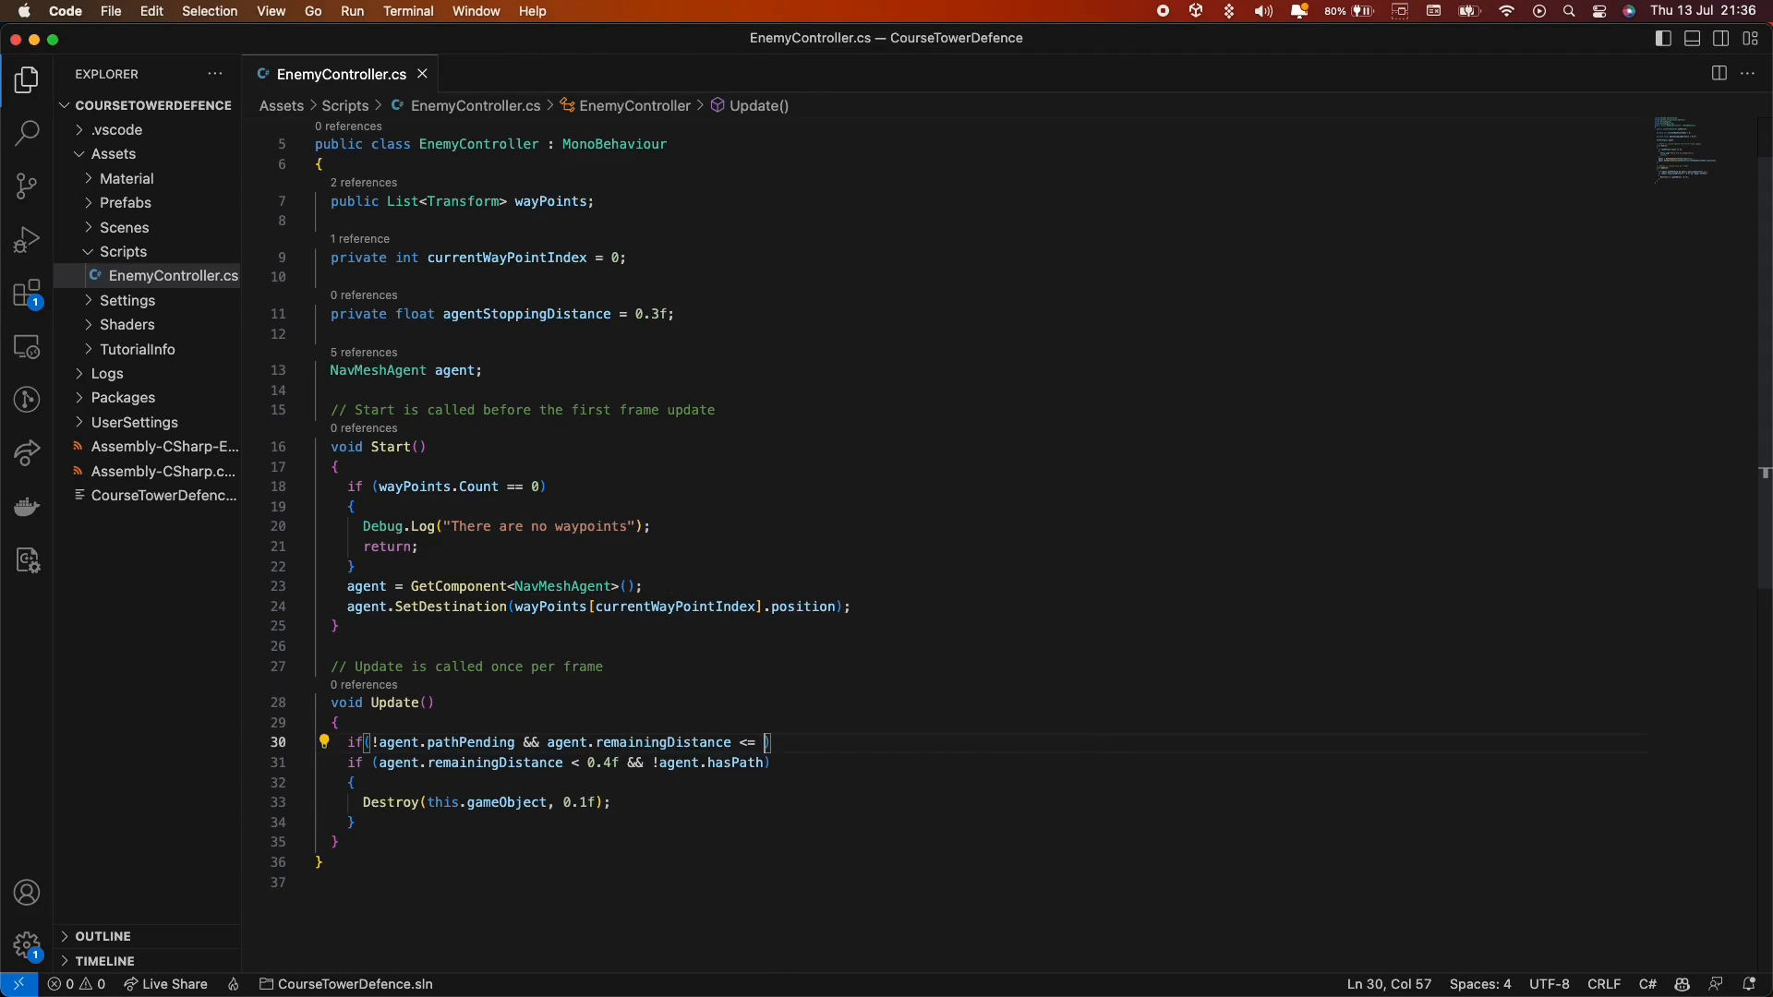
pyautogui.write('agentStoppingDistance')
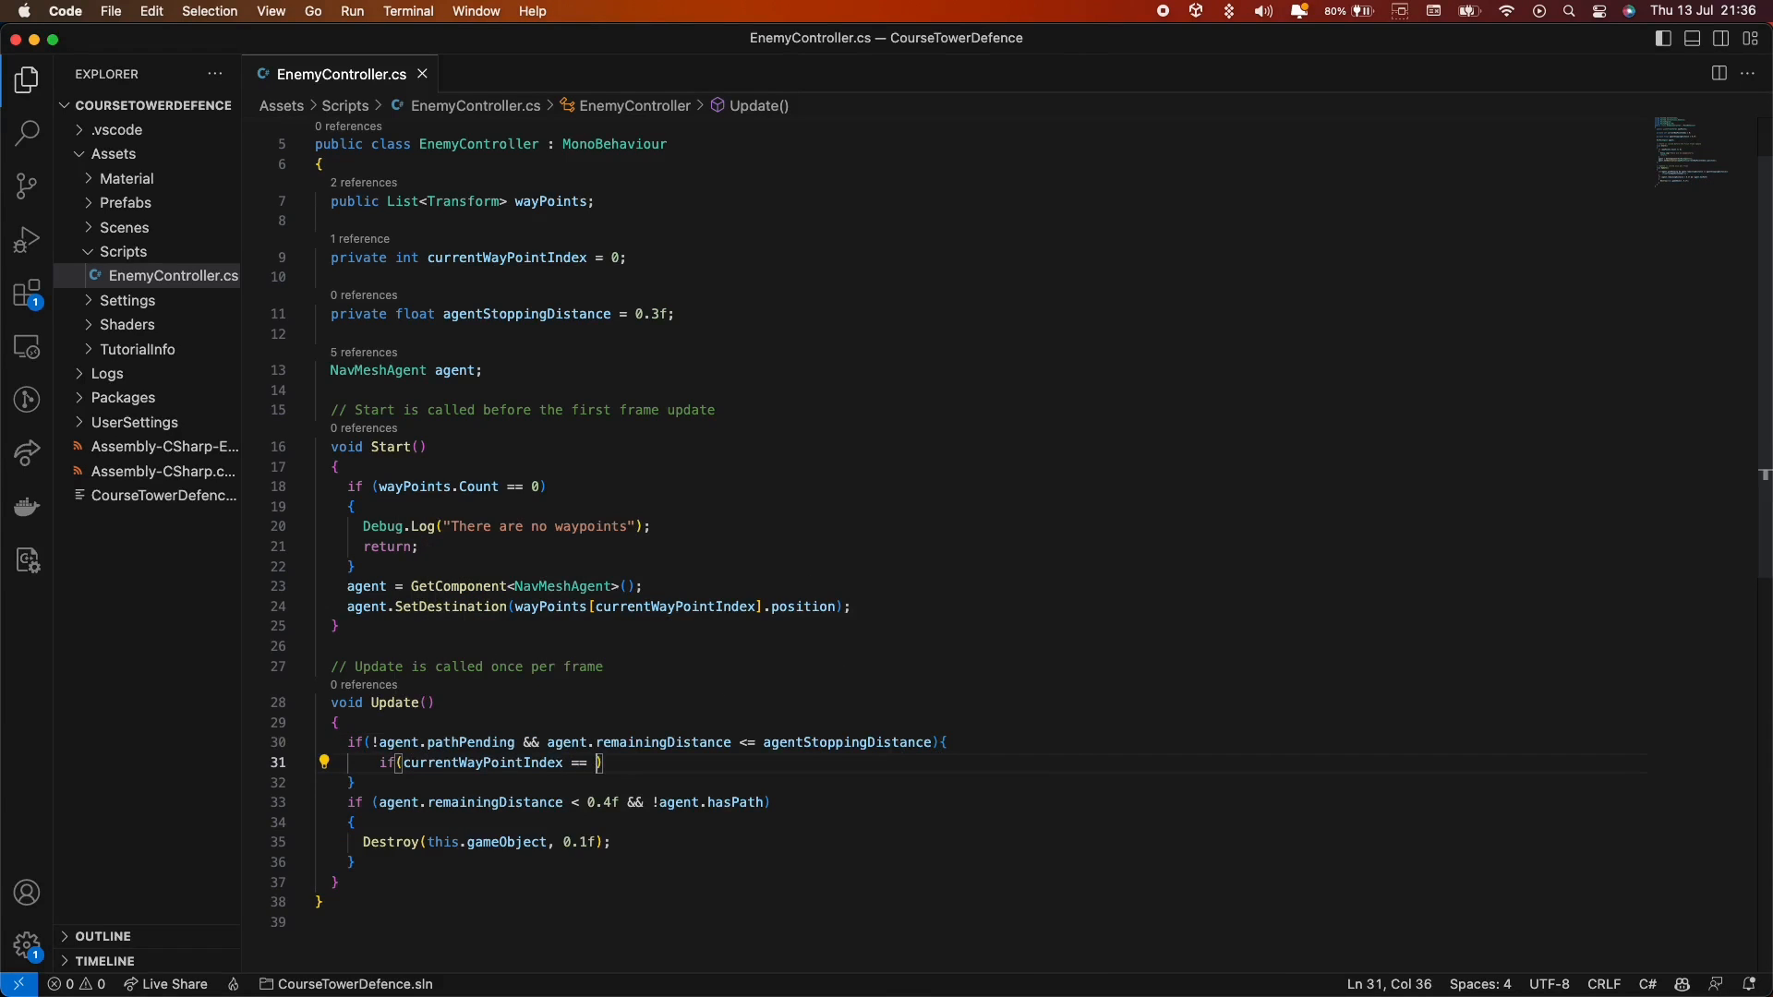
# When currentWayPointIndex is wayPoints.Count - 1, call Destroy(this.gameObject, 0.1f).
pyautogui.write('wayPoints.Count')
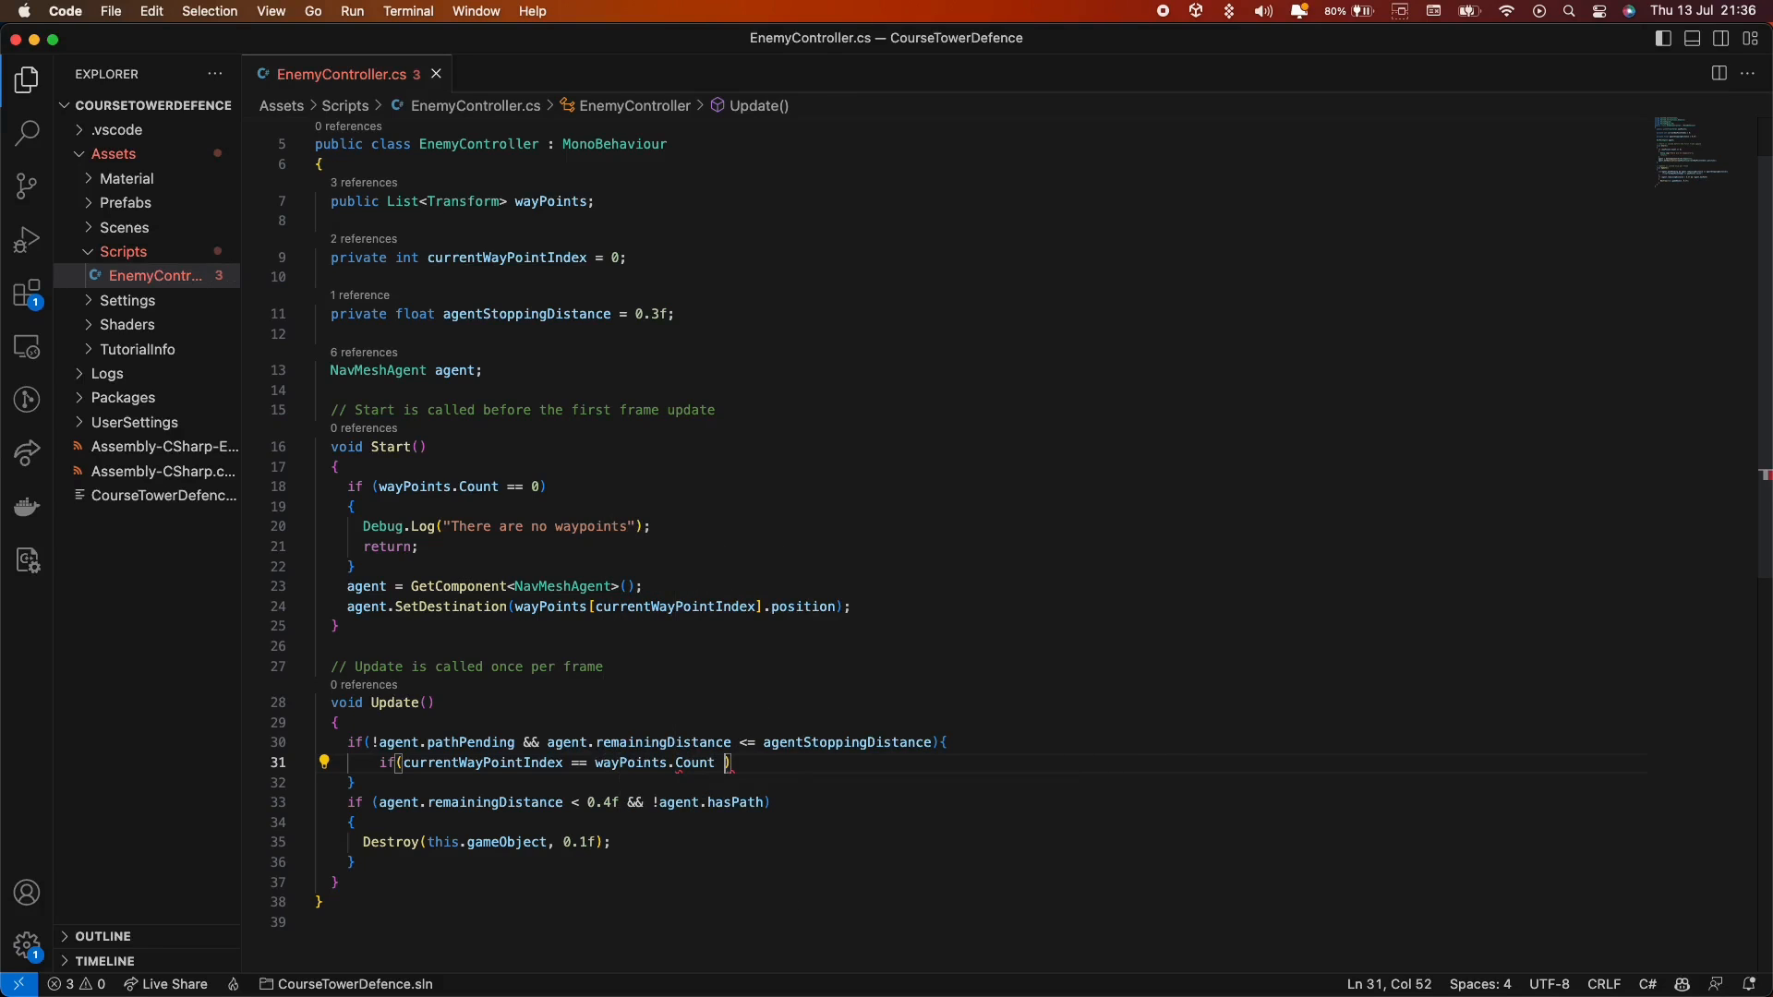
pyautogui.write('De')
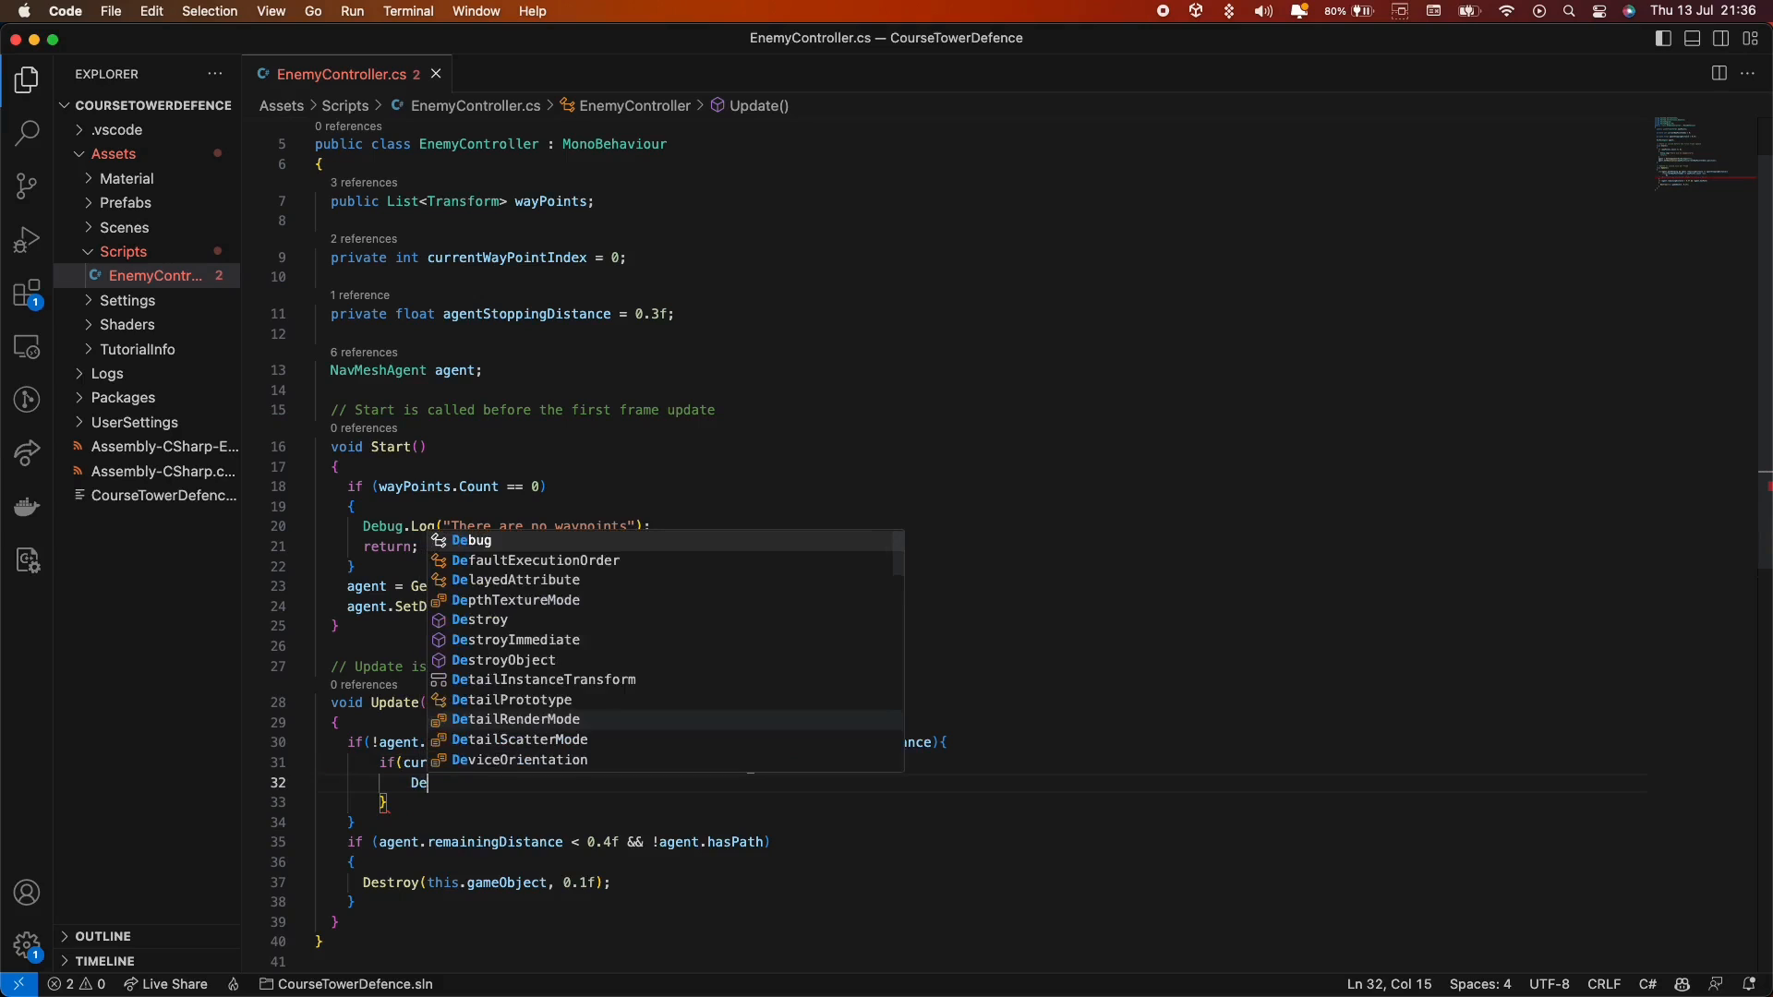
pyautogui.write('stro')
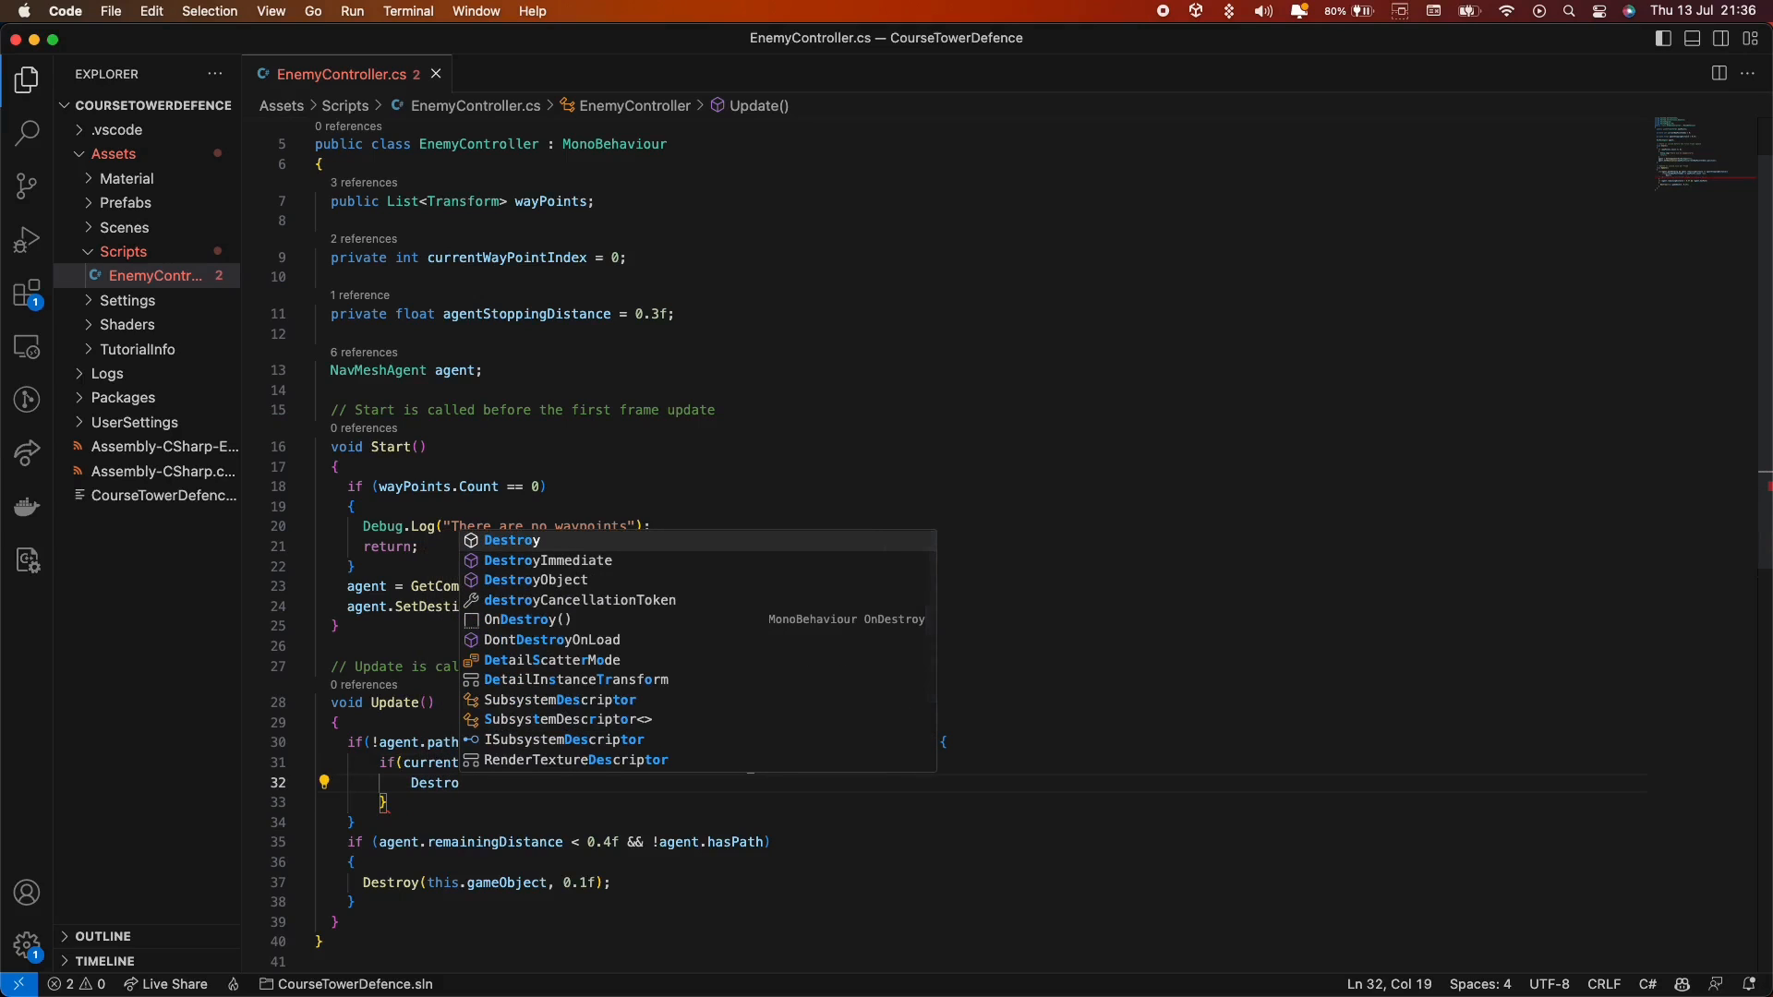
pyautogui.write('y(this.gameObject,')
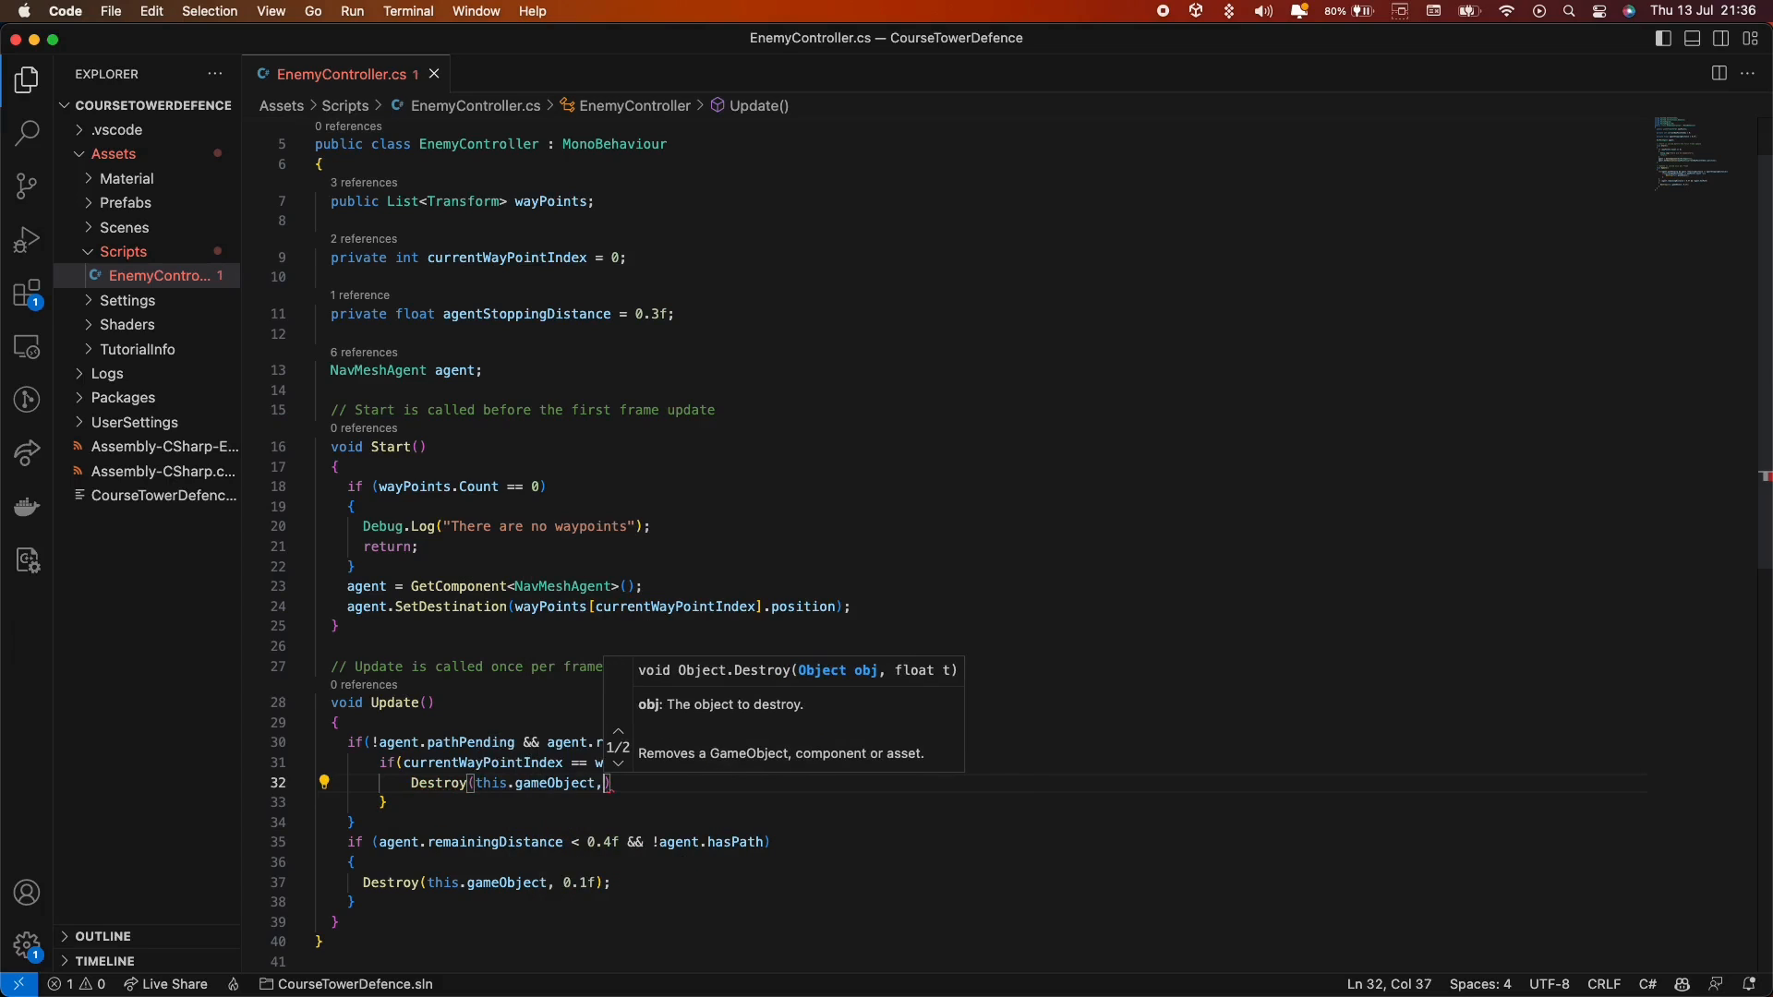
pyautogui.write('0.1f);')
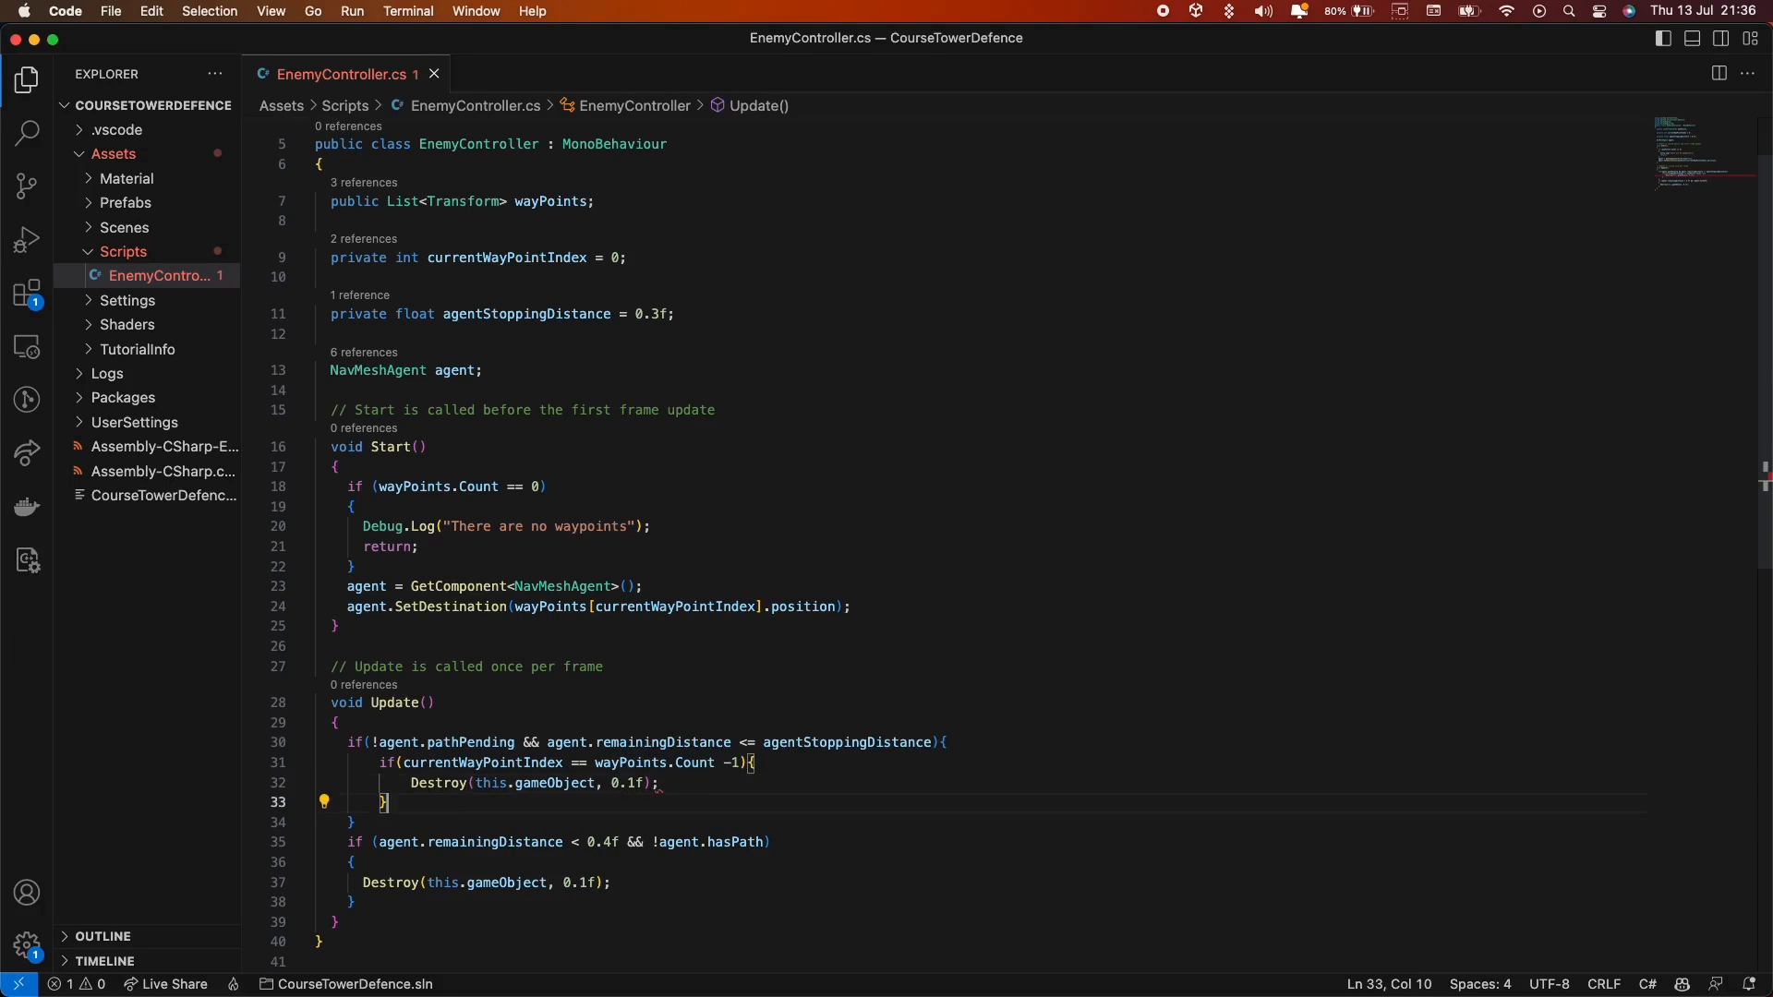
# Otherwise increment currentWayPointIndex and begin agent.SetDestination for the next waypoint.
pyautogui.write('els')
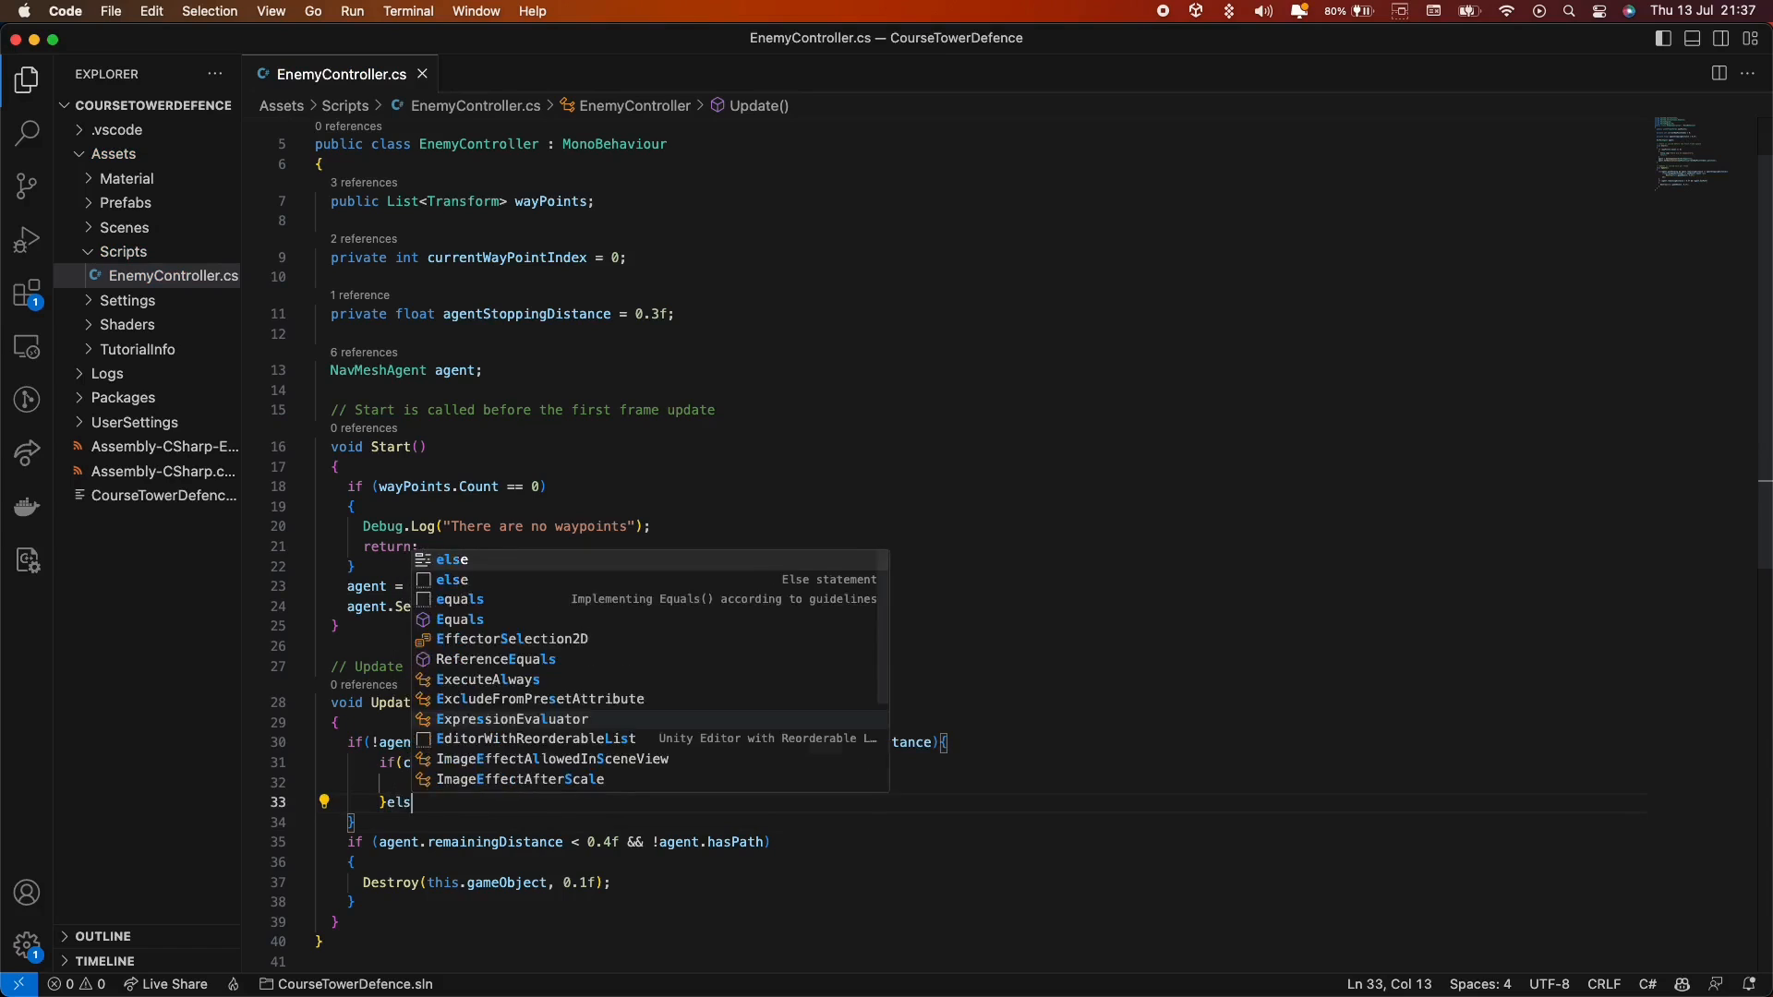
pyautogui.write('currentWayPointIndex++;')
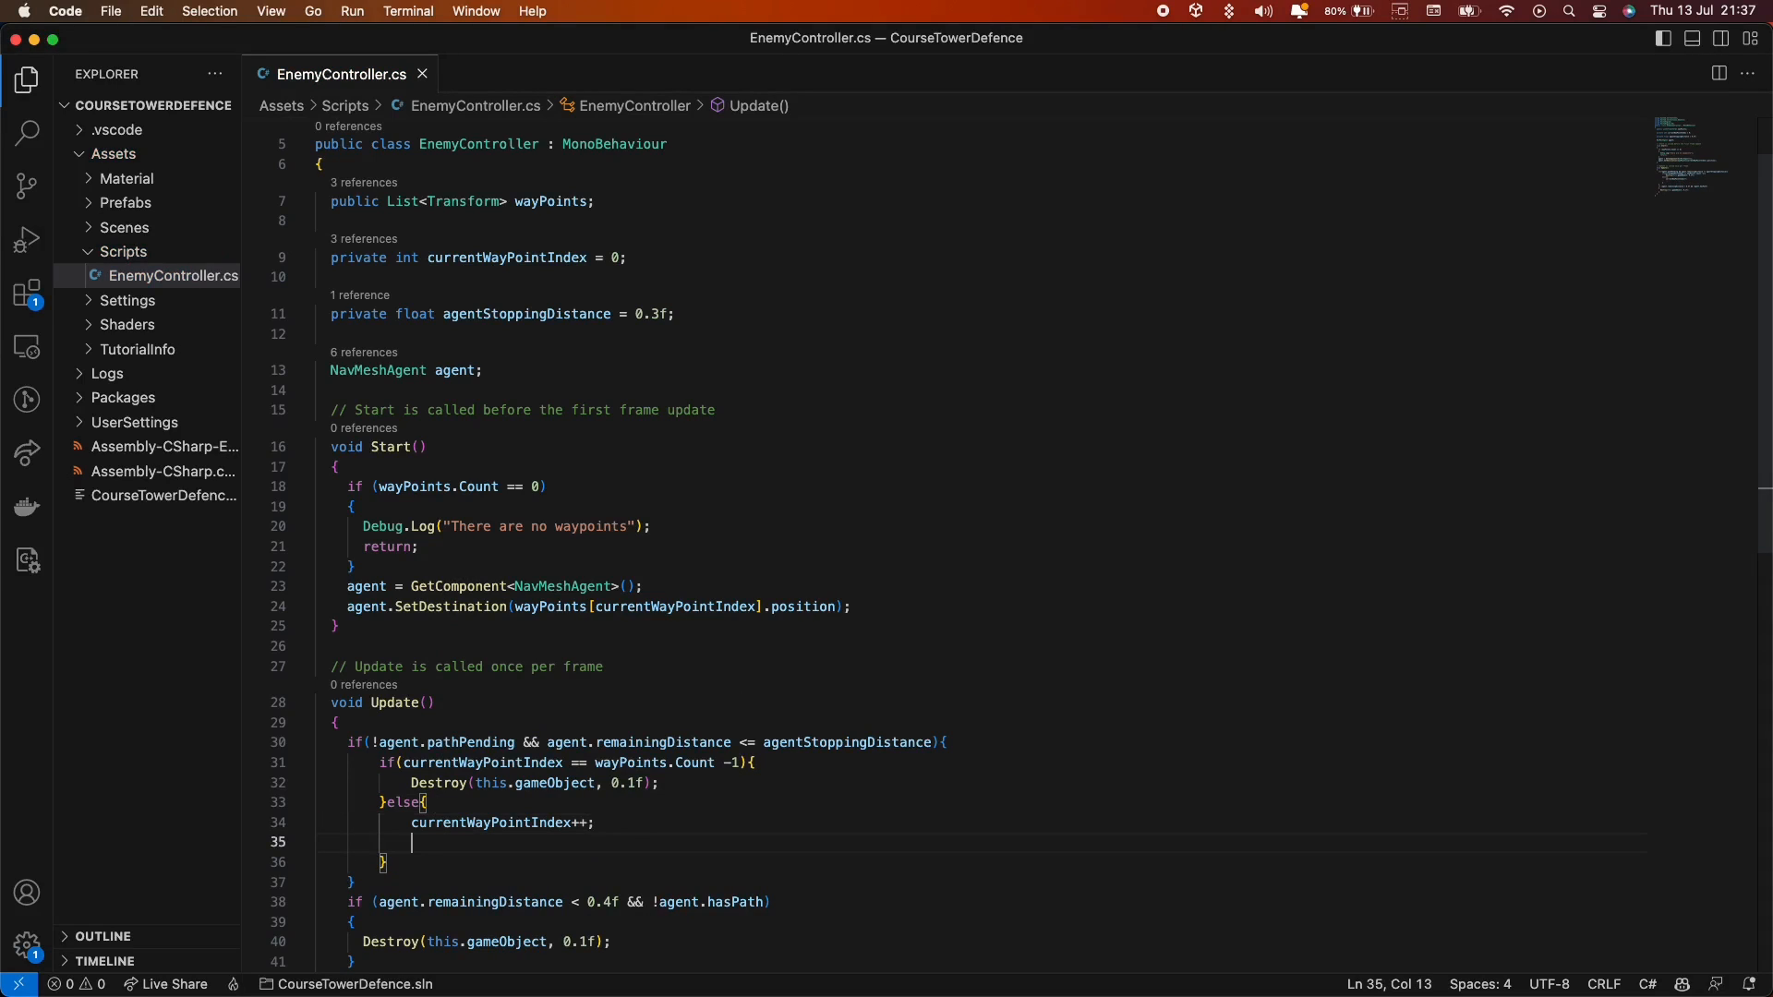
pyautogui.write('agent.SetD')
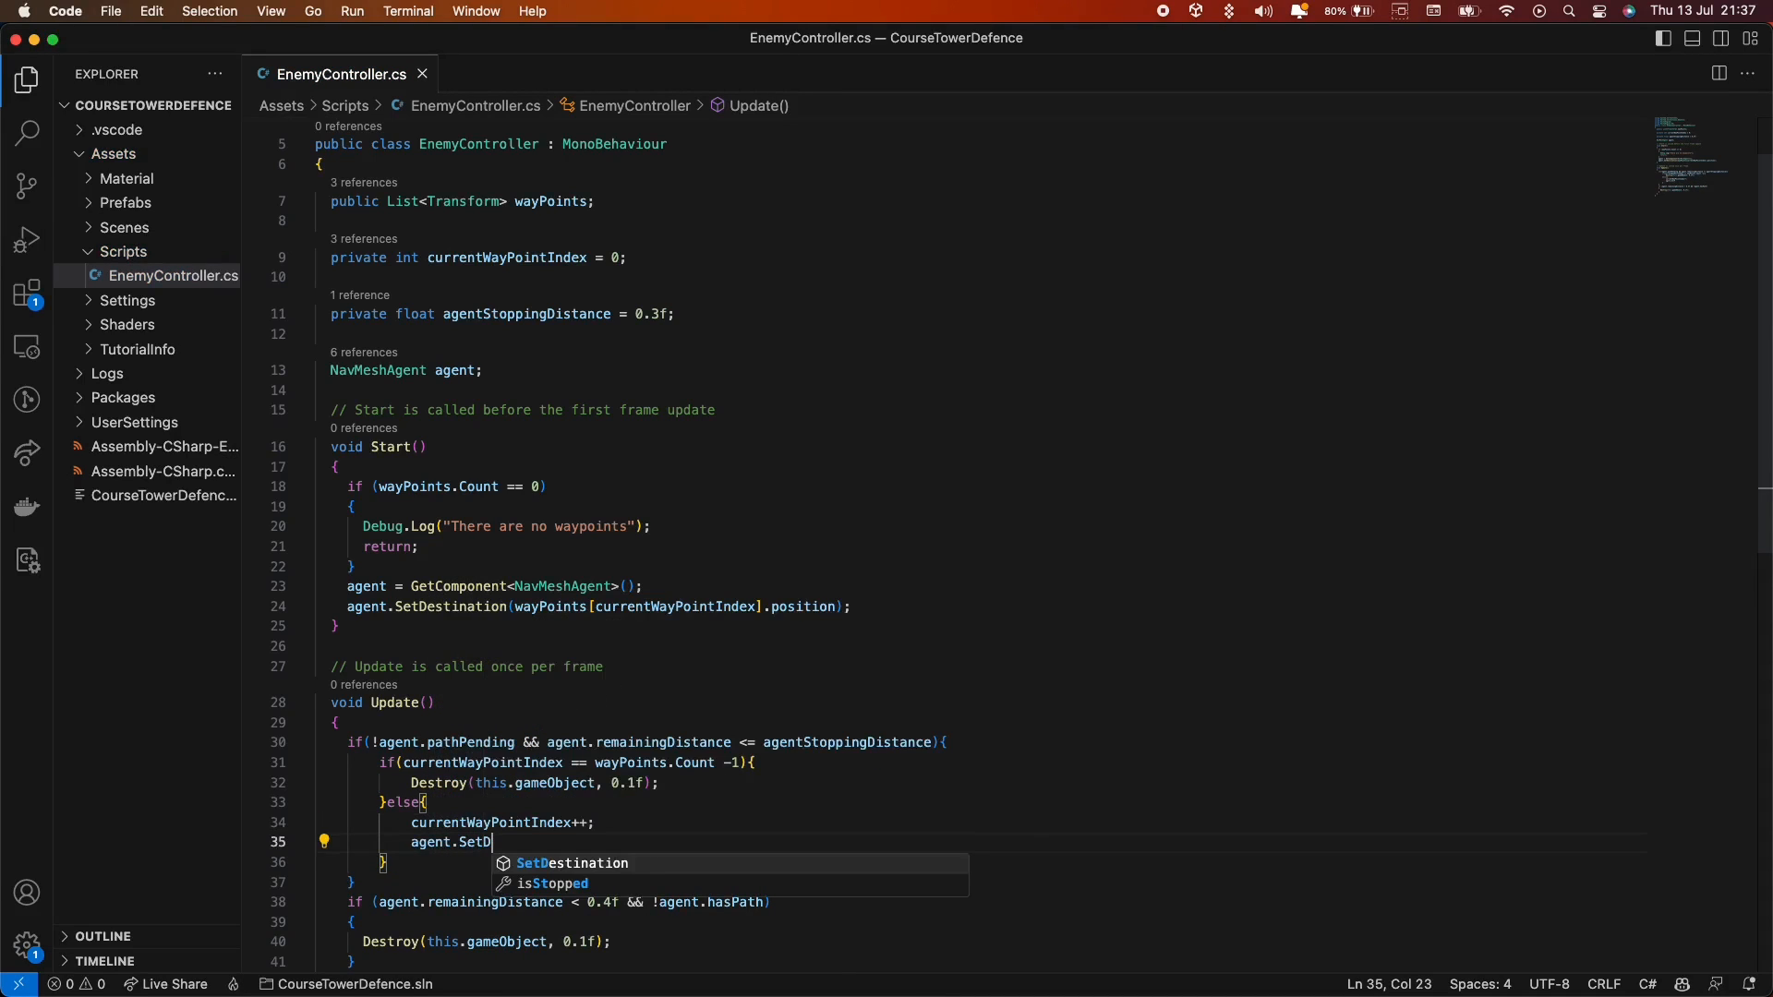